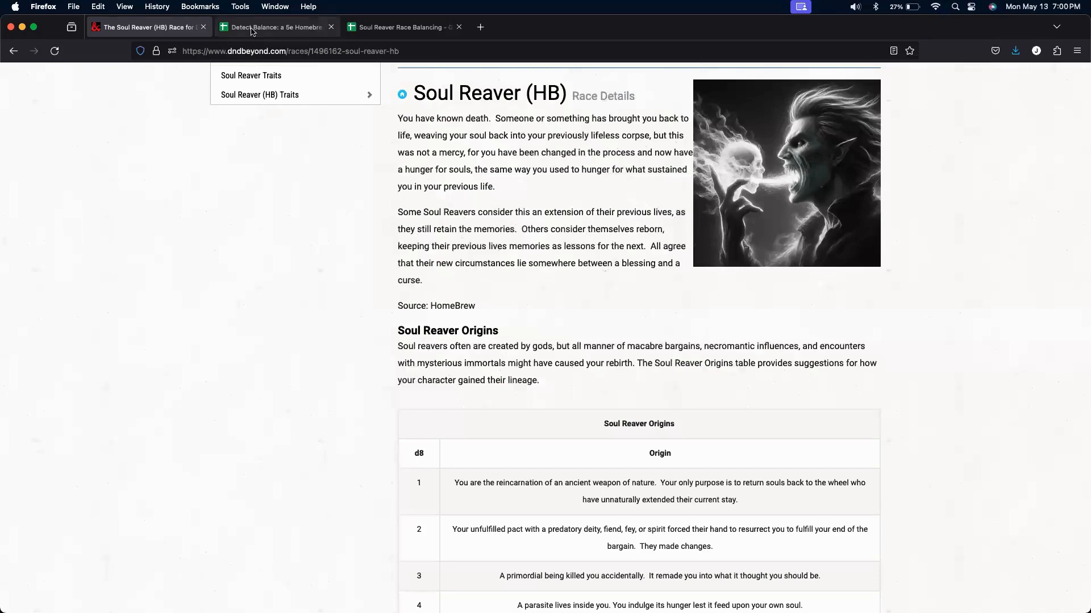
{"action": "mouse_move", "coordinate": [275, 27]}
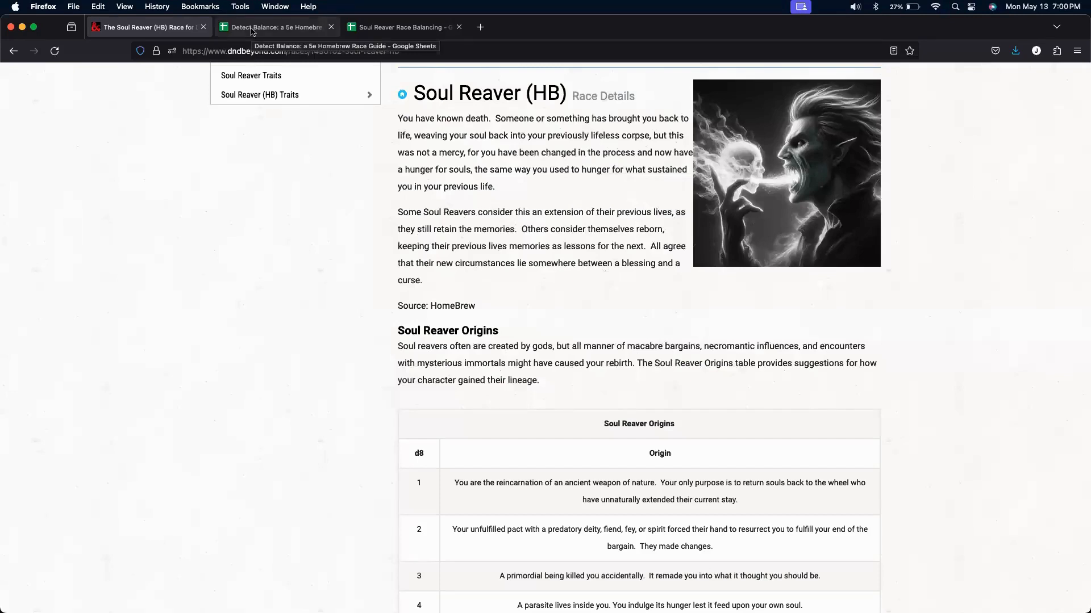
Switch to the Detect Balance race guide's Official Races sheet with its point-value charts.
{"action": "left_click", "coordinate": [275, 27]}
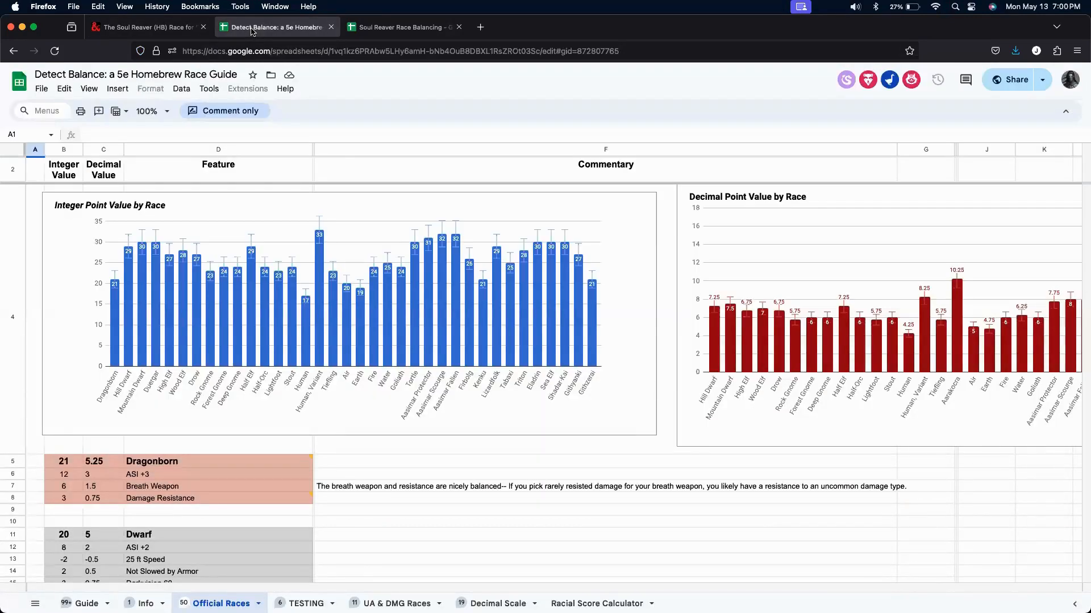
{"action": "mouse_move", "coordinate": [303, 277]}
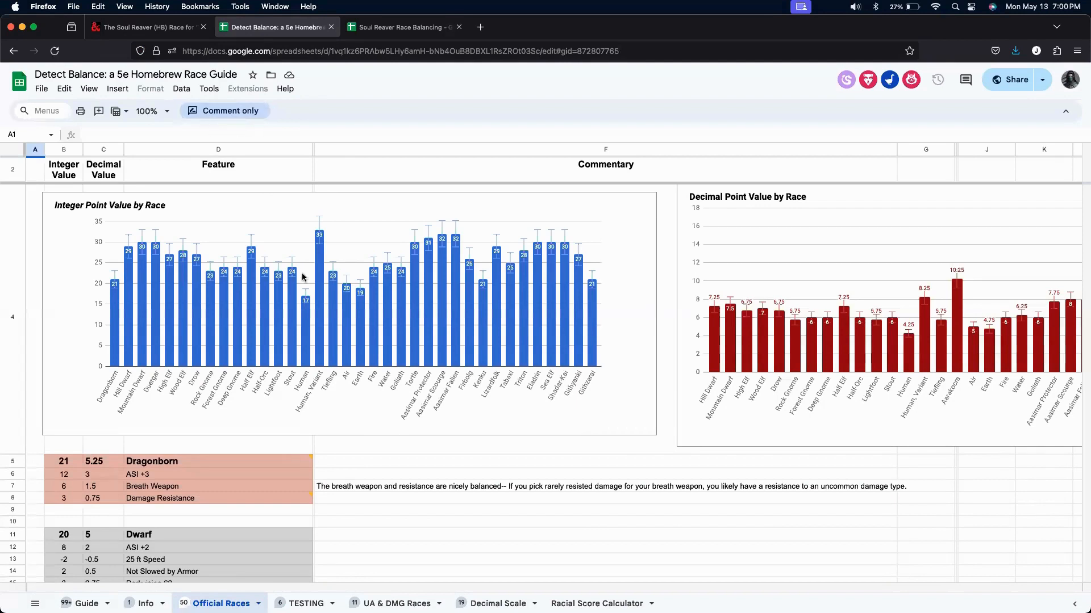
{"action": "mouse_move", "coordinate": [277, 300]}
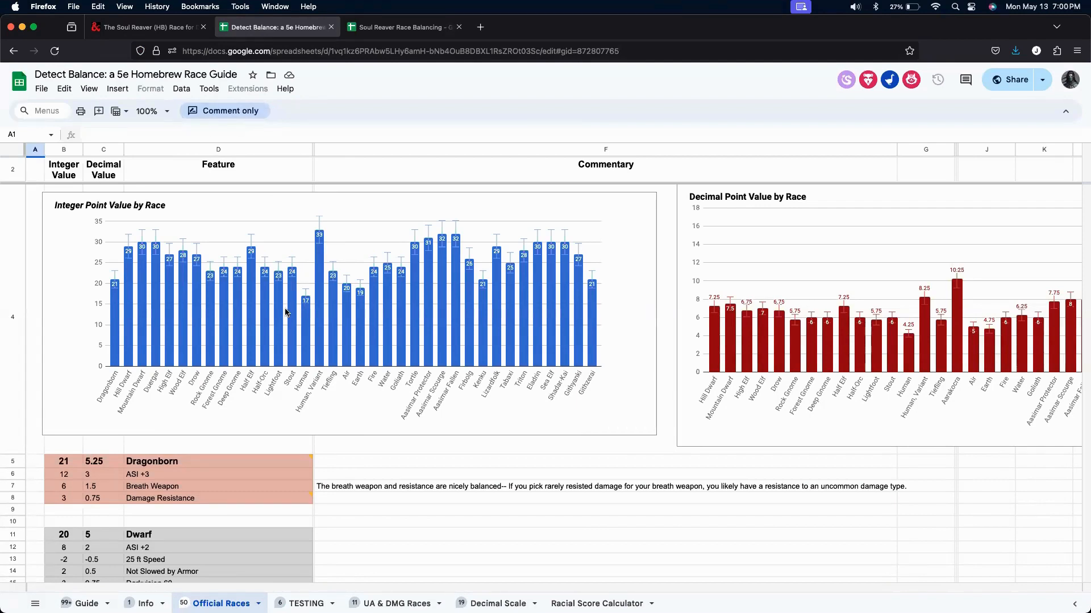
{"action": "mouse_move", "coordinate": [305, 357]}
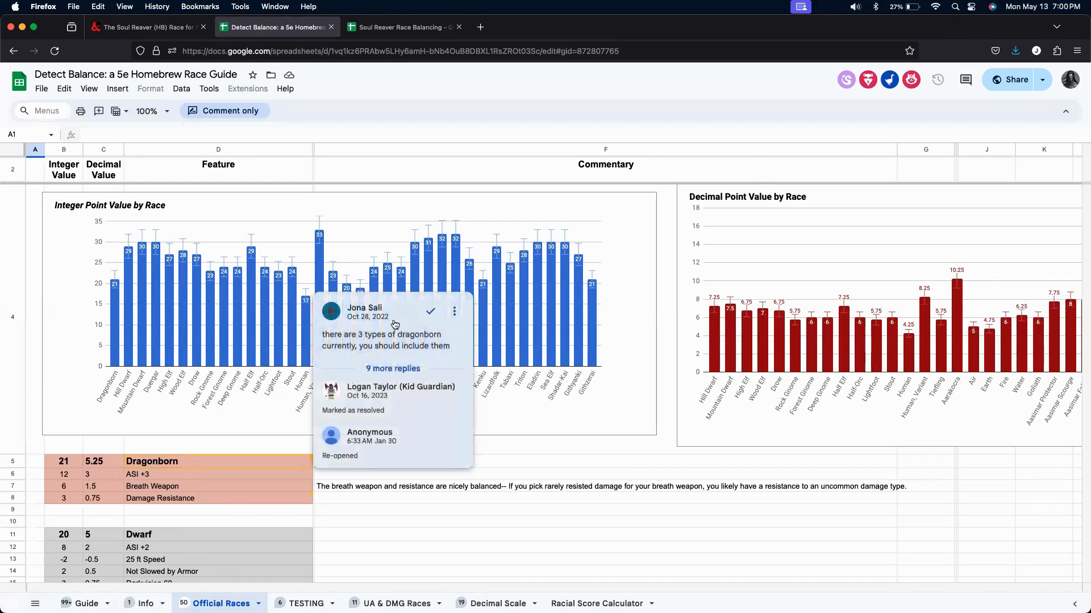
{"action": "mouse_move", "coordinate": [488, 462]}
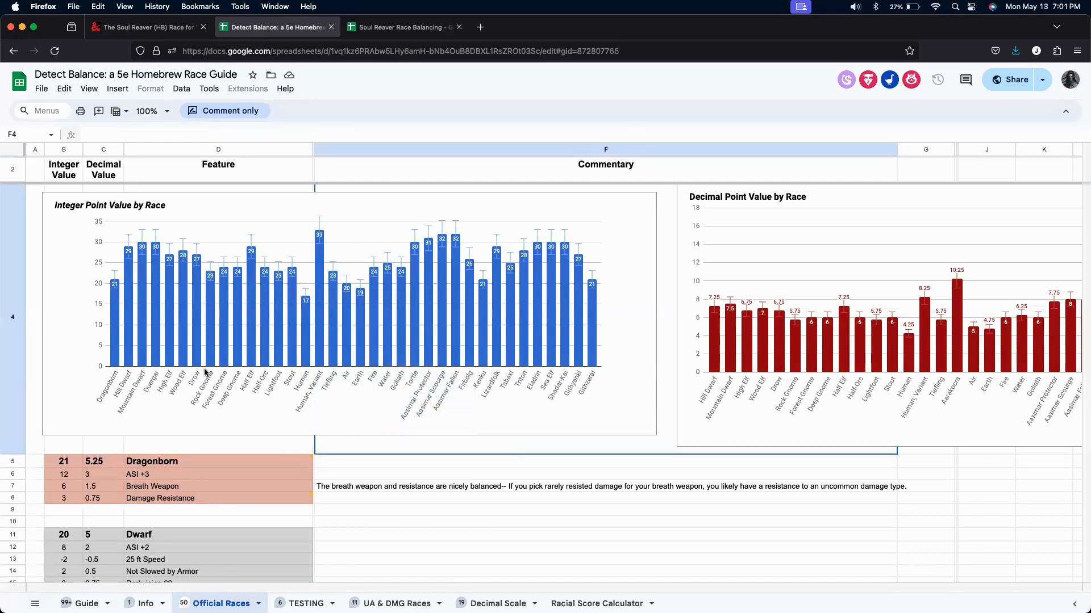
{"action": "mouse_move", "coordinate": [83, 259]}
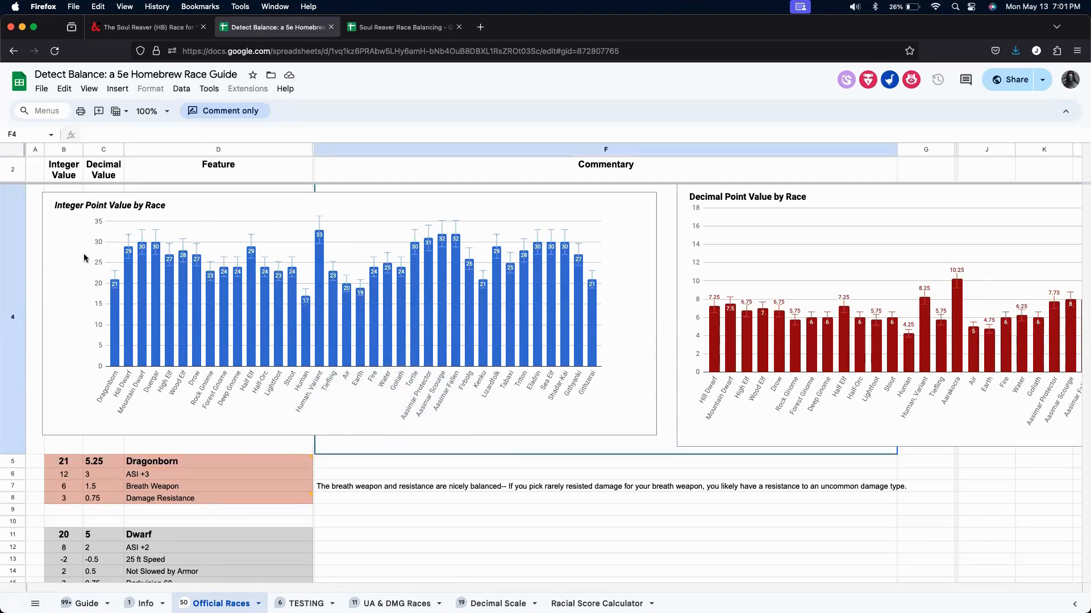
{"action": "mouse_move", "coordinate": [777, 219]}
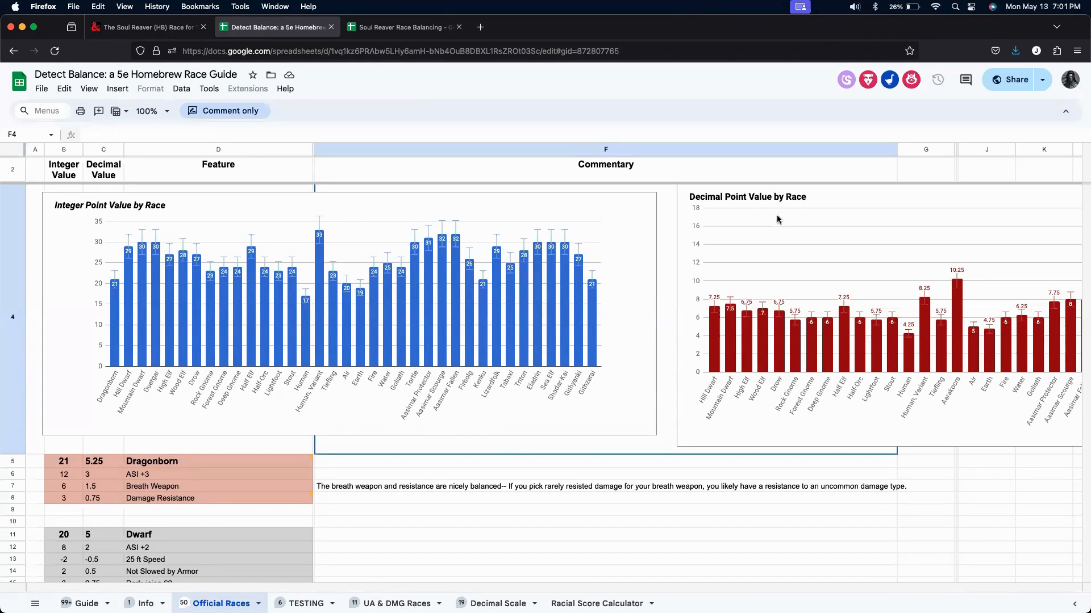
{"action": "mouse_move", "coordinate": [101, 304]}
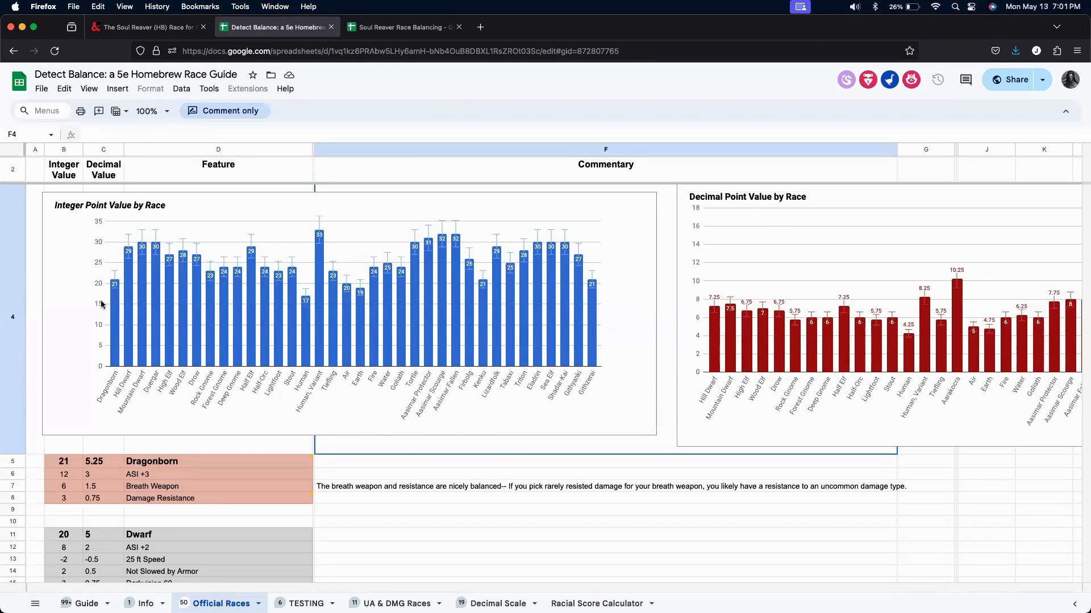
{"action": "mouse_move", "coordinate": [83, 305]}
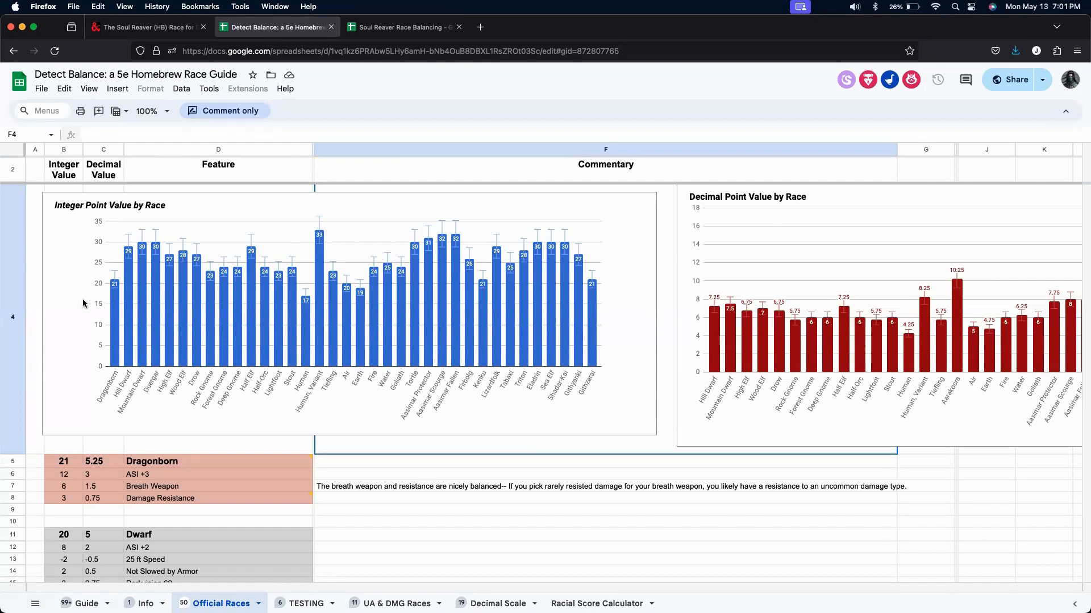
{"action": "mouse_move", "coordinate": [117, 303]}
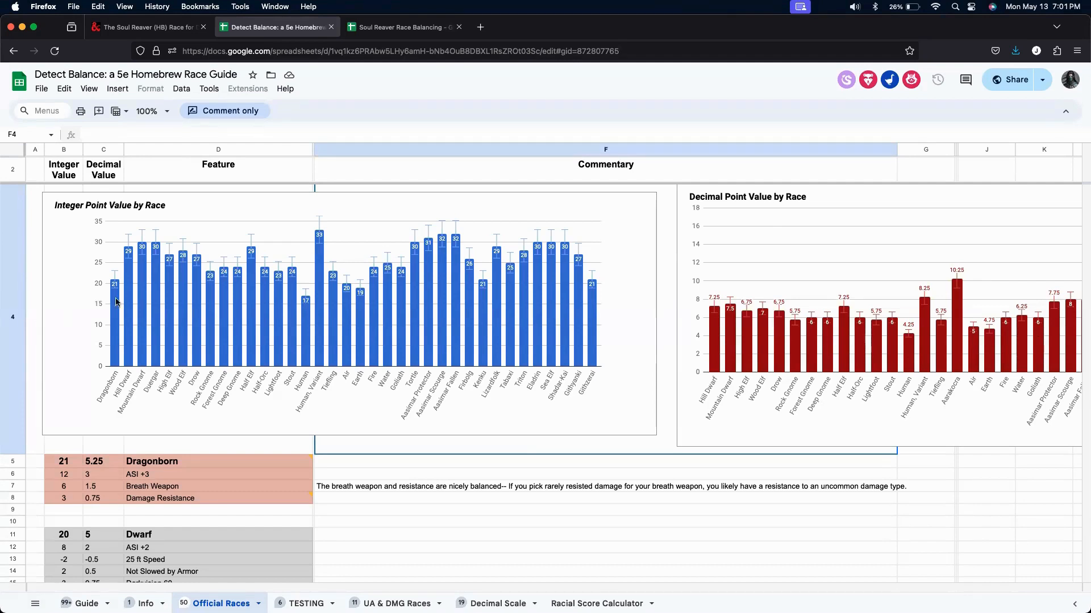
{"action": "mouse_move", "coordinate": [569, 279]}
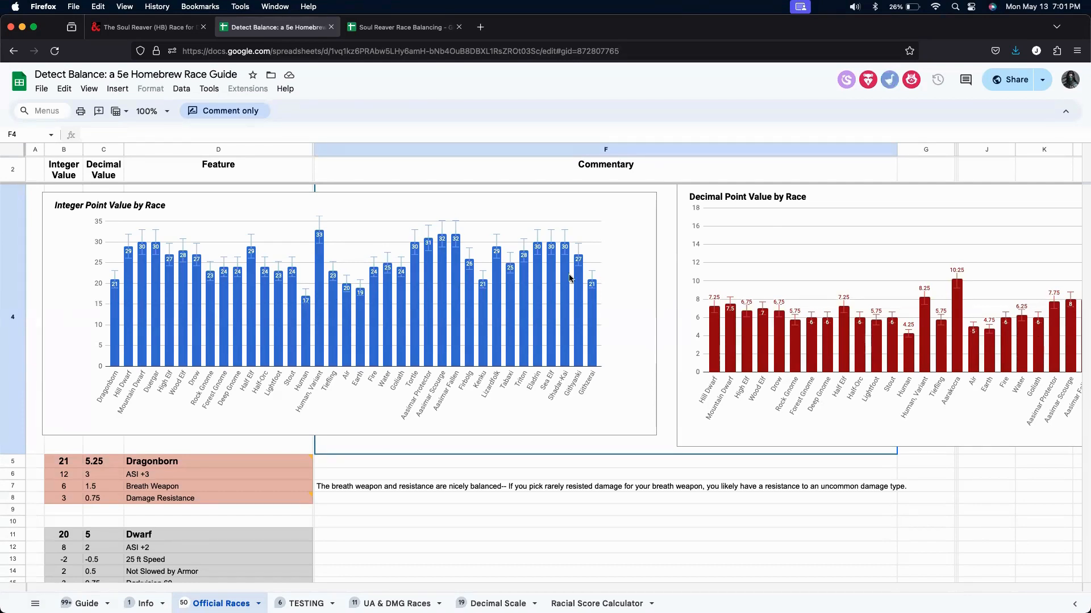
{"action": "mouse_move", "coordinate": [609, 256]}
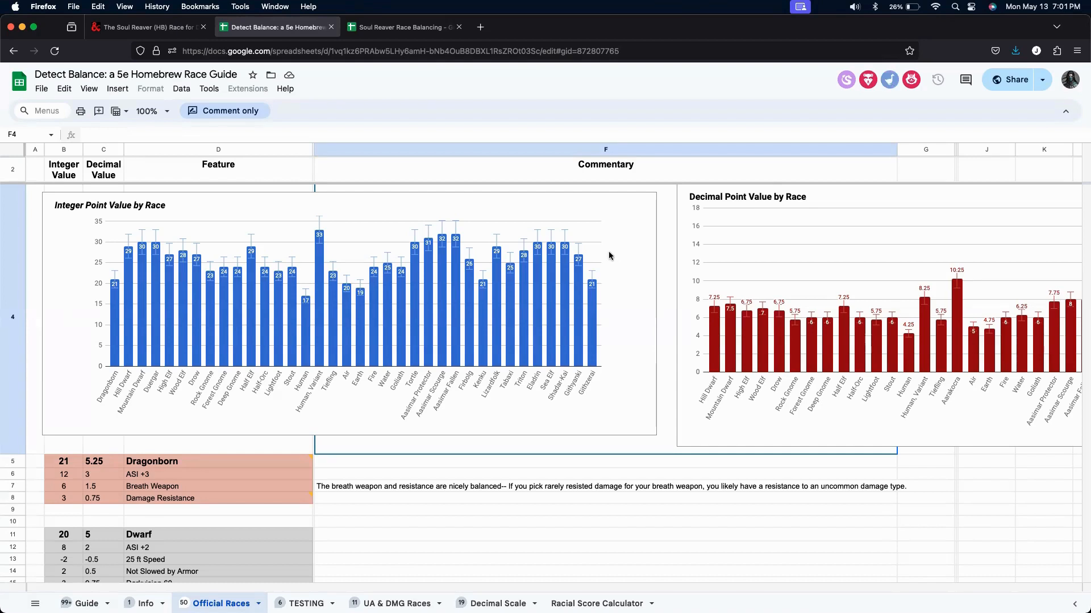
{"action": "mouse_move", "coordinate": [180, 269]}
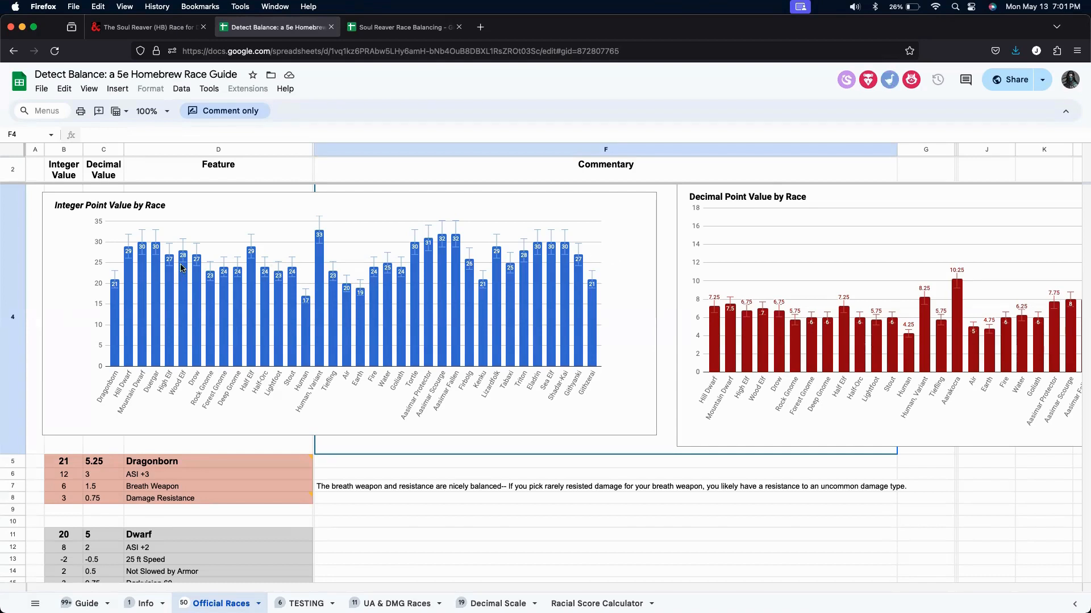
{"action": "mouse_move", "coordinate": [164, 249]}
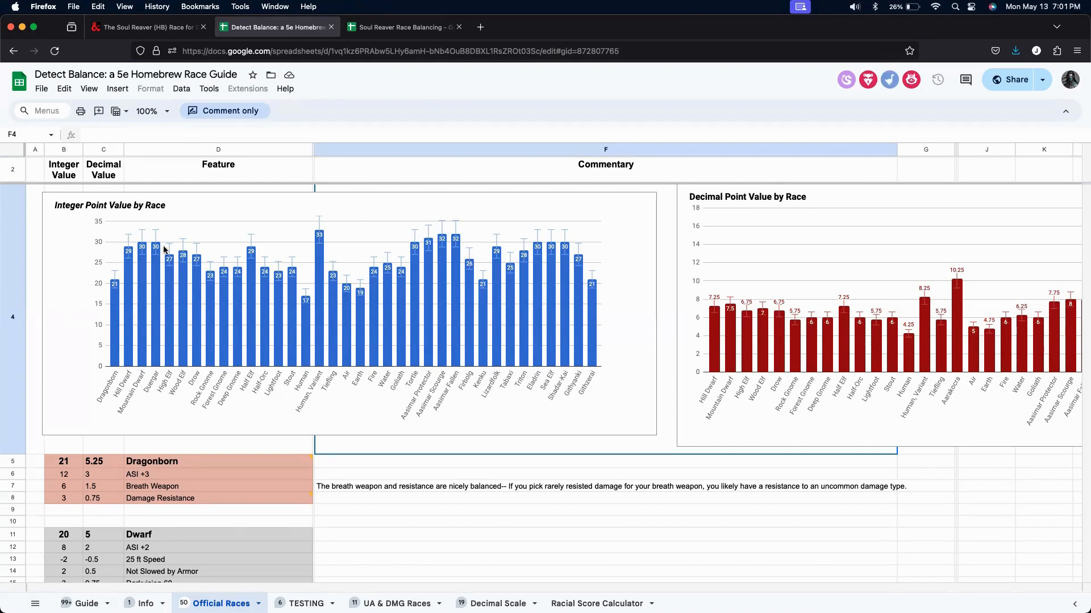
{"action": "mouse_move", "coordinate": [315, 240]}
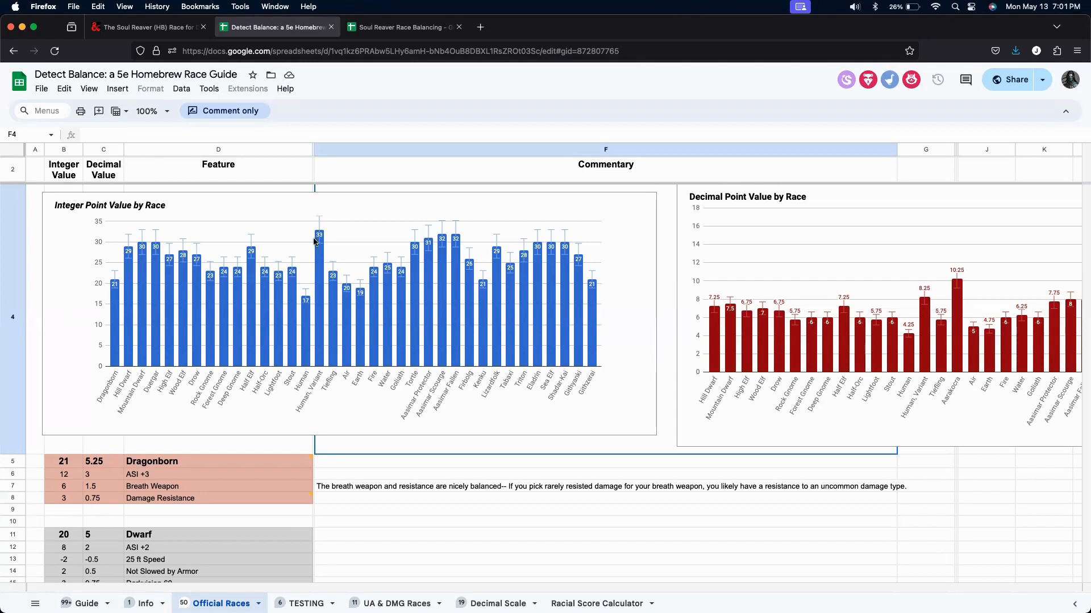
{"action": "mouse_move", "coordinate": [302, 314]}
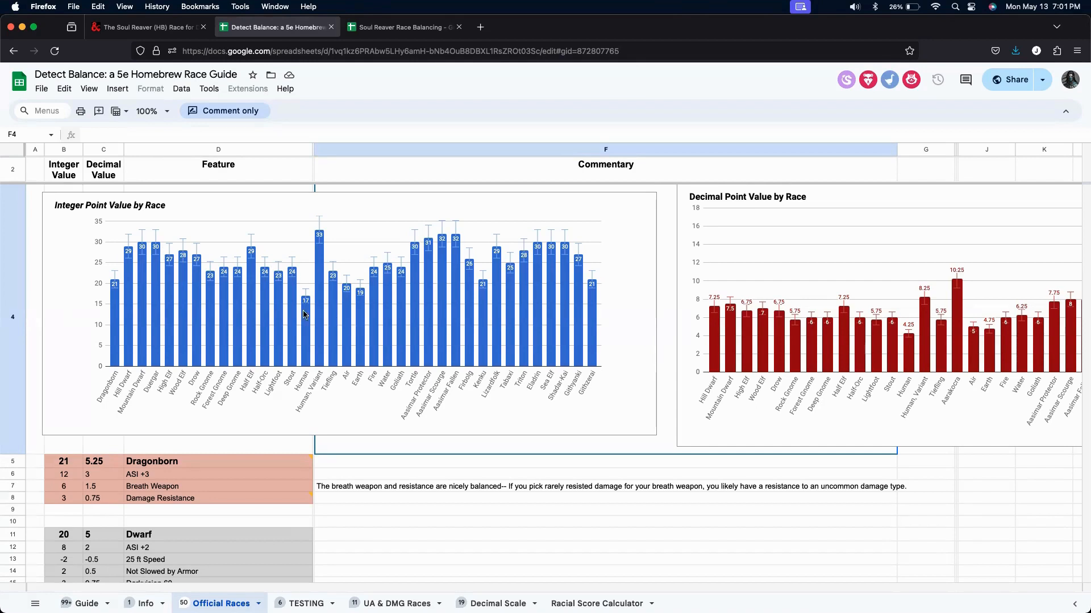
{"action": "mouse_move", "coordinate": [381, 368]}
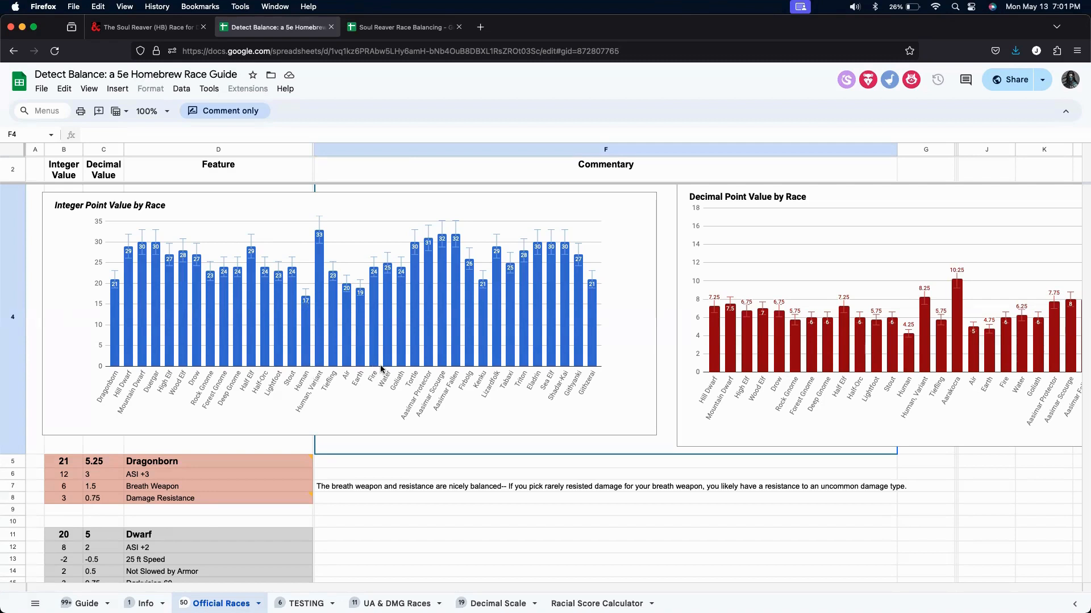
{"action": "mouse_move", "coordinate": [390, 230]}
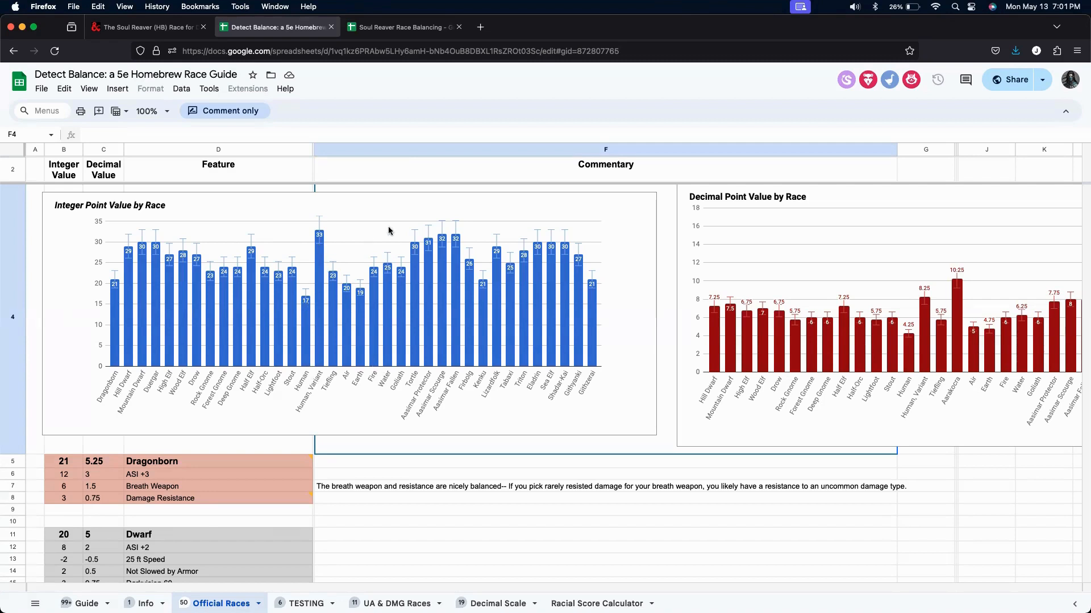
{"action": "mouse_move", "coordinate": [362, 231]}
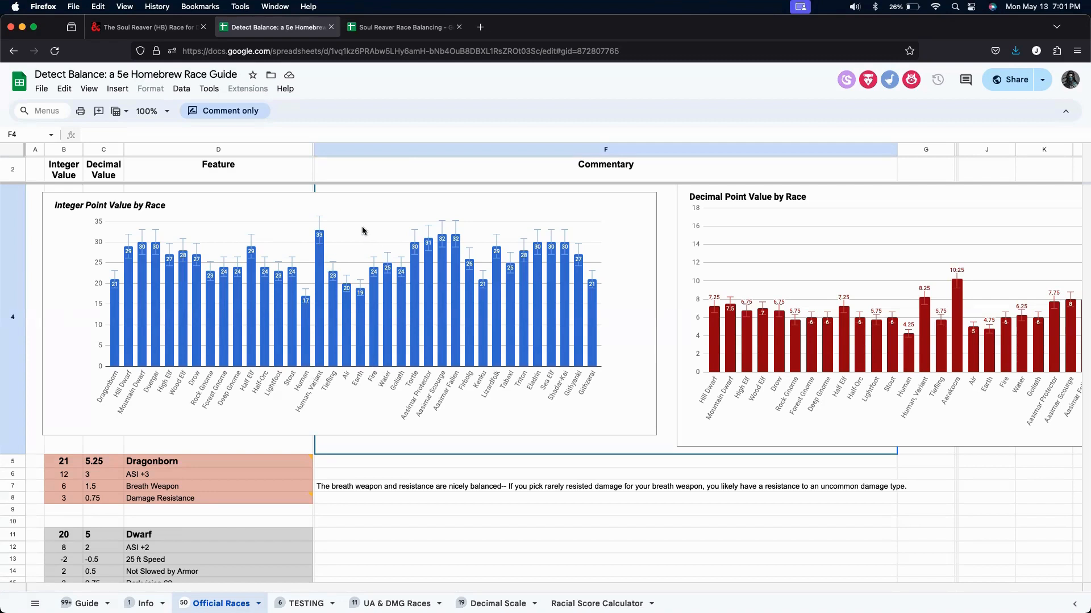
{"action": "mouse_move", "coordinate": [355, 234]}
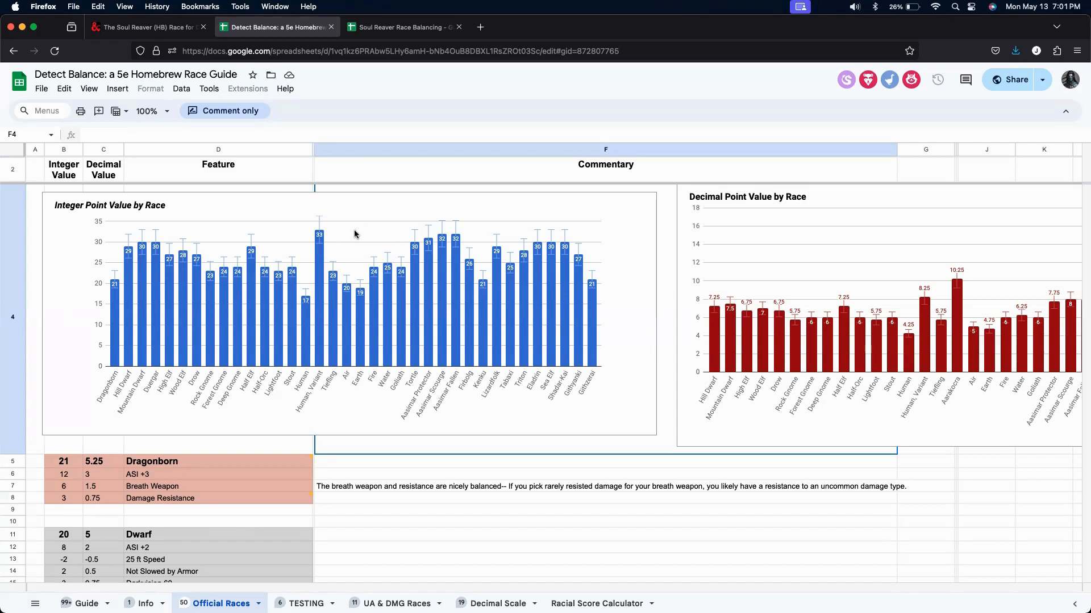
{"action": "mouse_move", "coordinate": [361, 241]}
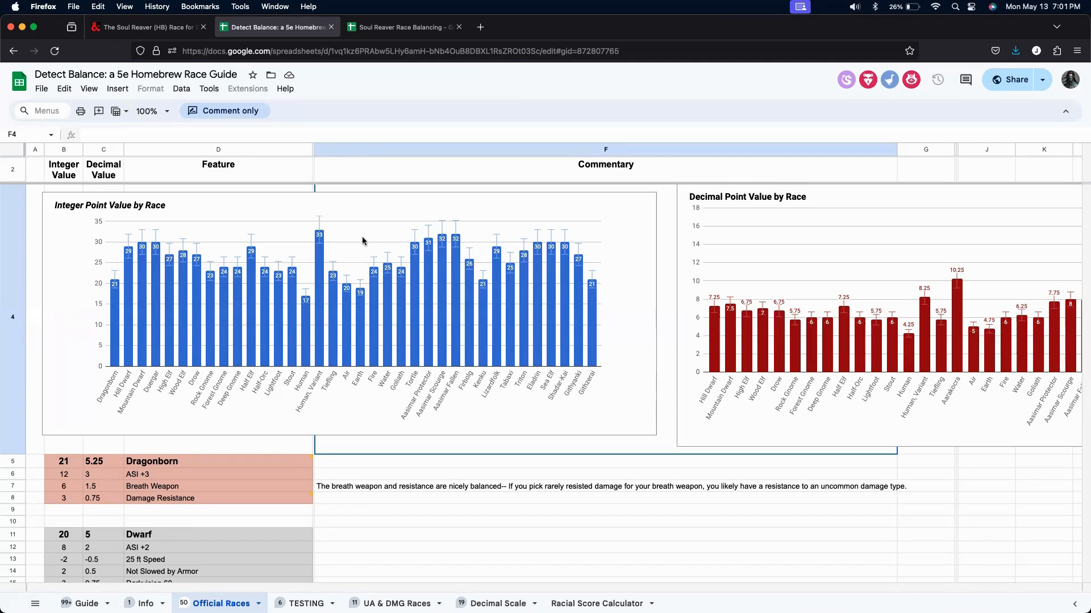
Scroll through the Elf, Gnome, Halfling, Aarakocra, Genasi, Goliath and Tortle breakdowns, then back up to the charts.
{"action": "scroll", "scroll_direction": "down", "scroll_amount": 3}
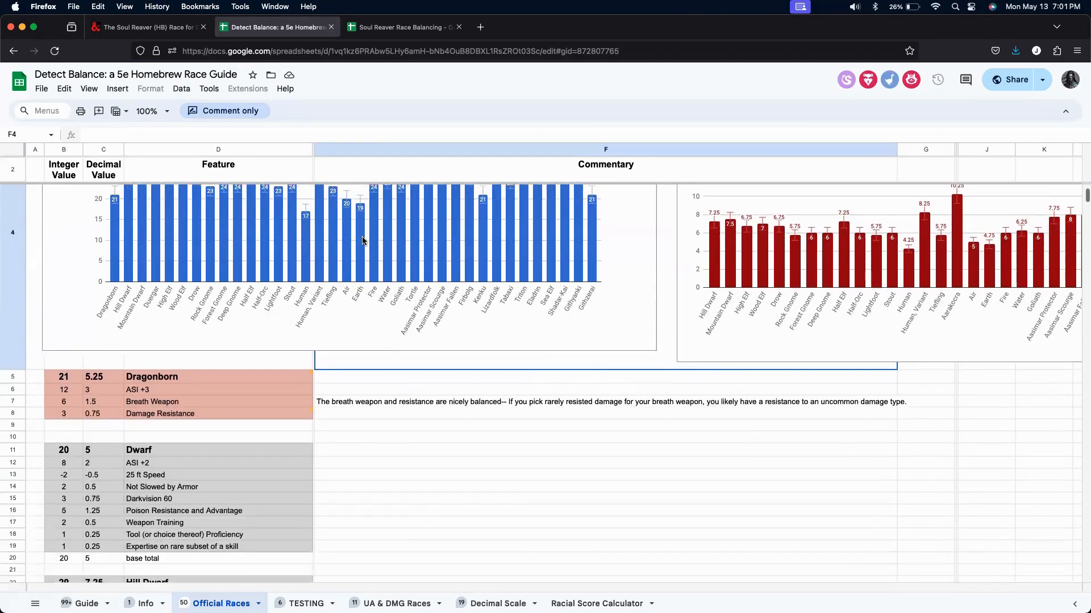
{"action": "scroll", "scroll_direction": "down", "scroll_amount": 3}
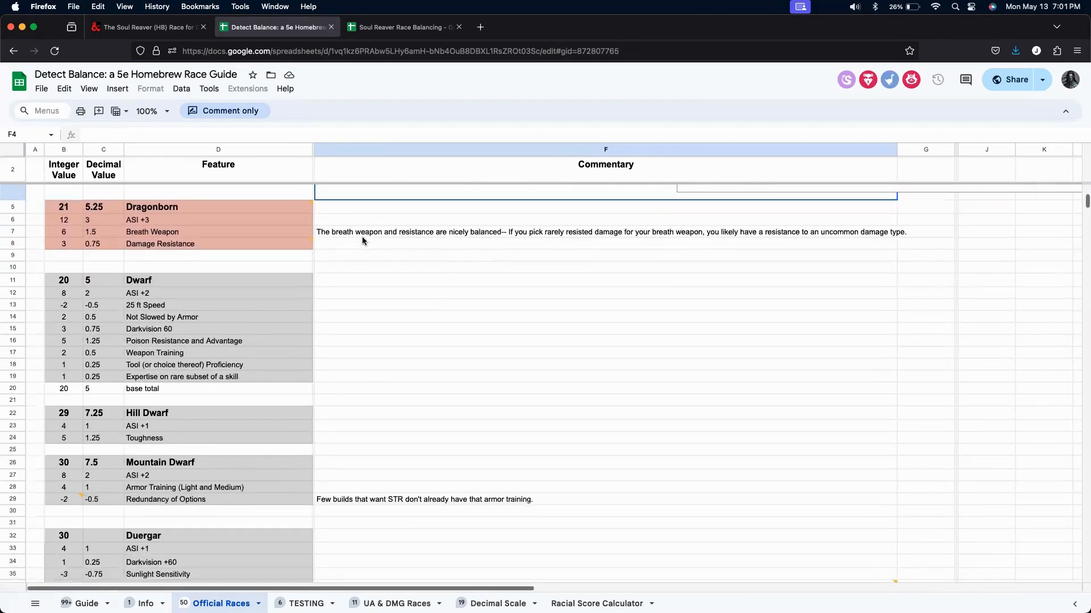
{"action": "mouse_move", "coordinate": [259, 338]}
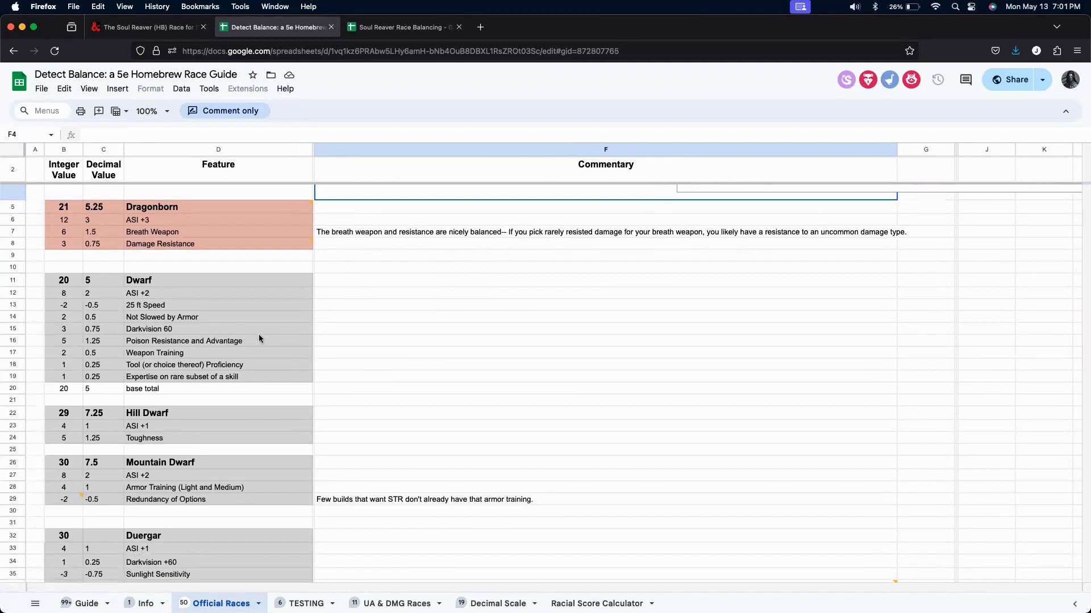
{"action": "mouse_move", "coordinate": [282, 354]}
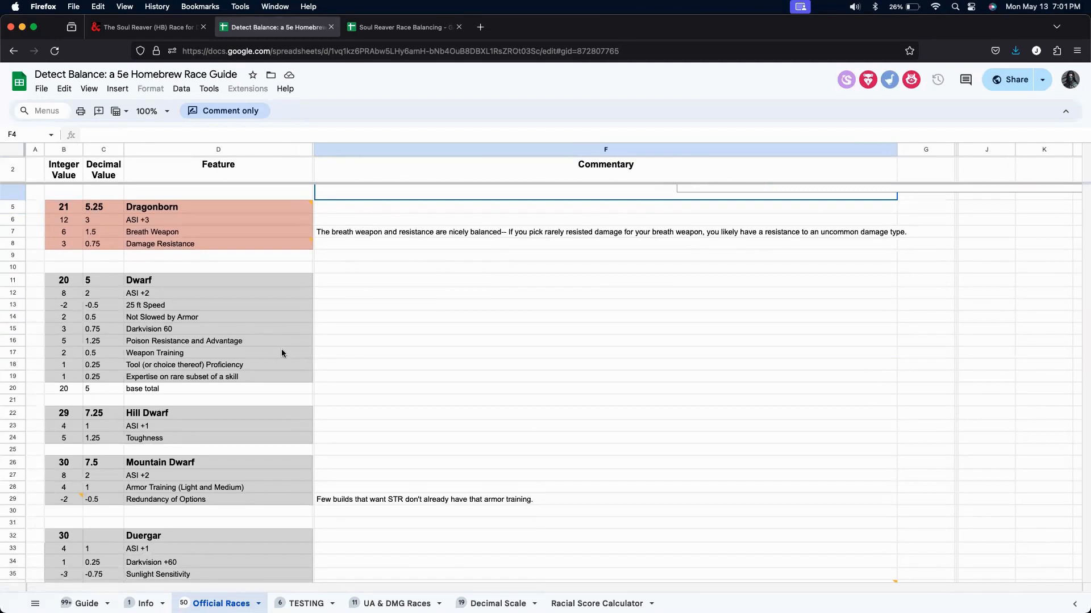
{"action": "scroll", "scroll_direction": "down", "scroll_amount": 3}
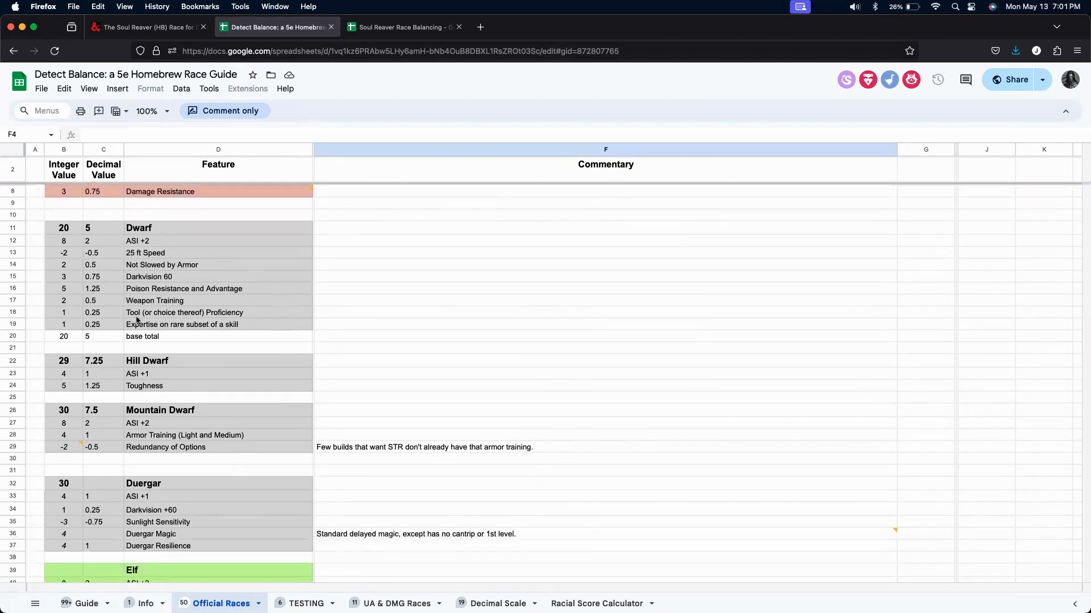
{"action": "mouse_move", "coordinate": [107, 342]}
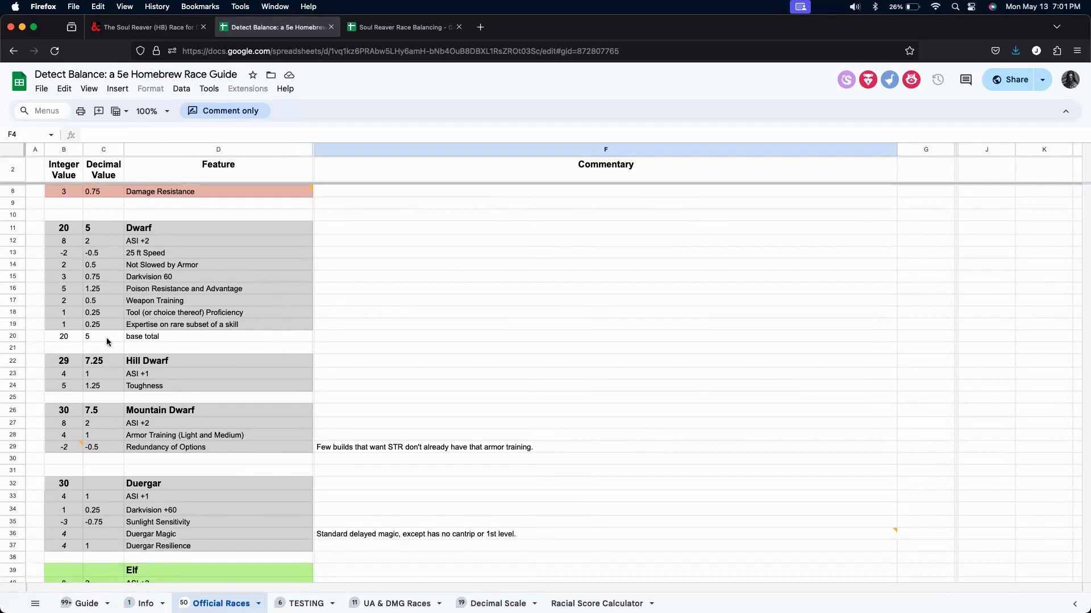
{"action": "mouse_move", "coordinate": [157, 366]}
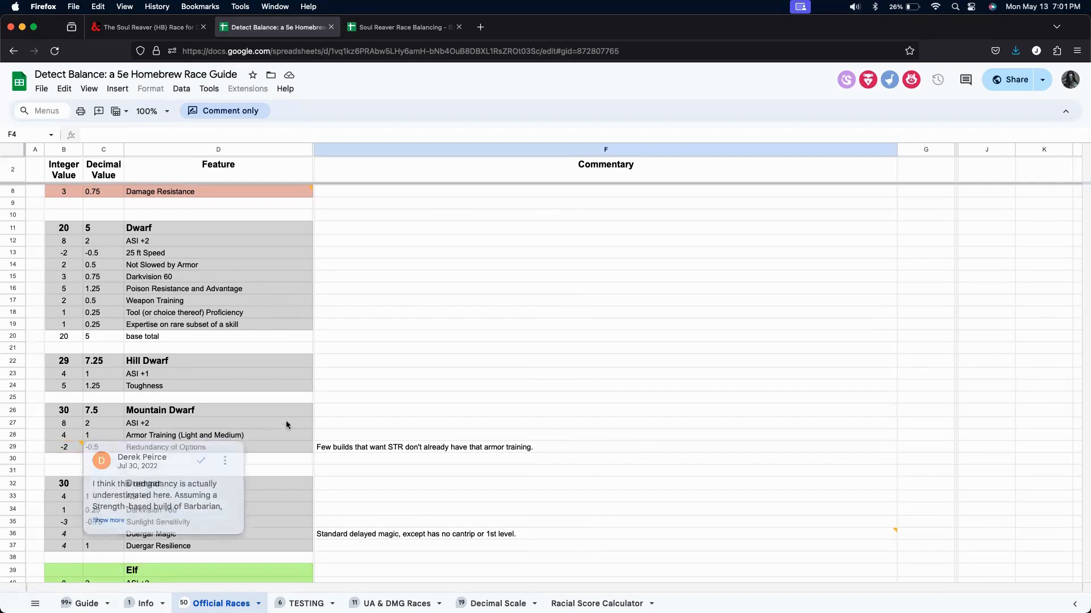
{"action": "scroll", "scroll_direction": "down", "scroll_amount": 3}
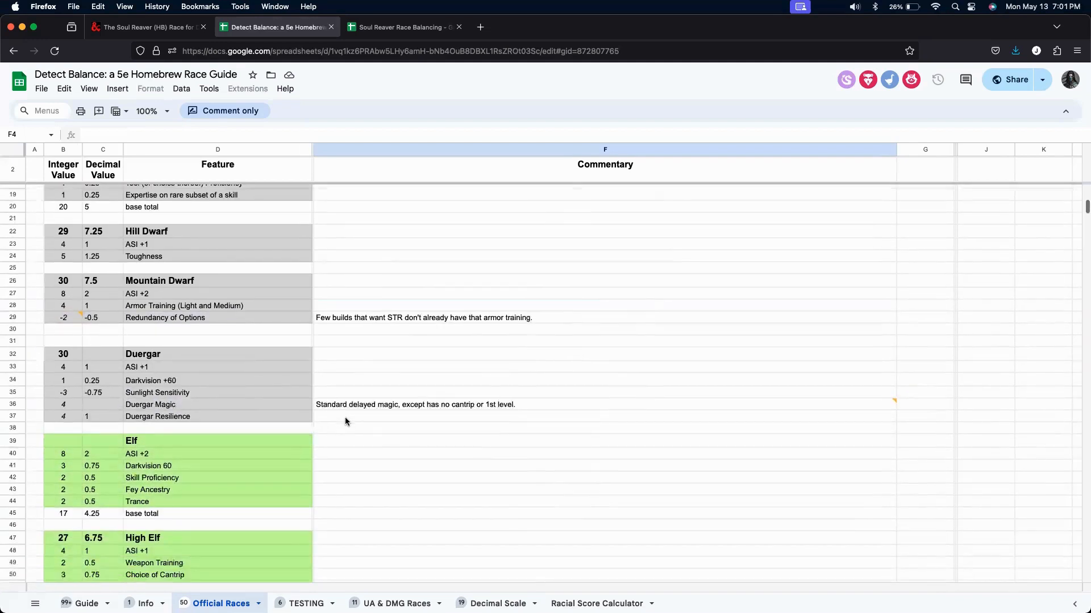
{"action": "scroll", "scroll_direction": "down", "scroll_amount": 3}
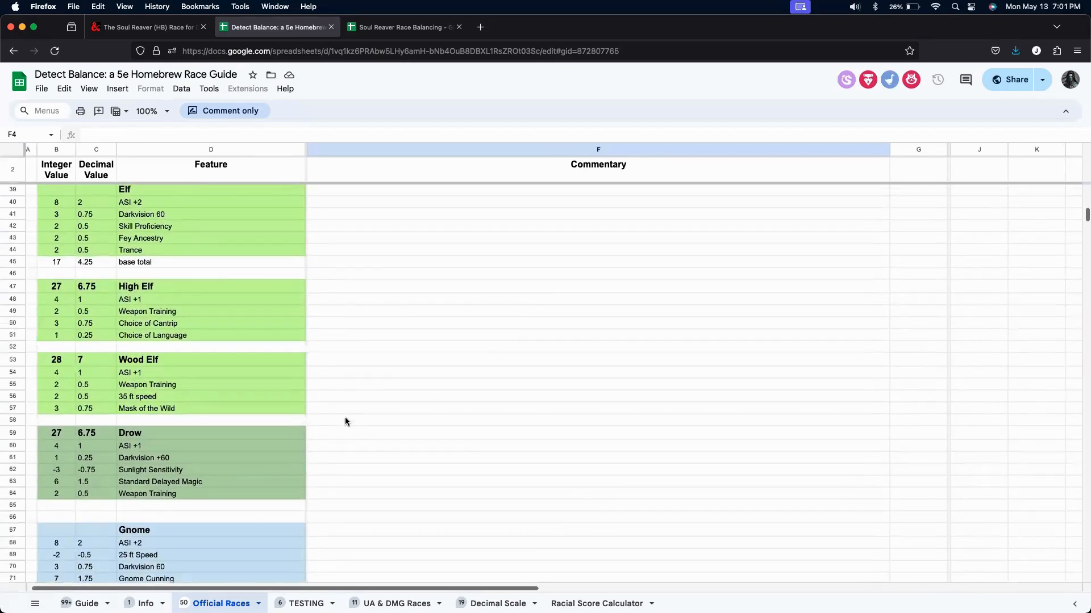
{"action": "scroll", "scroll_direction": "down", "scroll_amount": 3}
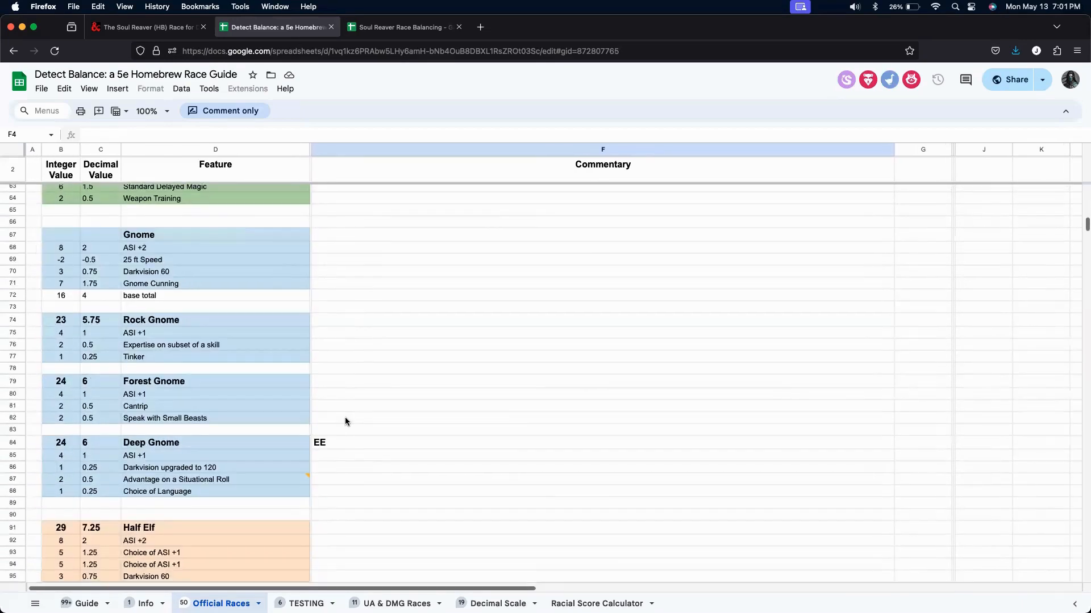
{"action": "scroll", "scroll_direction": "down", "scroll_amount": 3}
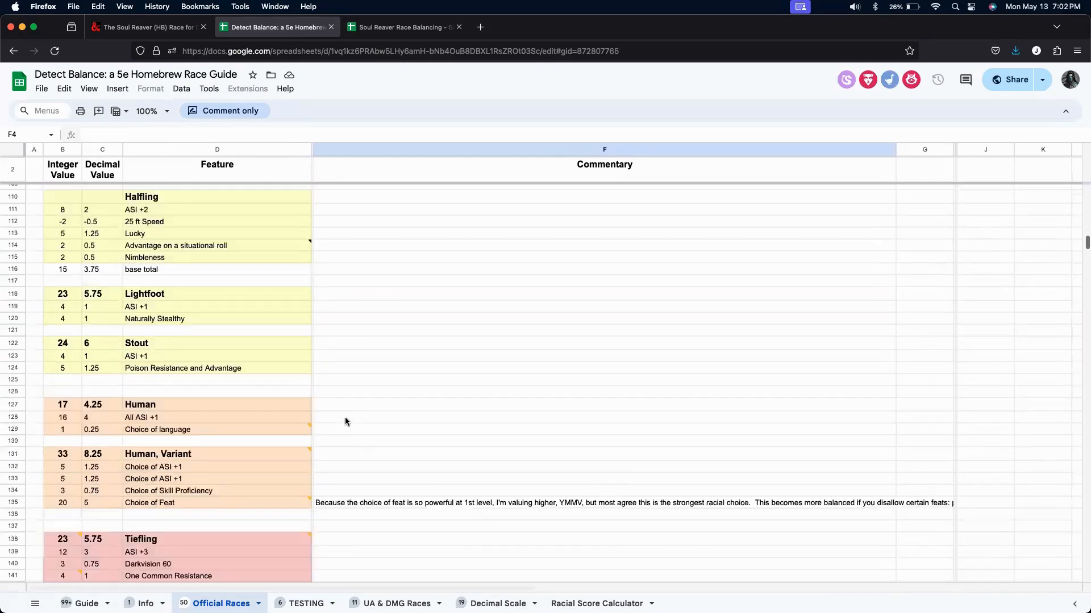
{"action": "scroll", "scroll_direction": "down", "scroll_amount": 3}
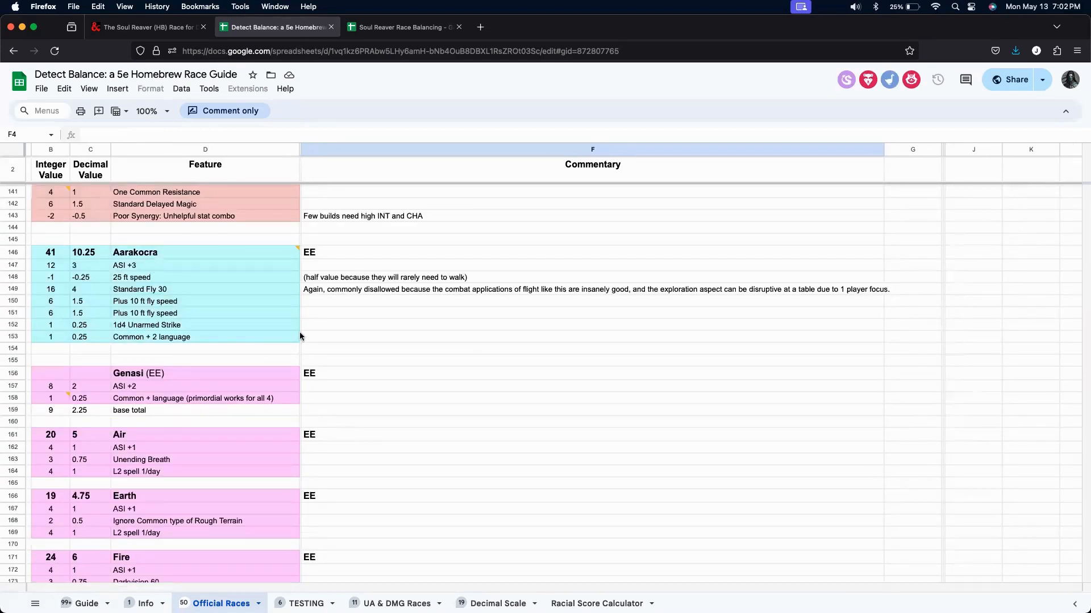
{"action": "mouse_move", "coordinate": [57, 260]}
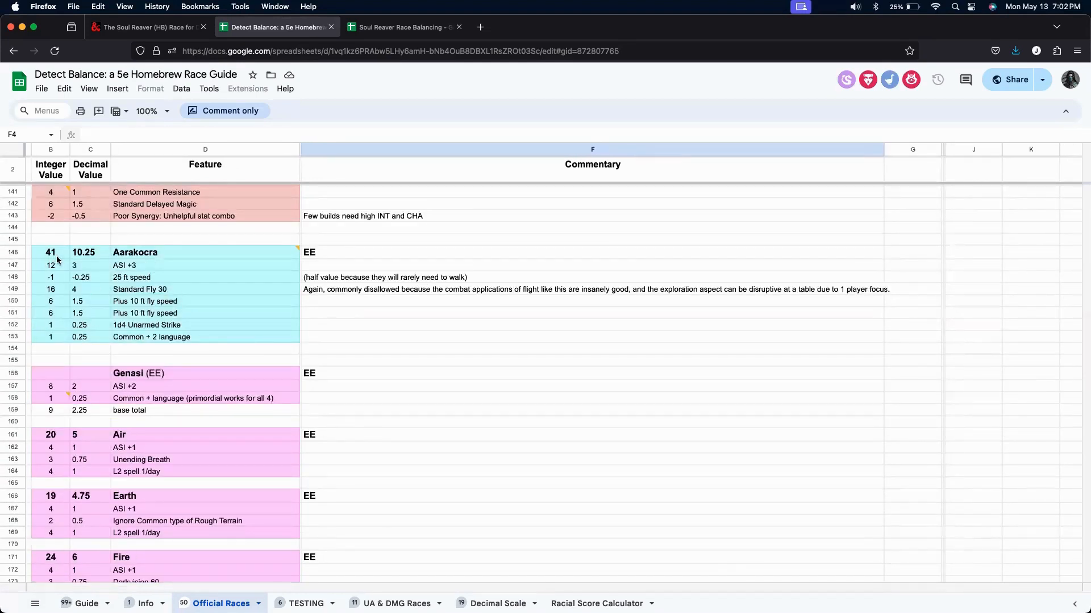
{"action": "mouse_move", "coordinate": [339, 305]}
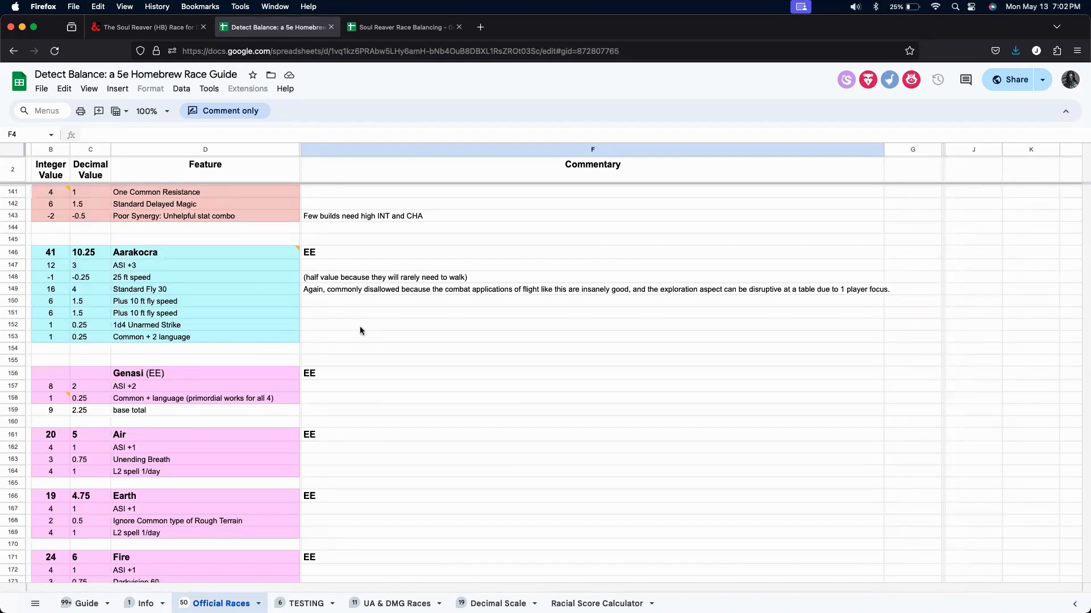
{"action": "scroll", "scroll_direction": "down", "scroll_amount": 3}
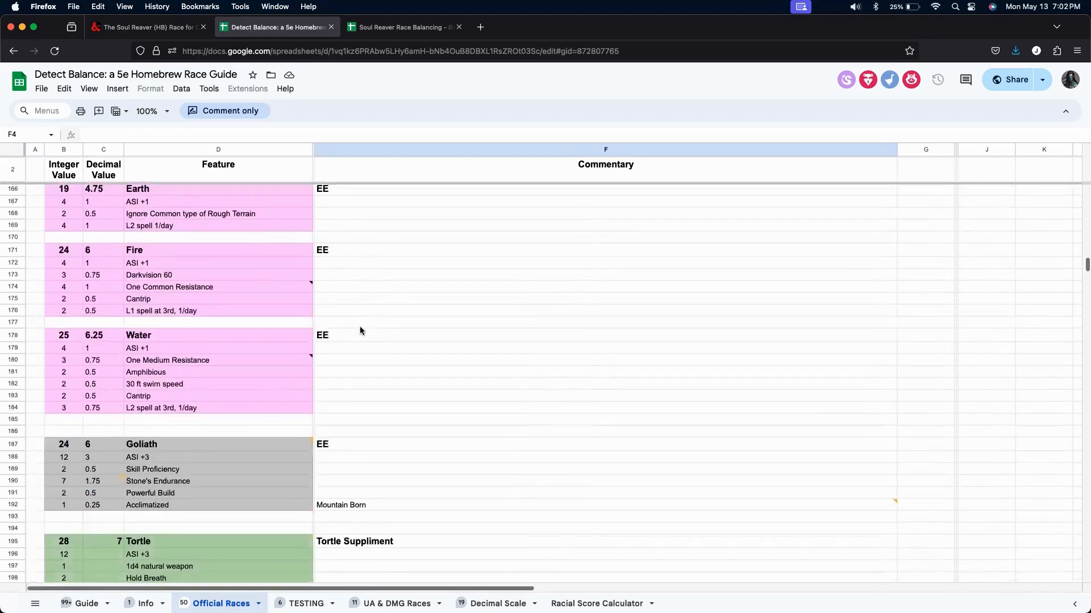
{"action": "scroll", "scroll_direction": "up", "scroll_amount": 3}
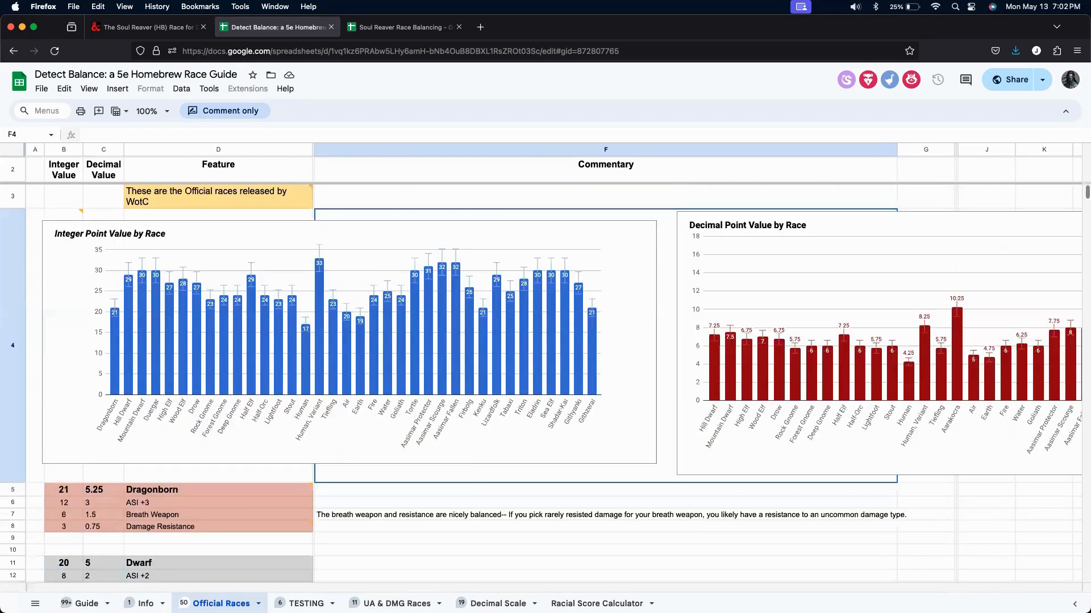
Switch to the Guide sheet and read, then dismiss, the comment on the Generic Scale header.
{"action": "left_click", "coordinate": [85, 604]}
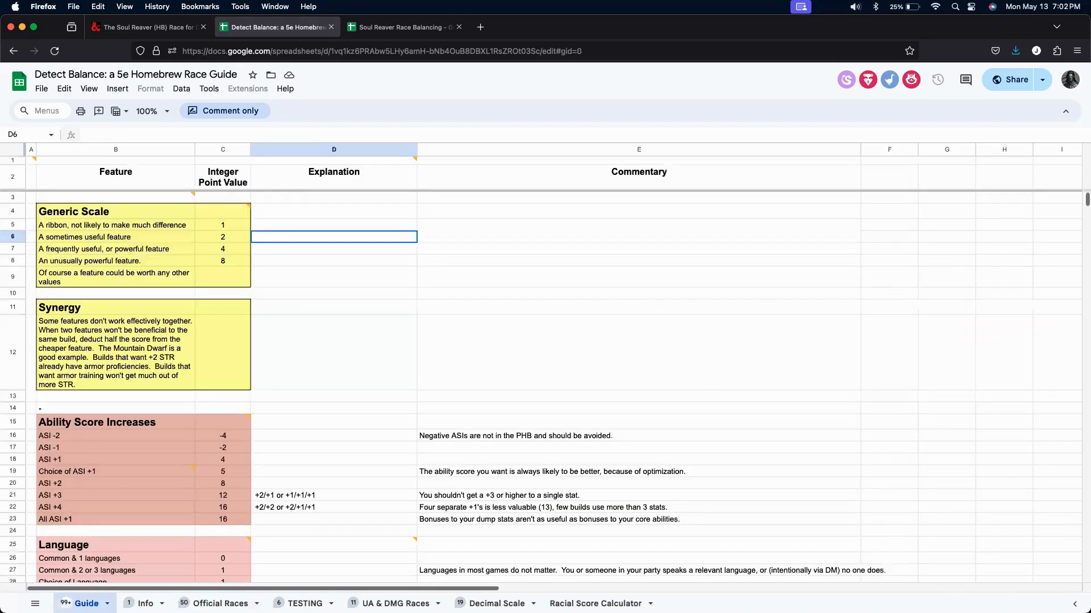
{"action": "mouse_move", "coordinate": [453, 286]}
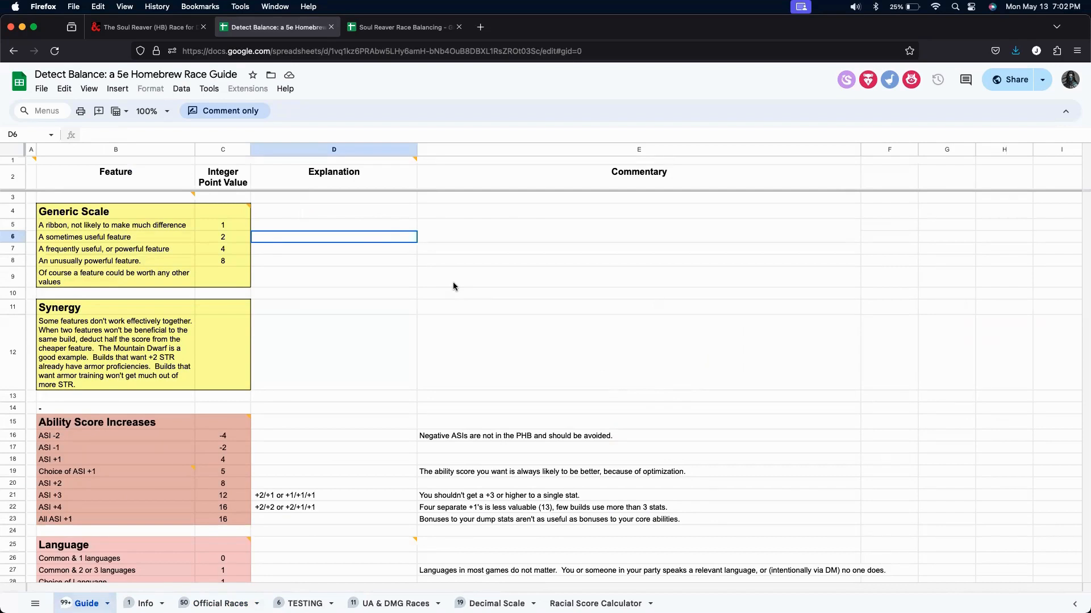
{"action": "mouse_move", "coordinate": [412, 305]}
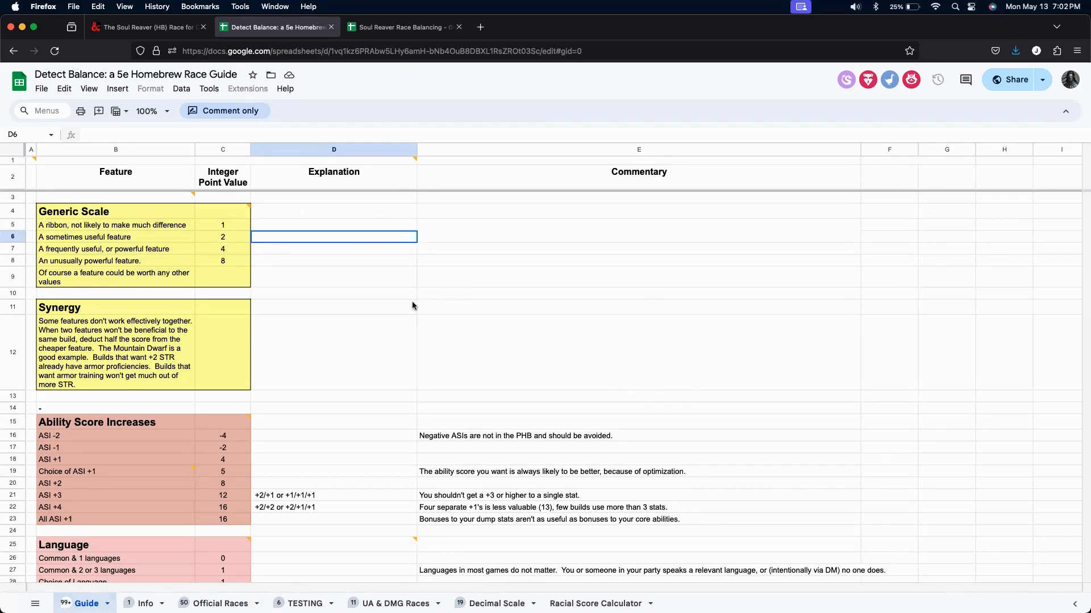
{"action": "mouse_move", "coordinate": [266, 327]}
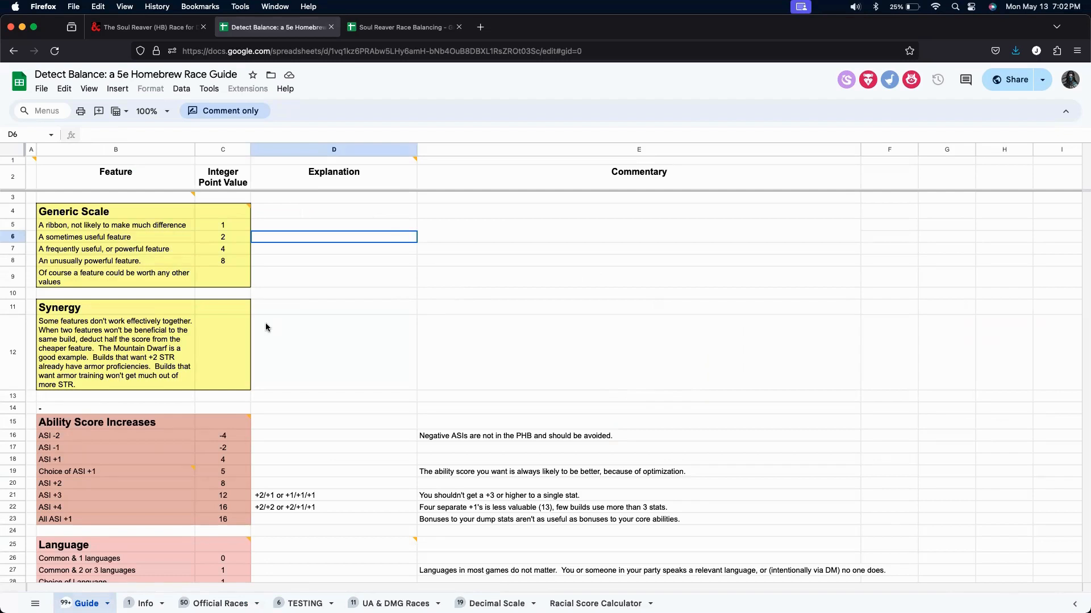
{"action": "mouse_move", "coordinate": [186, 312]}
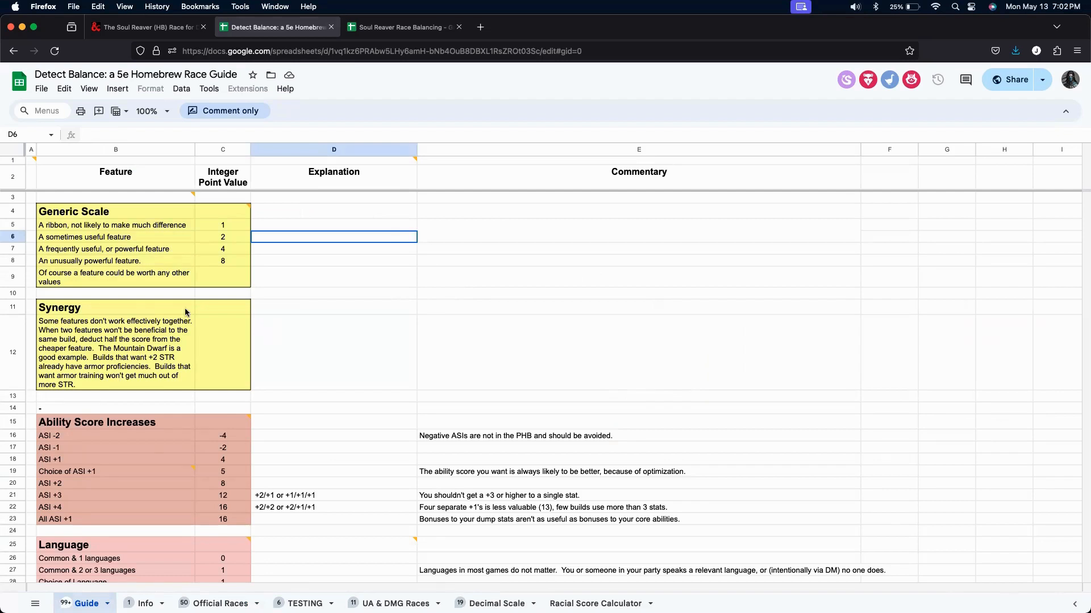
{"action": "mouse_move", "coordinate": [125, 234]}
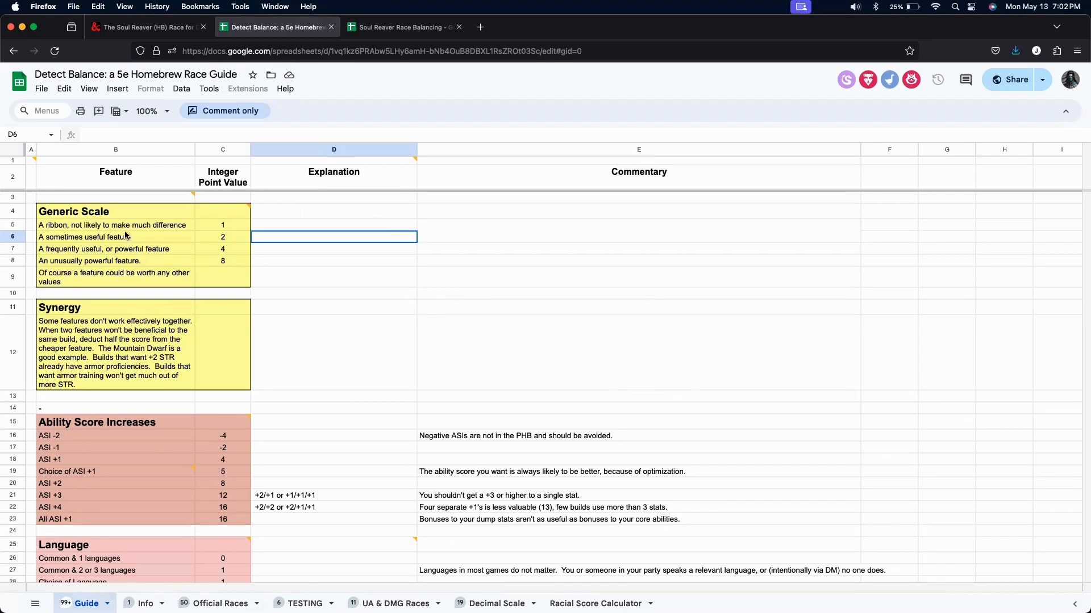
{"action": "left_click", "coordinate": [223, 211]}
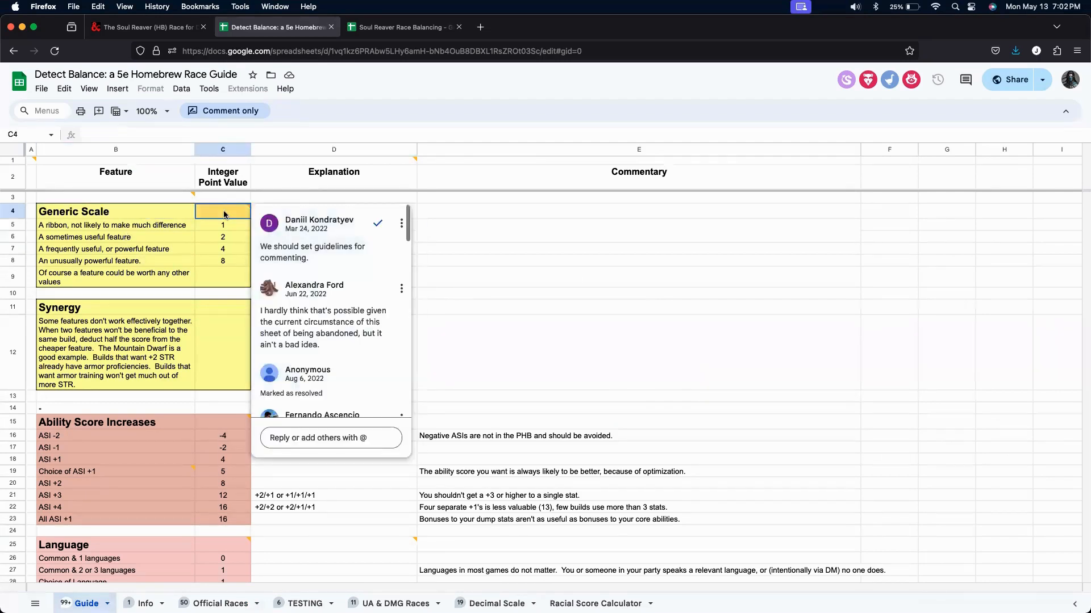
{"action": "left_click", "coordinate": [639, 260]}
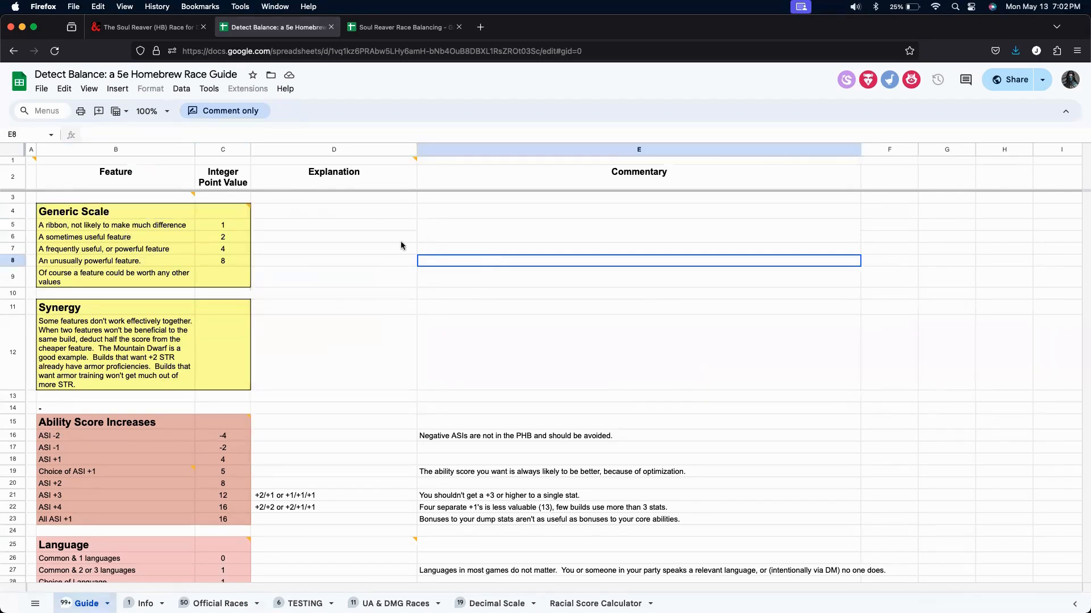
{"action": "mouse_move", "coordinate": [300, 259]}
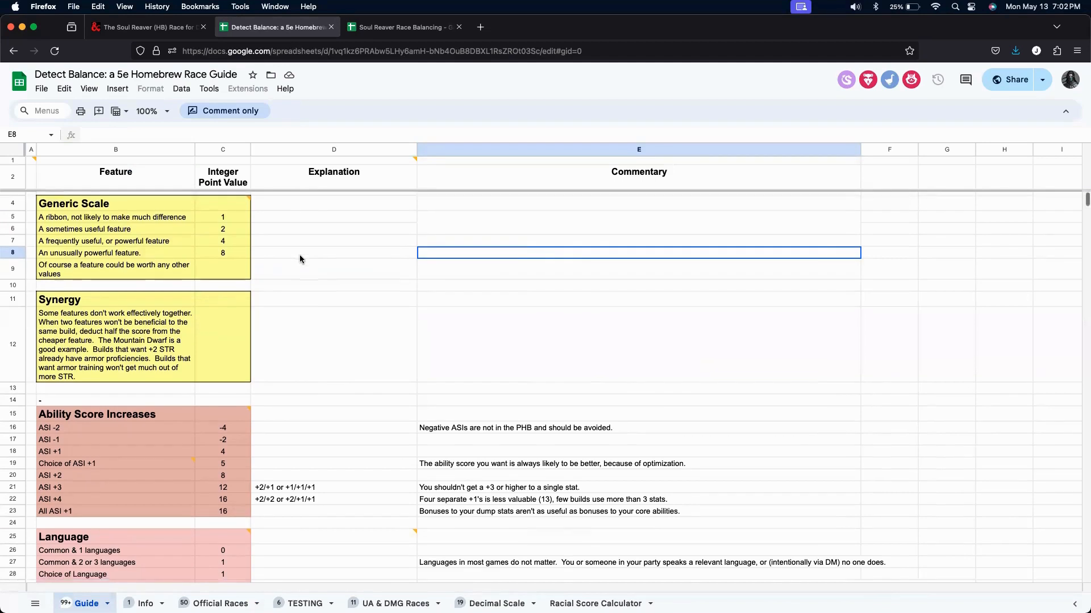
Scroll the feature point values from resistances and movement down to Assorted Racial Features.
{"action": "scroll", "scroll_direction": "down", "scroll_amount": 3}
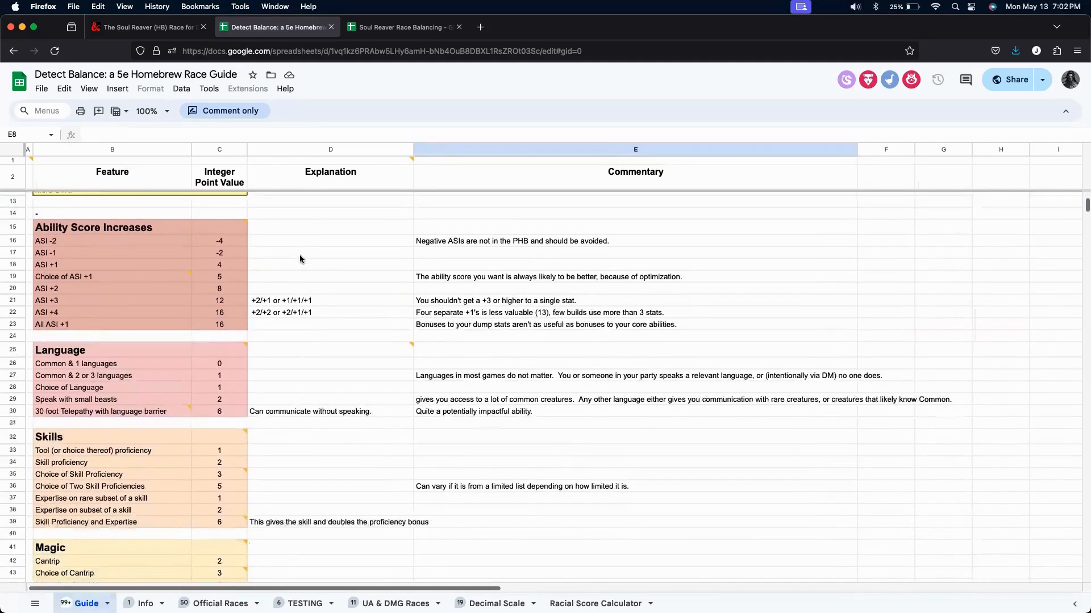
{"action": "scroll", "scroll_direction": "down", "scroll_amount": 3}
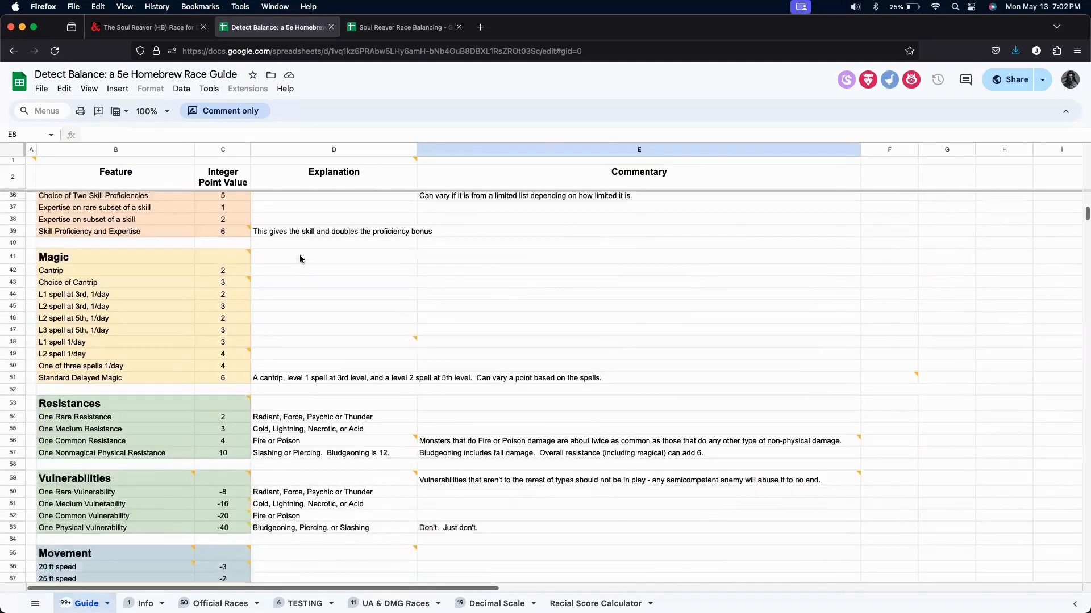
{"action": "scroll", "scroll_direction": "down", "scroll_amount": 3}
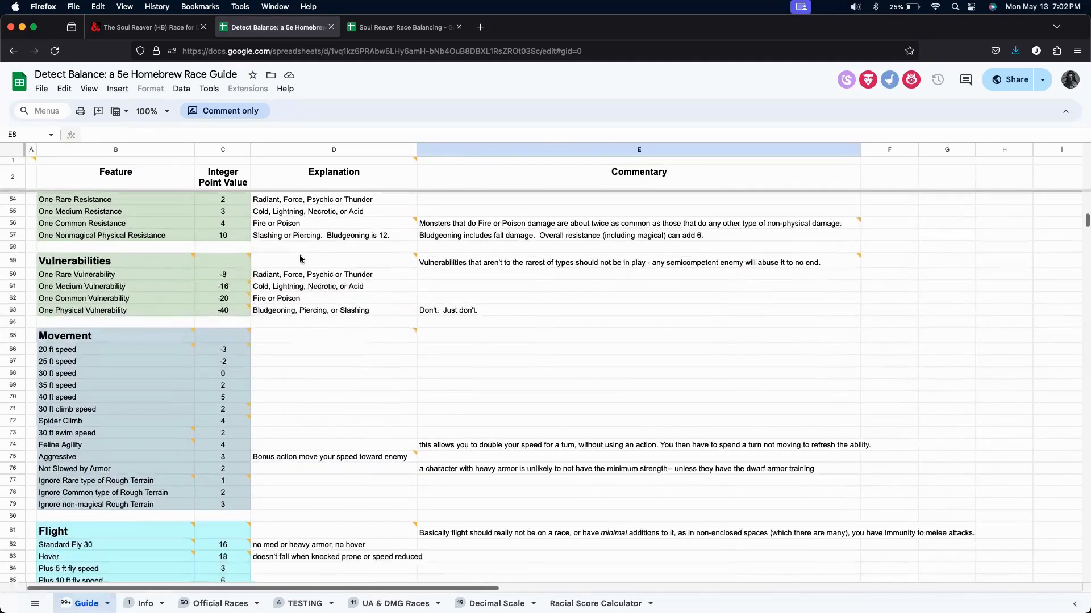
{"action": "scroll", "scroll_direction": "down", "scroll_amount": 3}
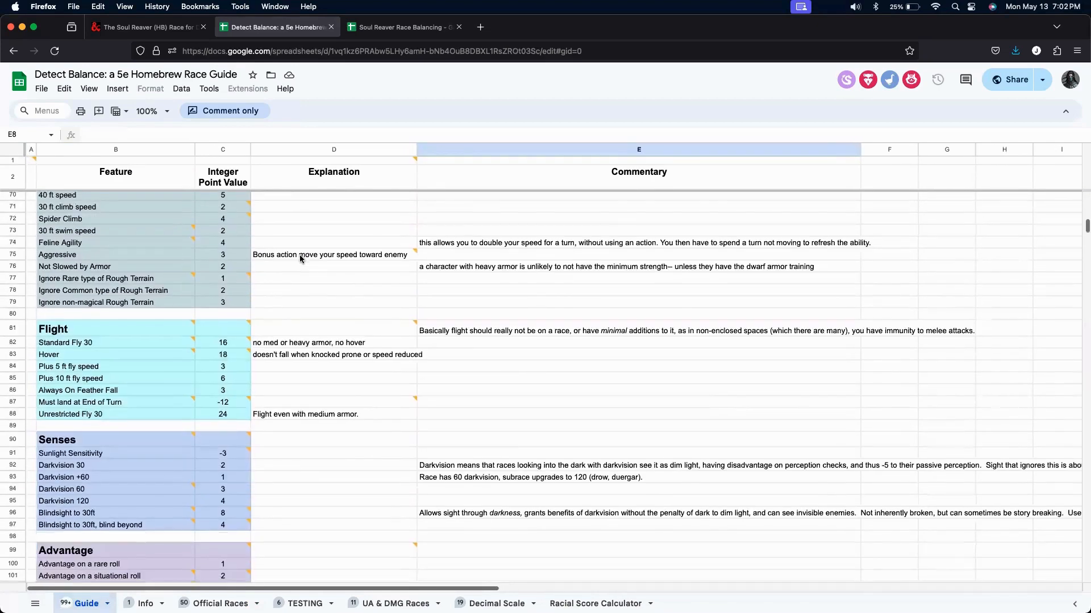
{"action": "scroll", "scroll_direction": "down", "scroll_amount": 3}
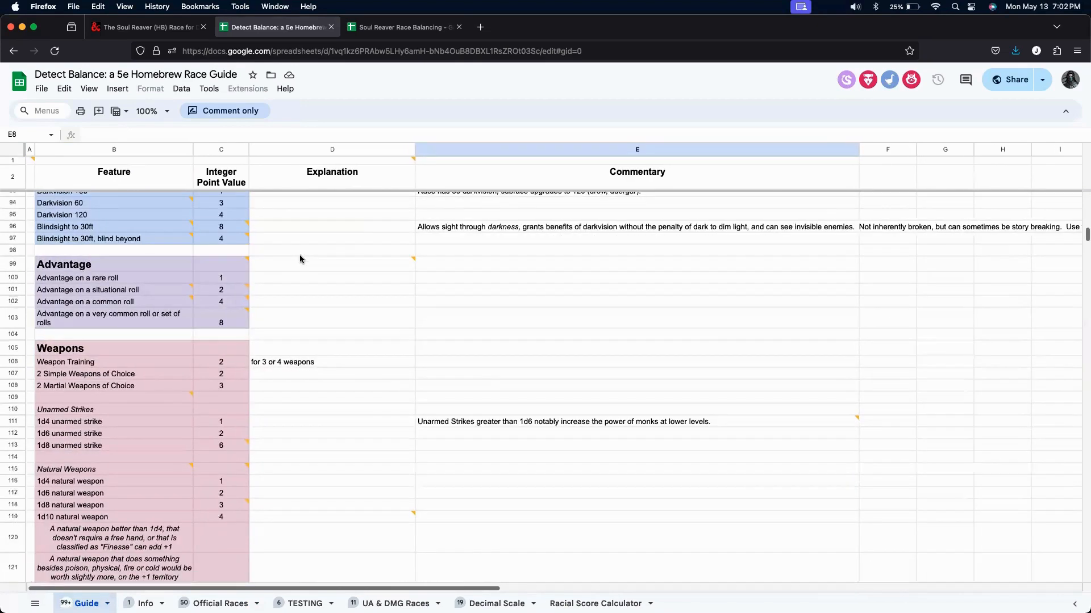
{"action": "scroll", "scroll_direction": "down", "scroll_amount": 3}
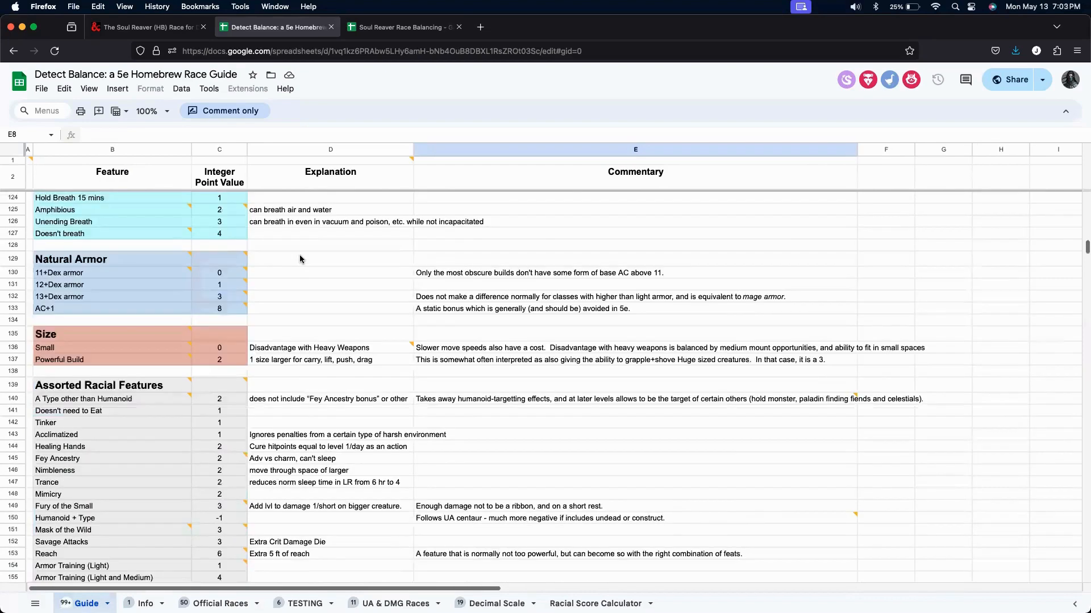
{"action": "scroll", "scroll_direction": "down", "scroll_amount": 3}
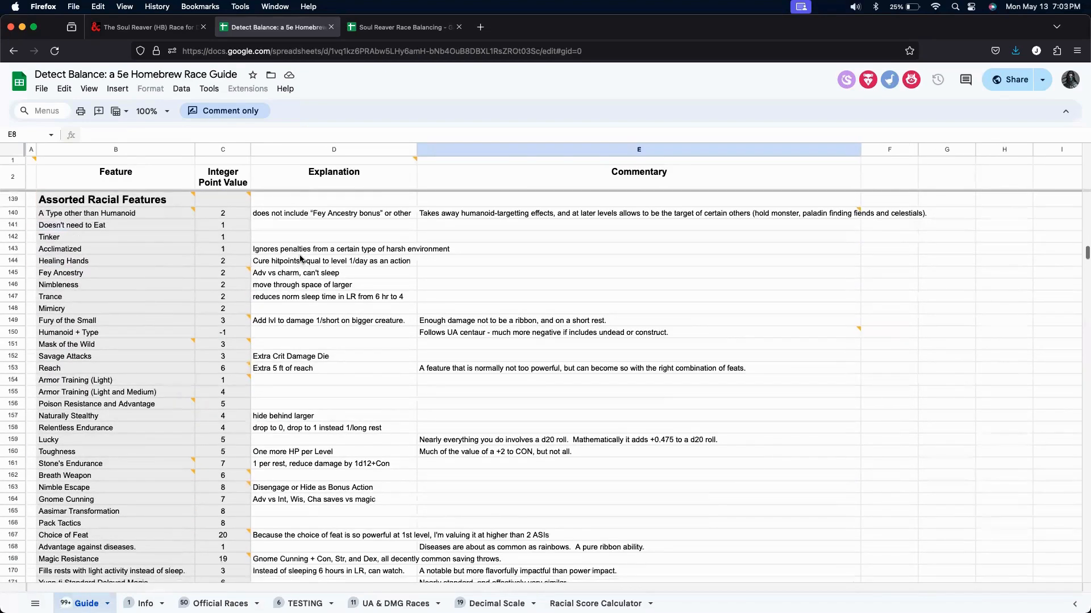
{"action": "mouse_move", "coordinate": [292, 392]}
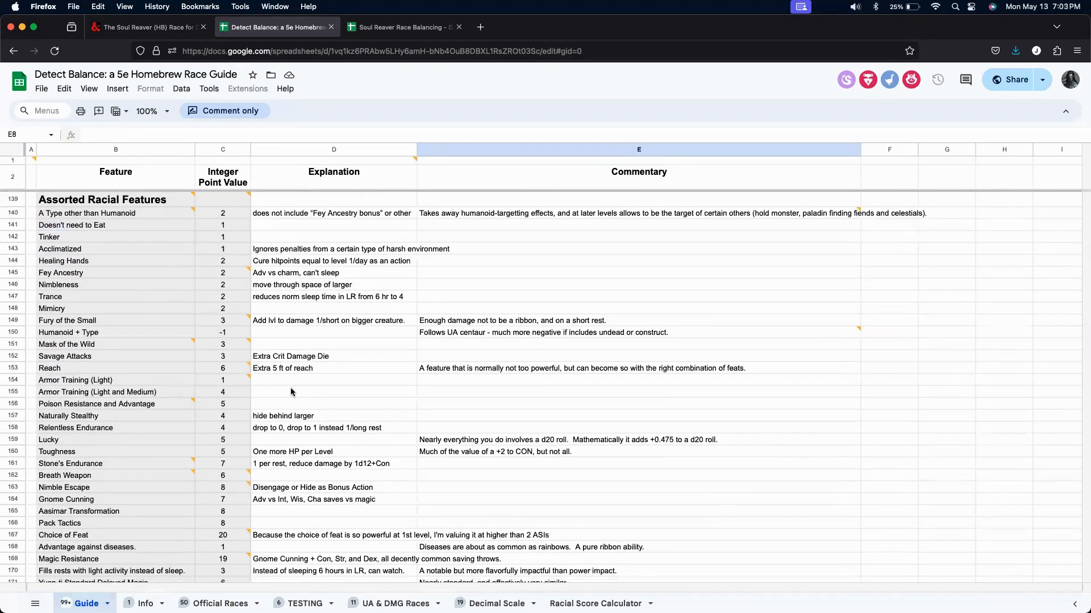
{"action": "scroll", "scroll_direction": "down", "scroll_amount": 3}
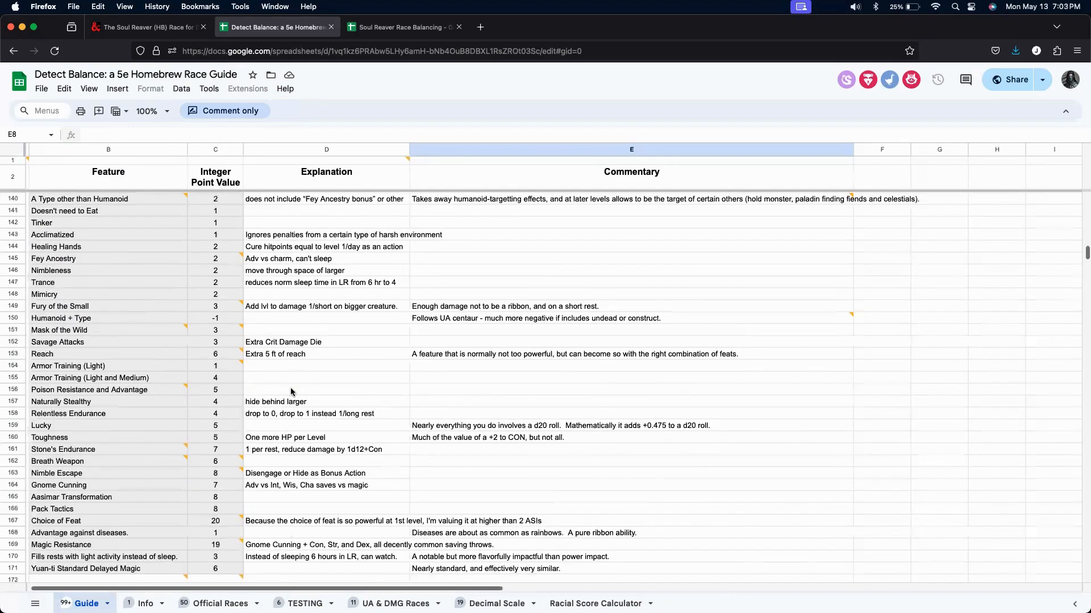
{"action": "scroll", "scroll_direction": "up", "scroll_amount": 3}
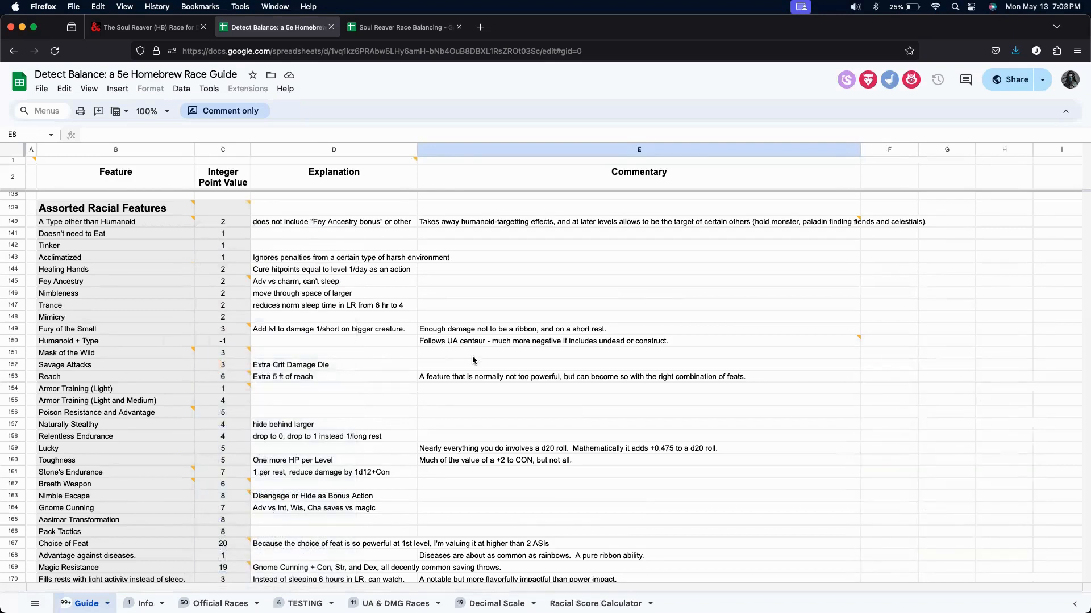
{"action": "left_click", "coordinate": [638, 276]}
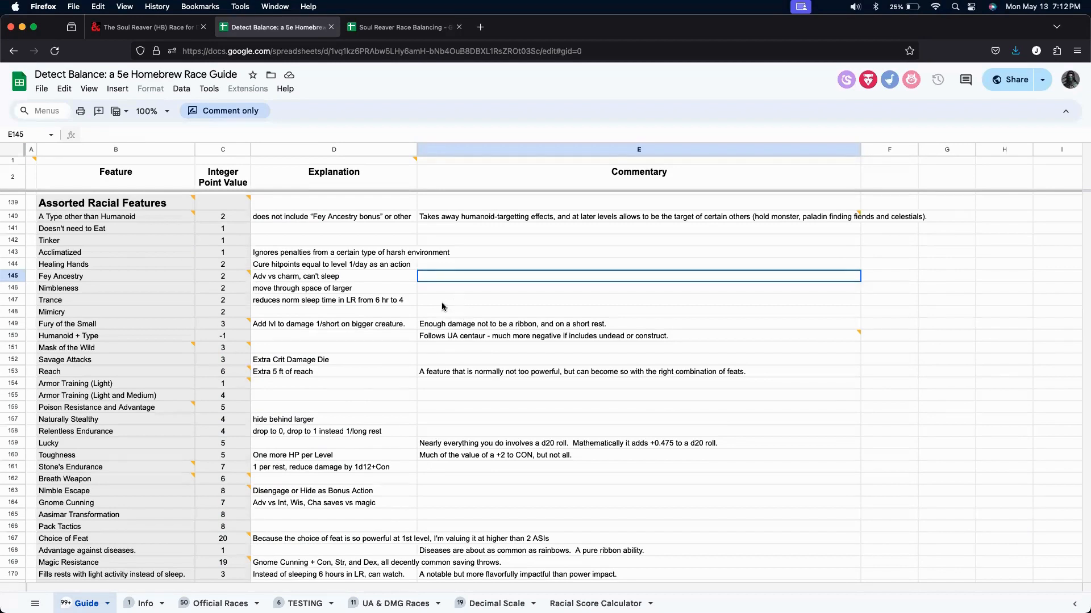
{"action": "mouse_move", "coordinate": [433, 305]}
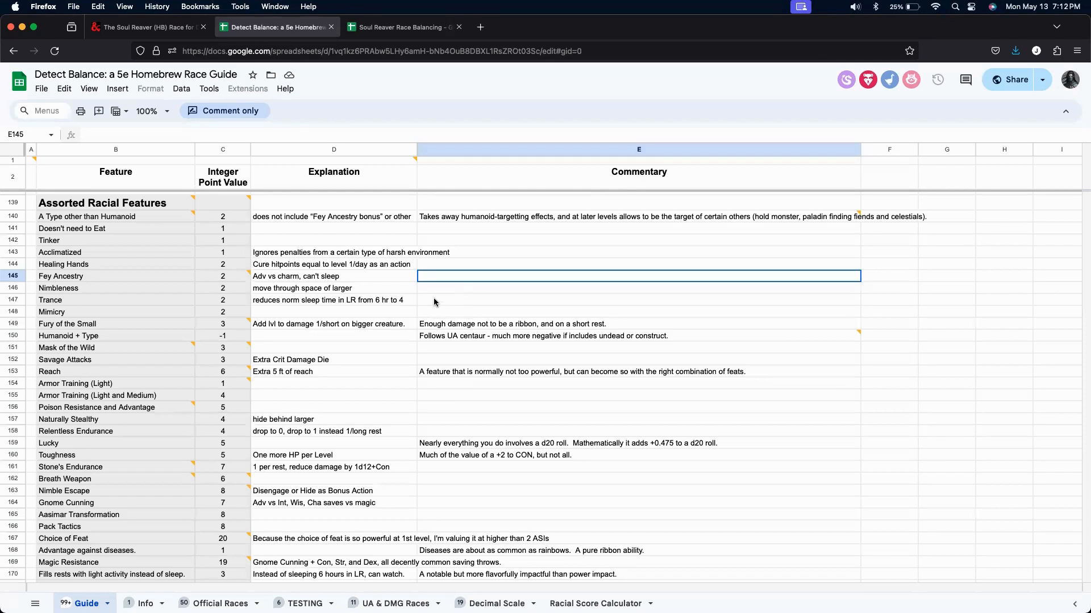
{"action": "mouse_move", "coordinate": [348, 397]}
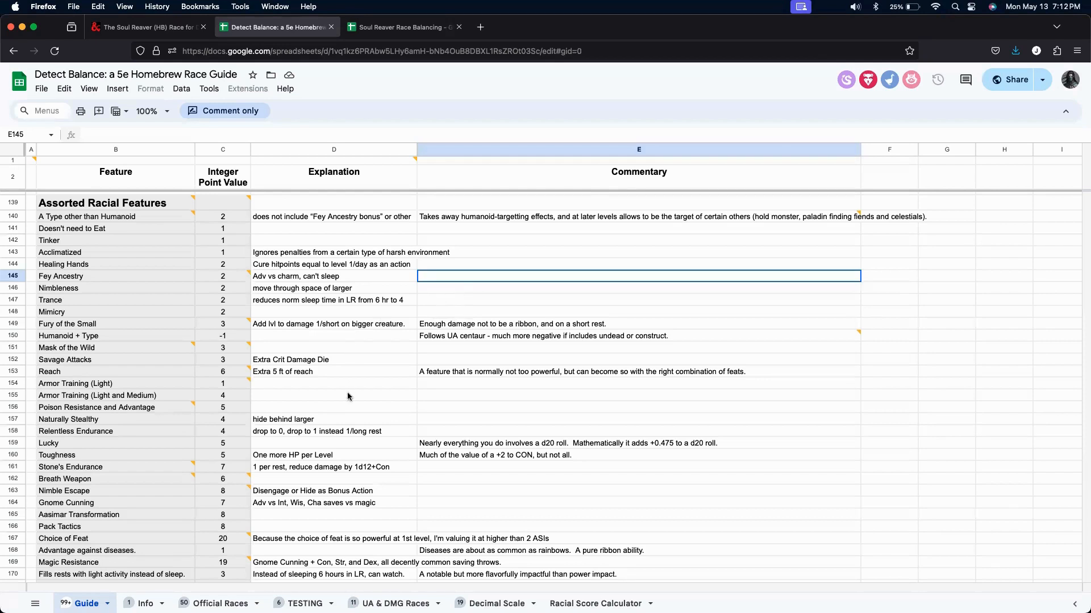
{"action": "scroll", "scroll_direction": "up", "scroll_amount": 3}
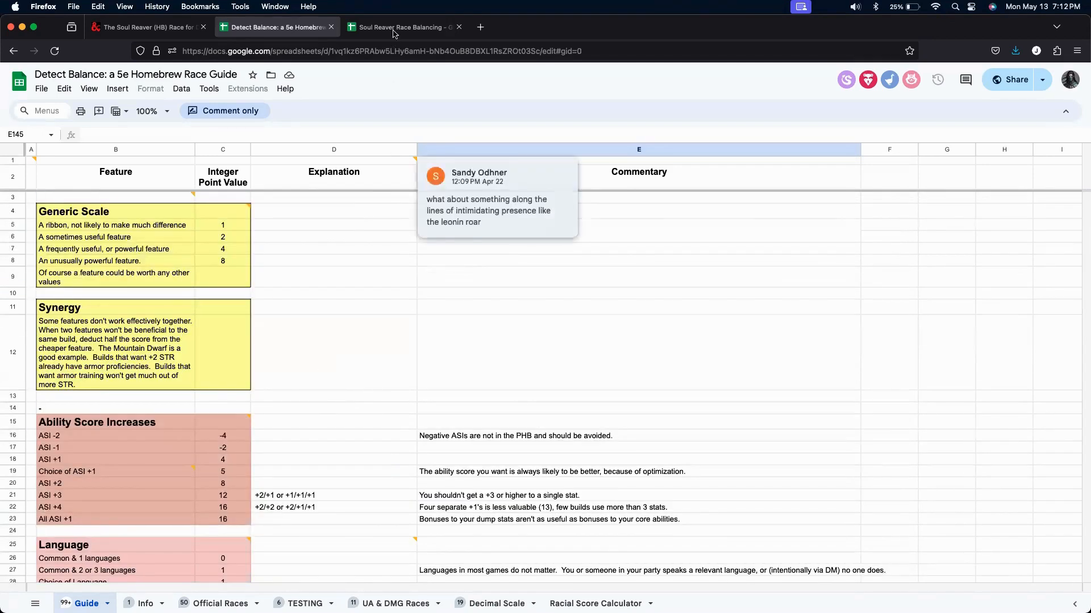
{"action": "left_click", "coordinate": [400, 27]}
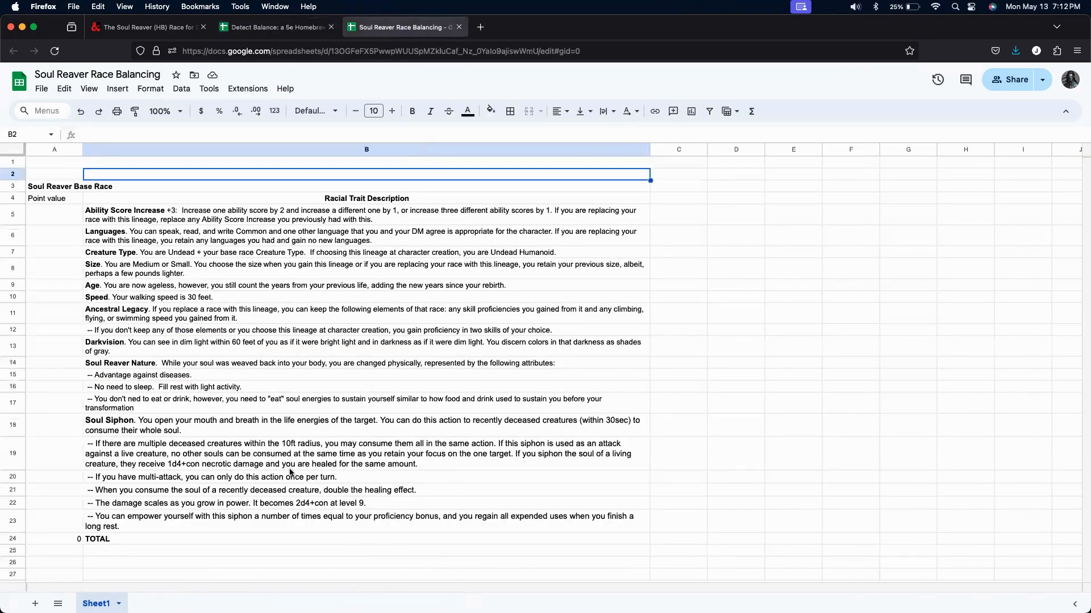
{"action": "mouse_move", "coordinate": [247, 561]}
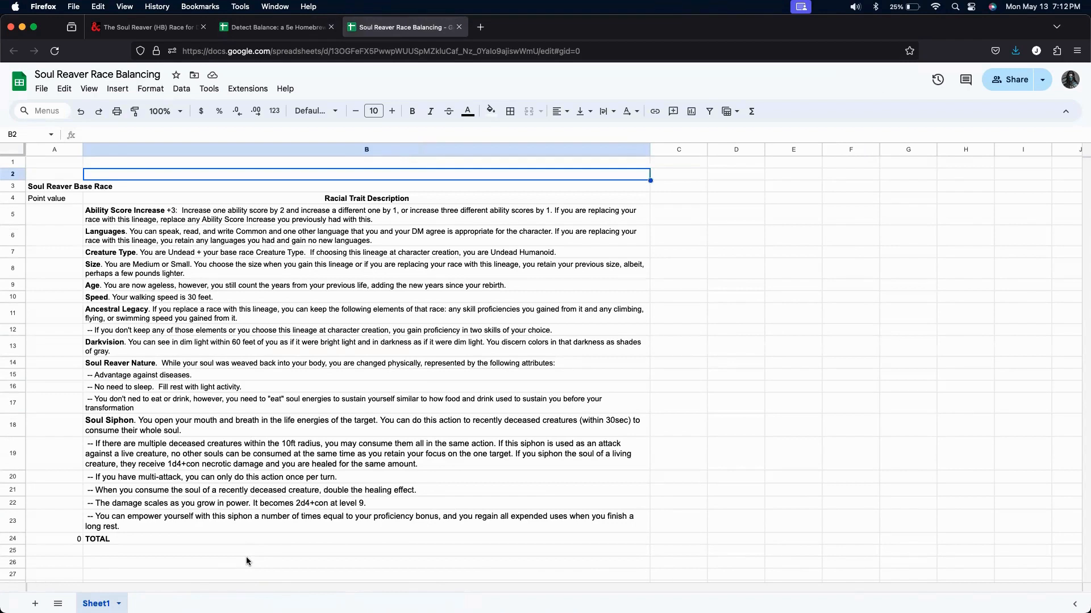
{"action": "mouse_move", "coordinate": [263, 233]}
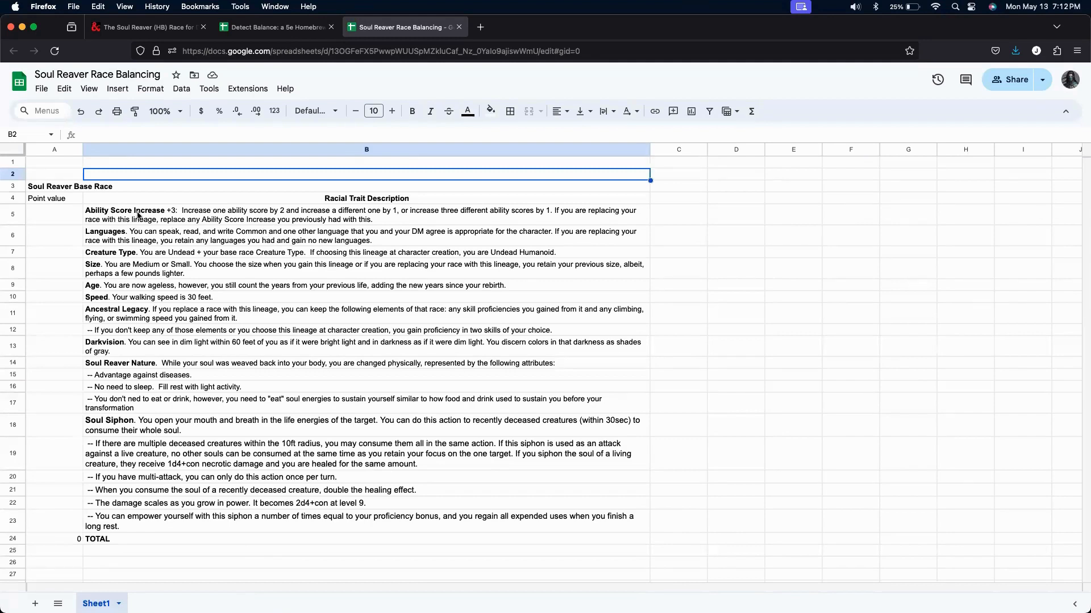
{"action": "left_click", "coordinate": [367, 215]}
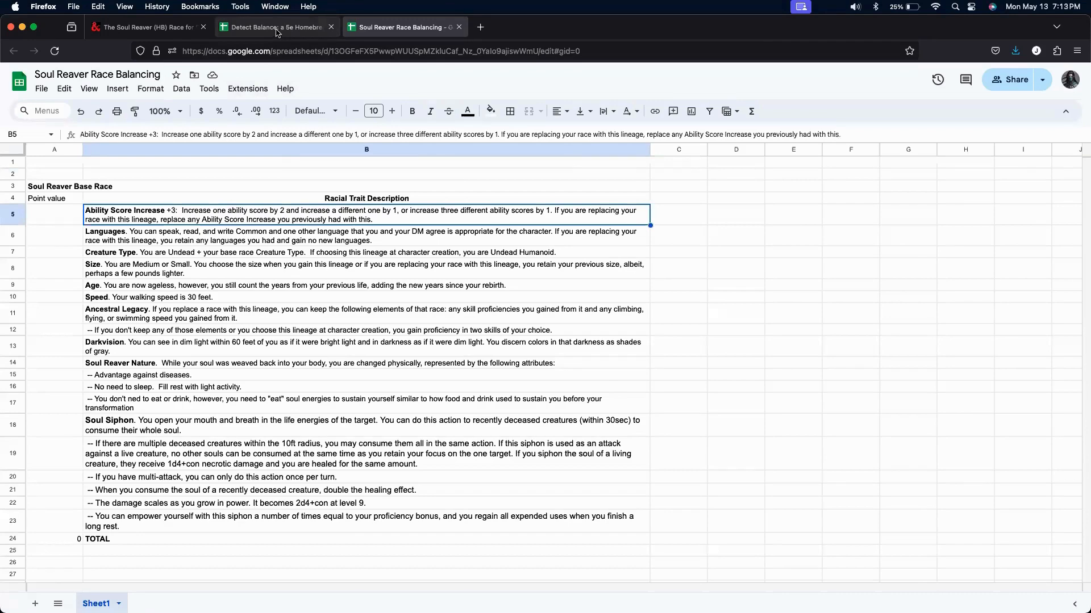
Return to the Detect Balance guide and read the comment on the Ability Score Increases values.
{"action": "left_click", "coordinate": [274, 27]}
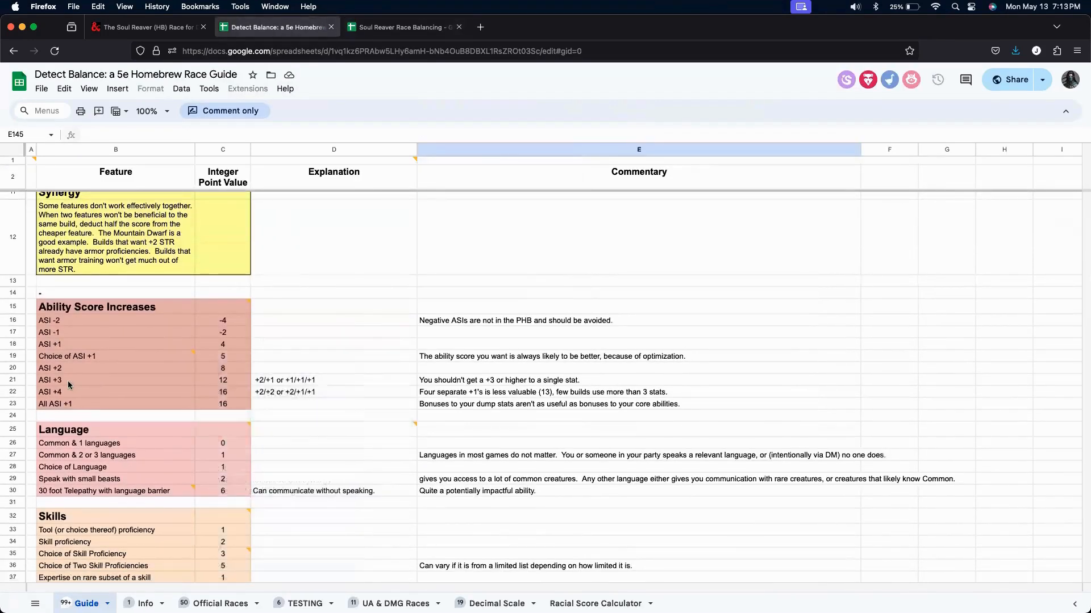
{"action": "mouse_move", "coordinate": [203, 370]}
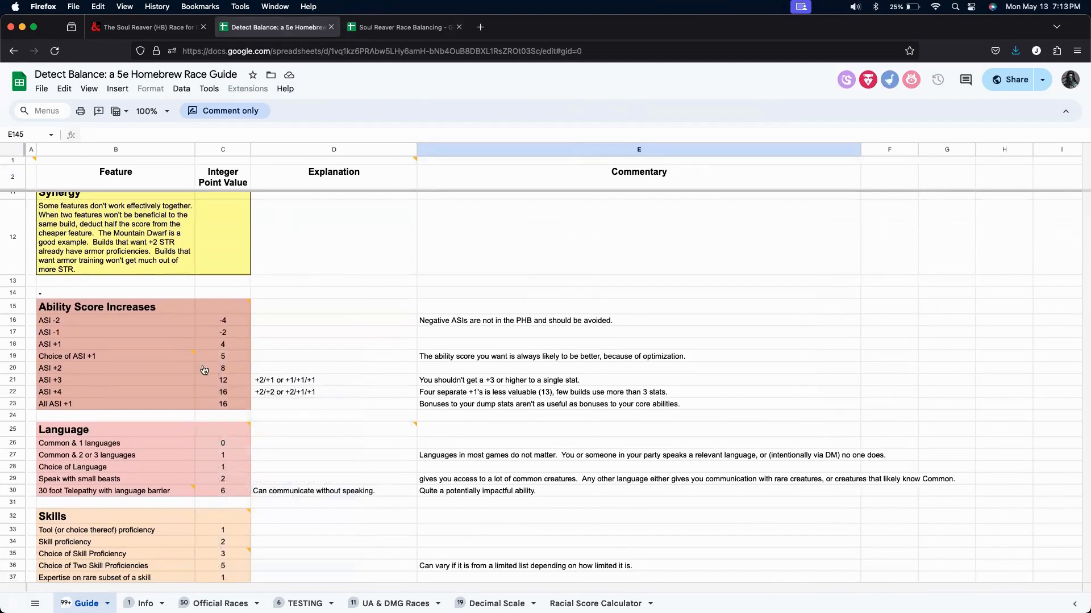
{"action": "left_click", "coordinate": [223, 368]}
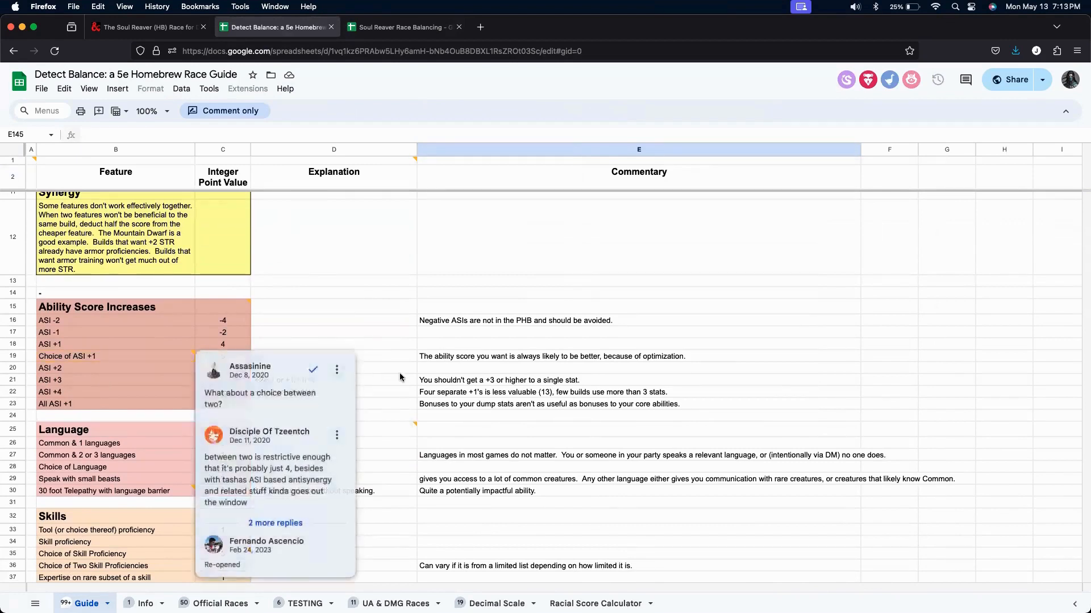
{"action": "left_click", "coordinate": [400, 377]}
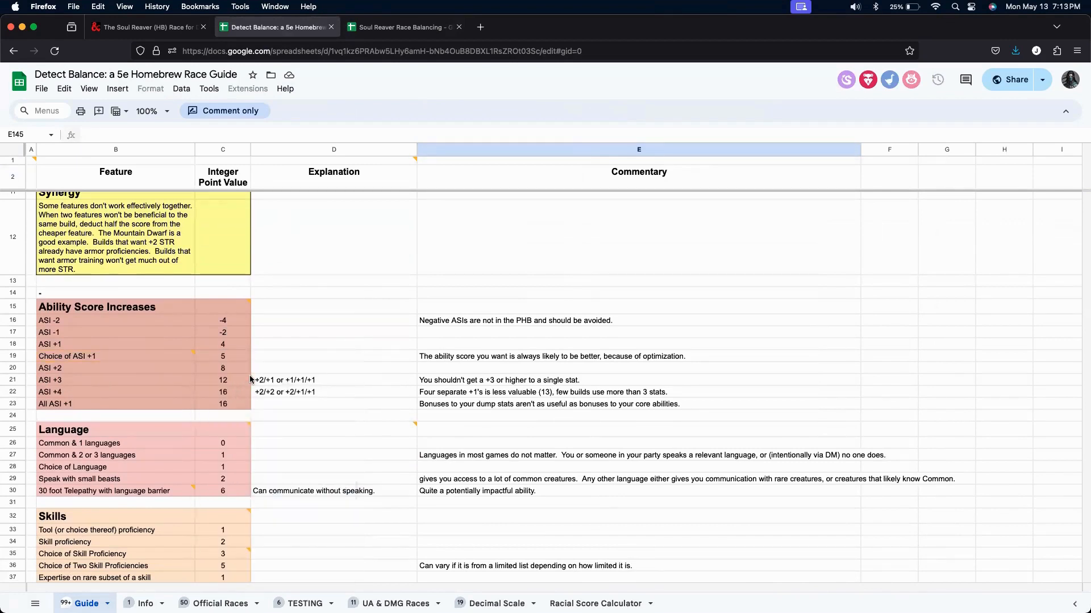
Return to the Soul Reaver balancing sheet to score Ability Score Increase at 12 points.
{"action": "left_click", "coordinate": [403, 27]}
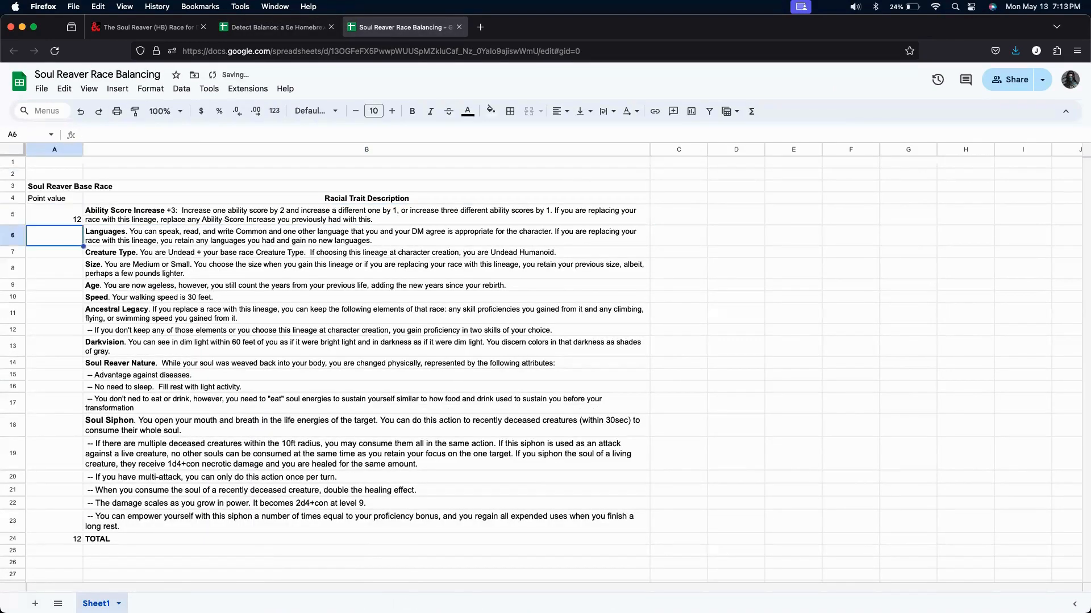
{"action": "mouse_move", "coordinate": [152, 241]}
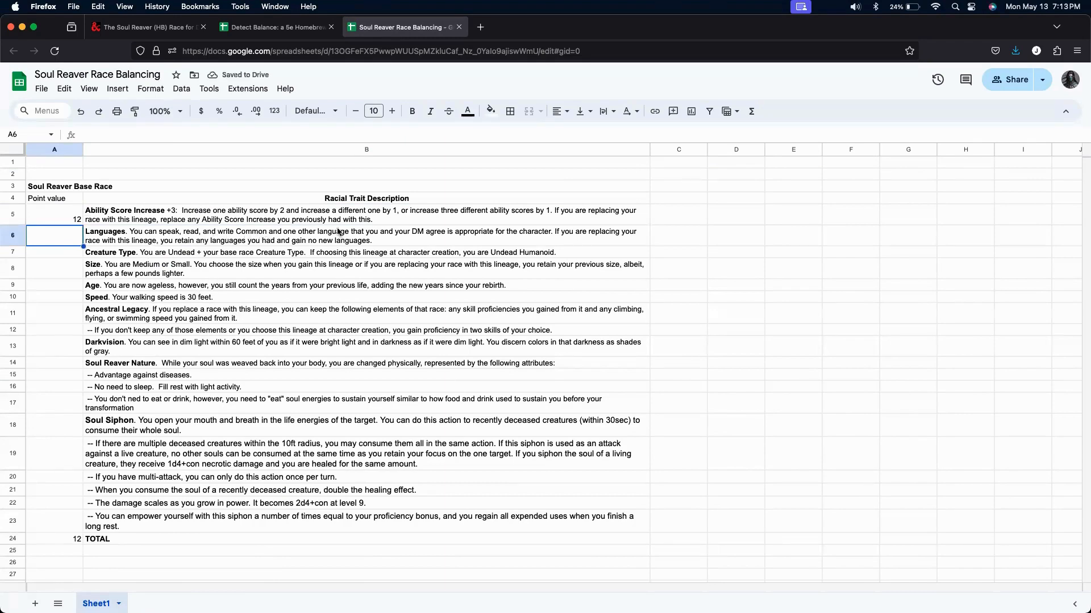
Check the guide's Language point values, then return to the Soul Reaver sheet to score Languages at 0.
{"action": "left_click", "coordinate": [276, 27]}
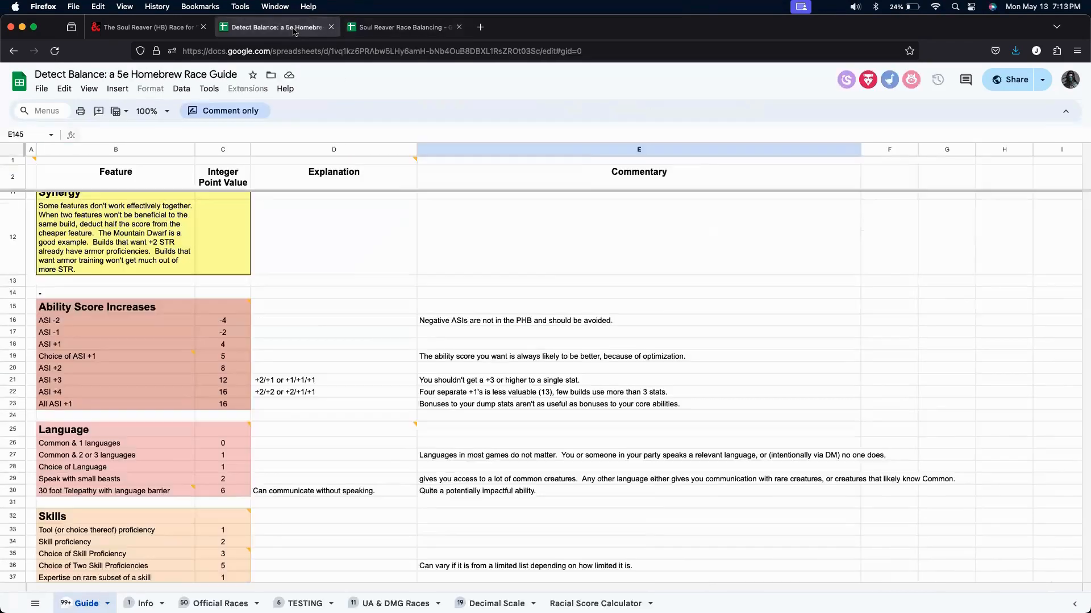
{"action": "scroll", "scroll_direction": "down", "scroll_amount": 3}
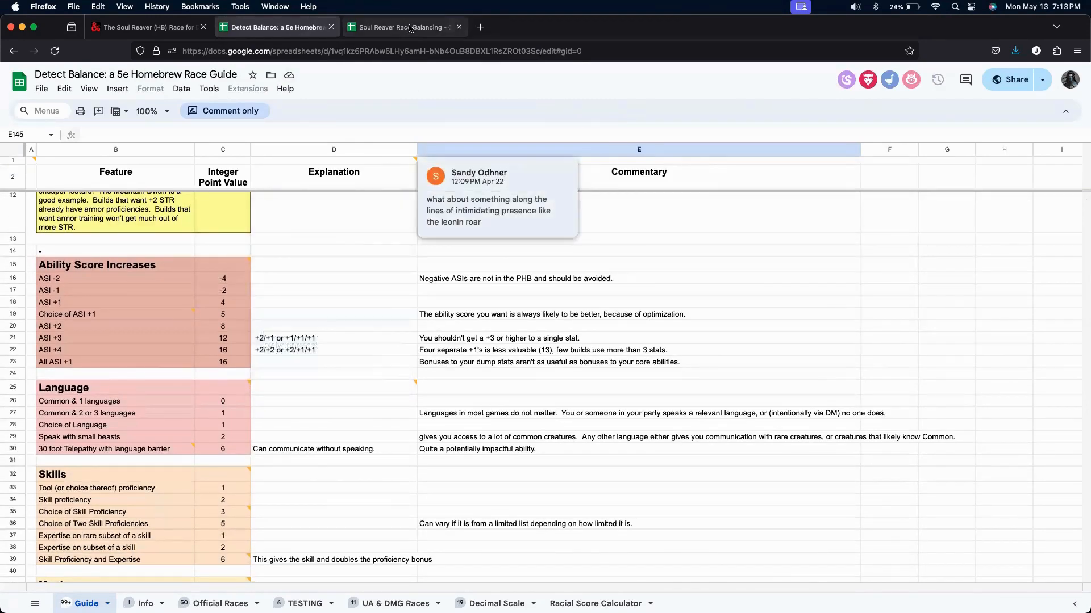
{"action": "left_click", "coordinate": [400, 27]}
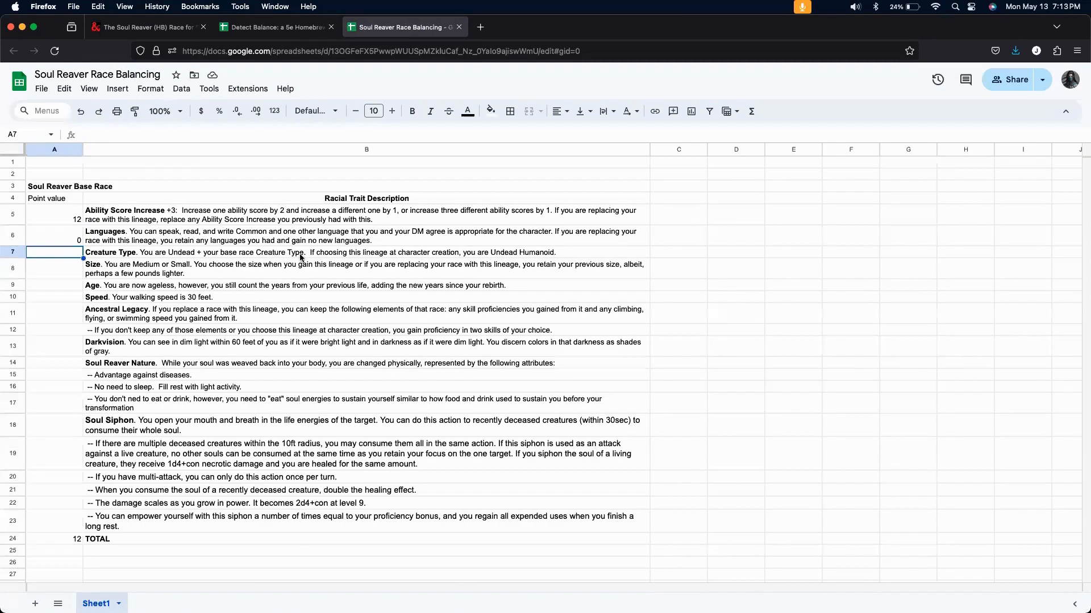
{"action": "mouse_move", "coordinate": [553, 262]}
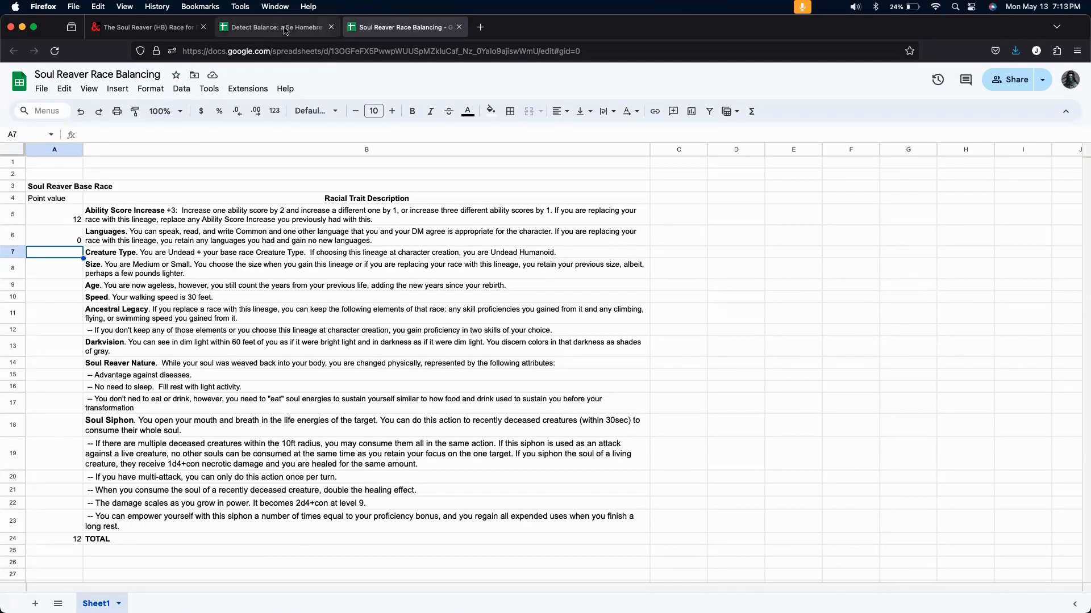
{"action": "mouse_move", "coordinate": [322, 385]}
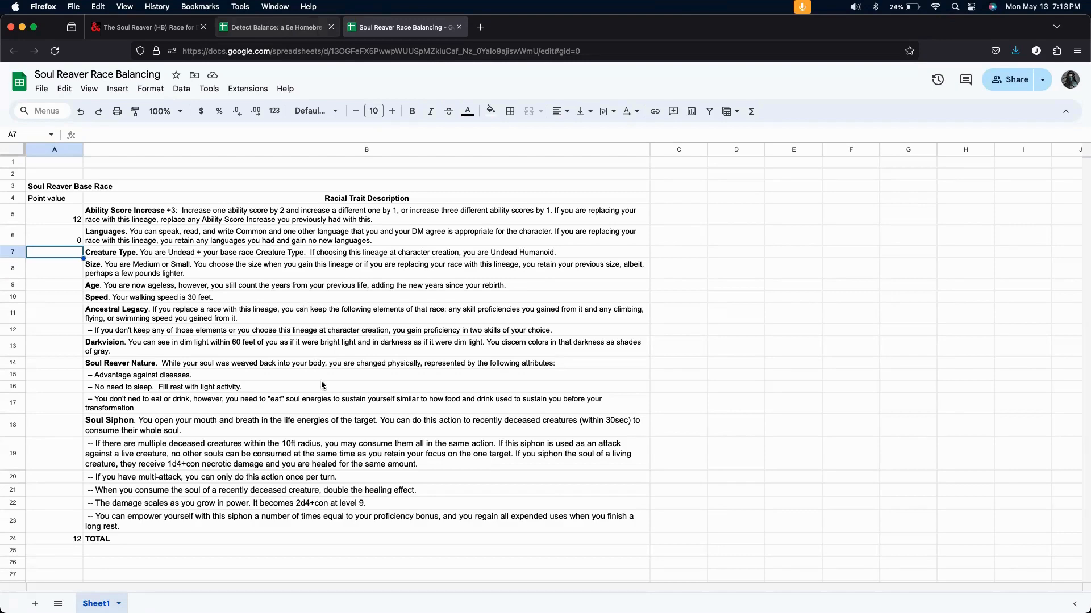
Scroll the race guide down to its Assorted Racial Features point values.
{"action": "left_click", "coordinate": [271, 26]}
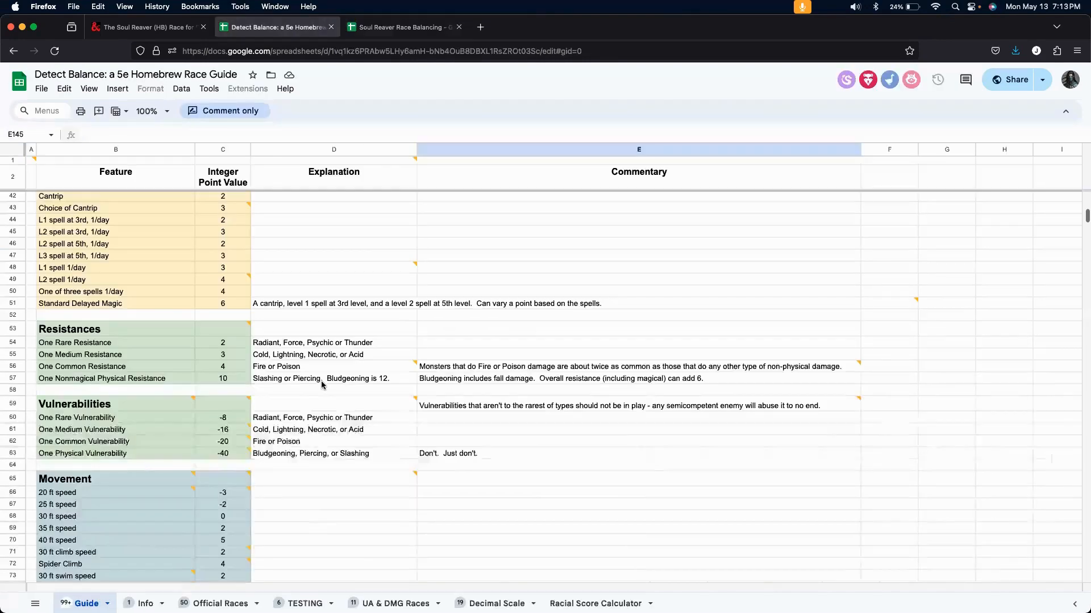
{"action": "scroll", "scroll_direction": "down", "scroll_amount": 3}
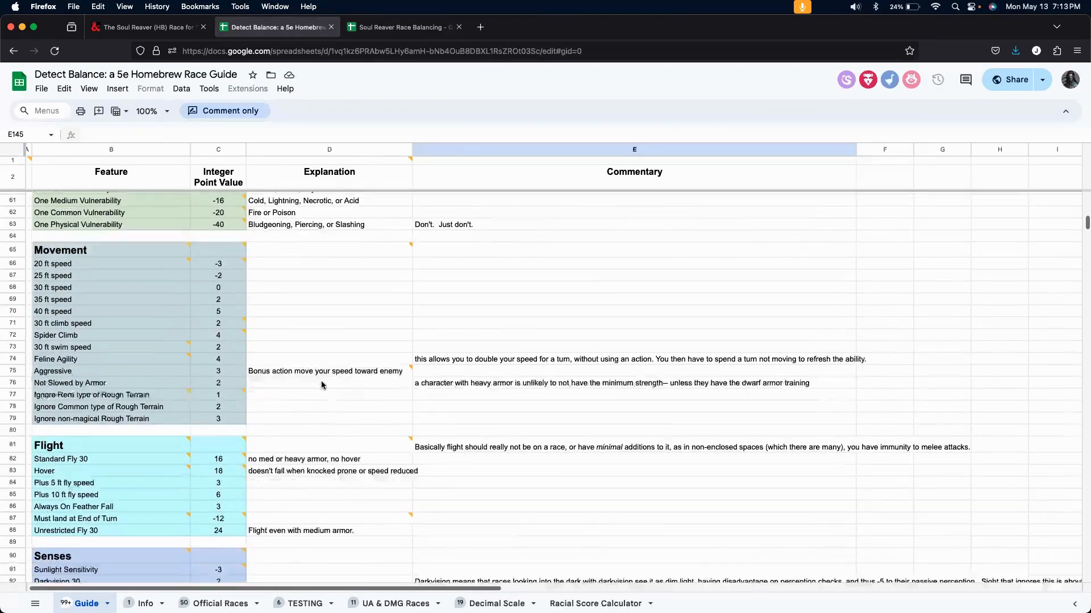
{"action": "scroll", "scroll_direction": "down", "scroll_amount": 3}
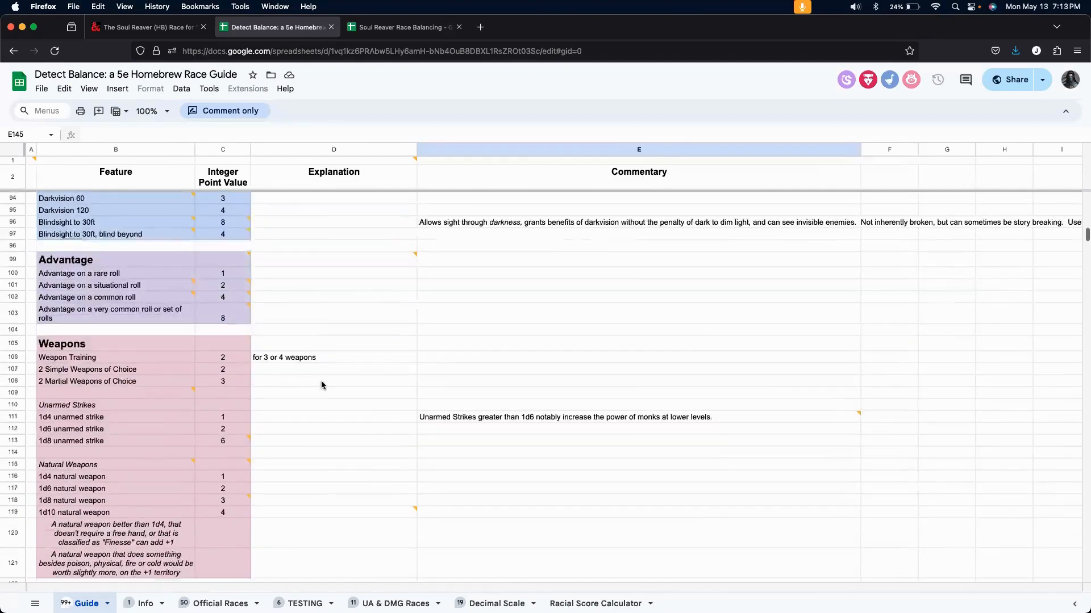
{"action": "scroll", "scroll_direction": "down", "scroll_amount": 3}
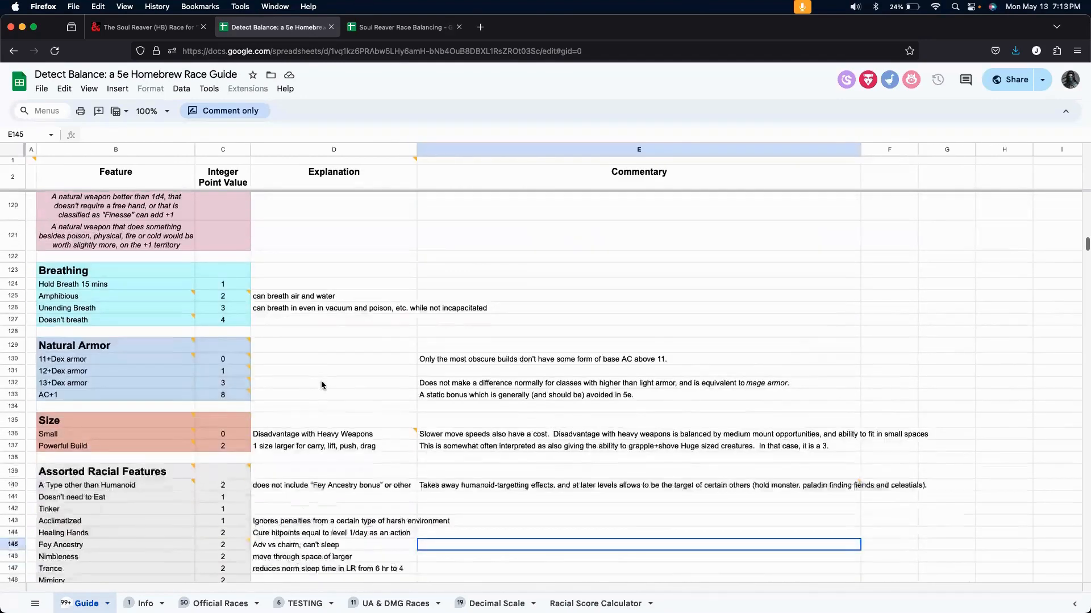
{"action": "scroll", "scroll_direction": "down", "scroll_amount": 3}
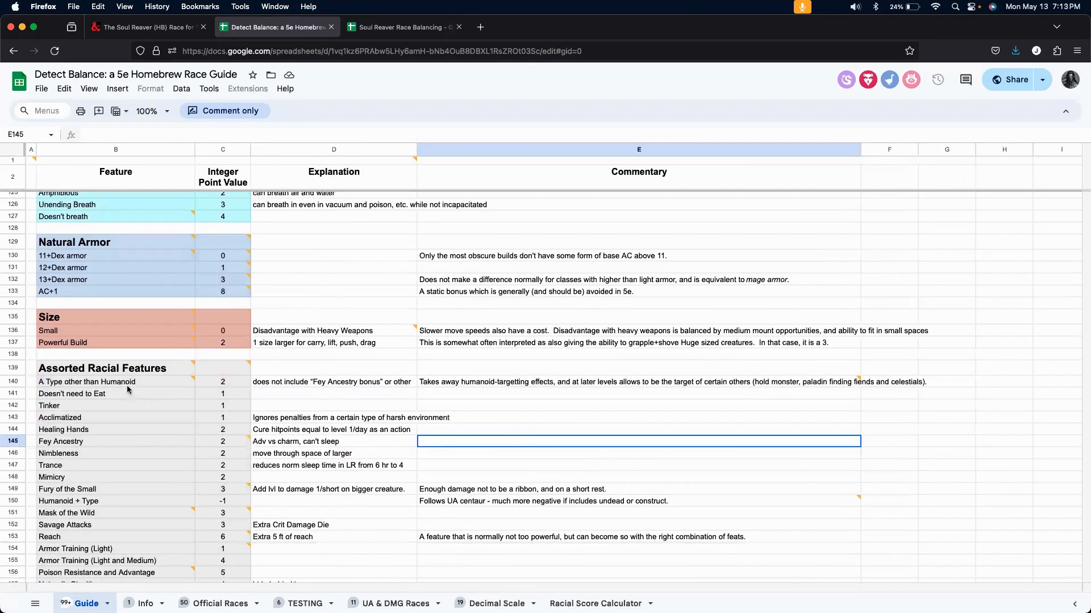
{"action": "mouse_move", "coordinate": [249, 403]}
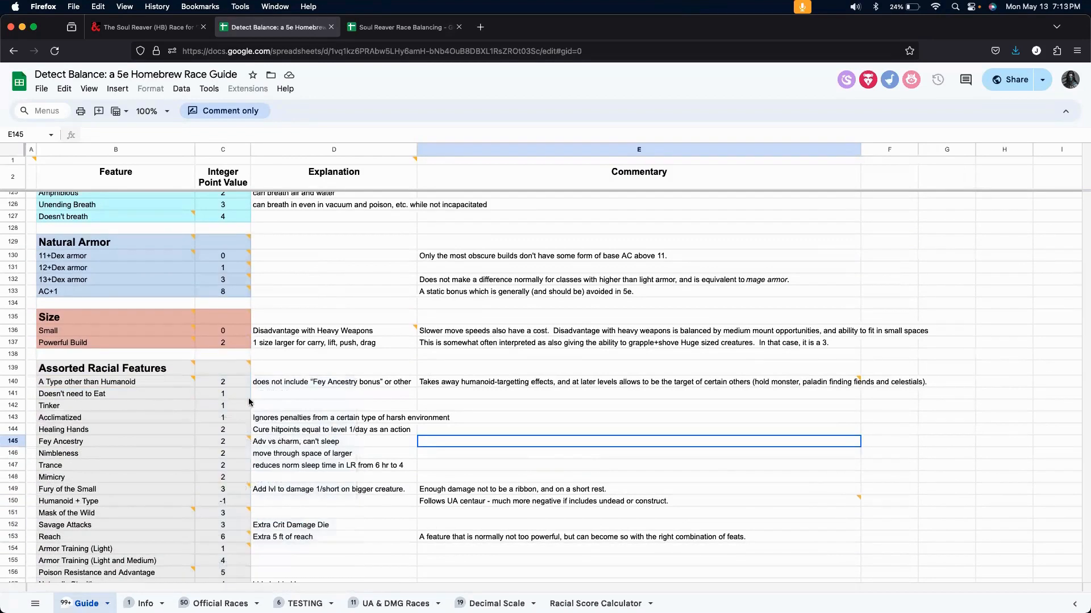
{"action": "mouse_move", "coordinate": [235, 386]}
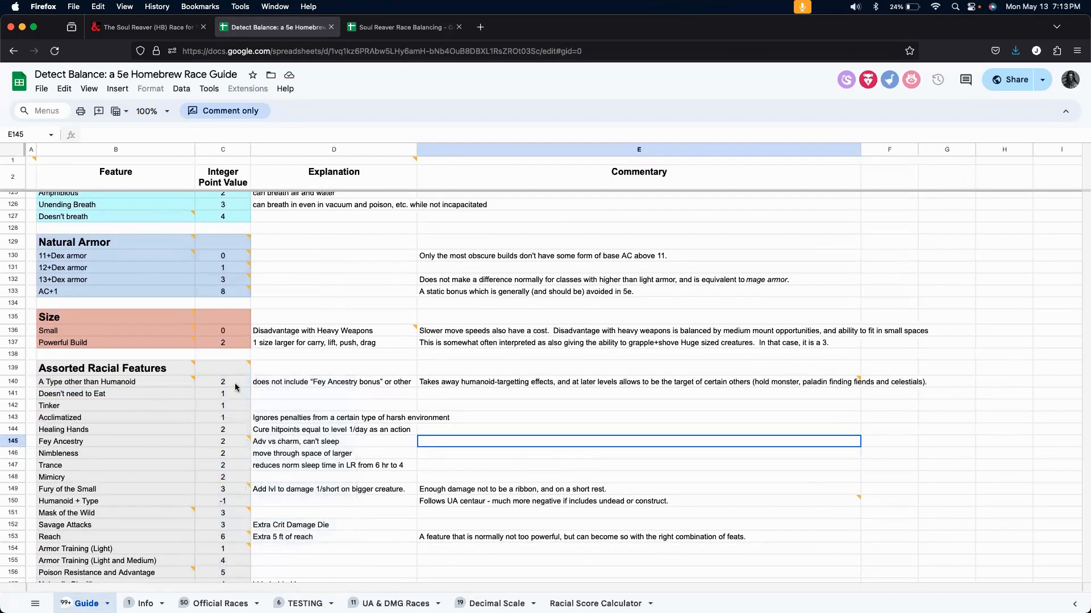
Read the full comment discussion on 'A Type other than Humanoid' covering construct and undead types.
{"action": "left_click", "coordinate": [222, 382]}
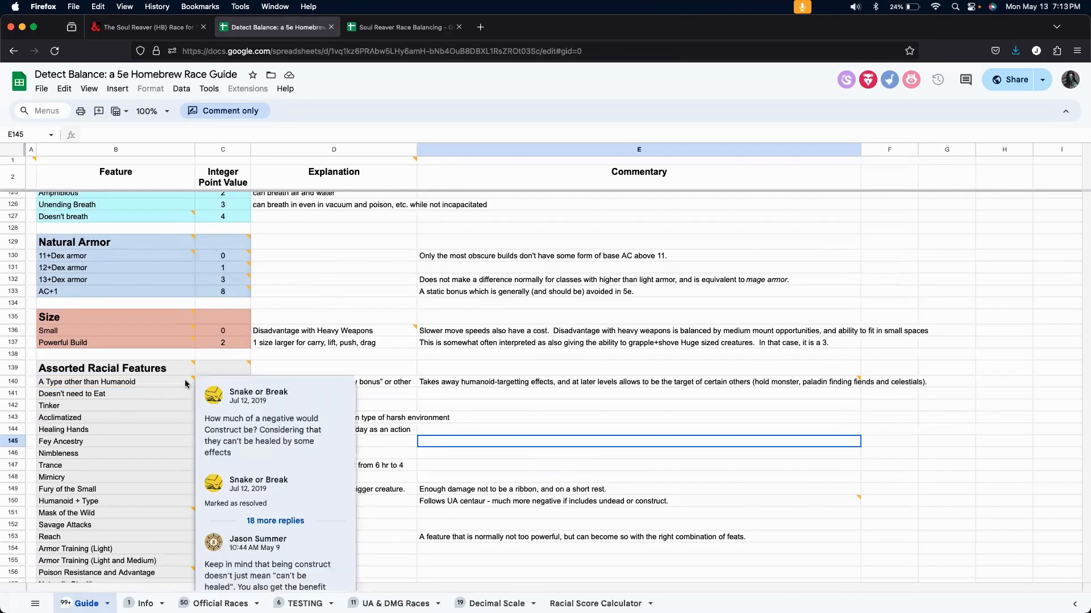
{"action": "mouse_move", "coordinate": [315, 444]}
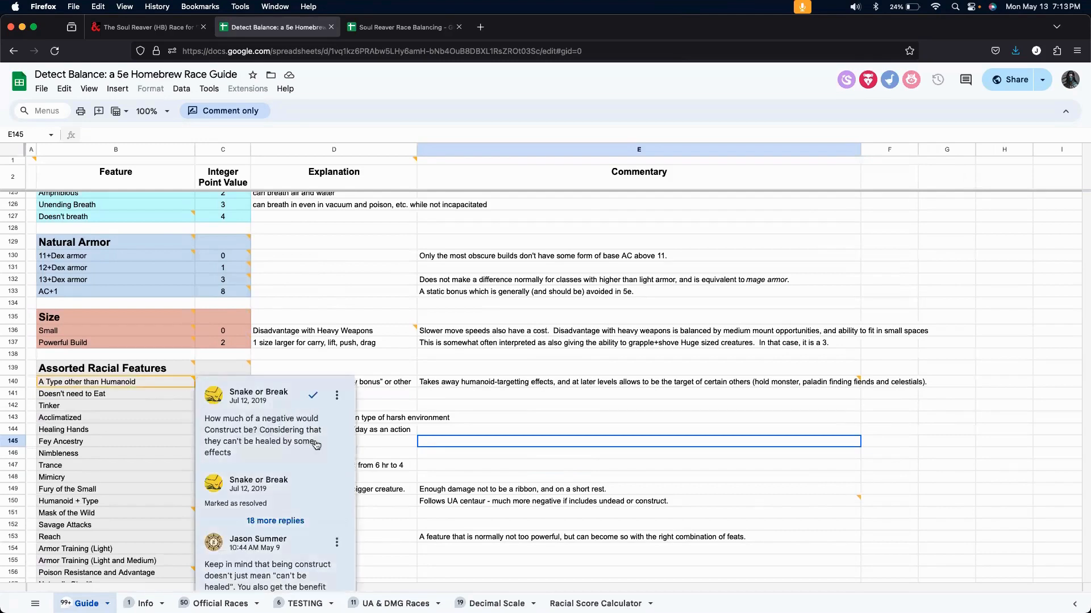
{"action": "mouse_move", "coordinate": [315, 446]}
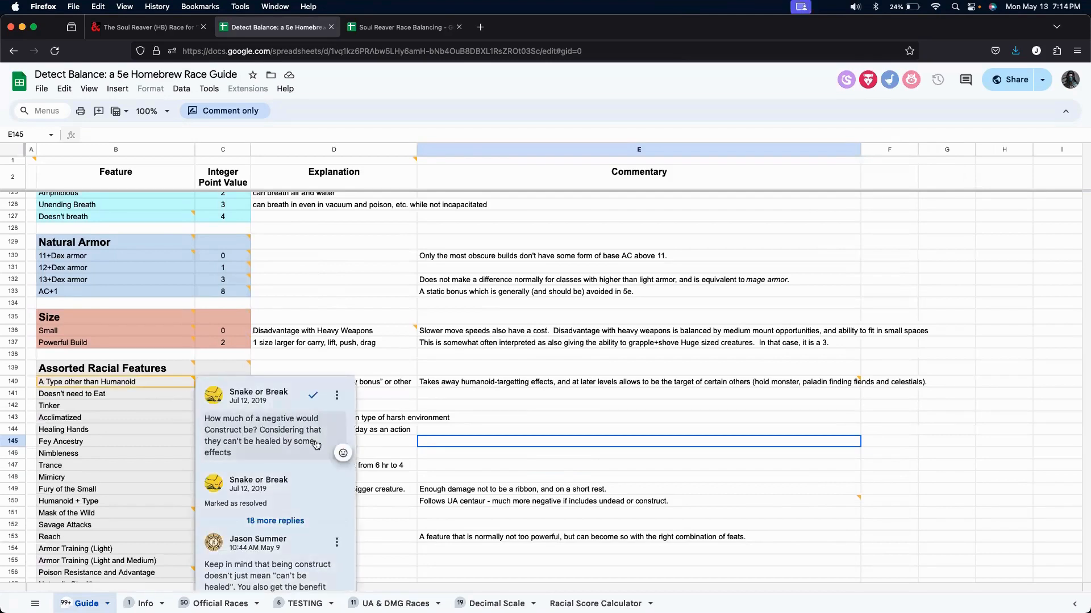
{"action": "mouse_move", "coordinate": [298, 567]}
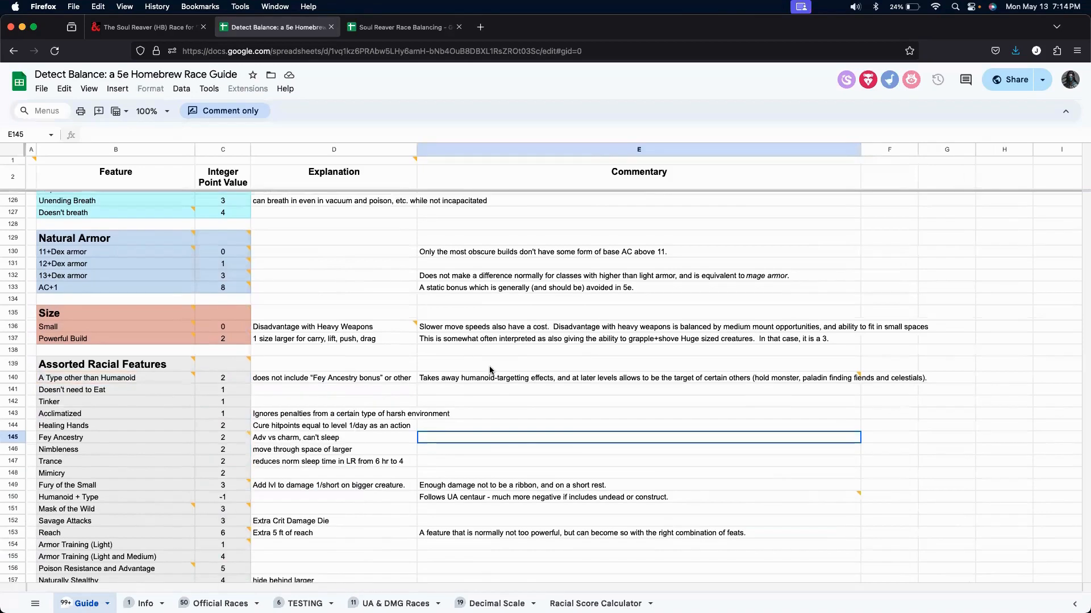
{"action": "scroll", "scroll_direction": "down", "scroll_amount": 3}
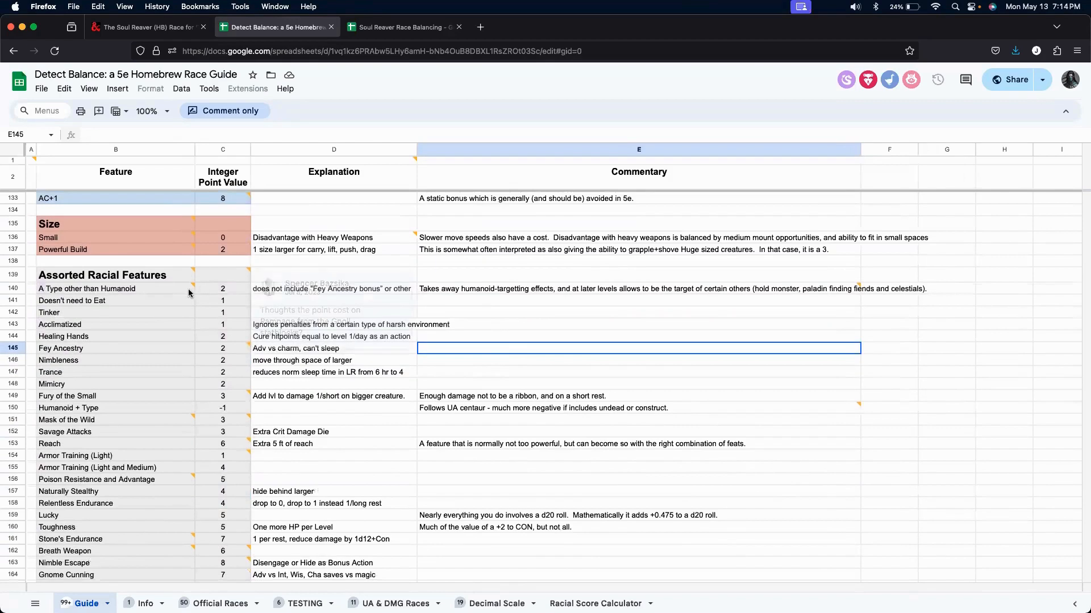
{"action": "left_click", "coordinate": [90, 288]}
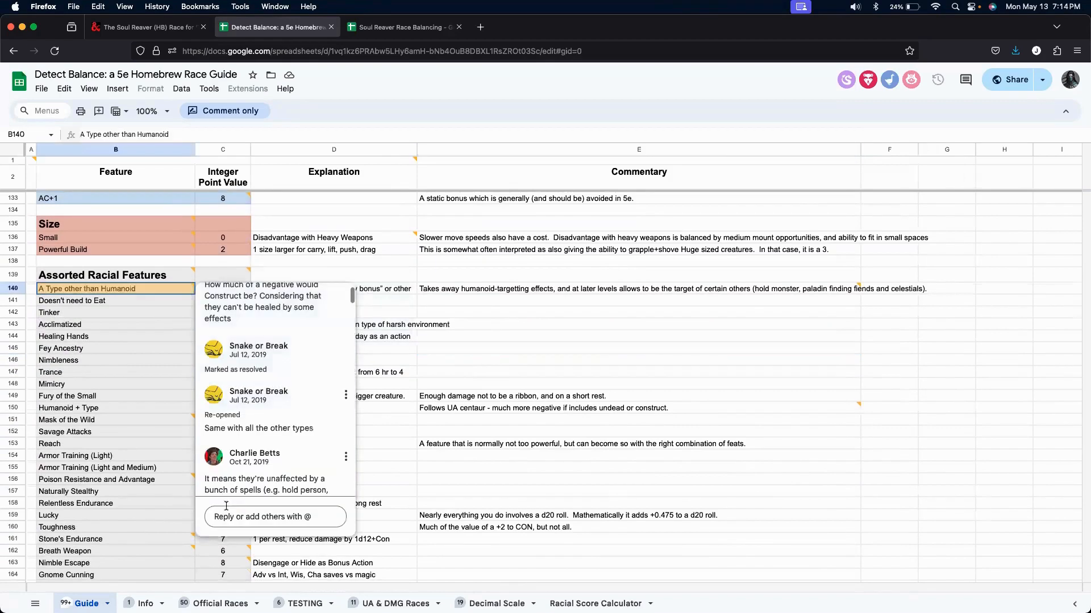
{"action": "scroll", "scroll_direction": "down", "scroll_amount": 3}
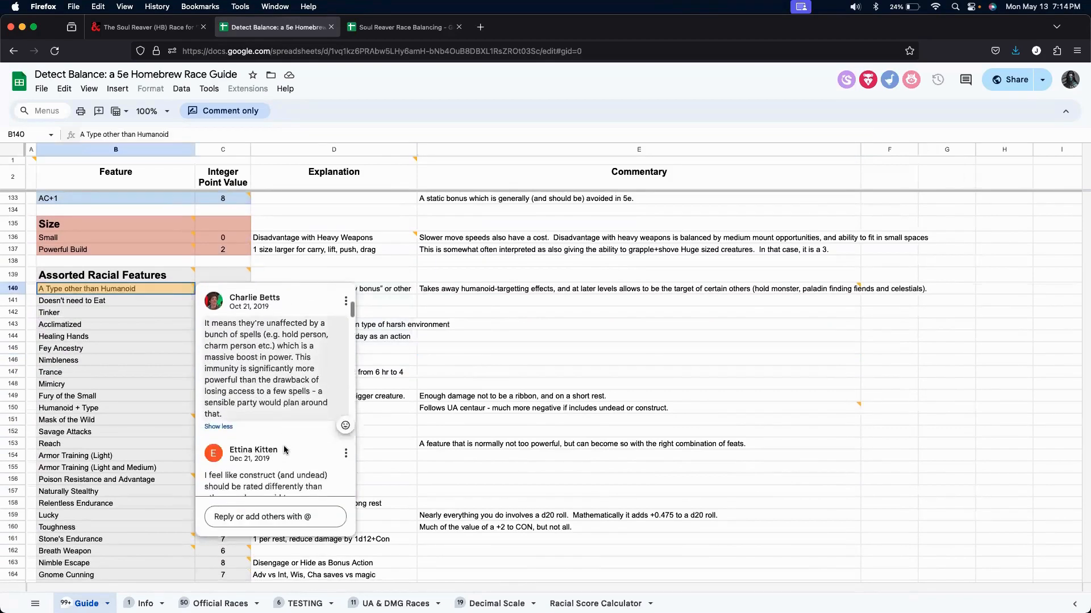
{"action": "scroll", "scroll_direction": "down", "scroll_amount": 3}
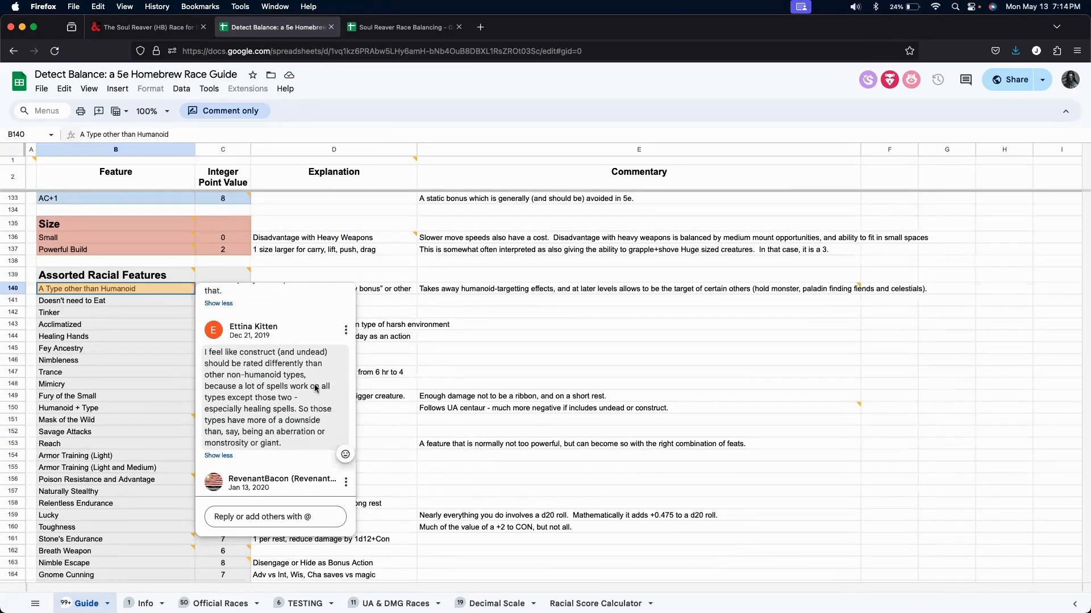
{"action": "mouse_move", "coordinate": [312, 382]}
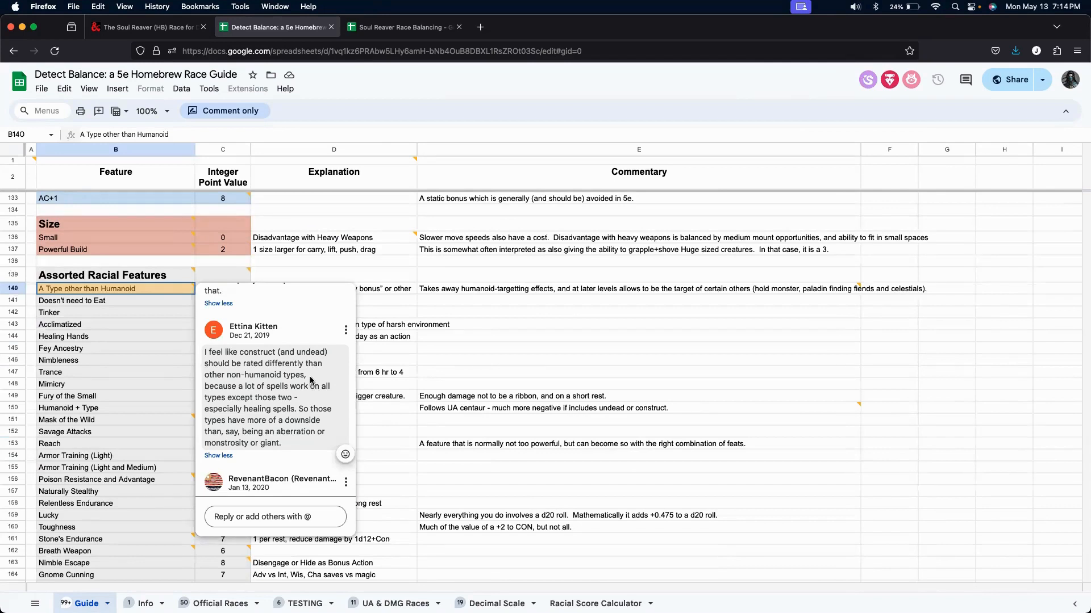
{"action": "mouse_move", "coordinate": [453, 376]}
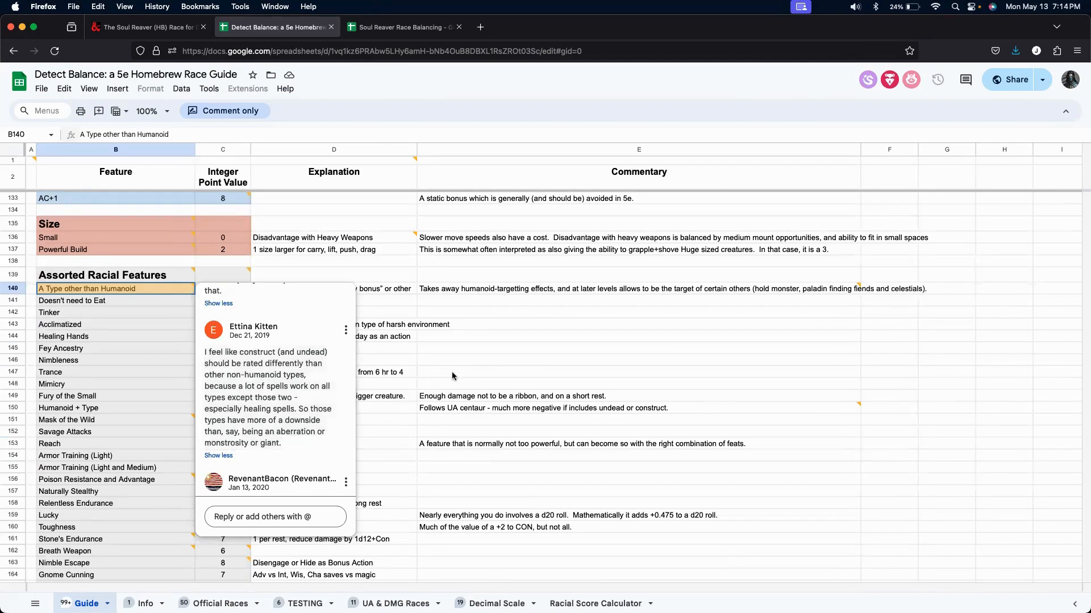
{"action": "mouse_move", "coordinate": [458, 373]}
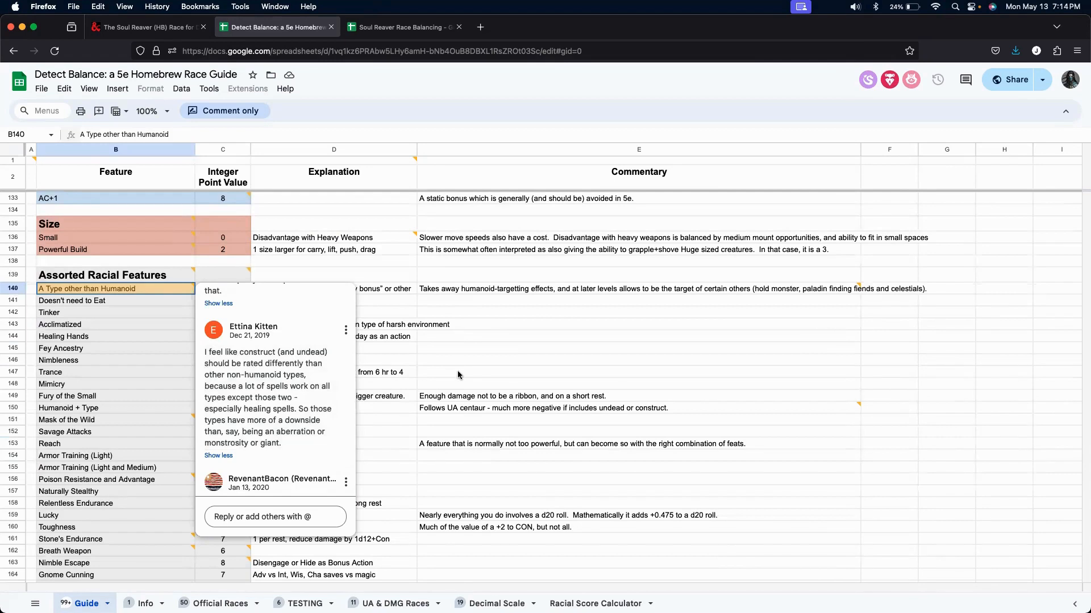
{"action": "mouse_move", "coordinate": [476, 347]}
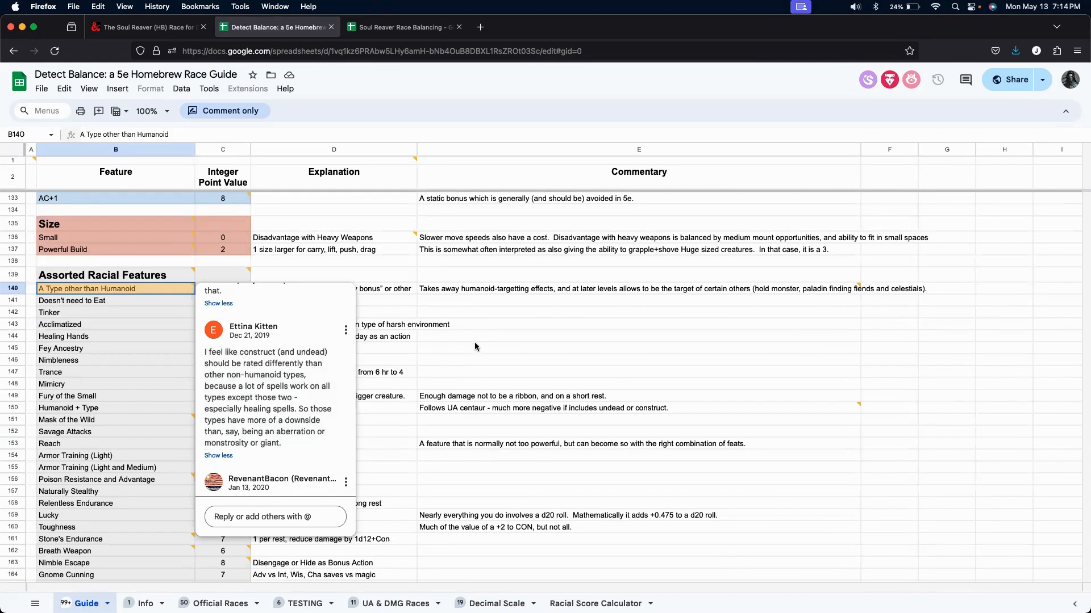
{"action": "mouse_move", "coordinate": [312, 387]}
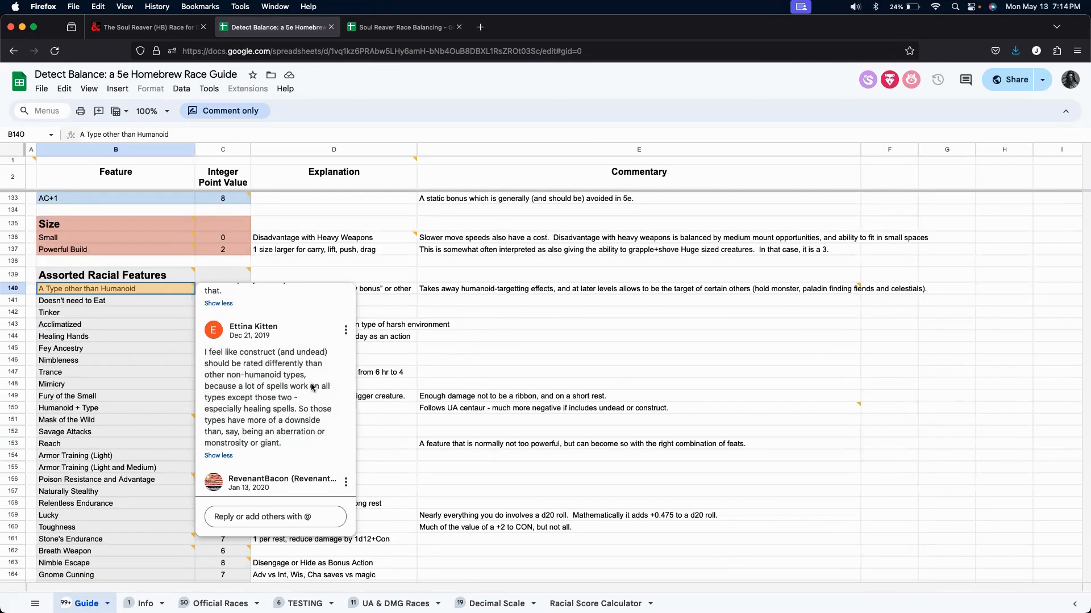
Scroll the Assorted Racial Features list to the Humanoid + Type cost comment.
{"action": "scroll", "scroll_direction": "down", "scroll_amount": 3}
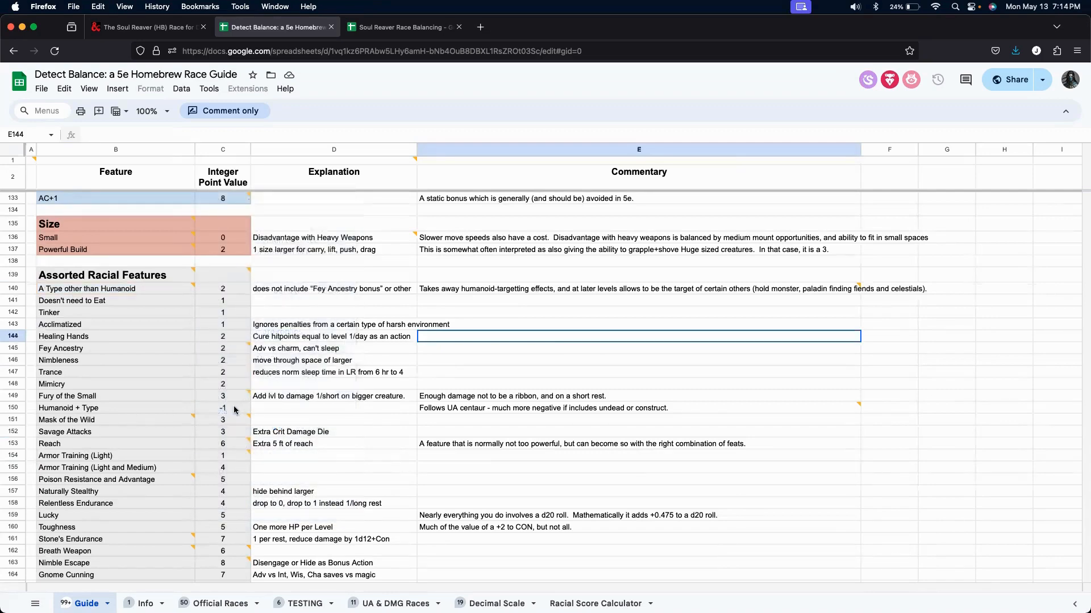
{"action": "mouse_move", "coordinate": [401, 409]}
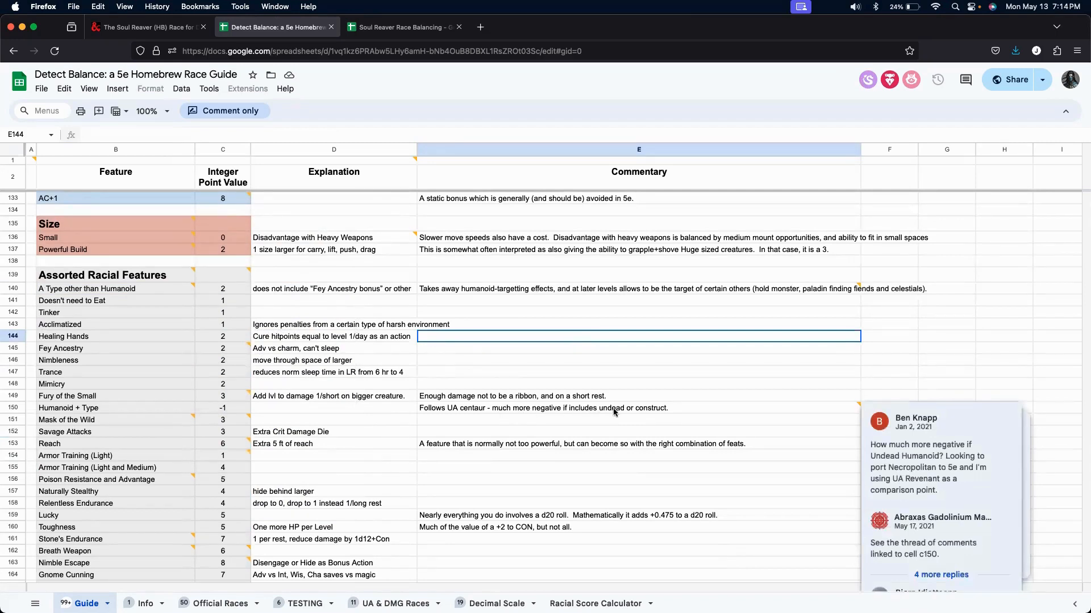
{"action": "mouse_move", "coordinate": [671, 416]}
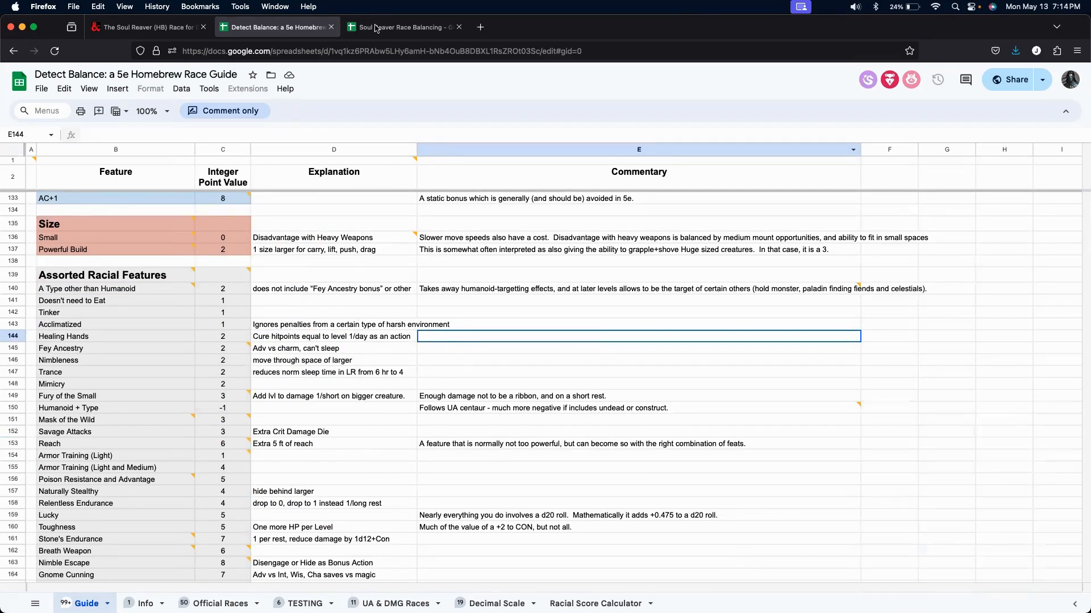
Score Size at 0 points in the Soul Reaver balancing sheet.
{"action": "left_click", "coordinate": [402, 26]}
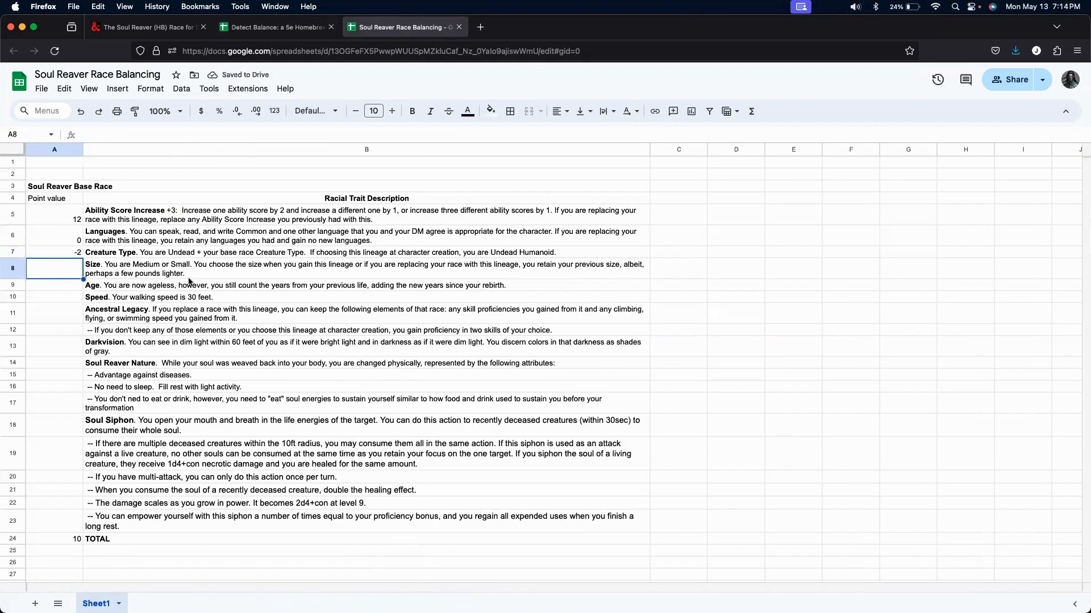
{"action": "type", "text": "0"}
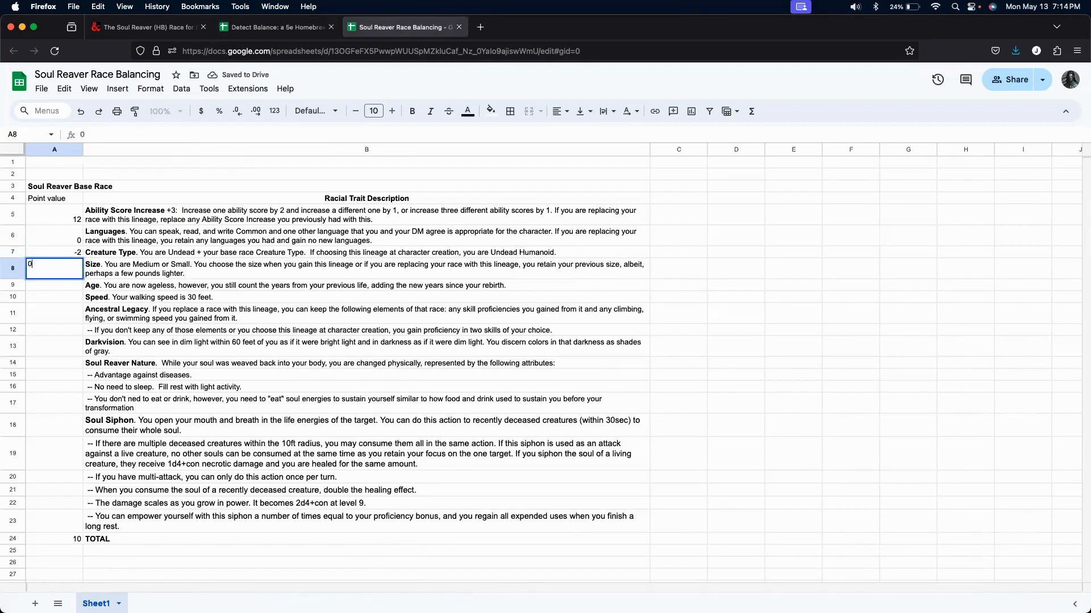
{"action": "key", "text": "Return"}
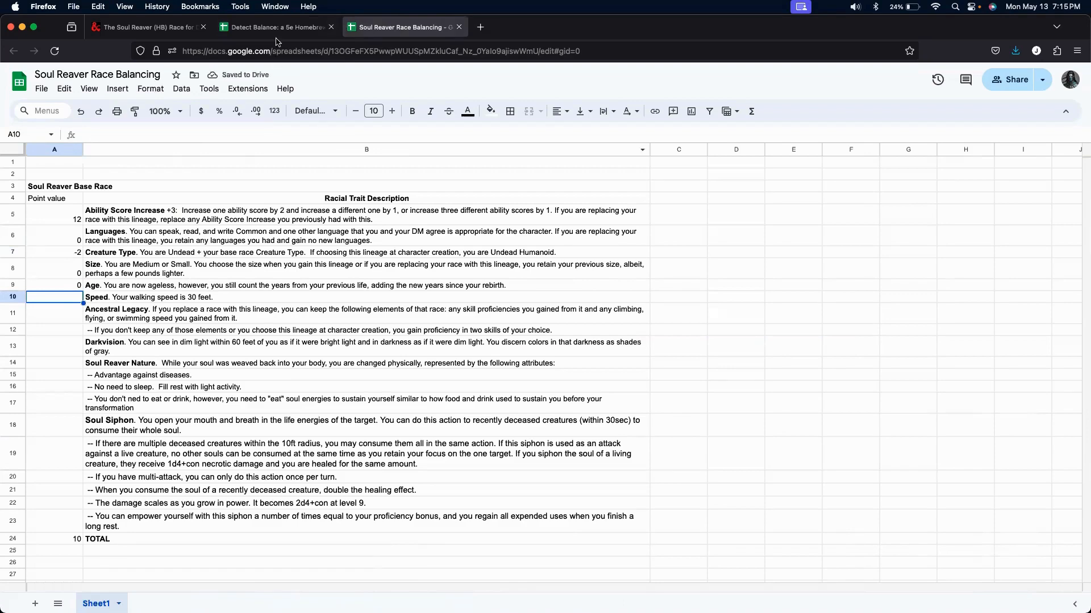
Check the guide's cost for 30 ft speed and return to the Soul Reaver sheet for Age and Speed.
{"action": "left_click", "coordinate": [275, 27]}
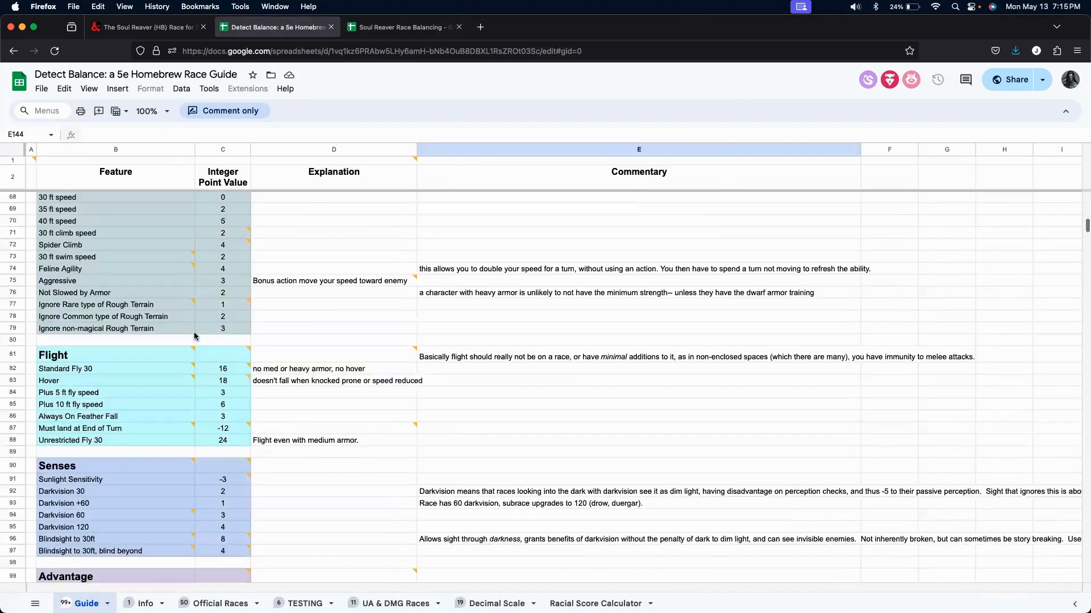
{"action": "scroll", "scroll_direction": "up", "scroll_amount": 3}
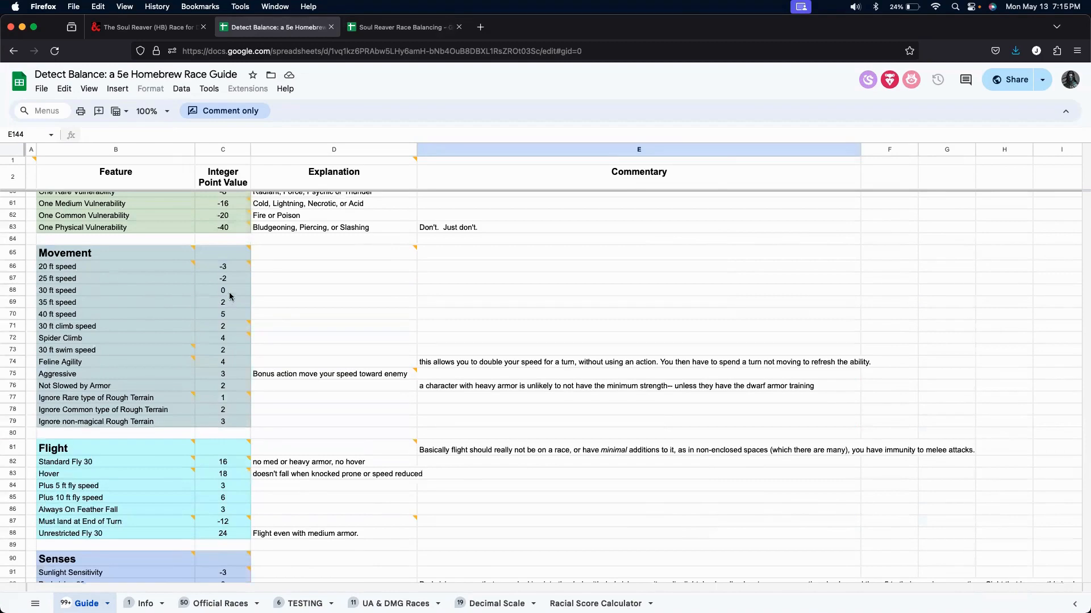
{"action": "left_click", "coordinate": [223, 290]}
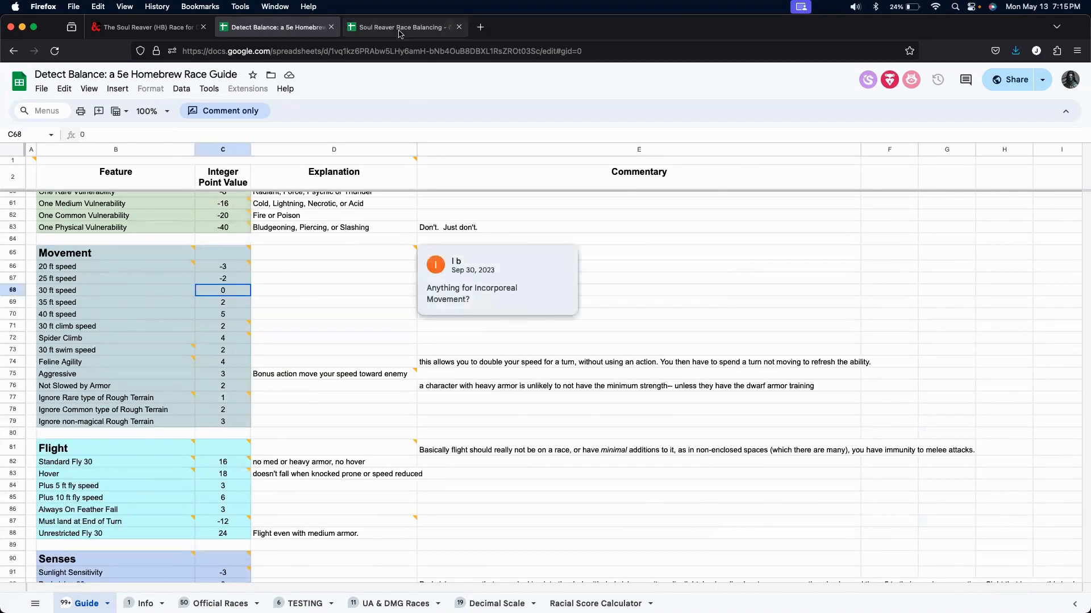
{"action": "left_click", "coordinate": [400, 26]}
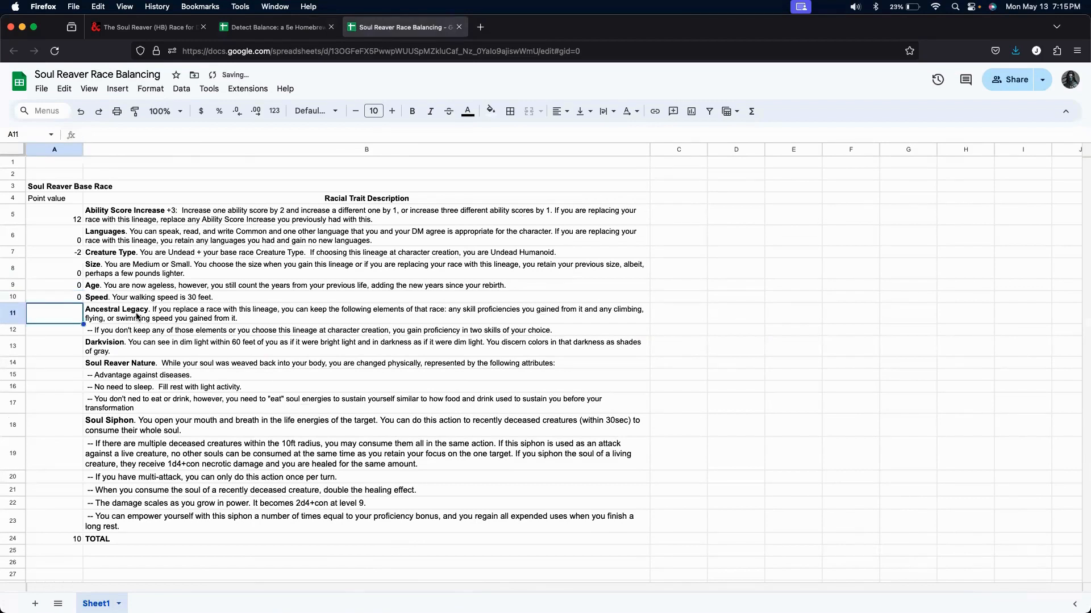
{"action": "mouse_move", "coordinate": [250, 320]}
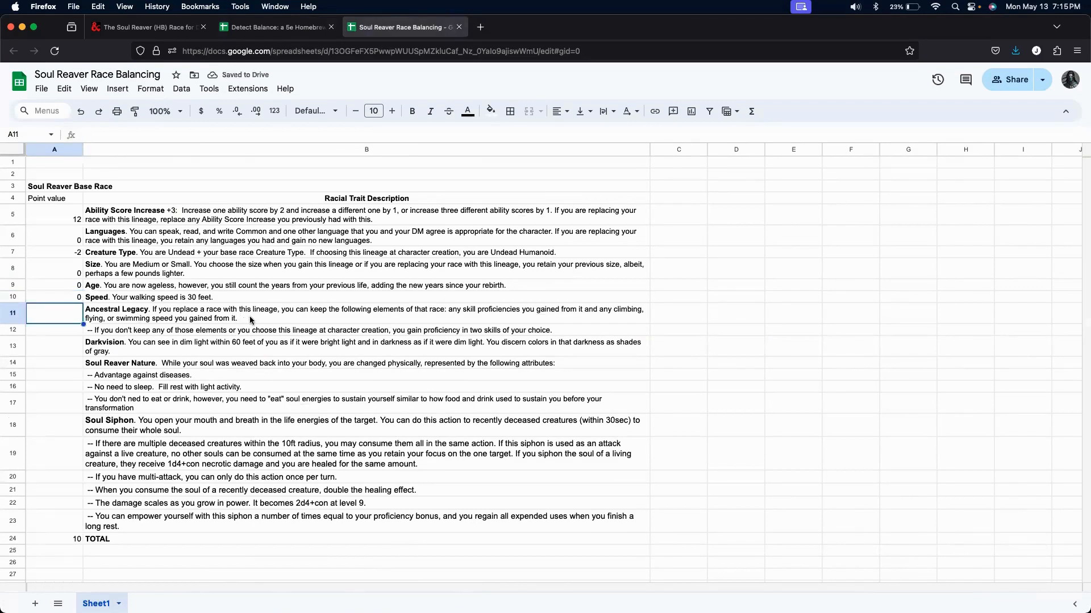
{"action": "mouse_move", "coordinate": [276, 318]}
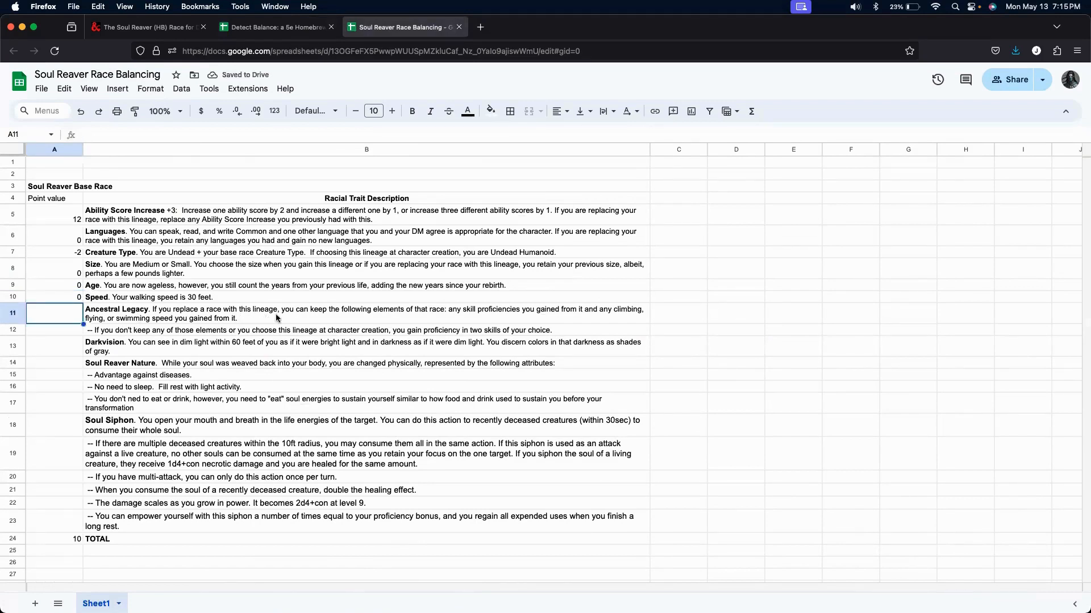
{"action": "mouse_move", "coordinate": [469, 320]}
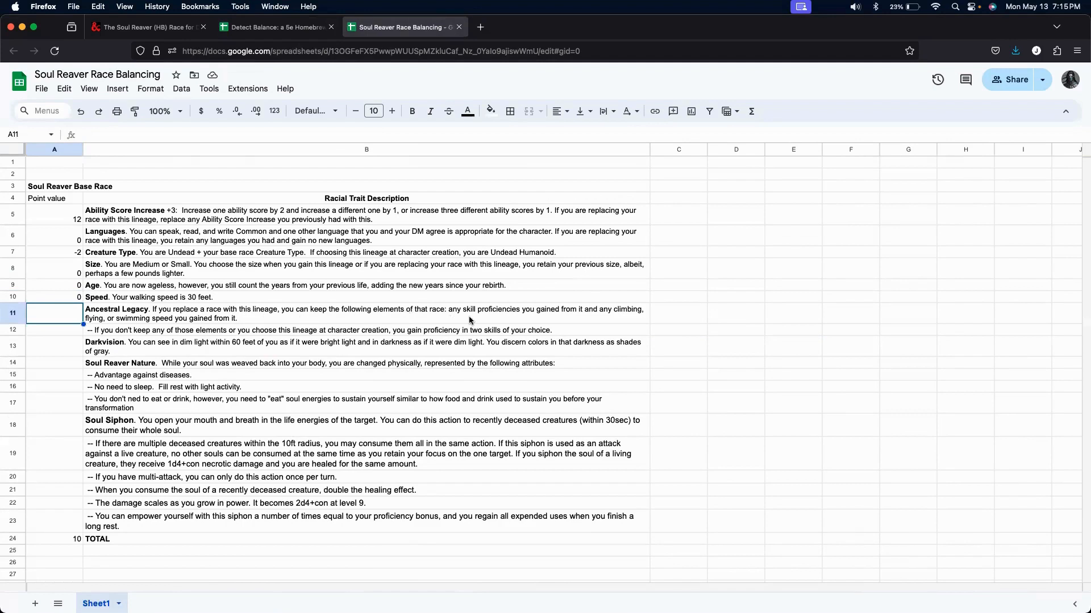
{"action": "mouse_move", "coordinate": [203, 336]}
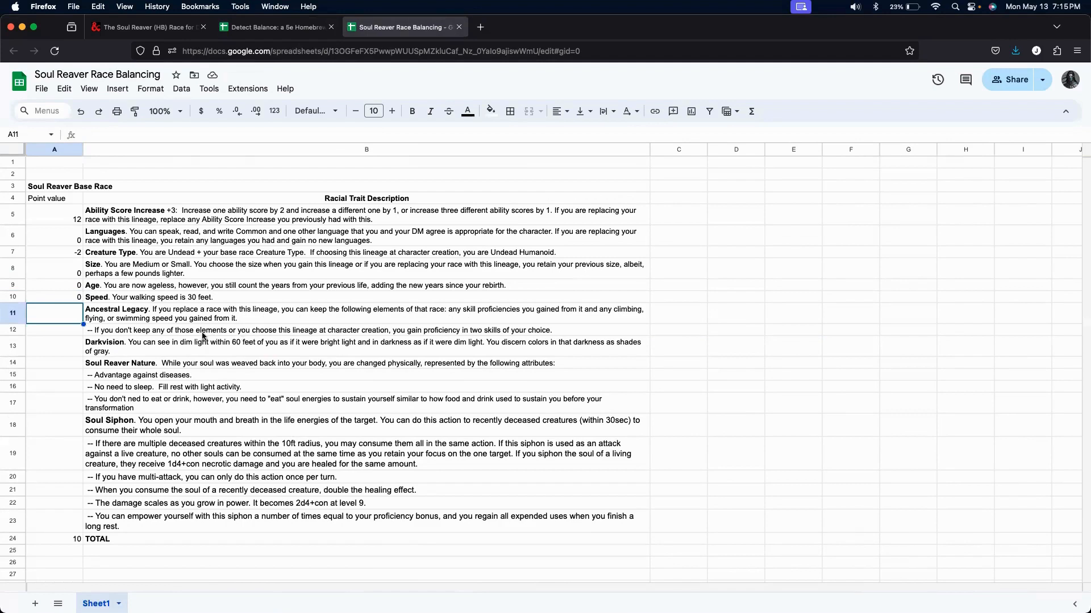
{"action": "mouse_move", "coordinate": [295, 320]}
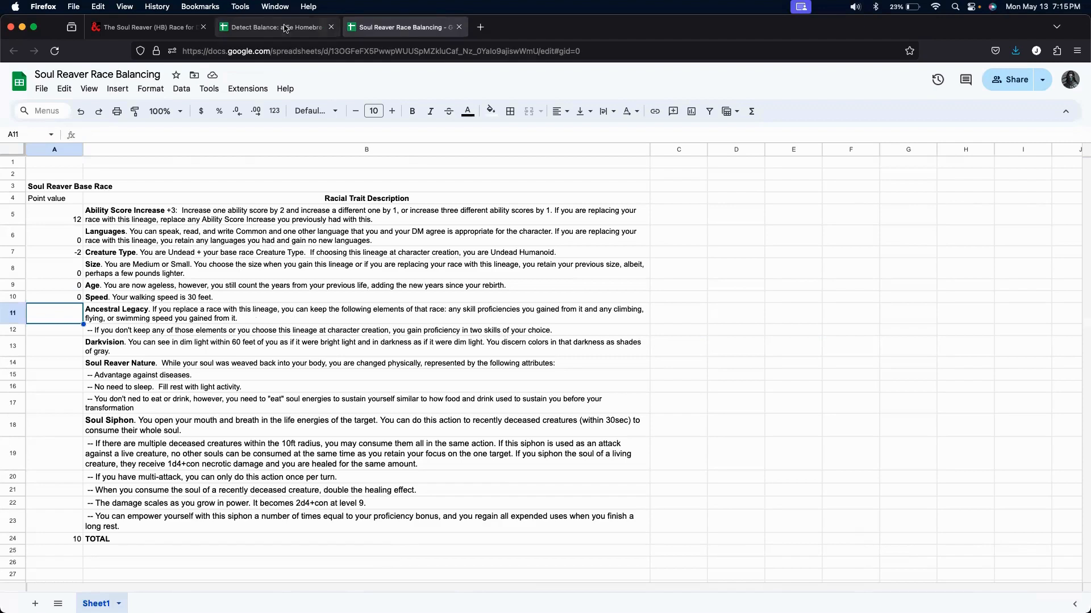
{"action": "mouse_move", "coordinate": [275, 26]}
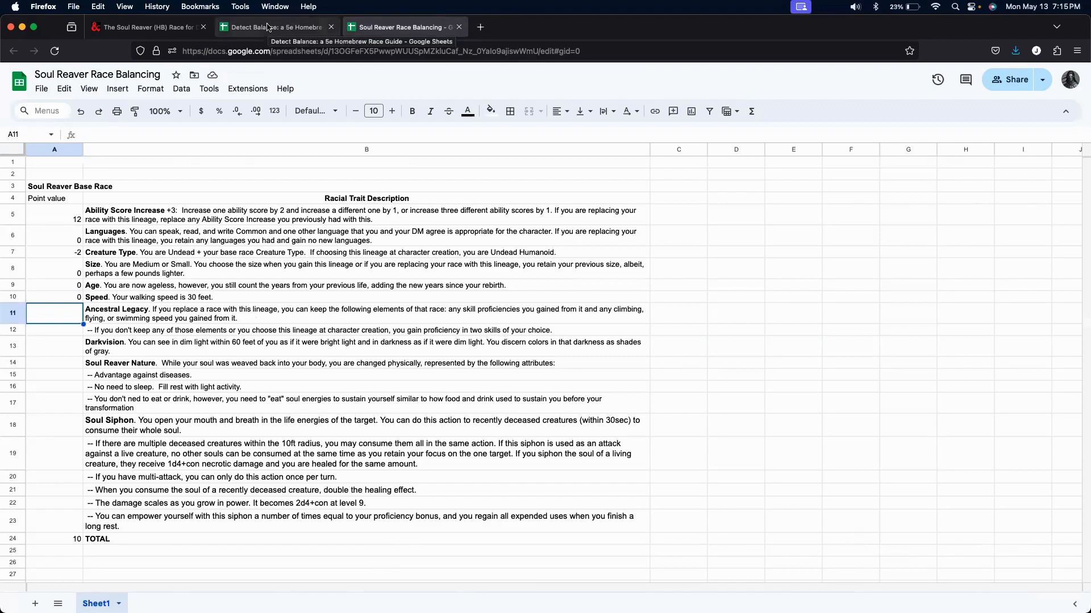
Check the guide's Skills section and score the two-skill-proficiency option at 5 points.
{"action": "left_click", "coordinate": [272, 26]}
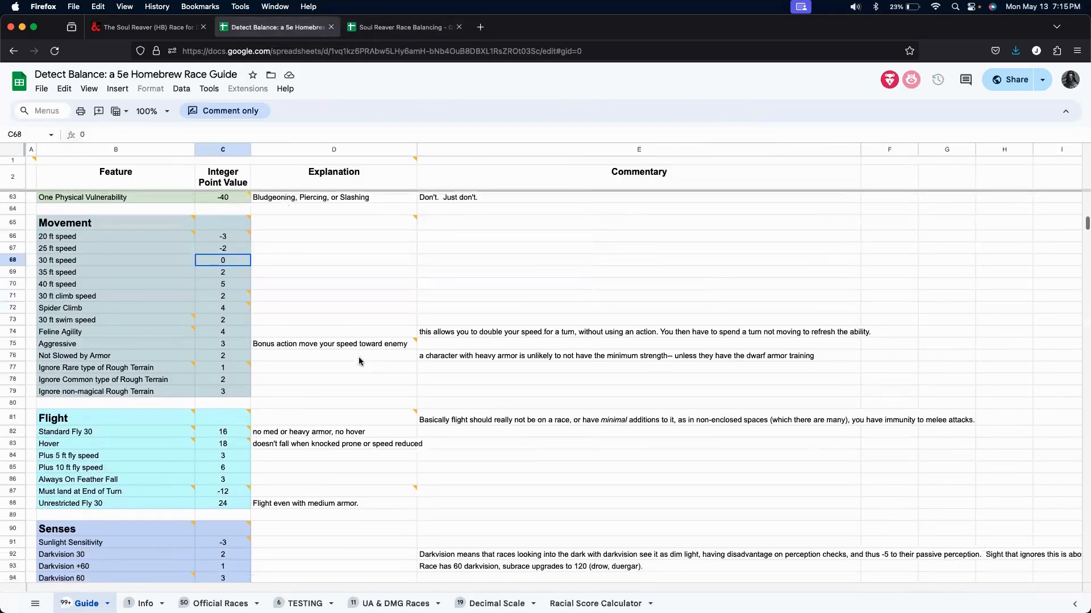
{"action": "scroll", "scroll_direction": "down", "scroll_amount": 3}
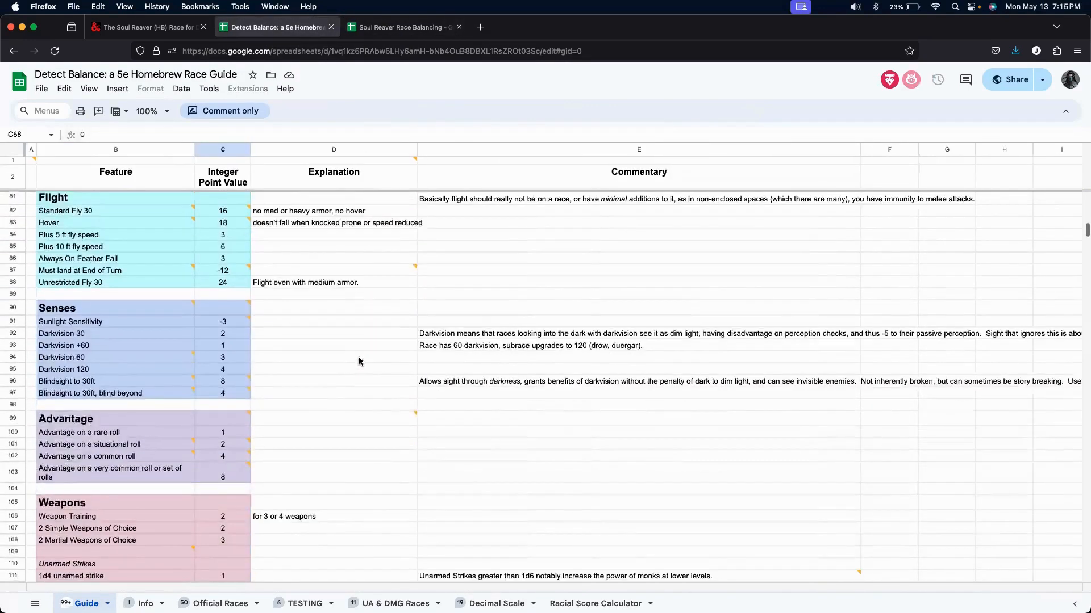
{"action": "scroll", "scroll_direction": "up", "scroll_amount": 3}
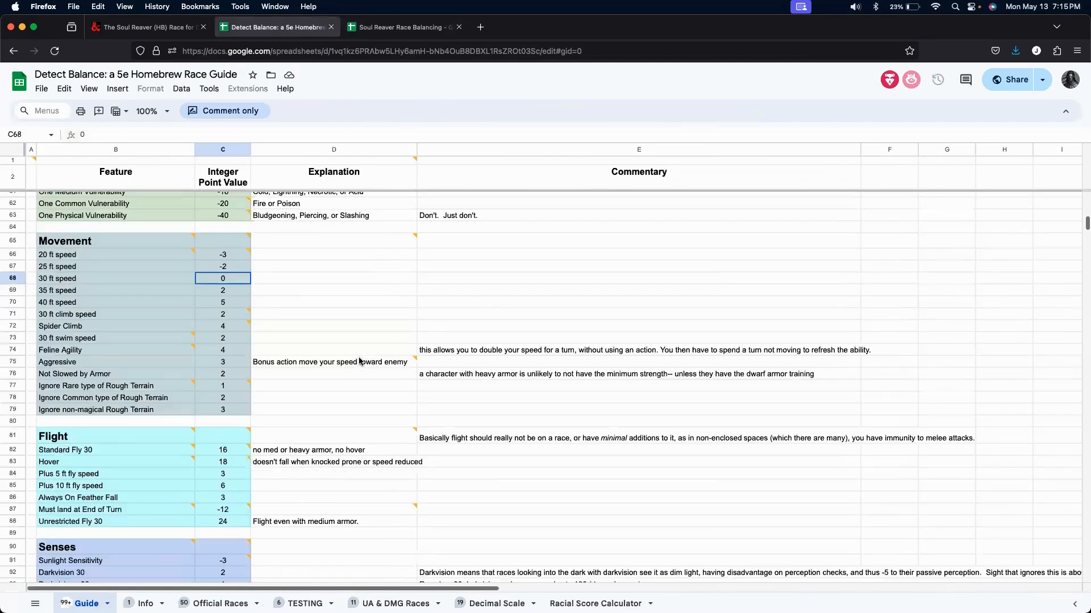
{"action": "scroll", "scroll_direction": "up", "scroll_amount": 3}
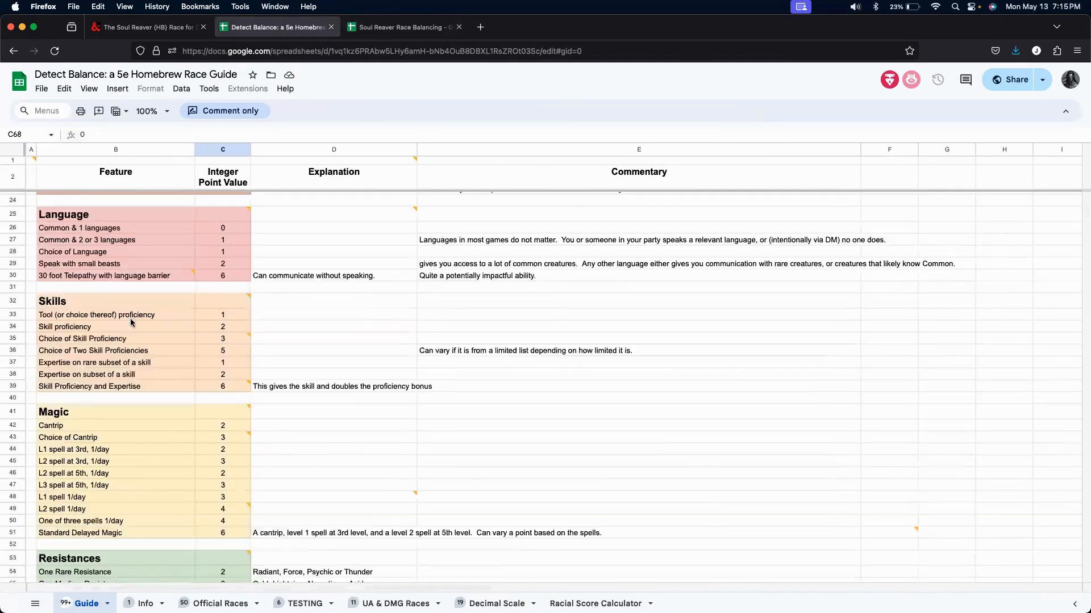
{"action": "mouse_move", "coordinate": [238, 354]}
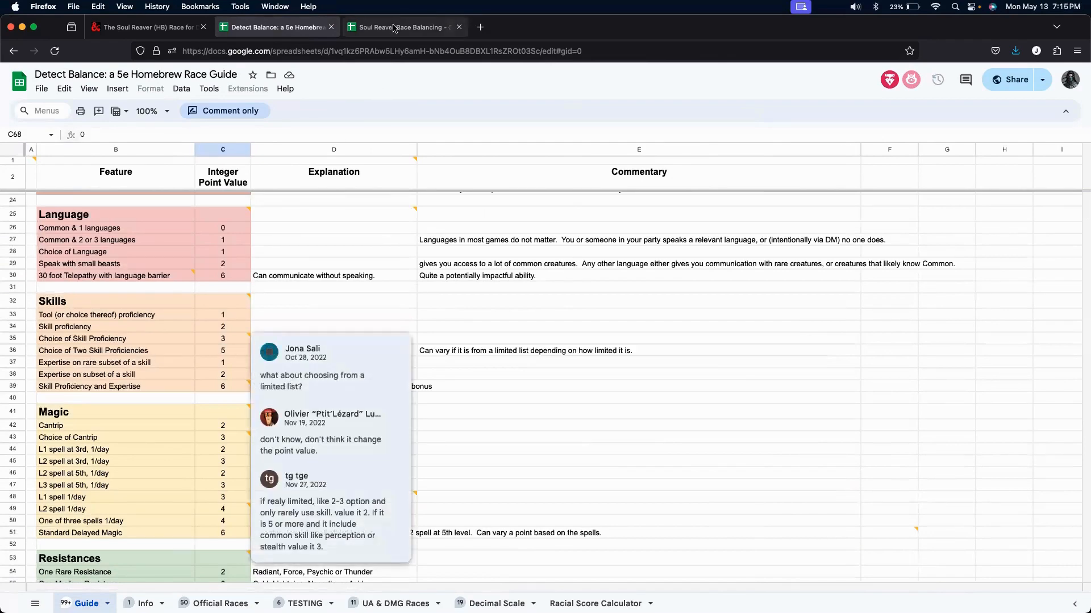
{"action": "left_click", "coordinate": [400, 26]}
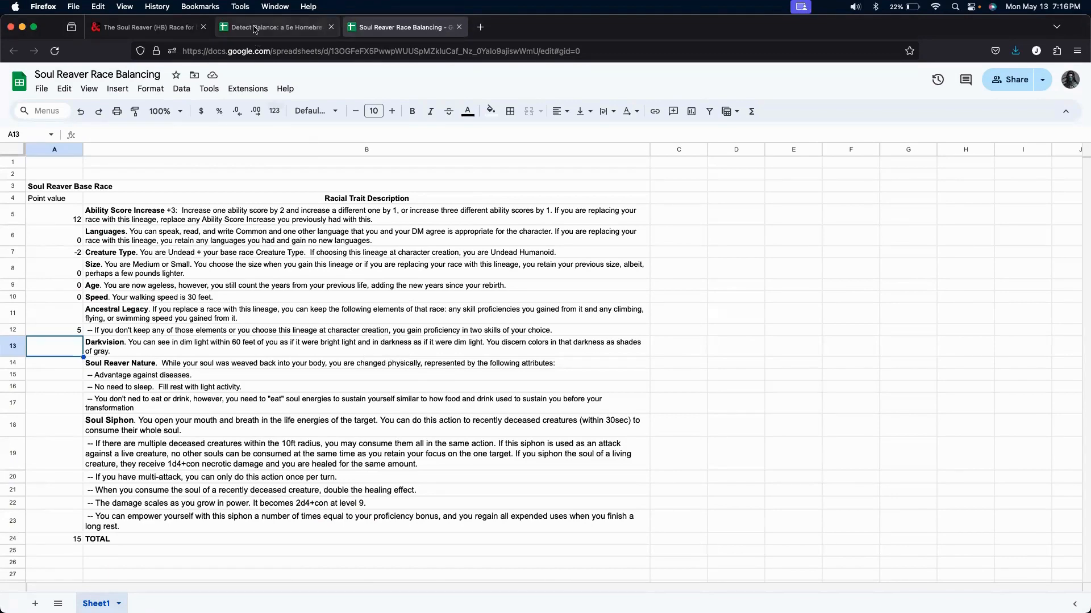
Consult the guide again and score Darkvision at 3 points, bringing the total to 18.
{"action": "left_click", "coordinate": [275, 26]}
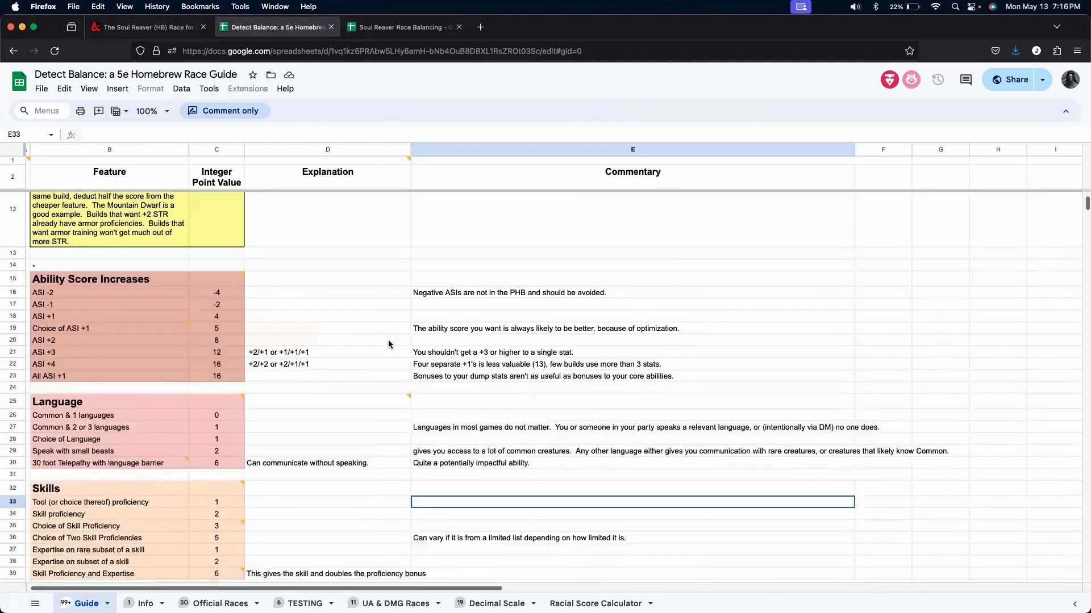
{"action": "scroll", "scroll_direction": "down", "scroll_amount": 3}
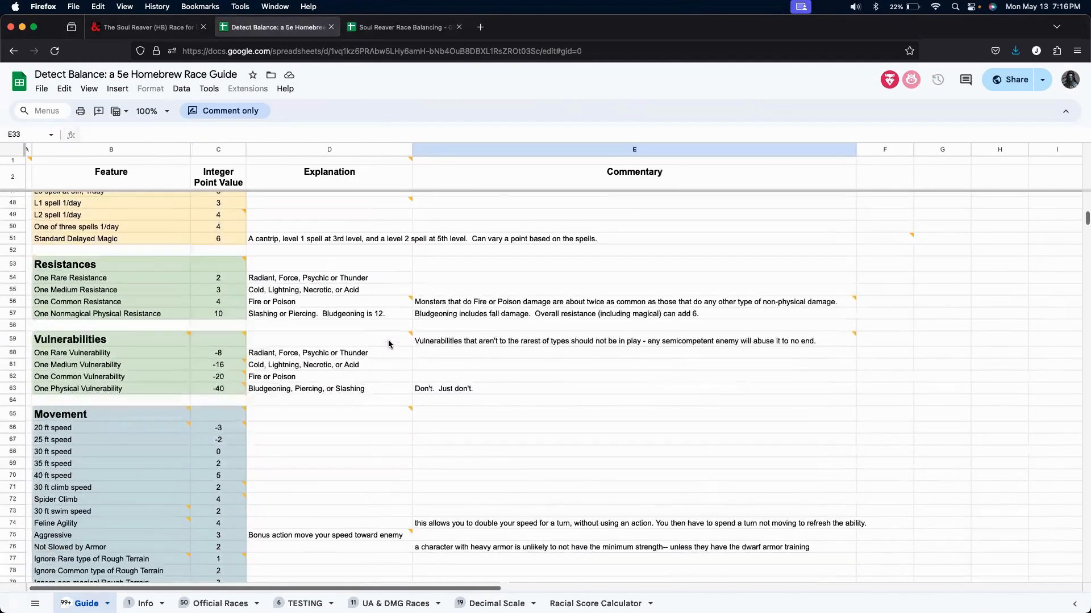
{"action": "scroll", "scroll_direction": "down", "scroll_amount": 3}
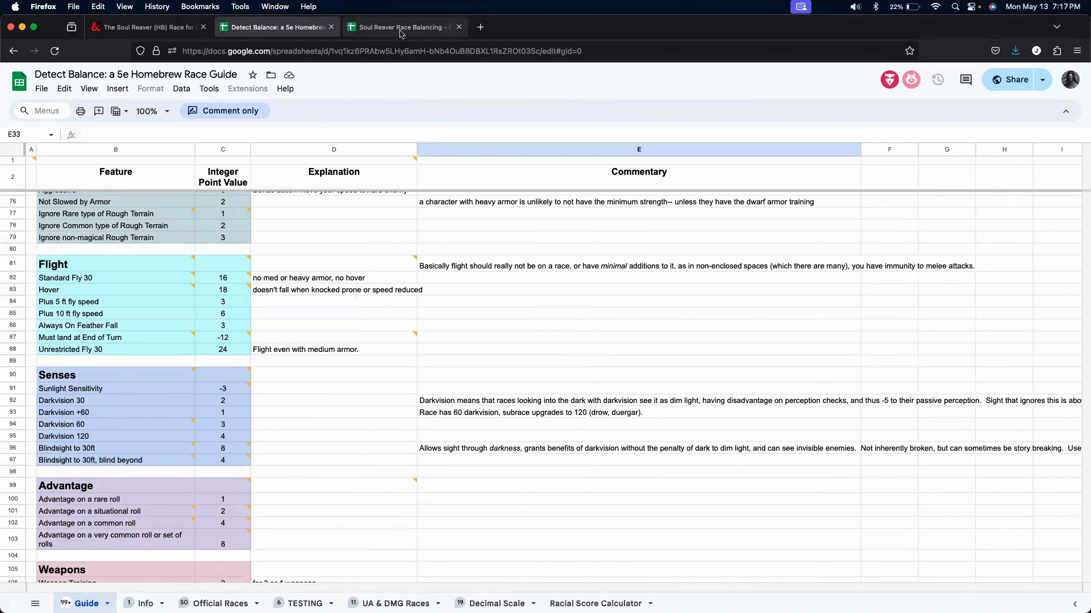
{"action": "left_click", "coordinate": [403, 28]}
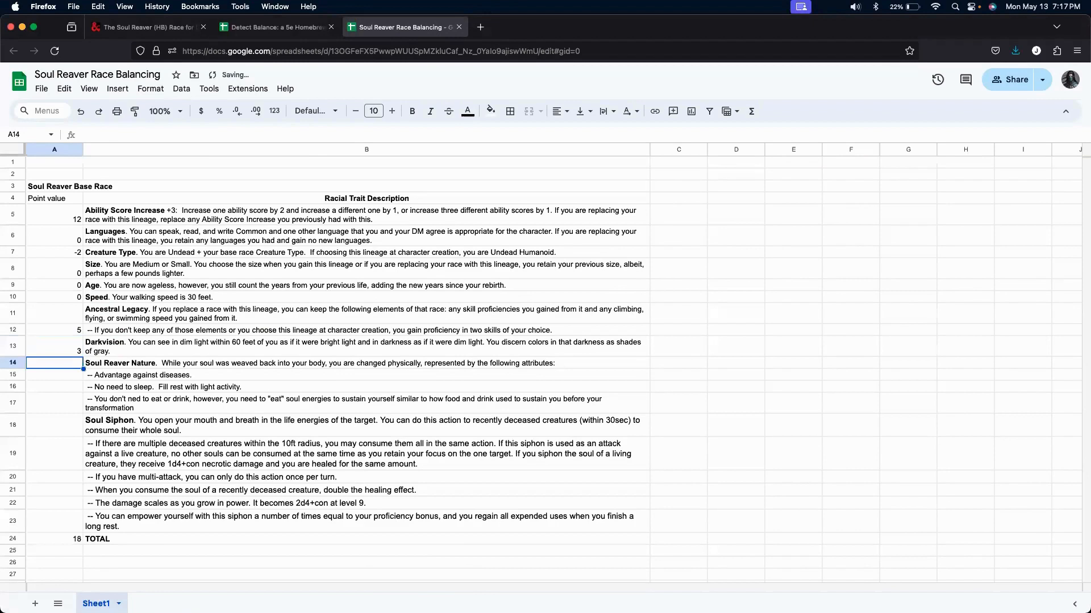
Score advantage against diseases at 1 point in A15 after consulting the race guide.
{"action": "left_click", "coordinate": [55, 375]}
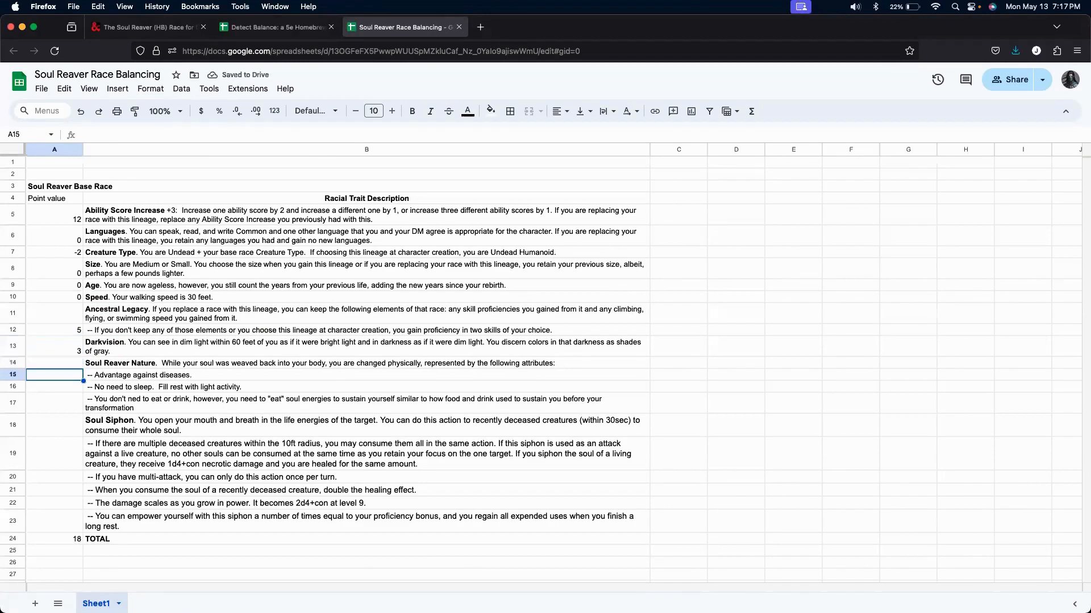
{"action": "left_click", "coordinate": [678, 375]}
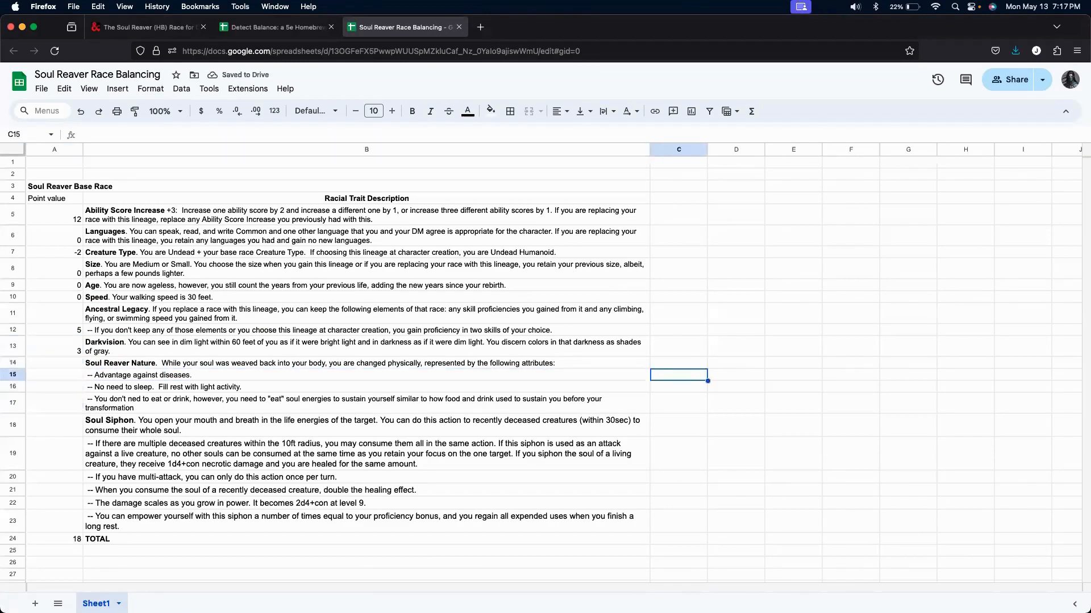
{"action": "left_click", "coordinate": [53, 375]}
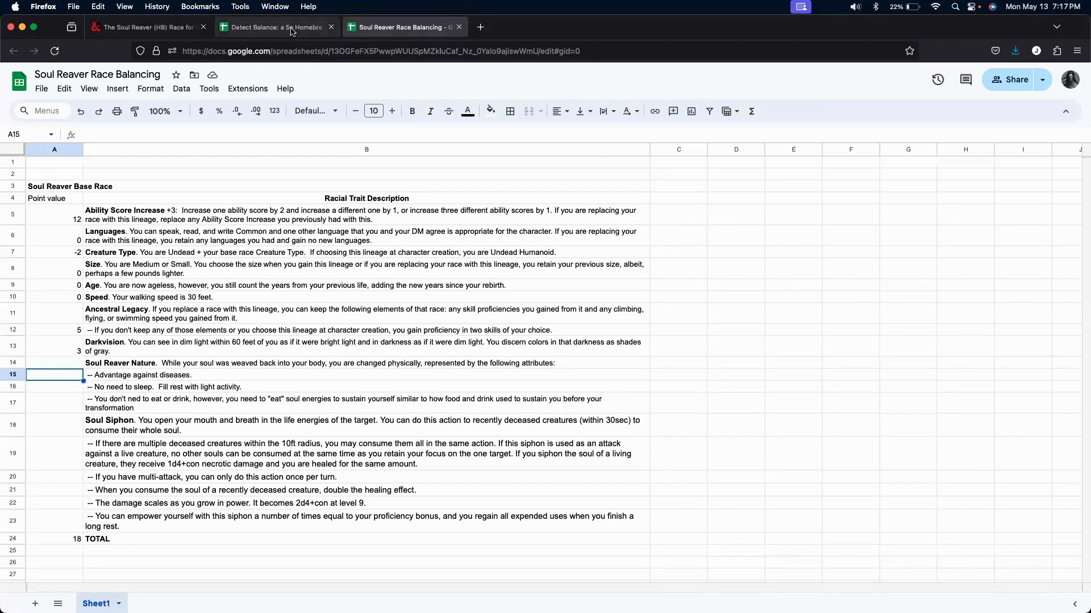
{"action": "left_click", "coordinate": [275, 26]}
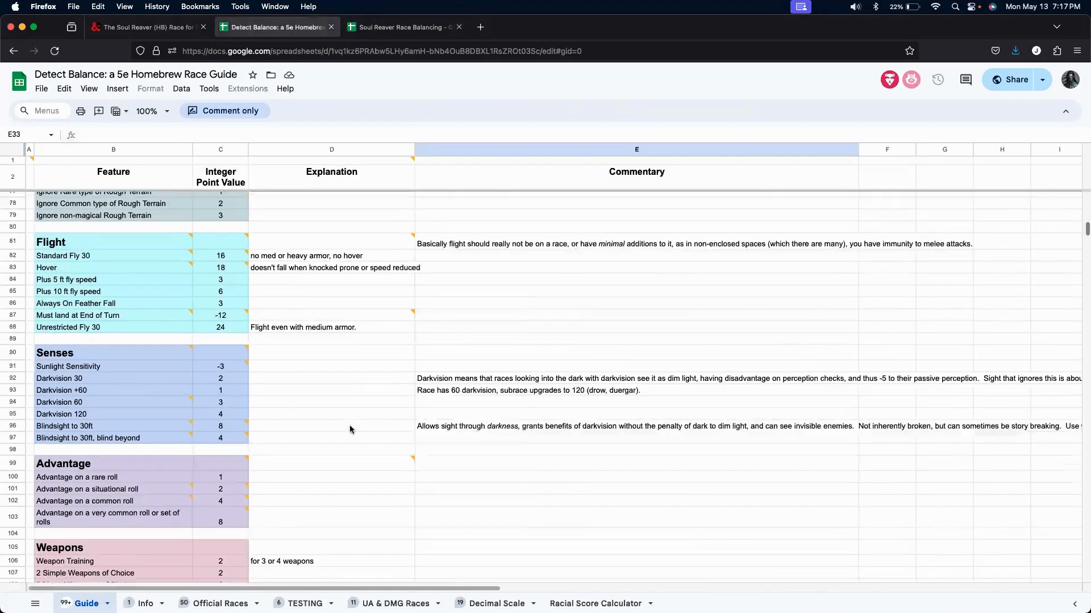
{"action": "scroll", "scroll_direction": "down", "scroll_amount": 3}
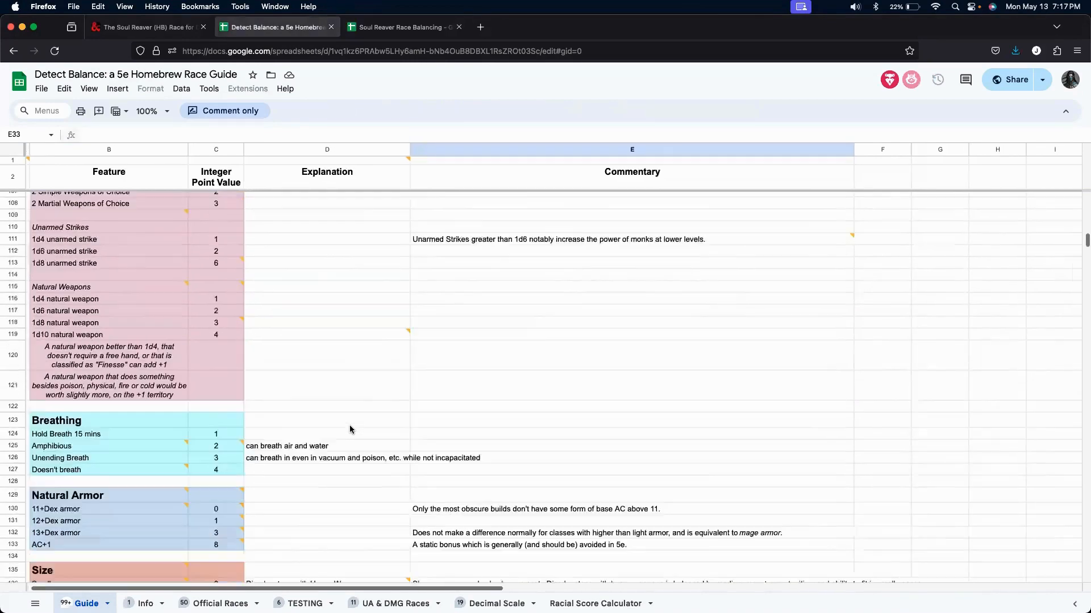
{"action": "scroll", "scroll_direction": "down", "scroll_amount": 3}
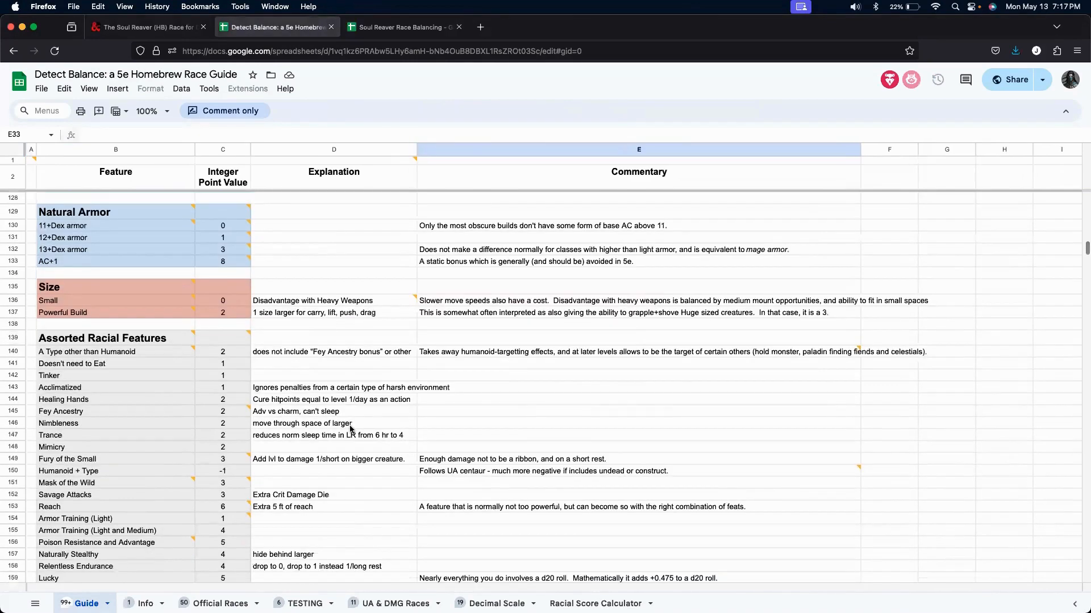
{"action": "scroll", "scroll_direction": "down", "scroll_amount": 3}
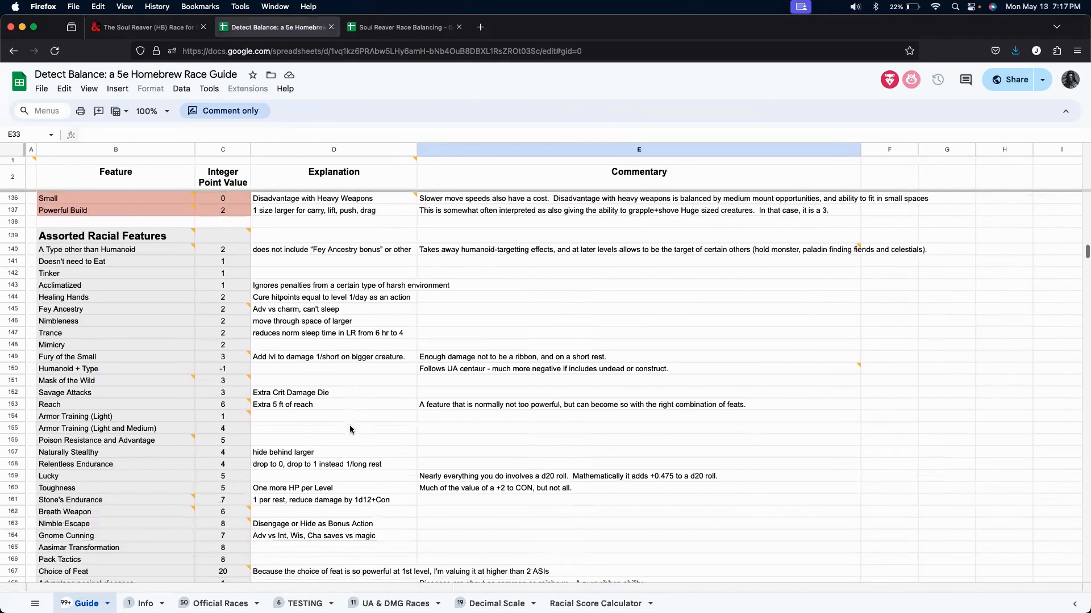
{"action": "scroll", "scroll_direction": "down", "scroll_amount": 3}
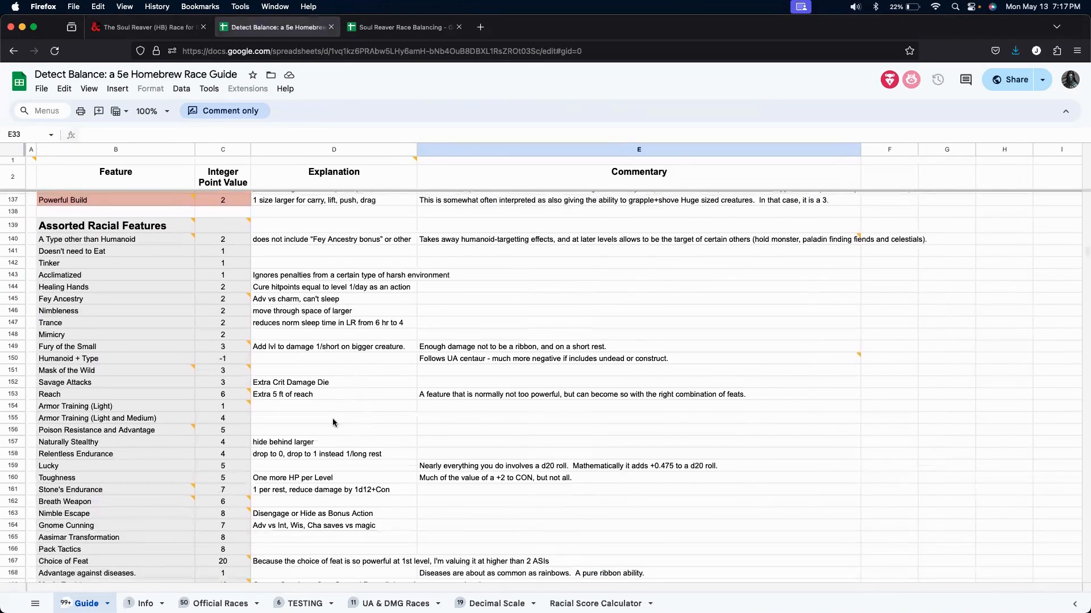
{"action": "scroll", "scroll_direction": "down", "scroll_amount": 3}
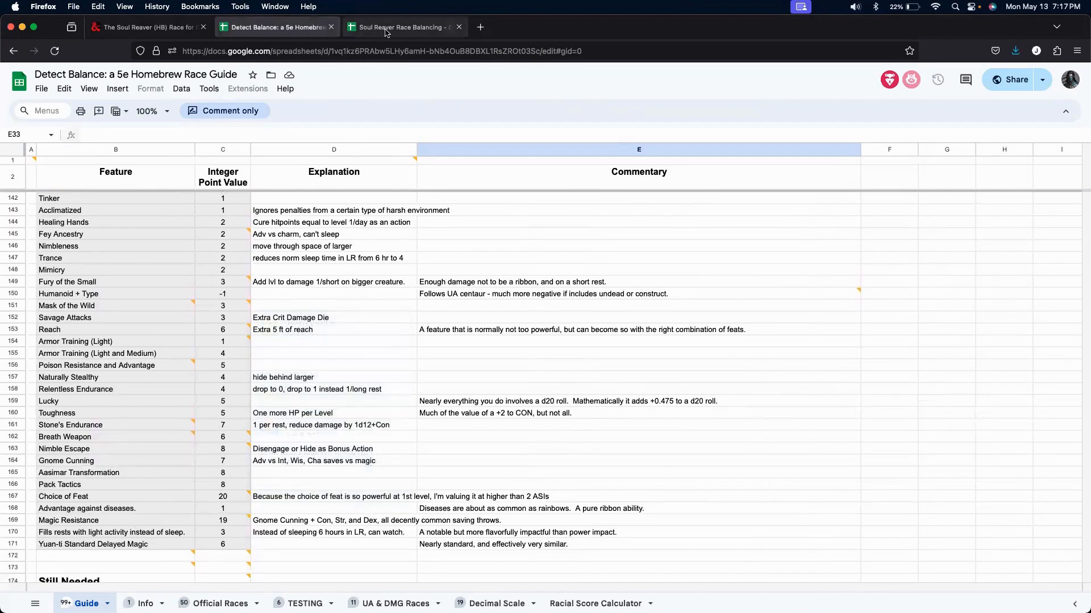
{"action": "left_click", "coordinate": [402, 27]}
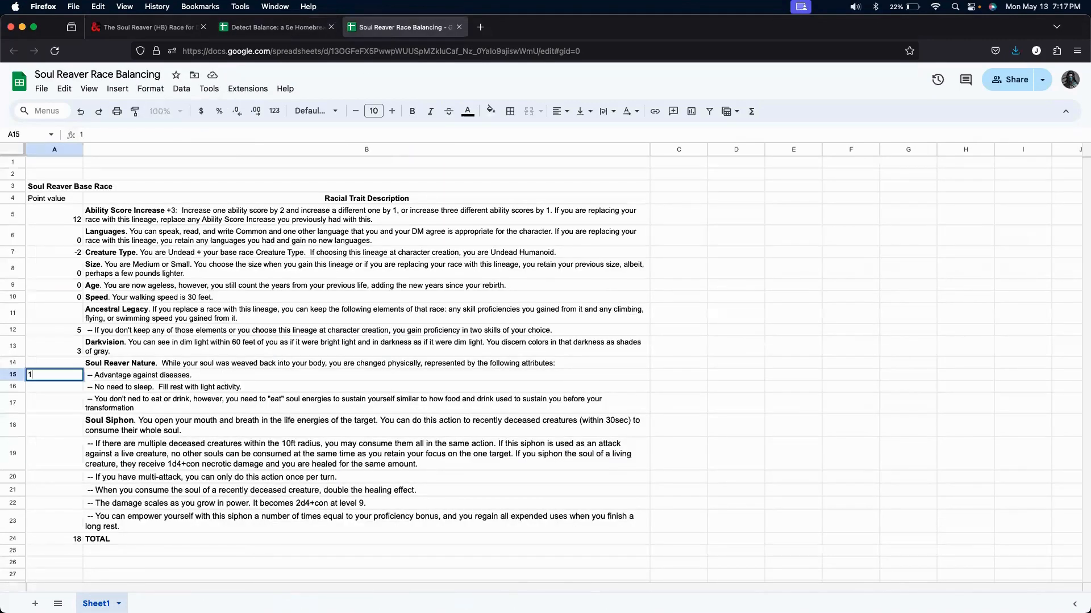
{"action": "key", "text": "Return"}
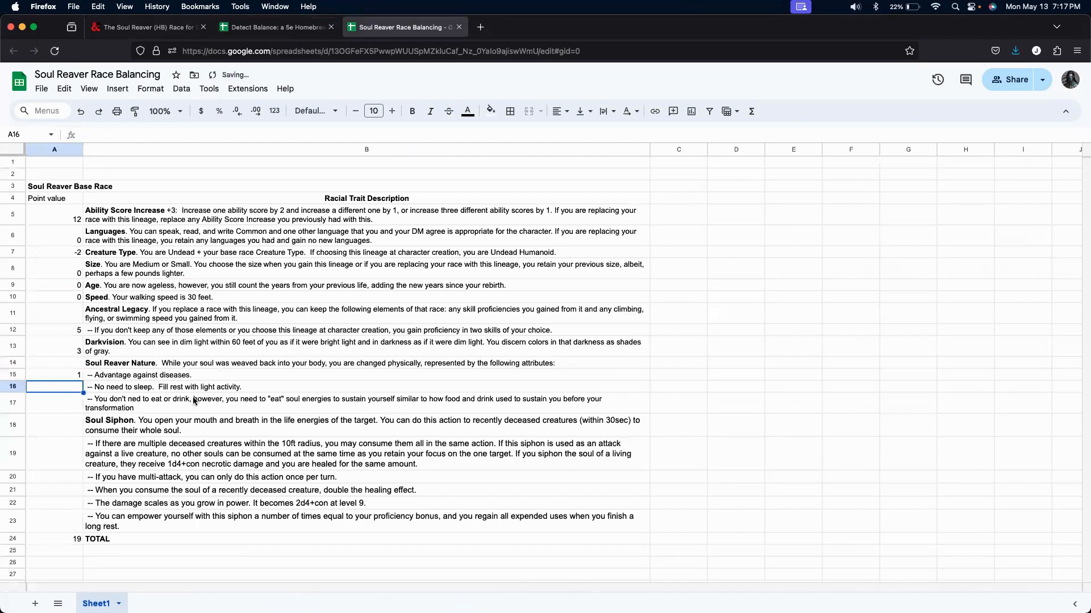
Score not needing sleep at 3 points in A16.
{"action": "left_click", "coordinate": [275, 26]}
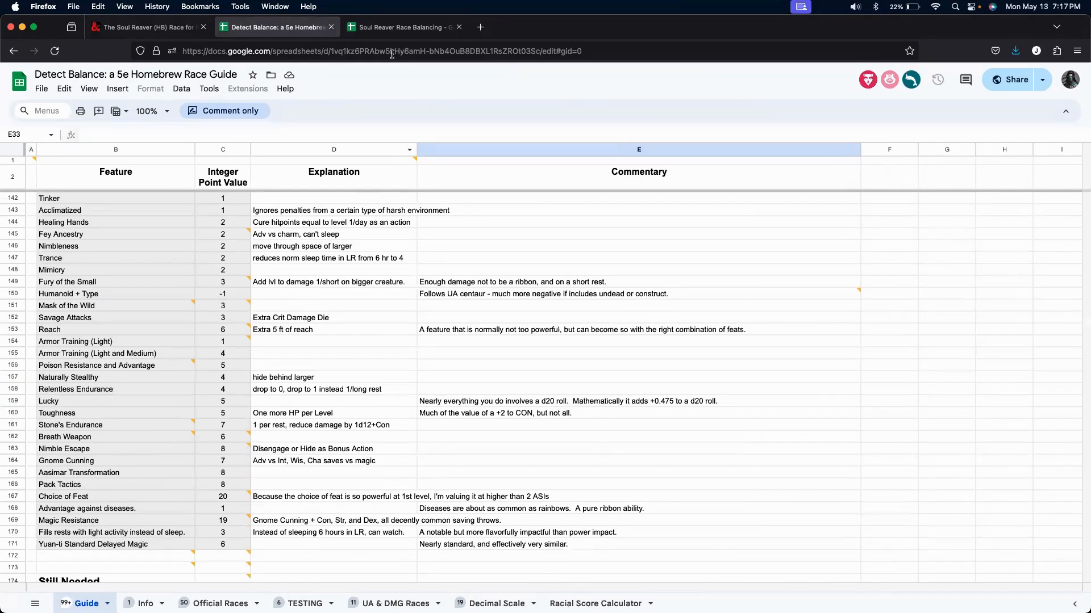
{"action": "left_click", "coordinate": [403, 28]}
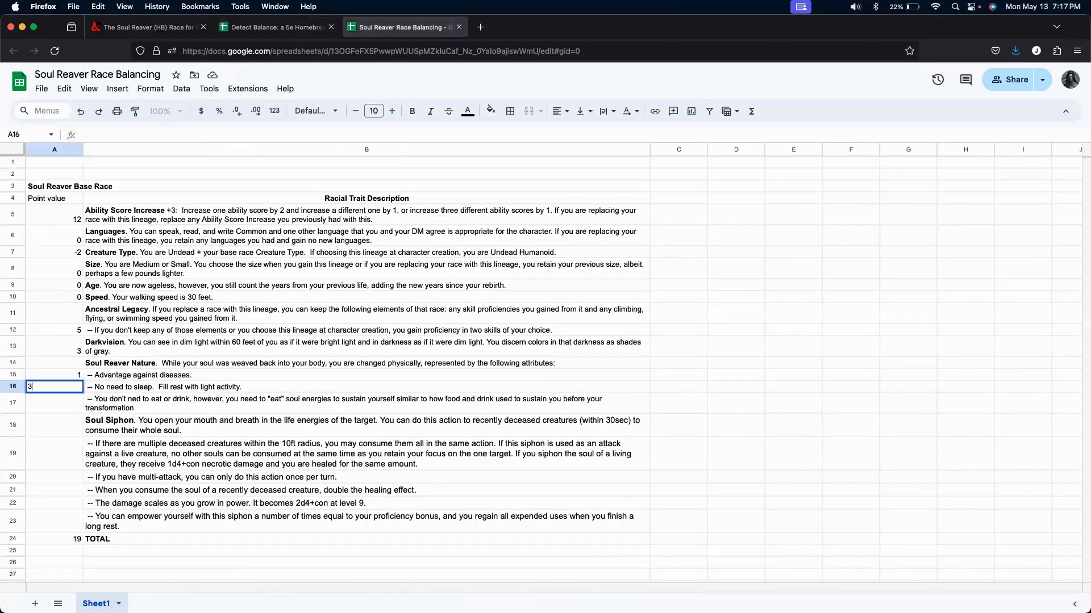
{"action": "key", "text": "Return"}
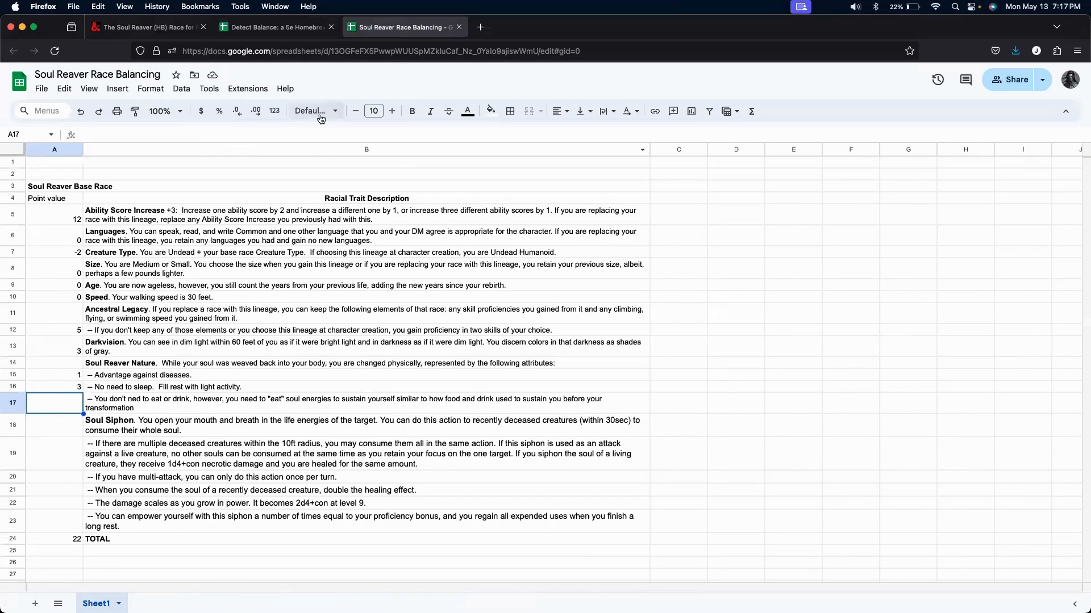
Mark the guide's Doesn't need to Eat entry and score not eating or drinking at 0 in A17.
{"action": "left_click", "coordinate": [275, 27]}
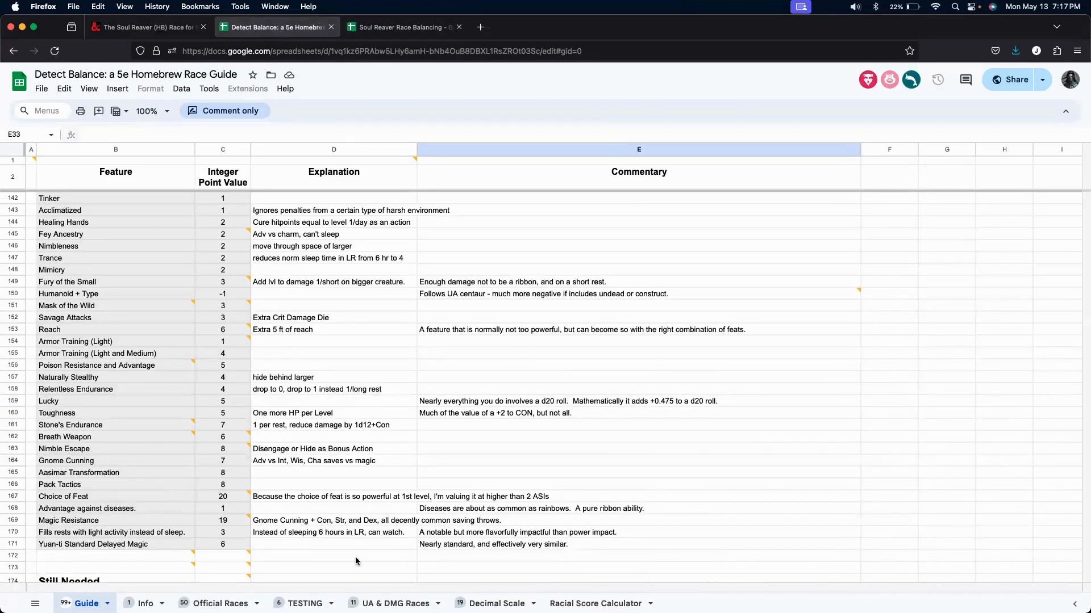
{"action": "scroll", "scroll_direction": "up", "scroll_amount": 3}
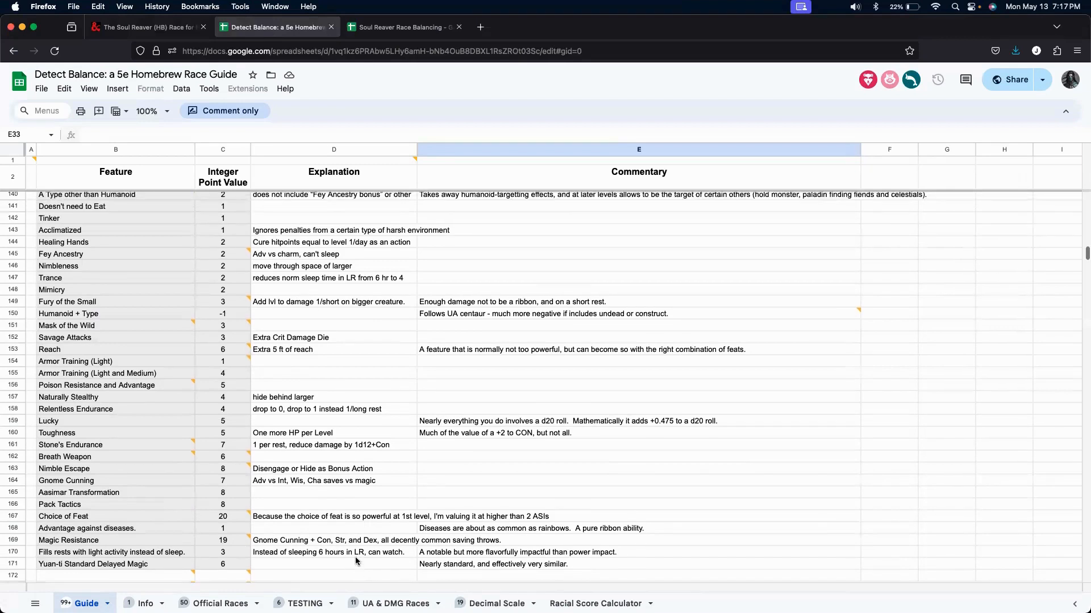
{"action": "scroll", "scroll_direction": "up", "scroll_amount": 3}
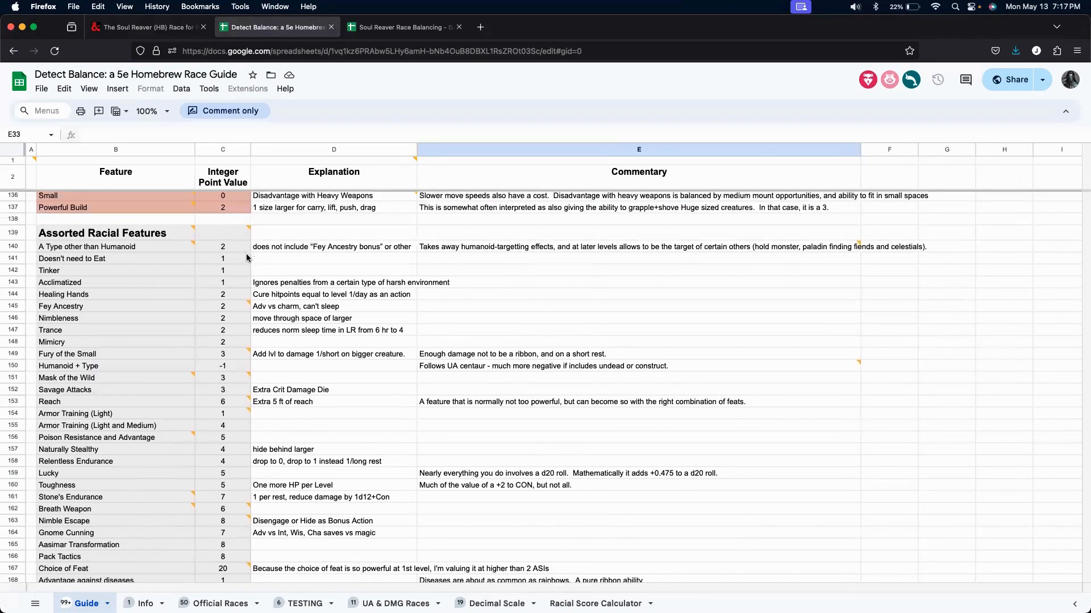
{"action": "left_click", "coordinate": [223, 258]}
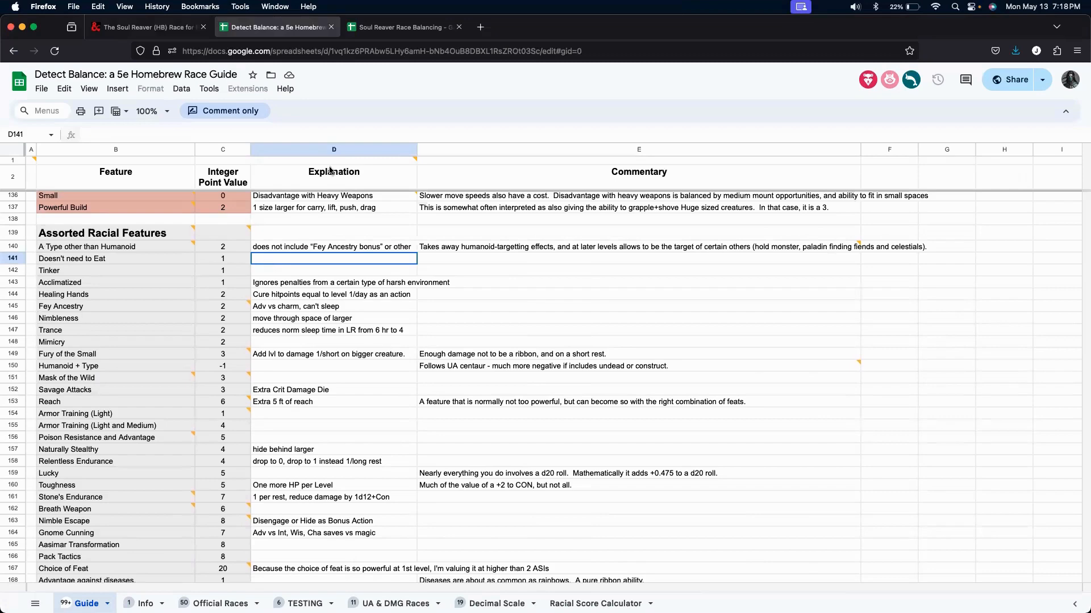
{"action": "left_click", "coordinate": [403, 27]}
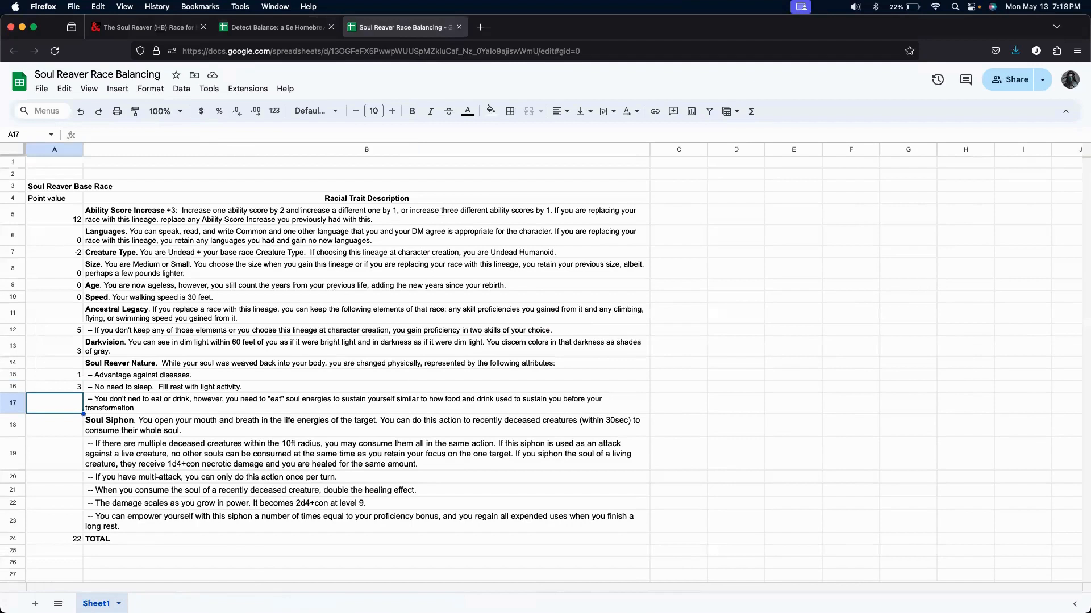
{"action": "type", "text": "0"}
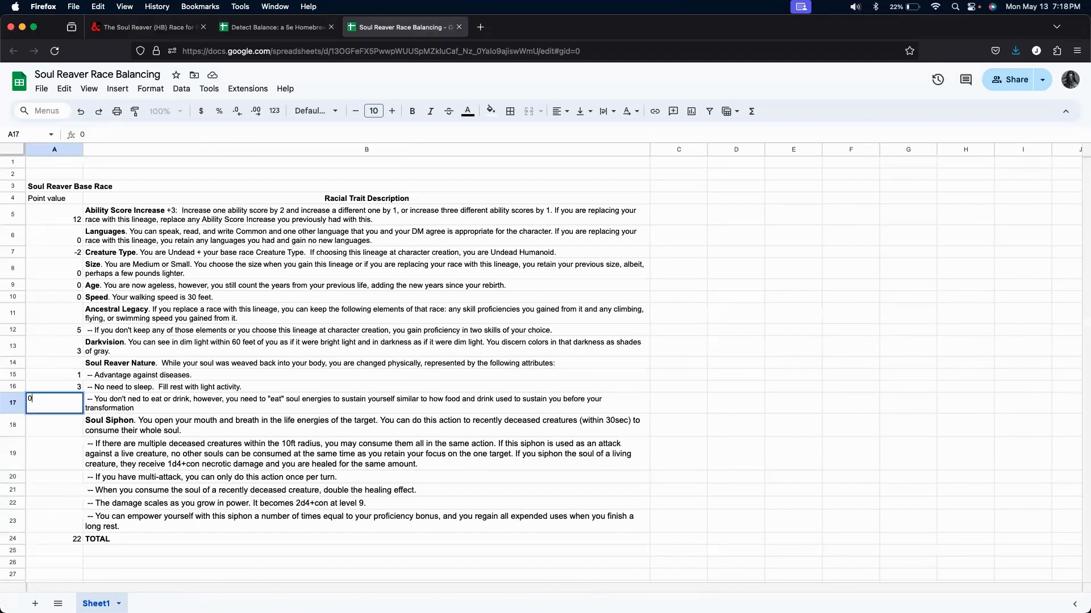
{"action": "key", "text": "Return"}
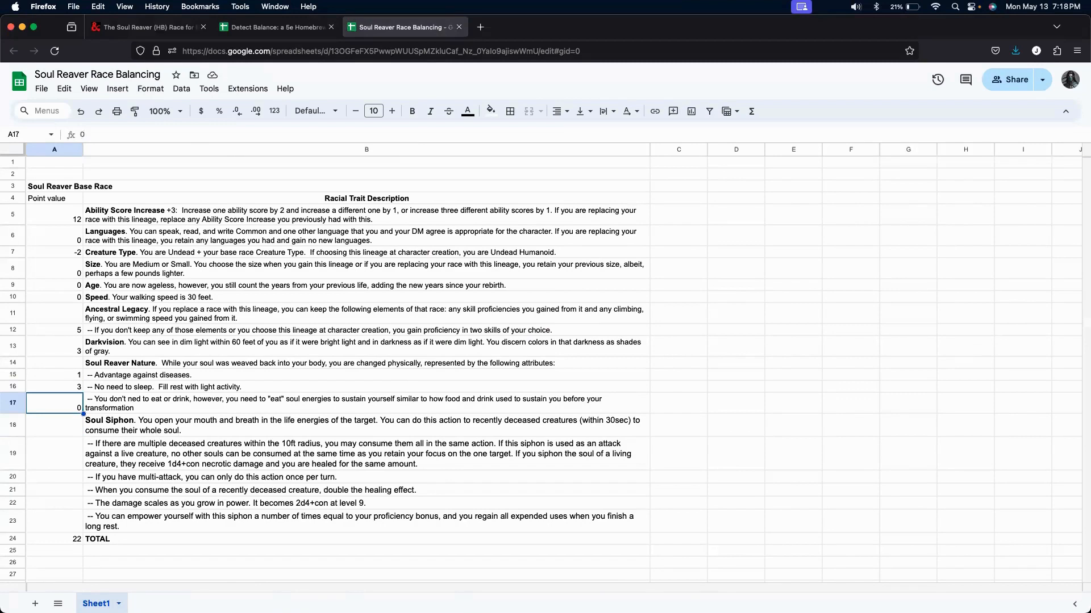
{"action": "left_click", "coordinate": [54, 425]}
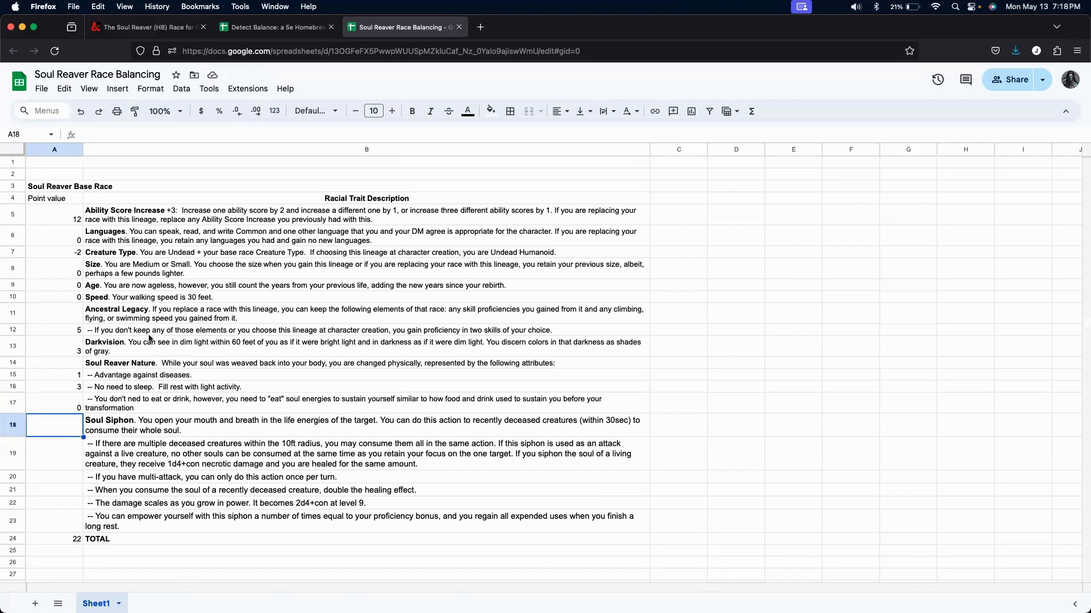
{"action": "mouse_move", "coordinate": [76, 495]}
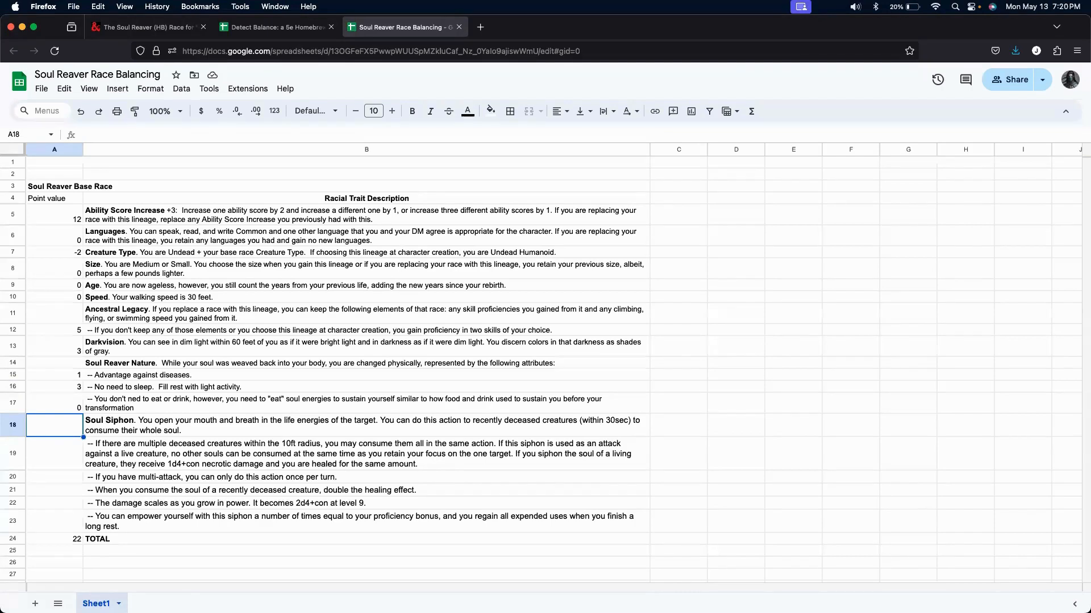
{"action": "mouse_move", "coordinate": [76, 463]}
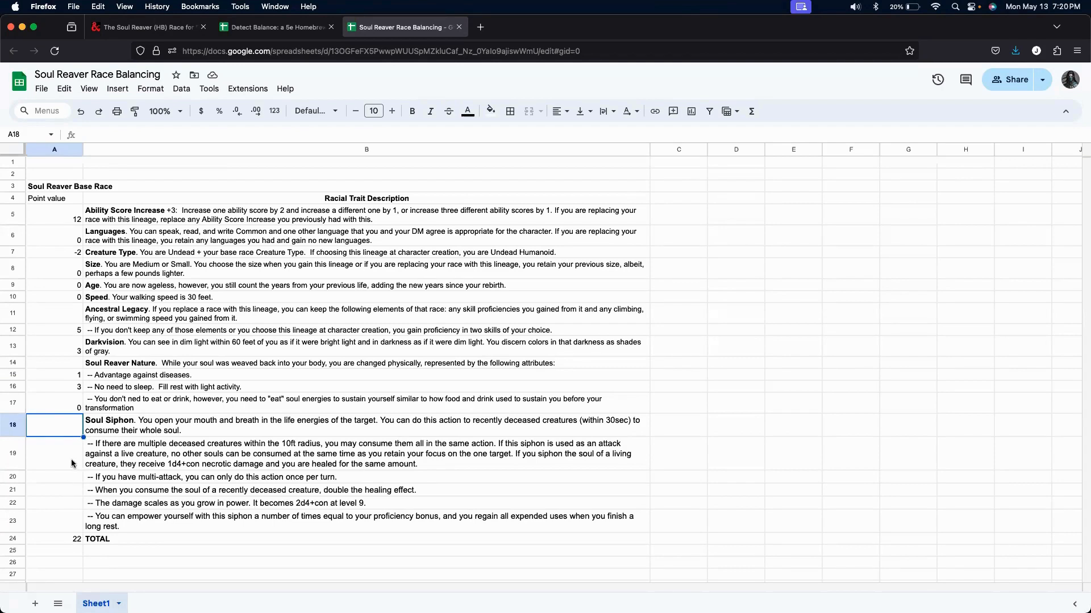
{"action": "mouse_move", "coordinate": [64, 479]}
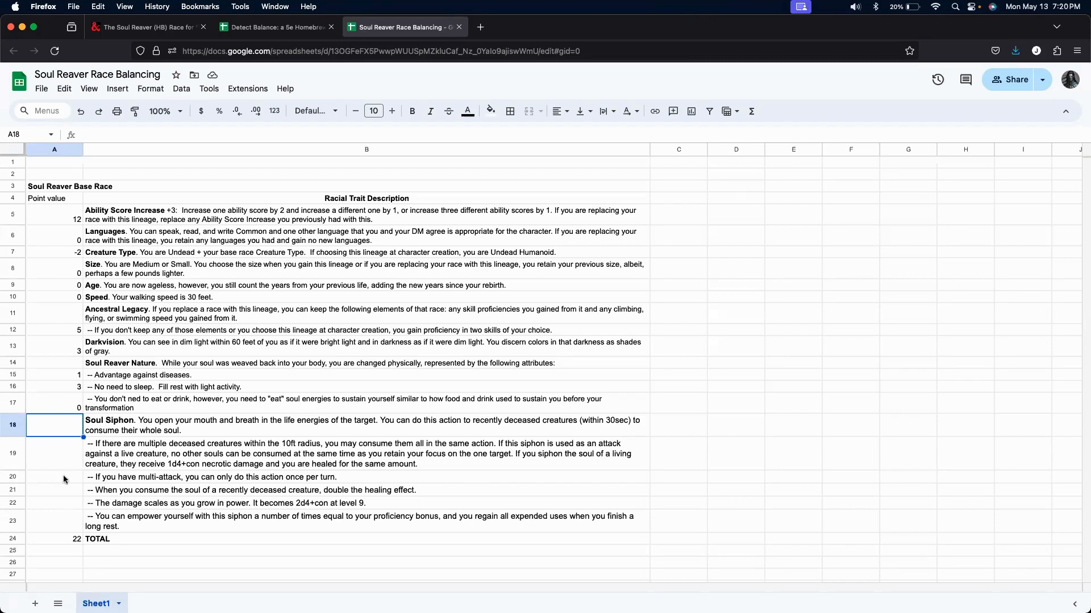
Check the guide's natural weapons section and score siphoning multiple souls at once at 2 points in A19.
{"action": "left_click", "coordinate": [54, 454]}
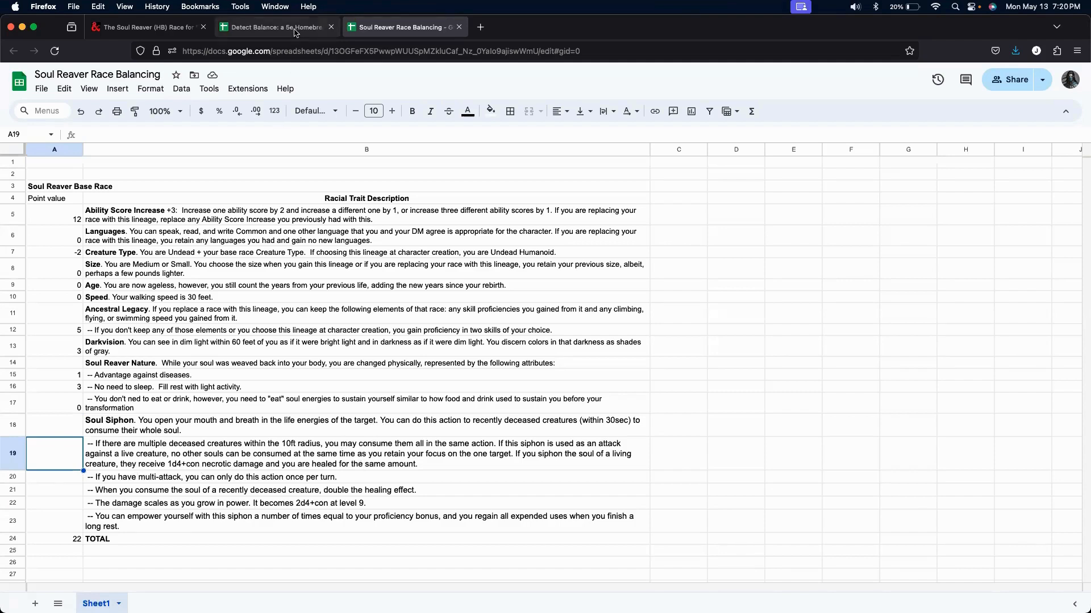
{"action": "left_click", "coordinate": [274, 28]}
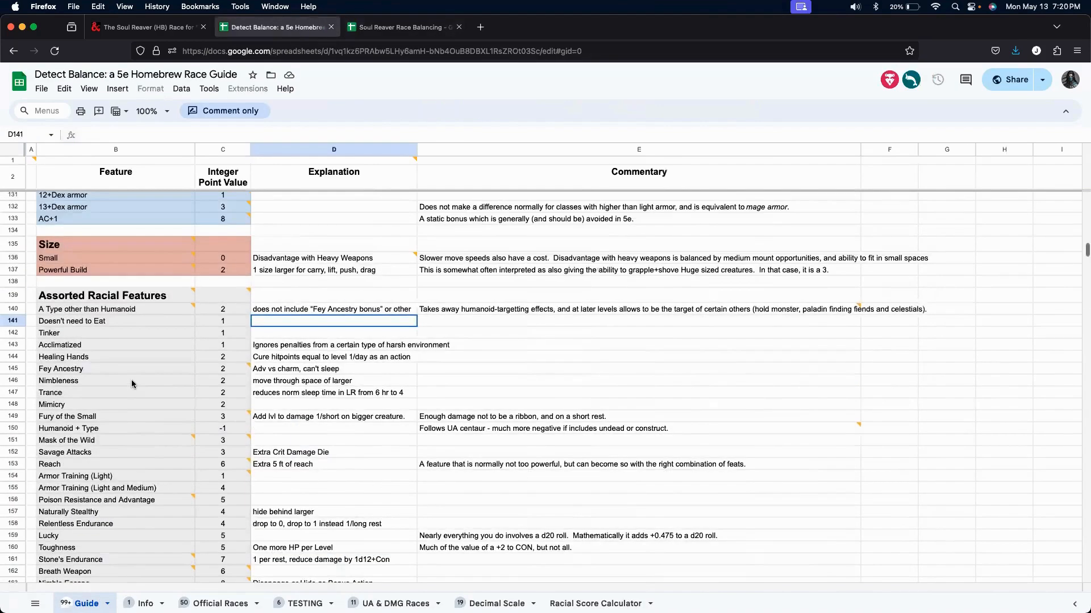
{"action": "scroll", "scroll_direction": "up", "scroll_amount": 3}
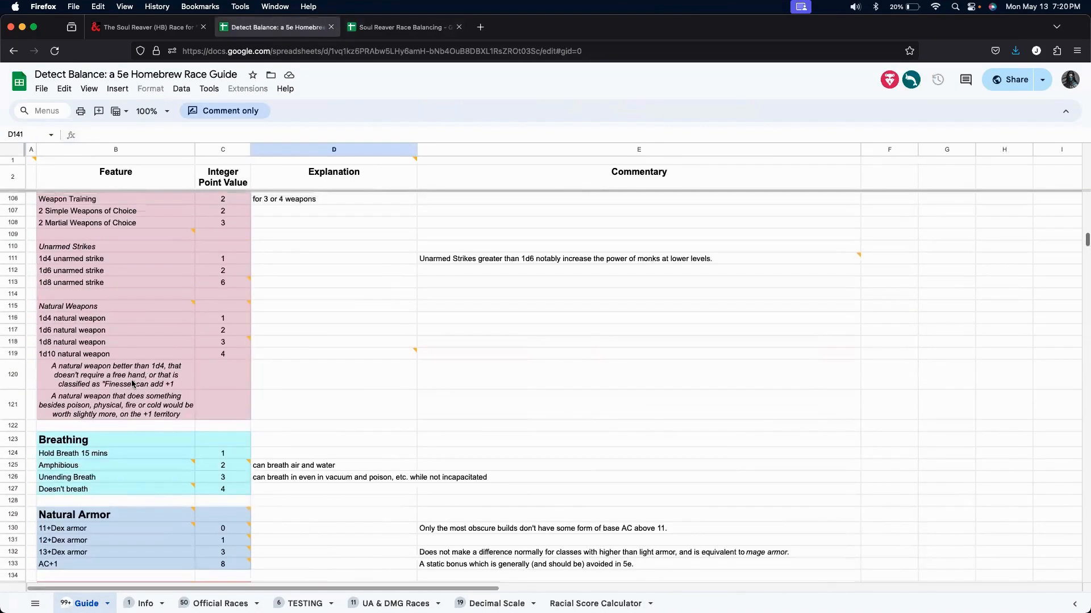
{"action": "scroll", "scroll_direction": "up", "scroll_amount": 3}
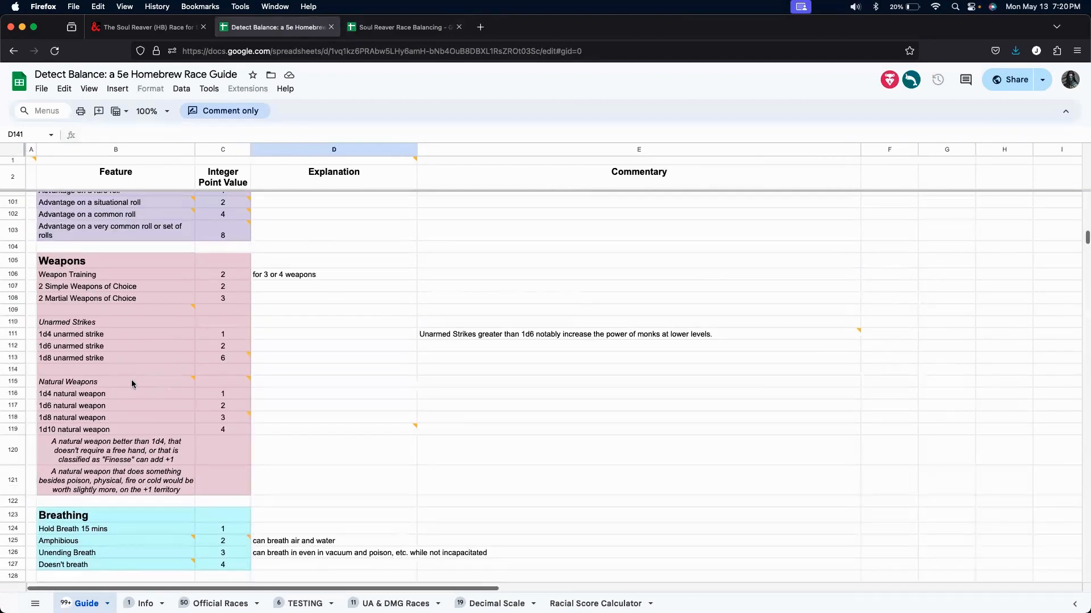
{"action": "mouse_move", "coordinate": [241, 399]}
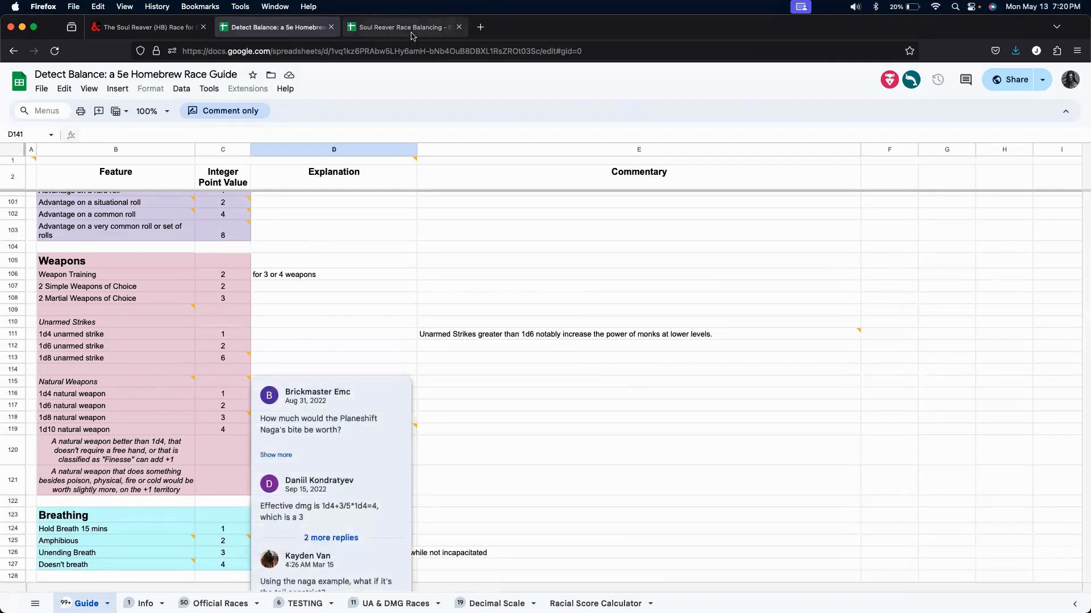
{"action": "mouse_move", "coordinate": [404, 27]}
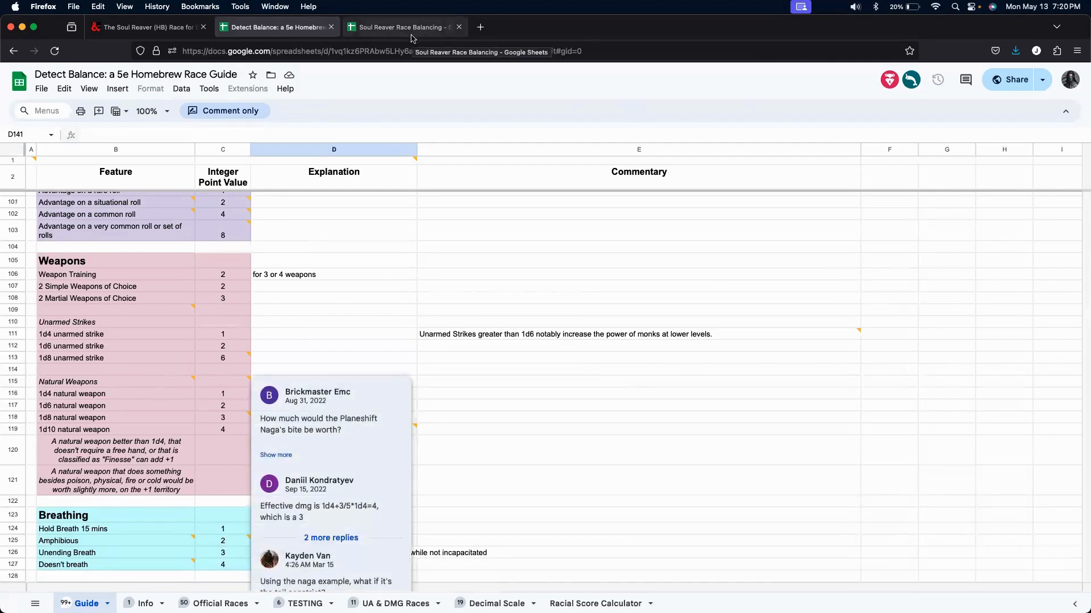
{"action": "left_click", "coordinate": [404, 27]}
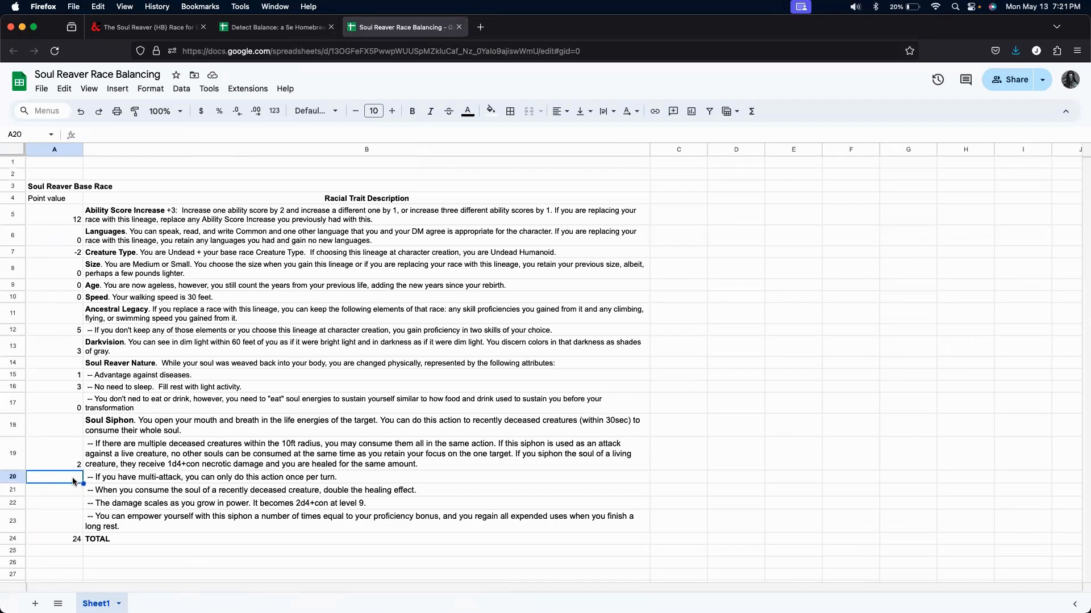
{"action": "mouse_move", "coordinate": [284, 520]}
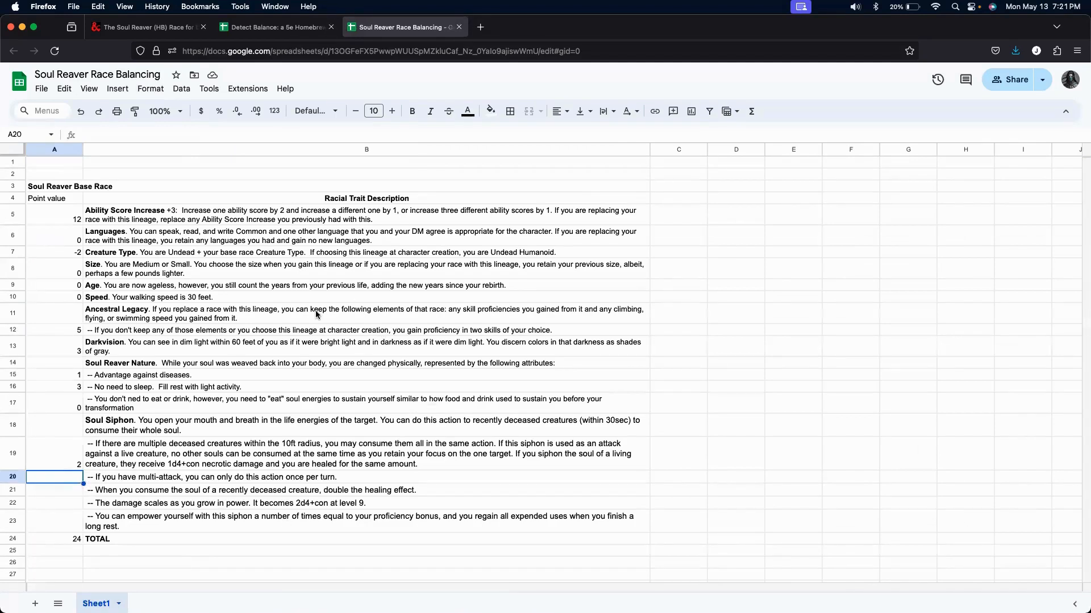
{"action": "mouse_move", "coordinate": [277, 26]}
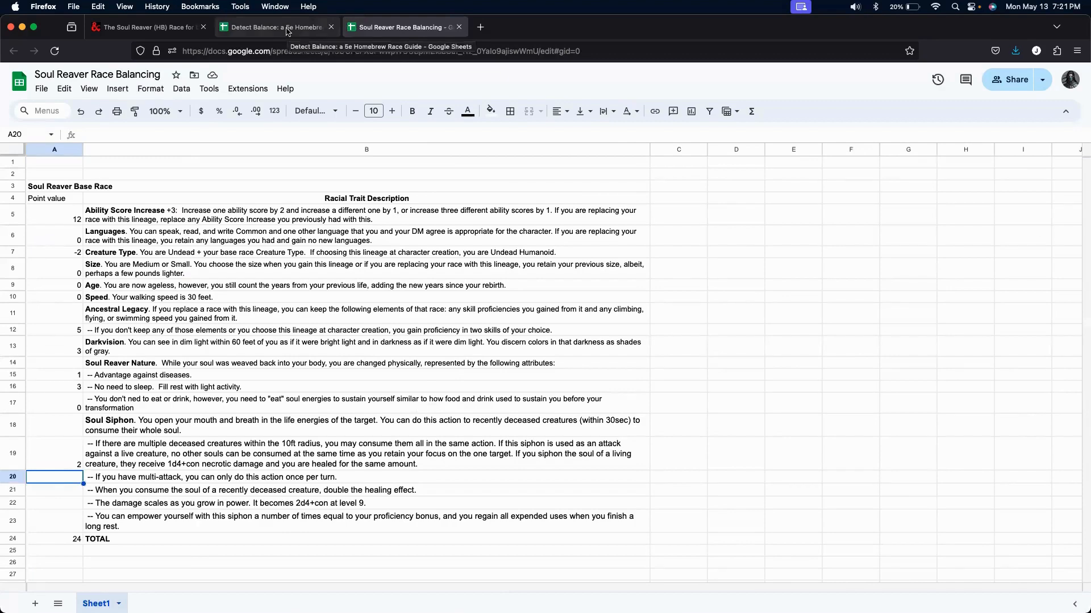
Score the double-healing soul consumption trait in A21, raising the Soul Reaver total to 28.
{"action": "left_click", "coordinate": [275, 26]}
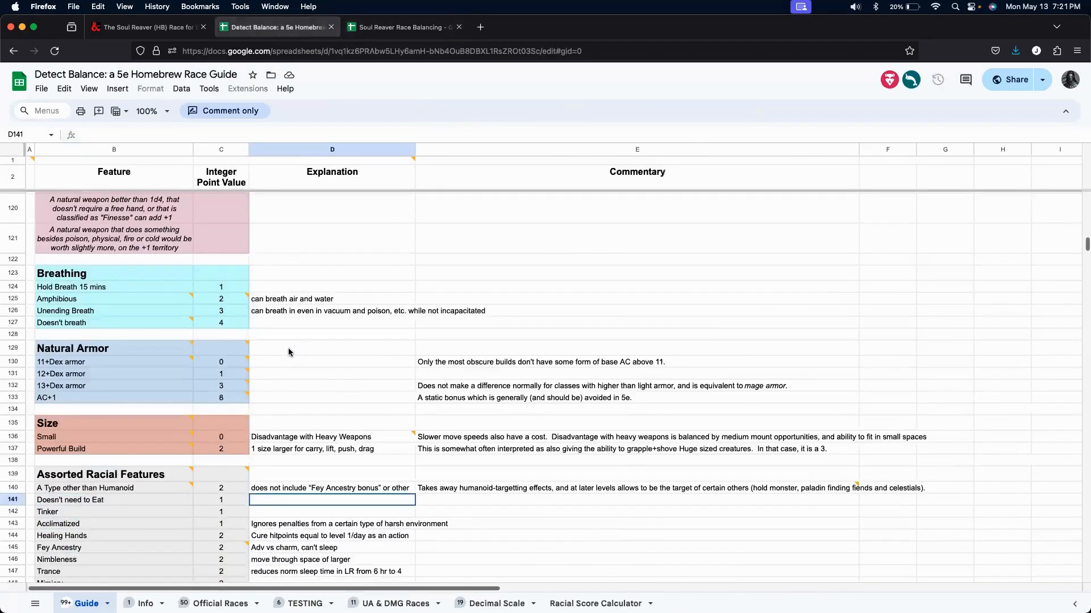
{"action": "scroll", "scroll_direction": "down", "scroll_amount": 3}
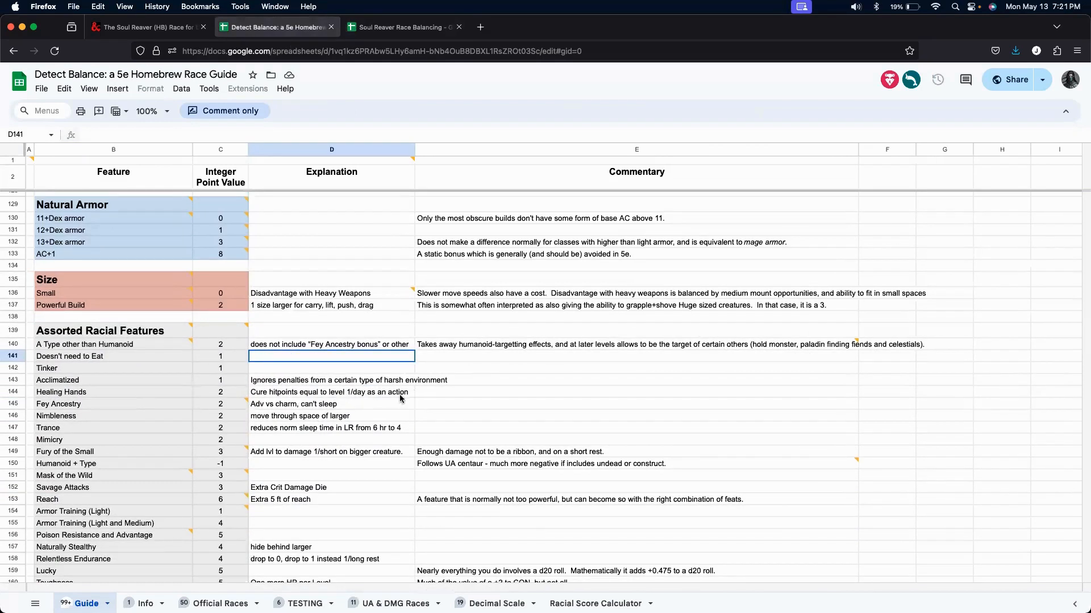
{"action": "mouse_move", "coordinate": [234, 395]}
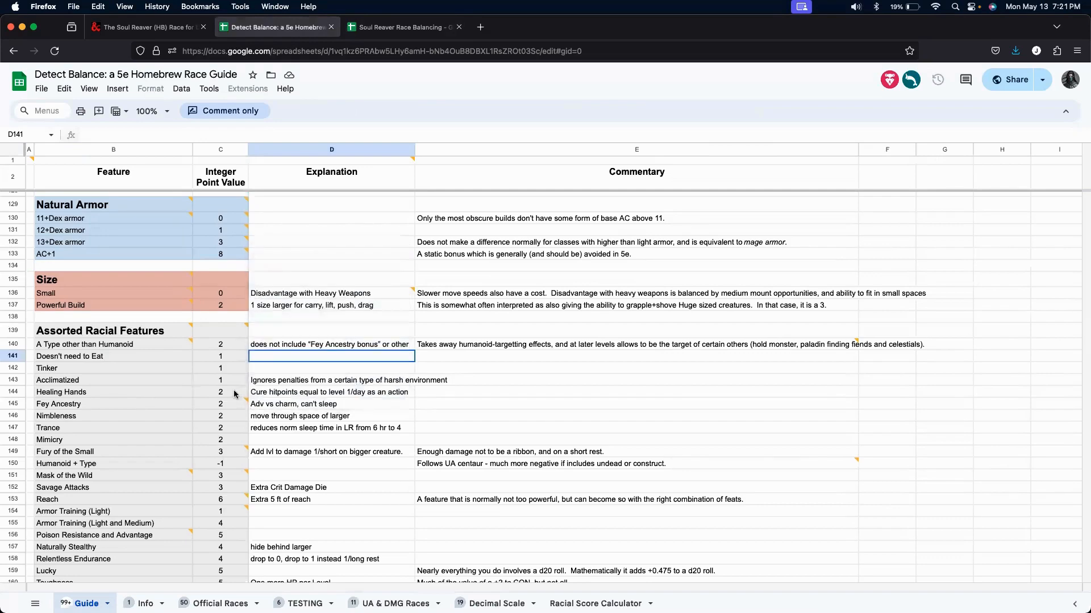
{"action": "mouse_move", "coordinate": [380, 43]}
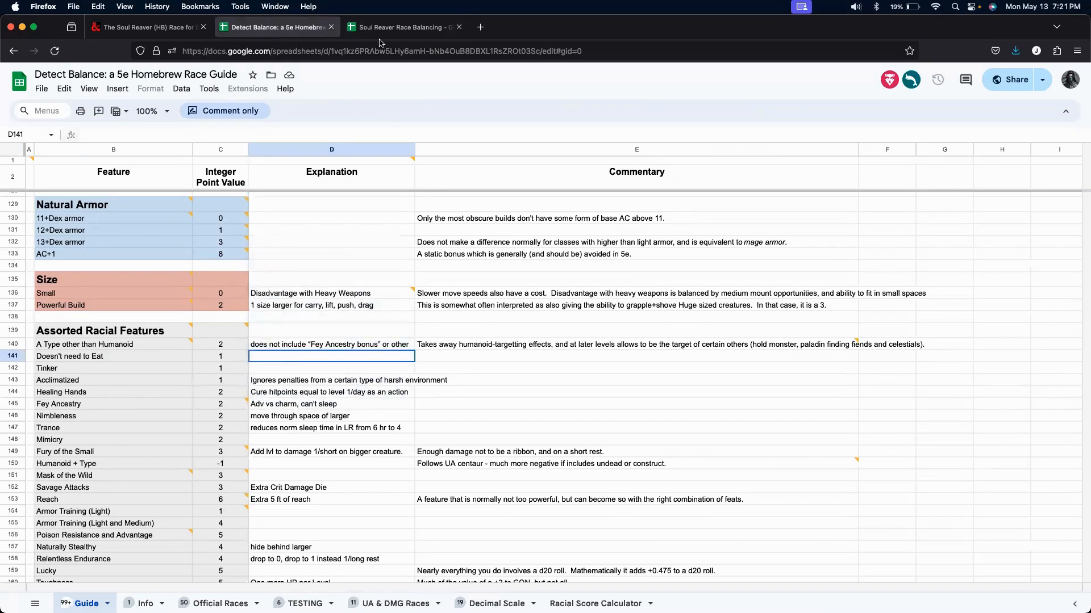
{"action": "left_click", "coordinate": [403, 27]}
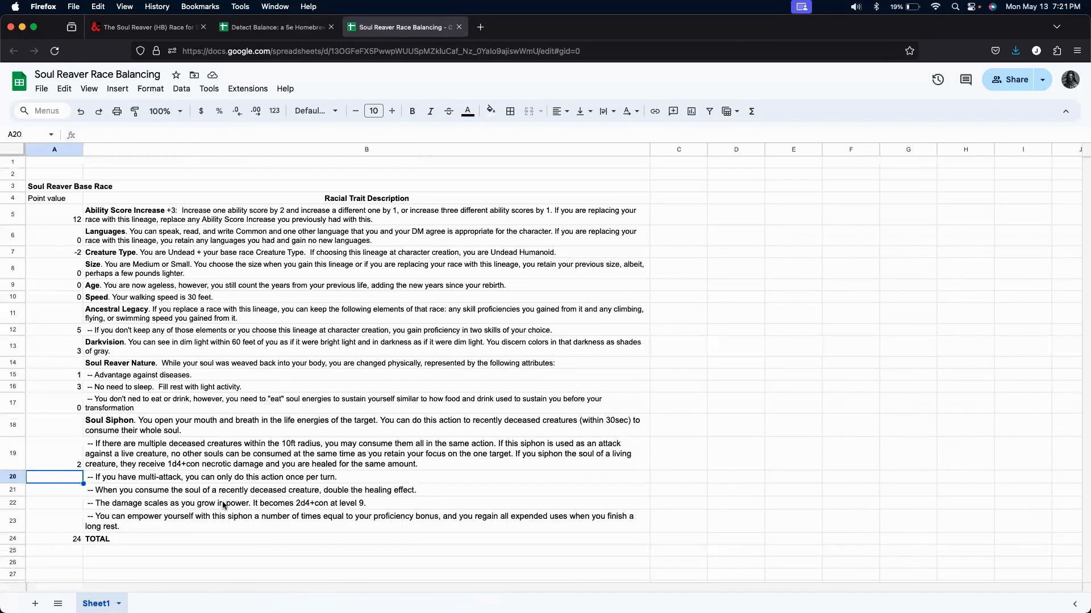
{"action": "left_click", "coordinate": [53, 490]}
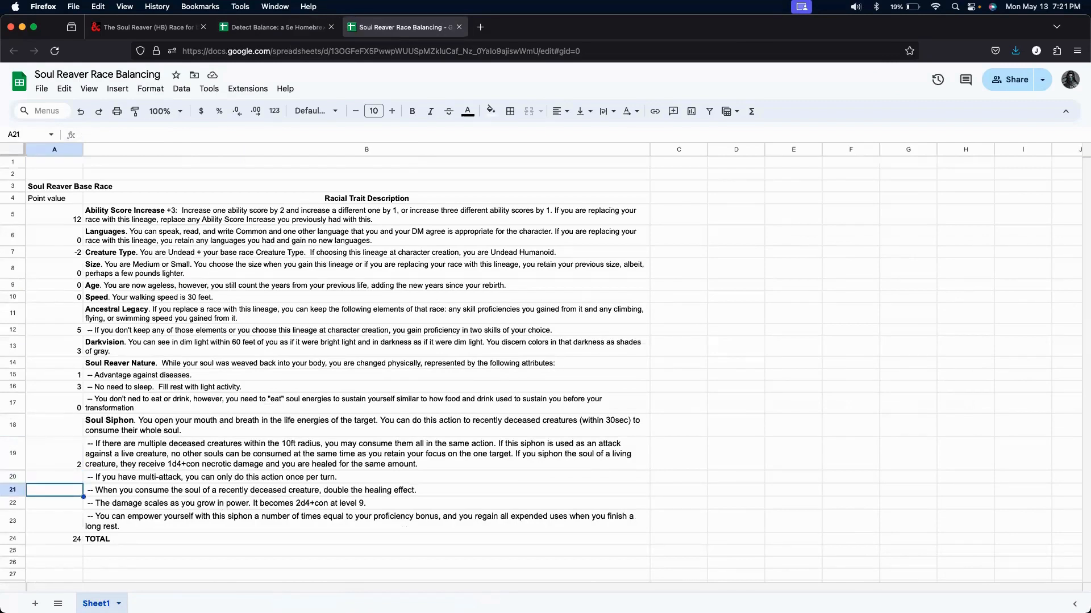
{"action": "type", "text": "2"}
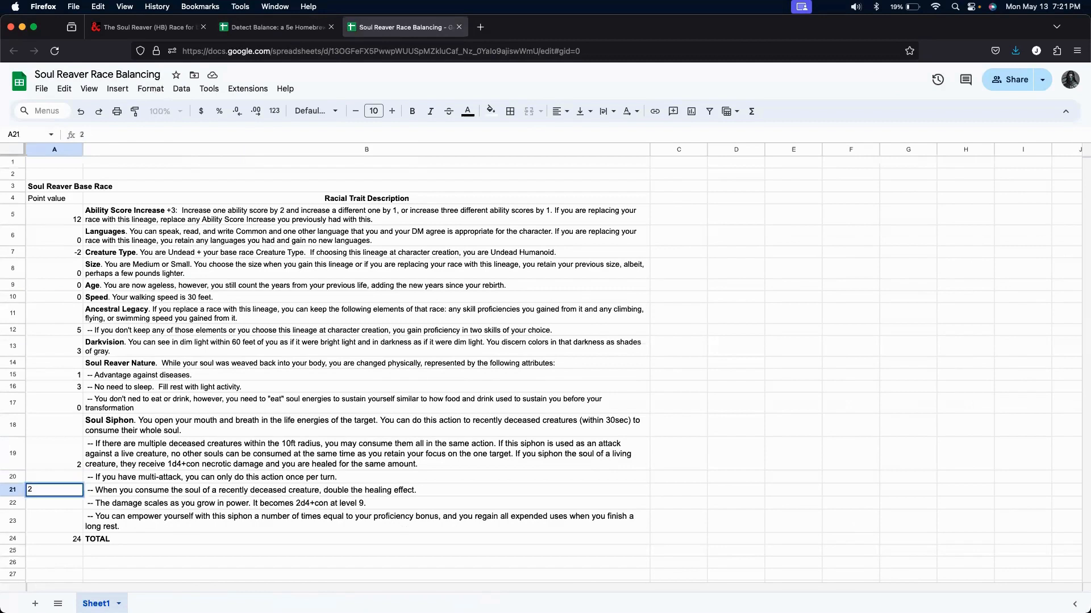
{"action": "type", "text": "4"}
{"action": "key", "text": "Return"}
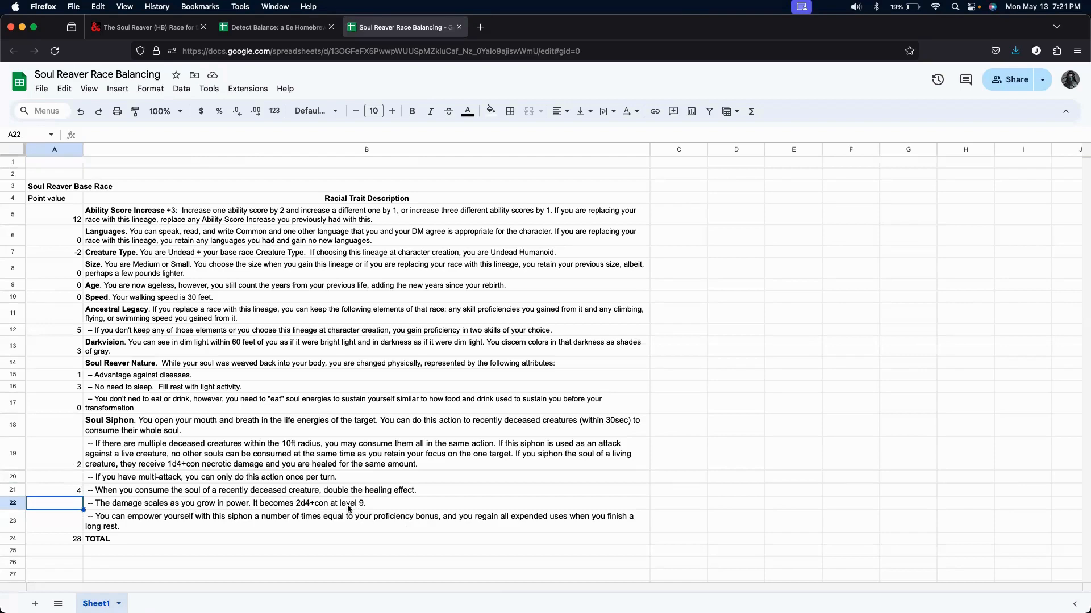
Score the damage-scaling siphon trait (2d4+con at level 9) at 2 points in A22.
{"action": "left_click", "coordinate": [276, 26]}
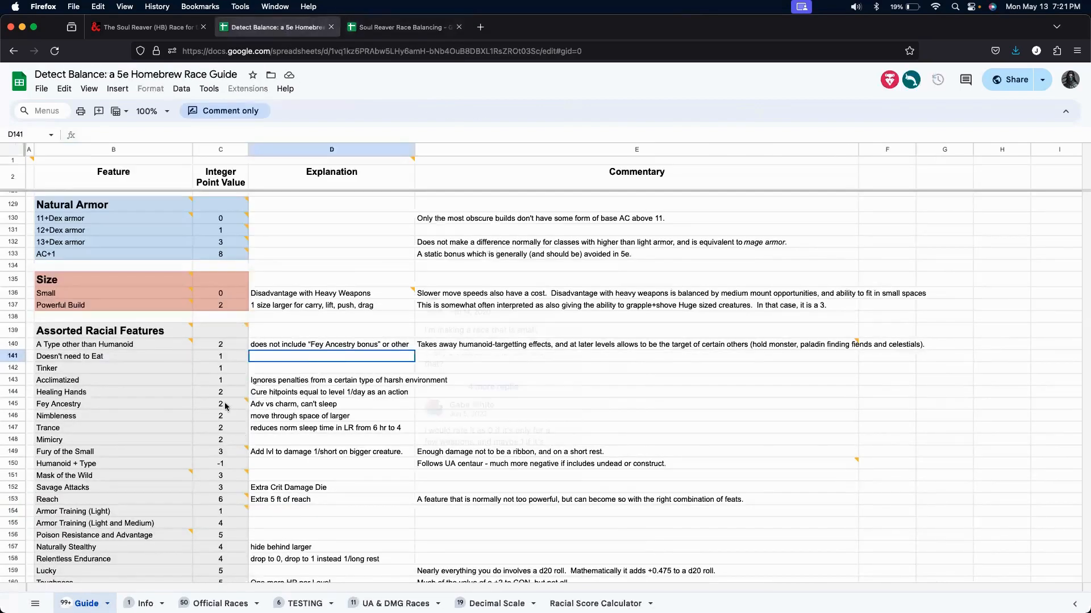
{"action": "scroll", "scroll_direction": "up", "scroll_amount": 3}
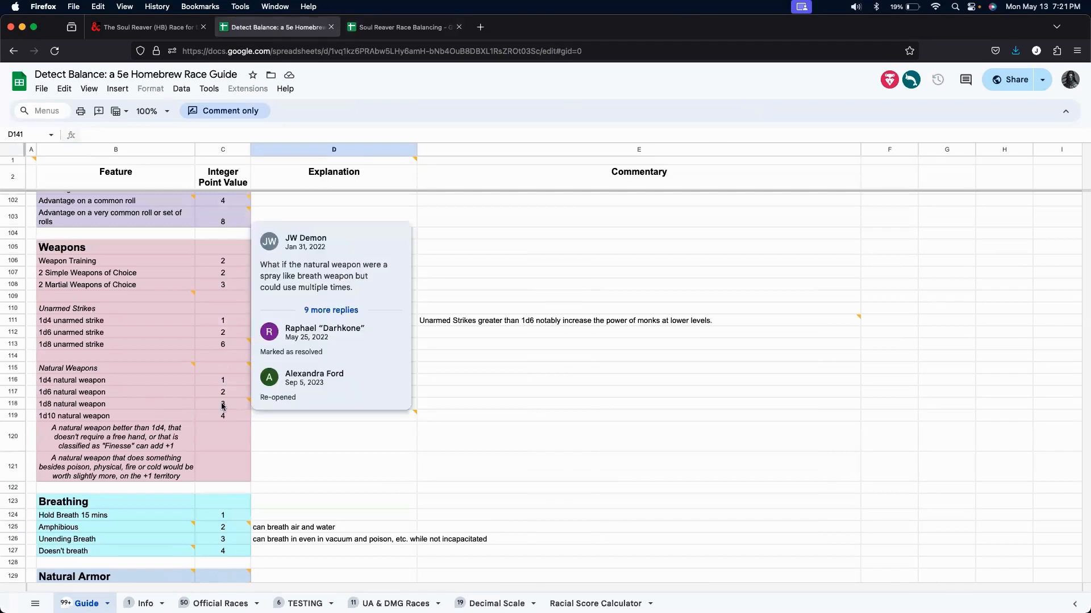
{"action": "mouse_move", "coordinate": [232, 410]}
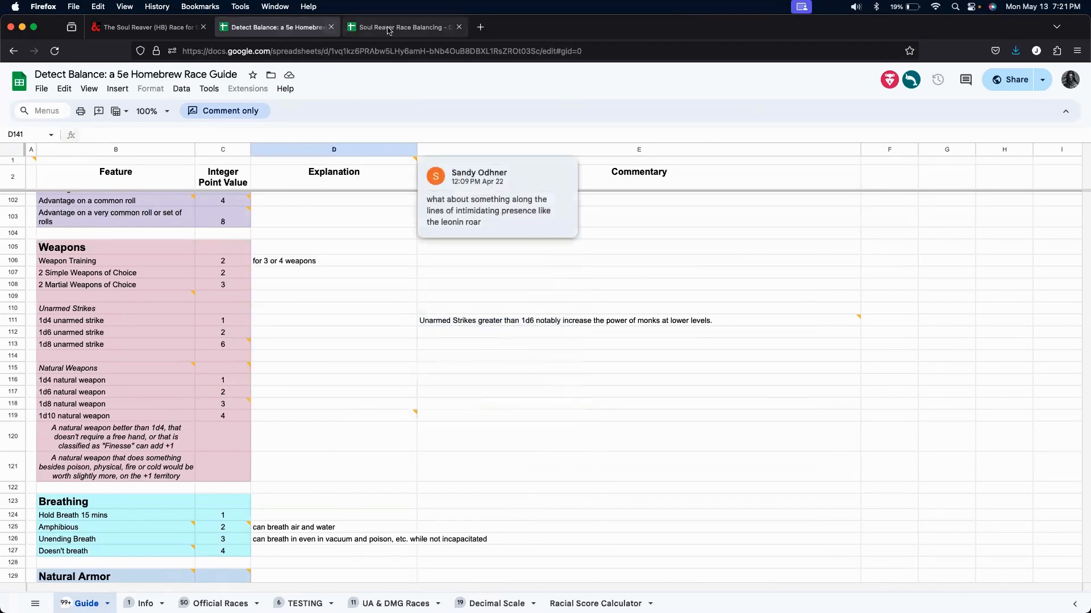
{"action": "left_click", "coordinate": [403, 27]}
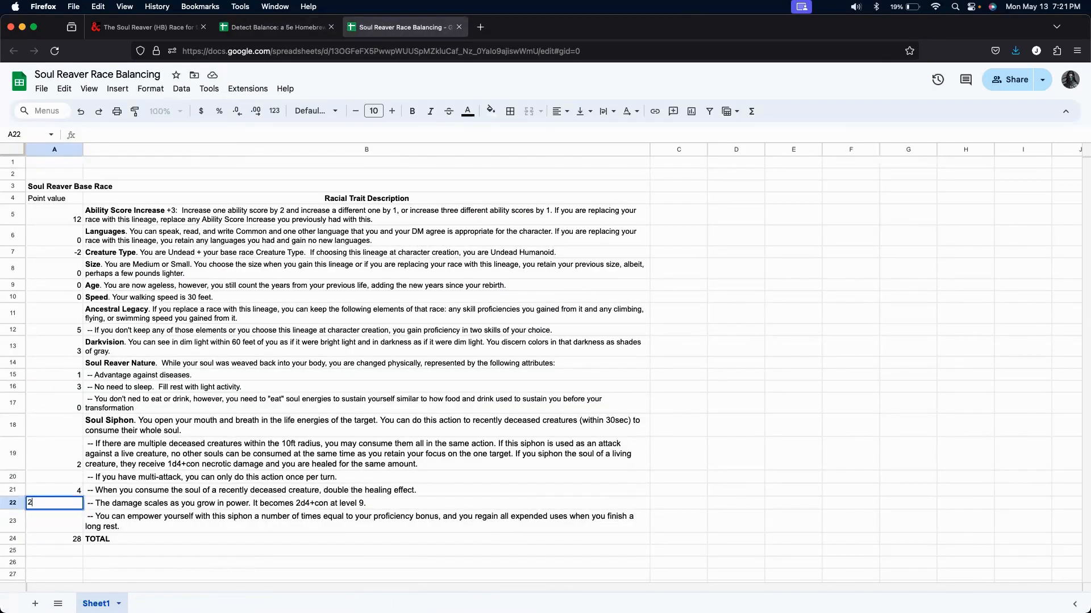
{"action": "key", "text": "Return"}
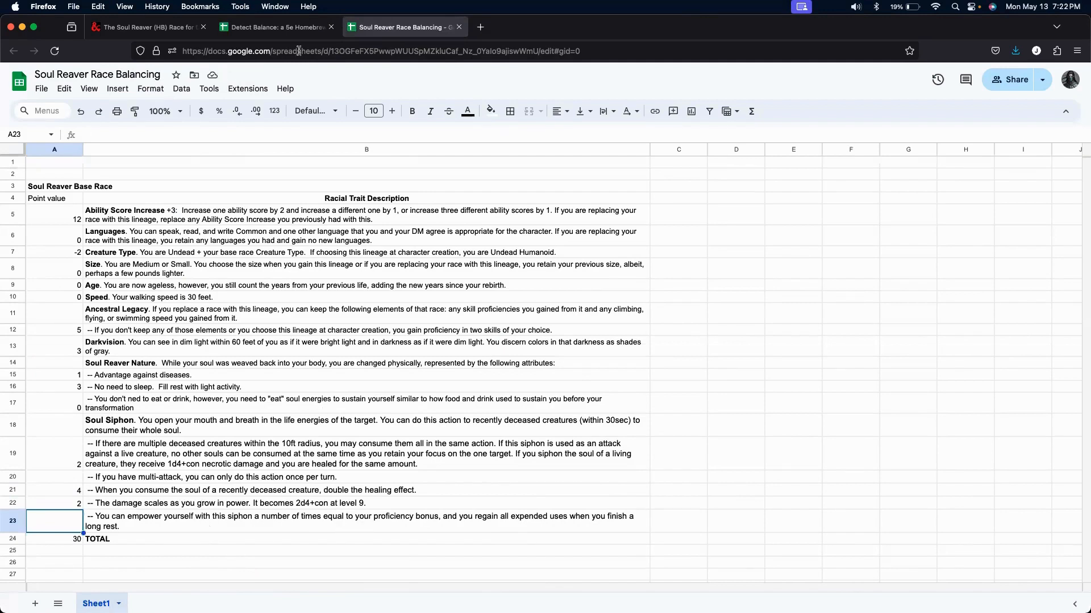
Re-check the Detect Balance guide before scoring the siphon-uses trait.
{"action": "left_click", "coordinate": [272, 28]}
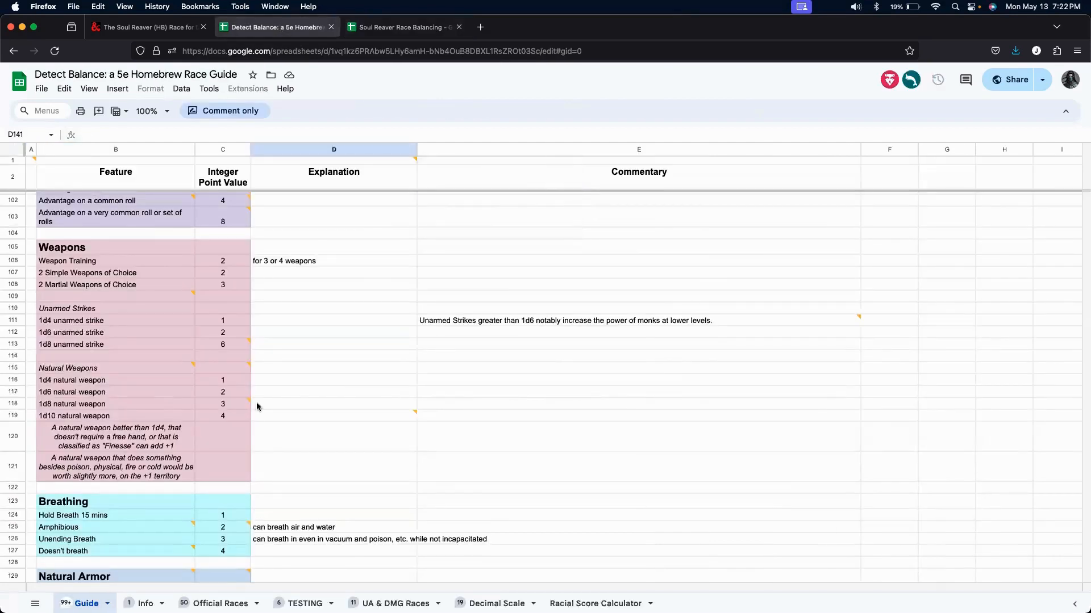
{"action": "scroll", "scroll_direction": "down", "scroll_amount": 3}
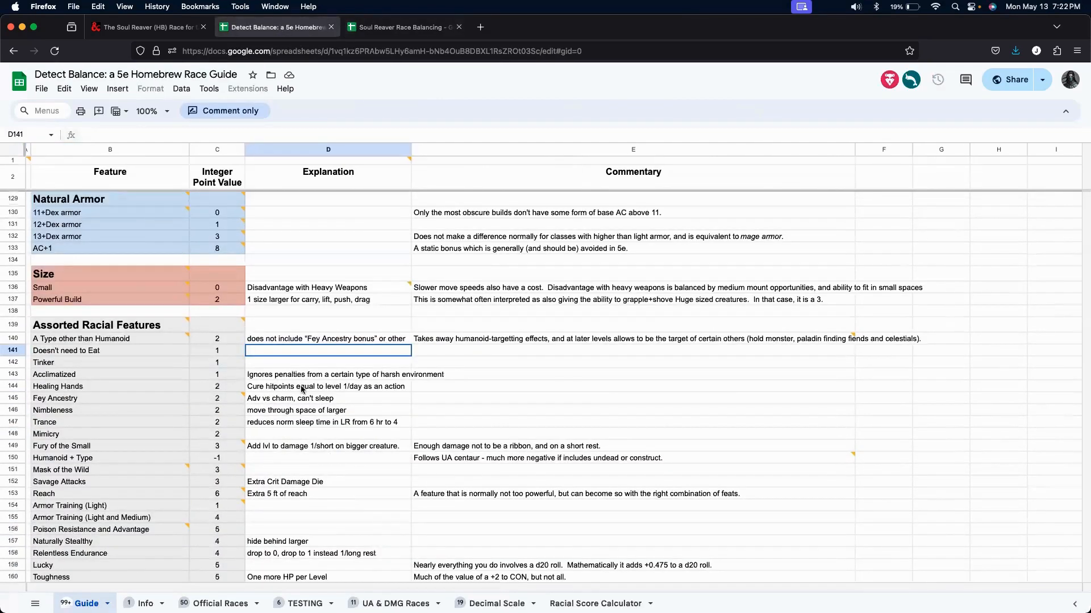
{"action": "mouse_move", "coordinate": [193, 391]}
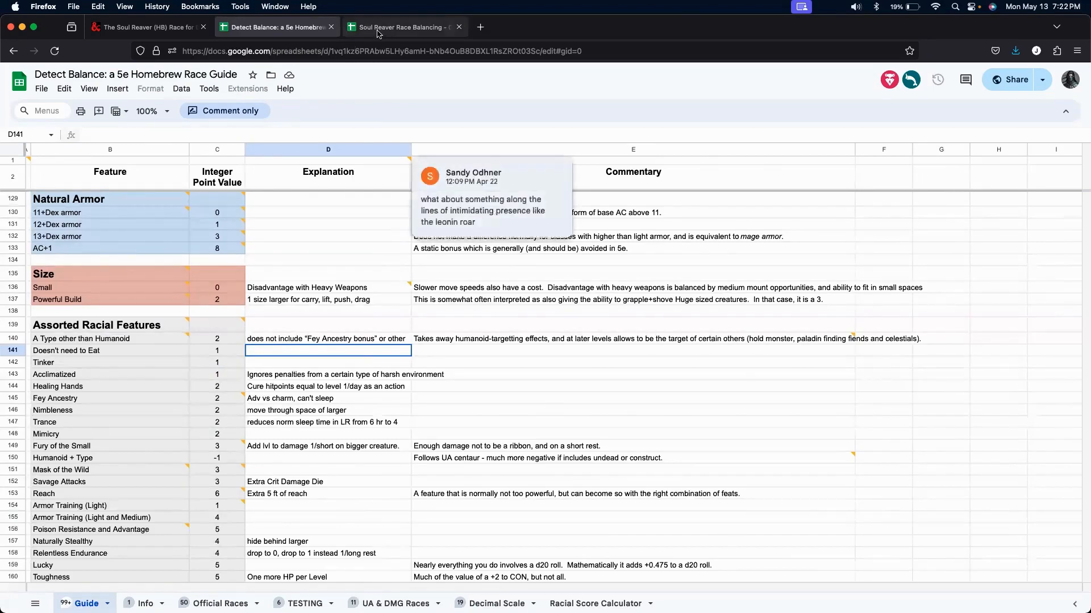
{"action": "left_click", "coordinate": [399, 27]}
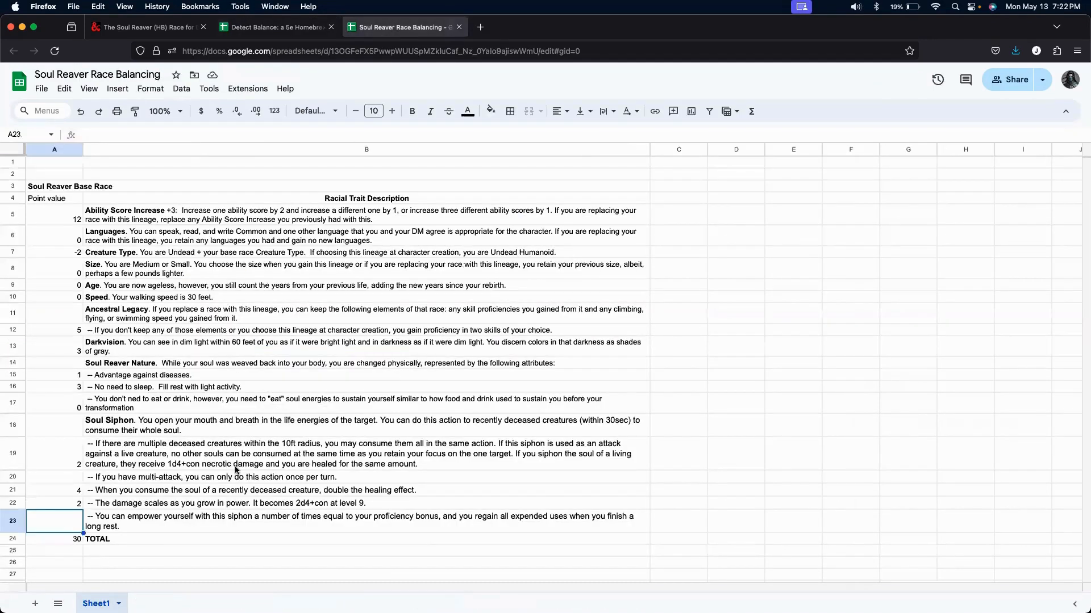
{"action": "mouse_move", "coordinate": [209, 88]}
{"action": "type", "text": "2"}
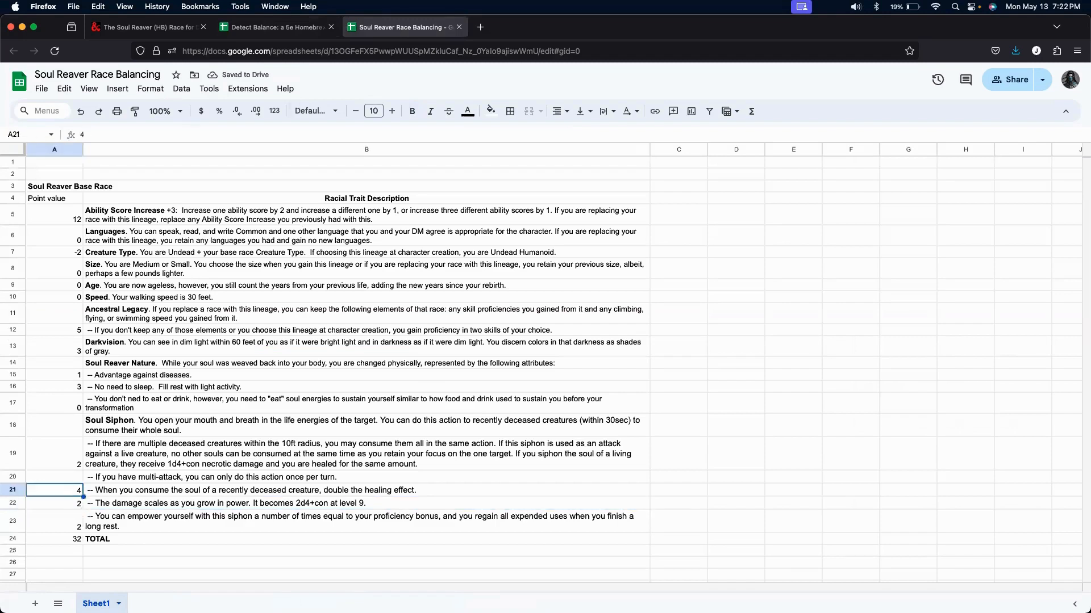
Consult the Detect Balance guide at length and score the siphon-uses trait at 2 points, total 32.
{"action": "left_click", "coordinate": [54, 522]}
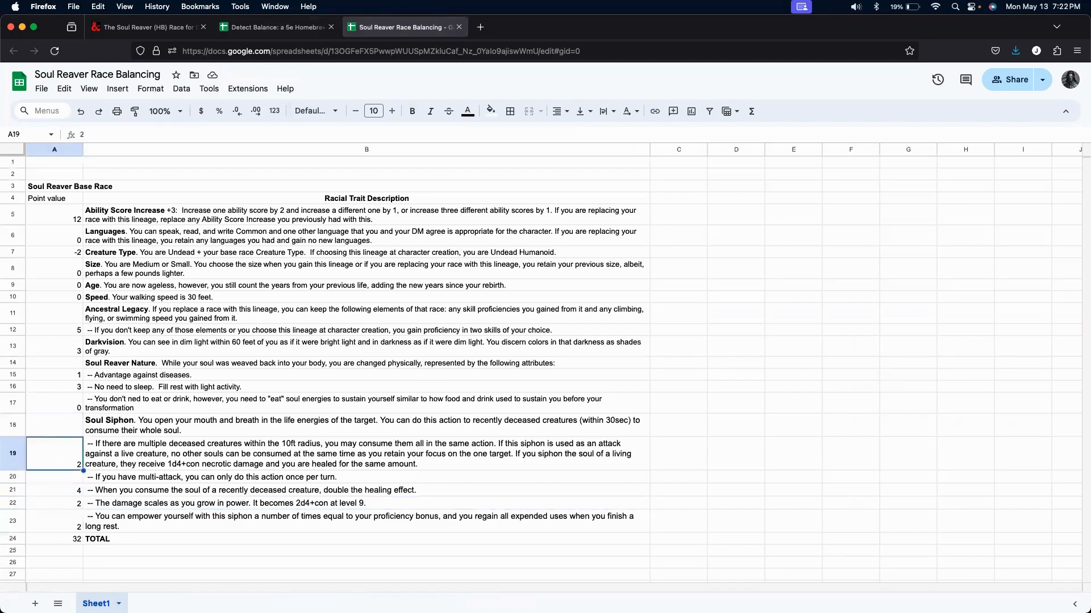
{"action": "left_click", "coordinate": [275, 26]}
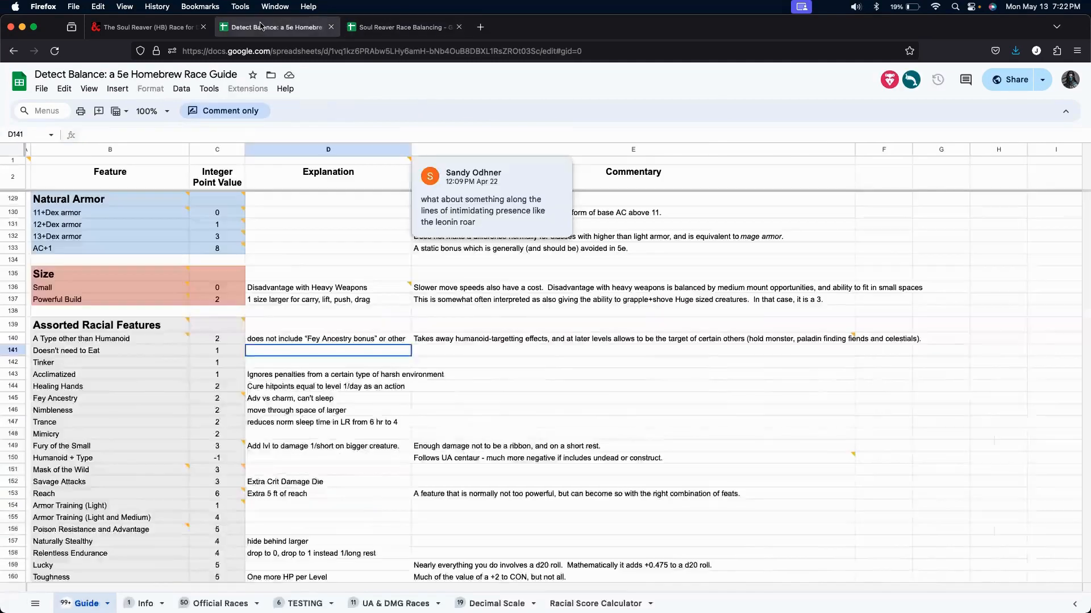
{"action": "scroll", "scroll_direction": "up", "scroll_amount": 3}
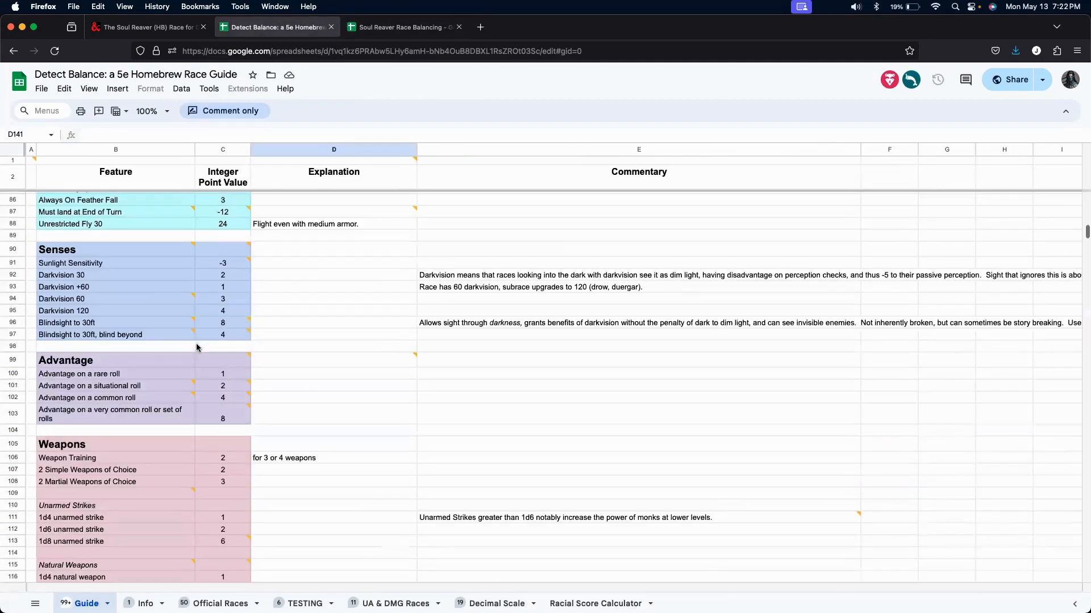
{"action": "scroll", "scroll_direction": "up", "scroll_amount": 3}
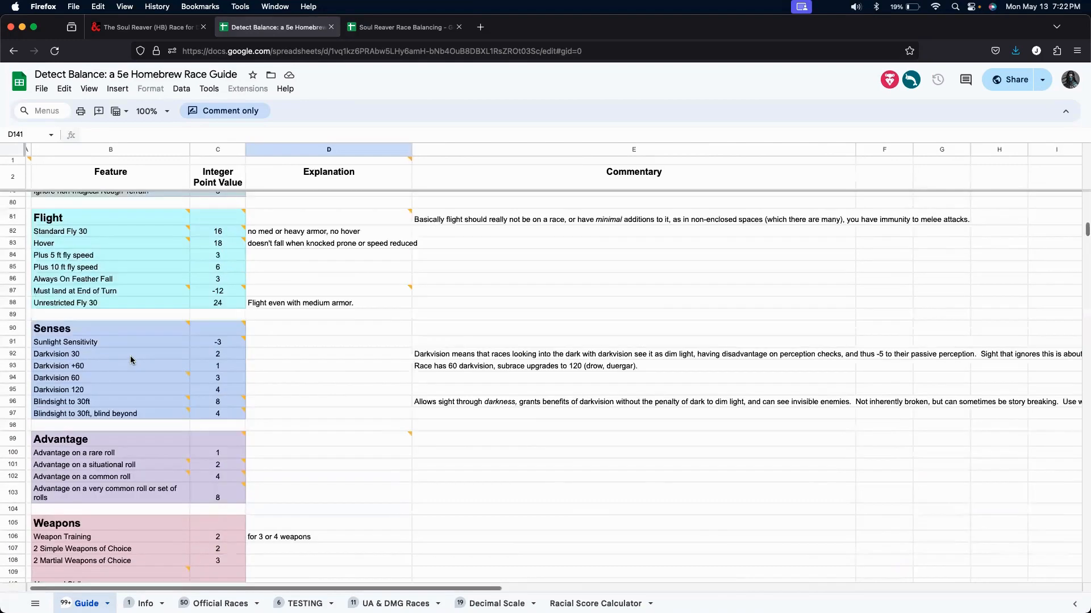
{"action": "scroll", "scroll_direction": "up", "scroll_amount": 3}
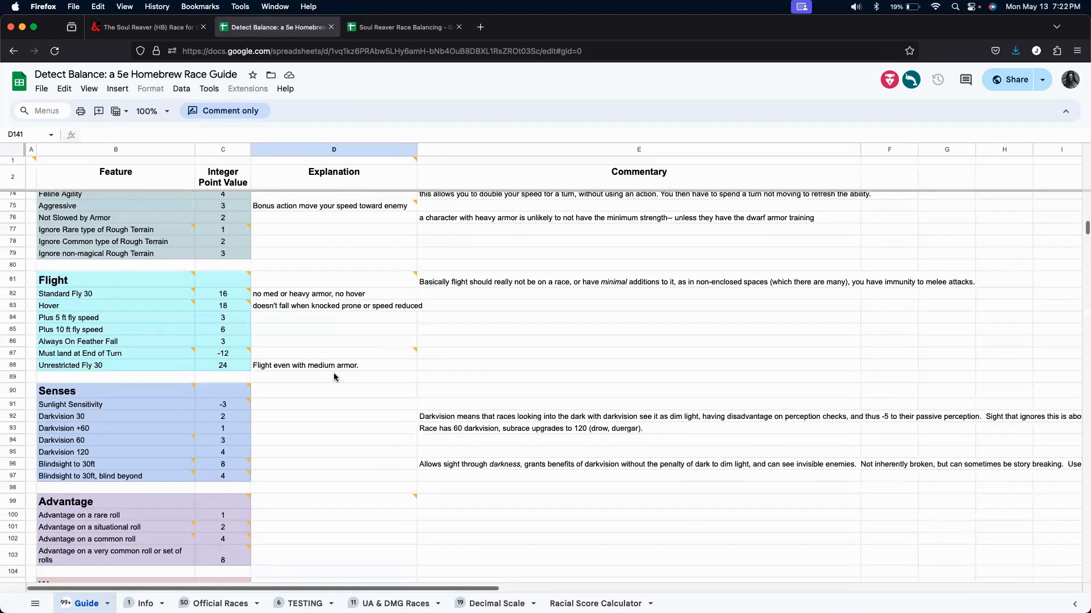
{"action": "scroll", "scroll_direction": "down", "scroll_amount": 3}
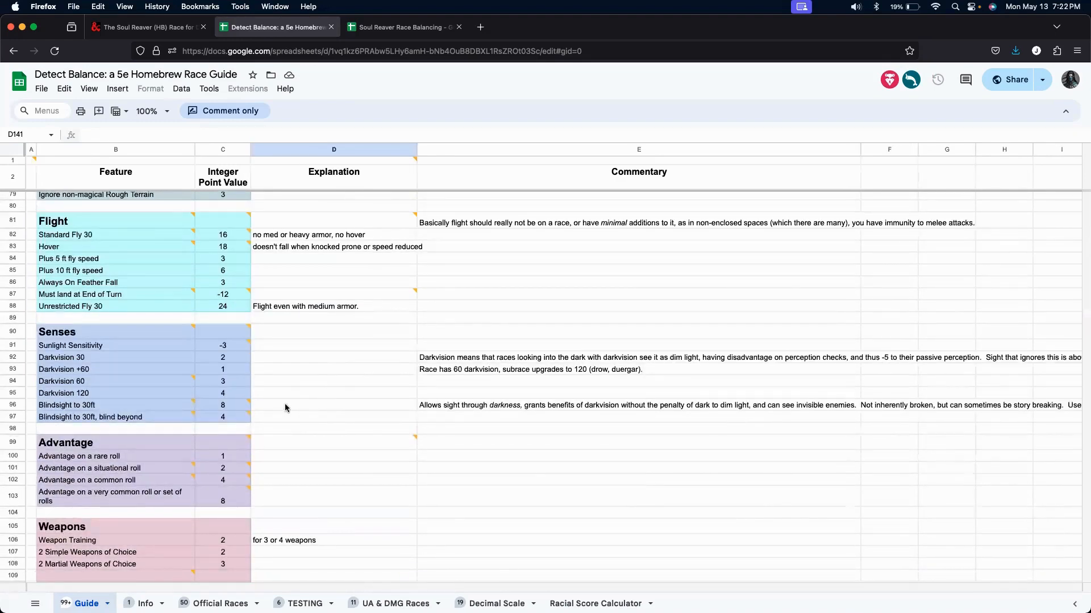
{"action": "scroll", "scroll_direction": "down", "scroll_amount": 3}
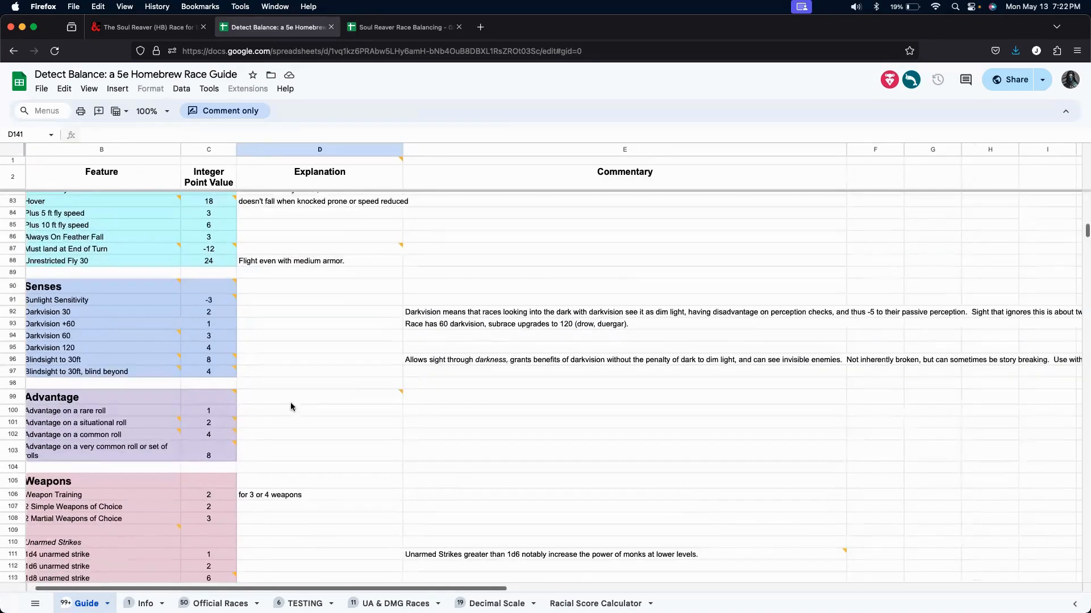
{"action": "scroll", "scroll_direction": "down", "scroll_amount": 3}
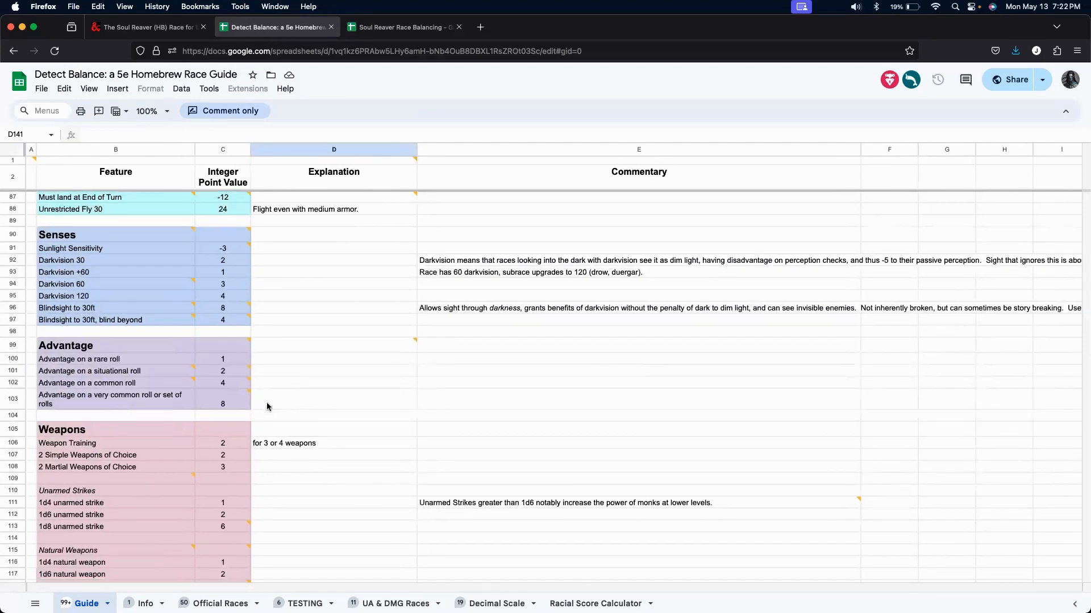
{"action": "scroll", "scroll_direction": "down", "scroll_amount": 3}
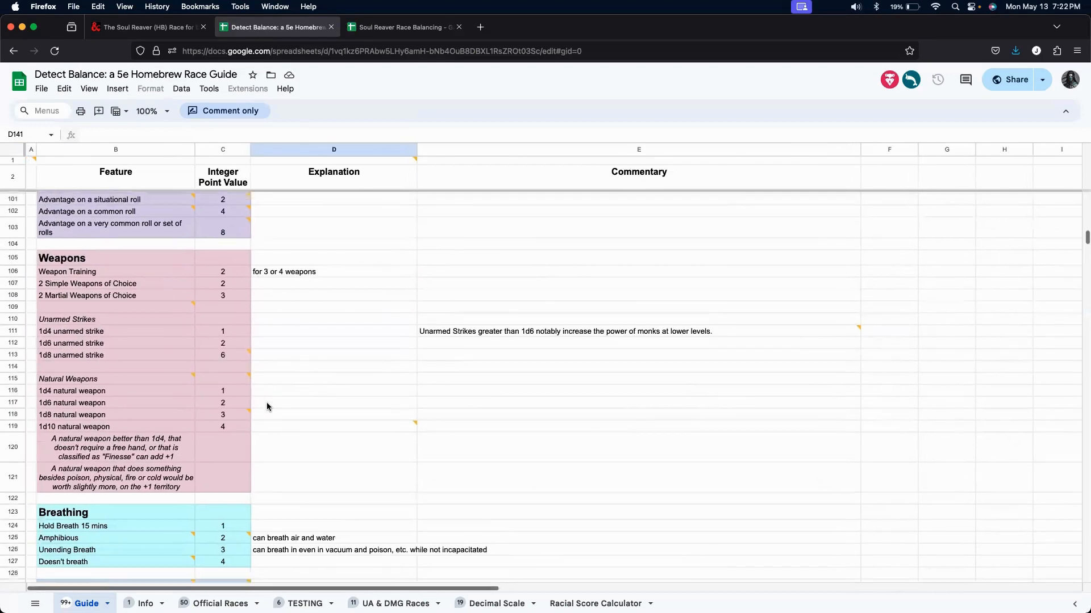
{"action": "scroll", "scroll_direction": "down", "scroll_amount": 3}
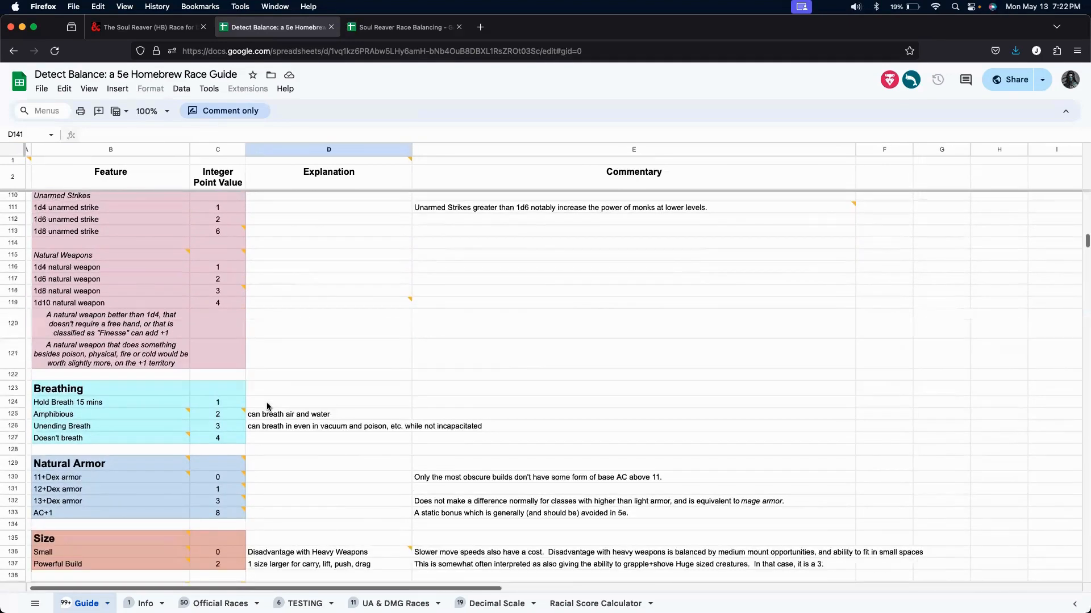
{"action": "scroll", "scroll_direction": "up", "scroll_amount": 3}
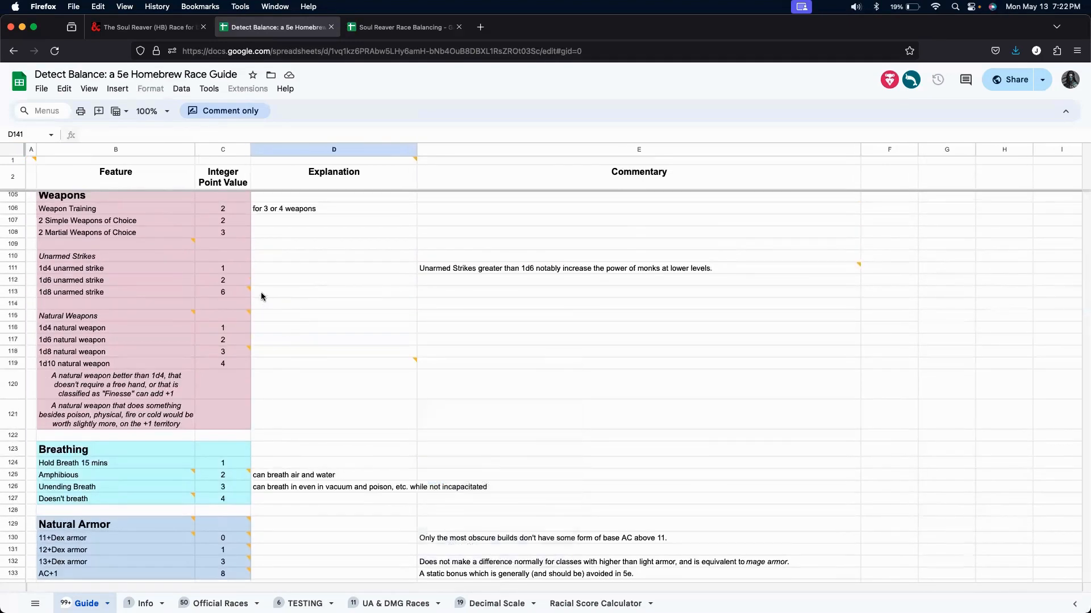
{"action": "mouse_move", "coordinate": [278, 368]}
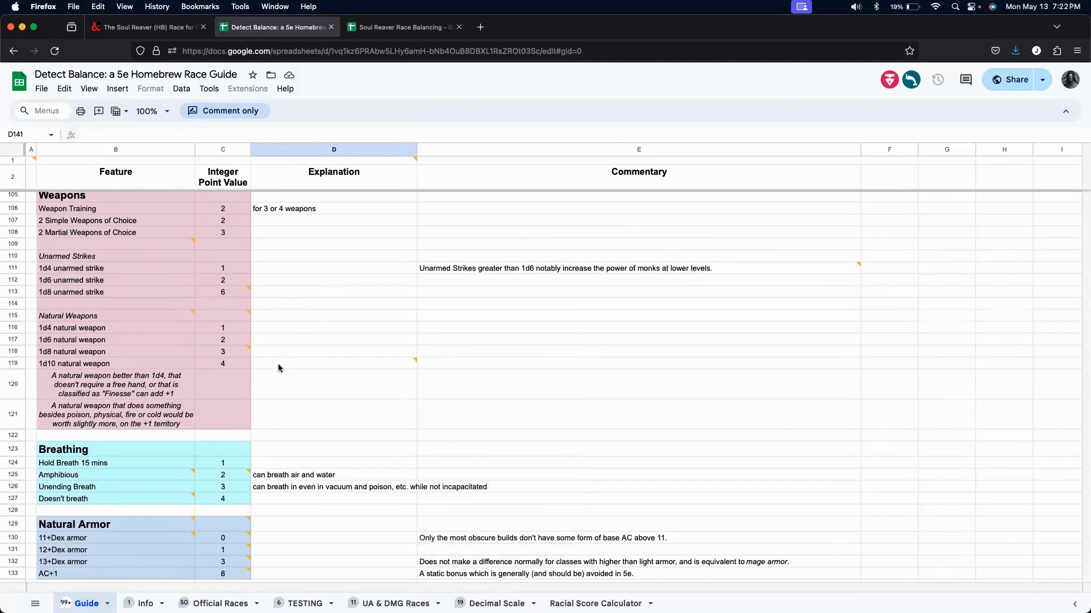
{"action": "mouse_move", "coordinate": [266, 355]}
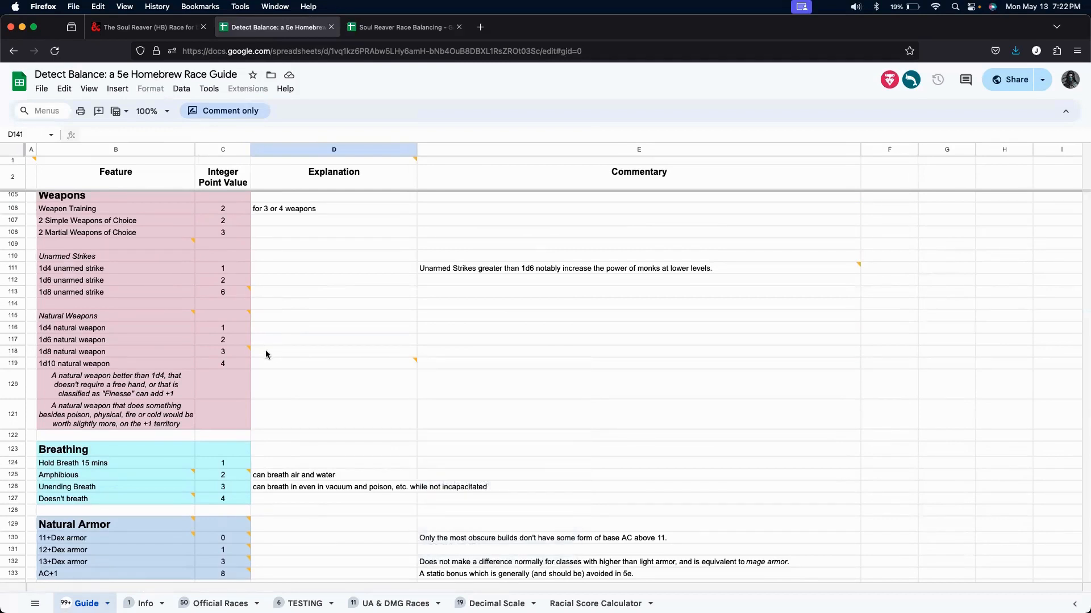
{"action": "scroll", "scroll_direction": "down", "scroll_amount": 3}
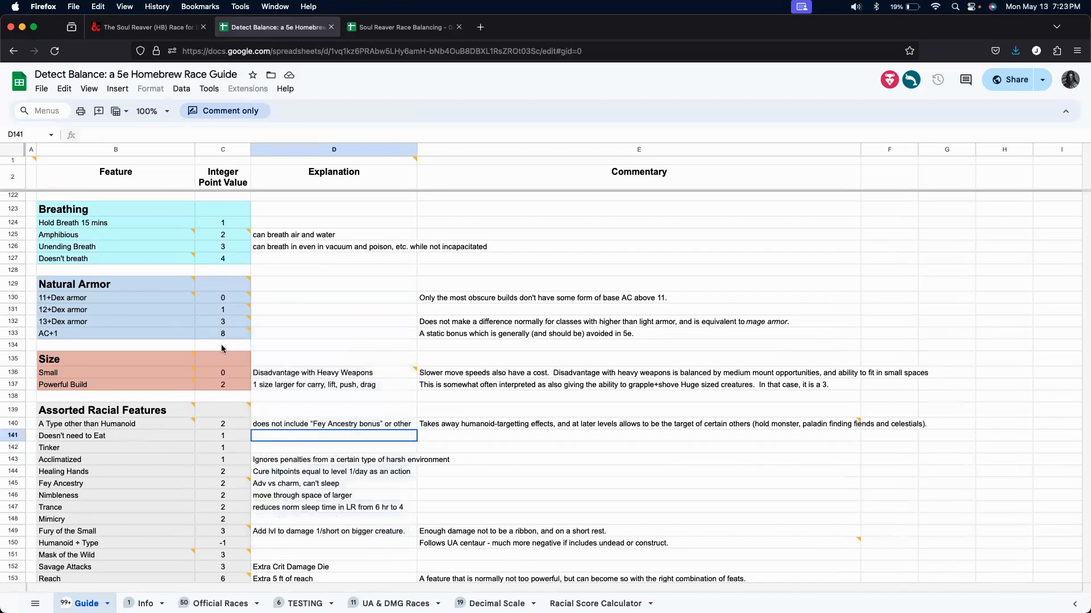
{"action": "scroll", "scroll_direction": "down", "scroll_amount": 3}
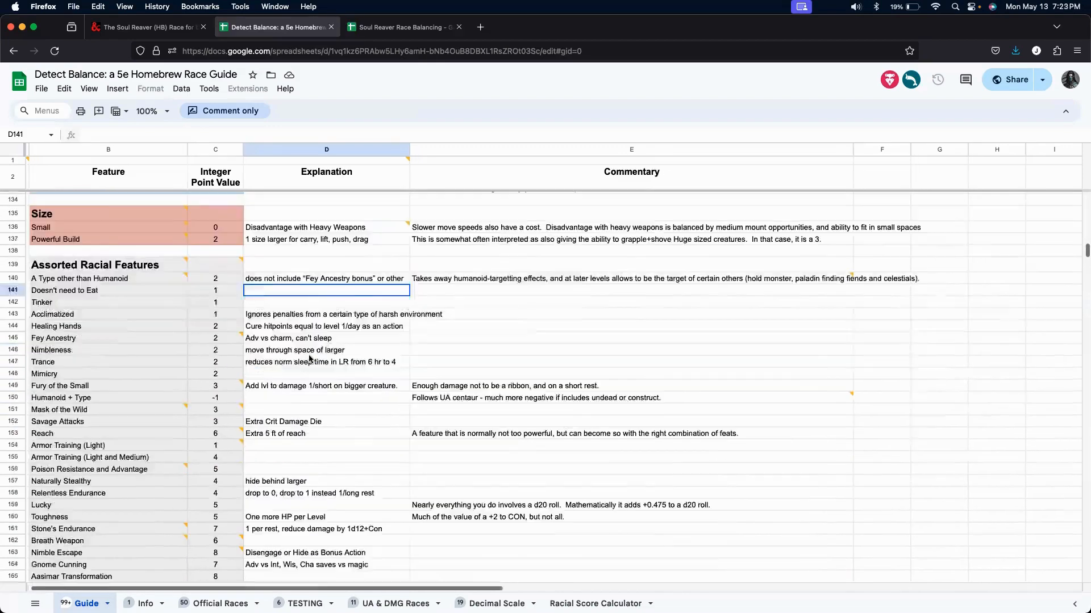
{"action": "scroll", "scroll_direction": "down", "scroll_amount": 3}
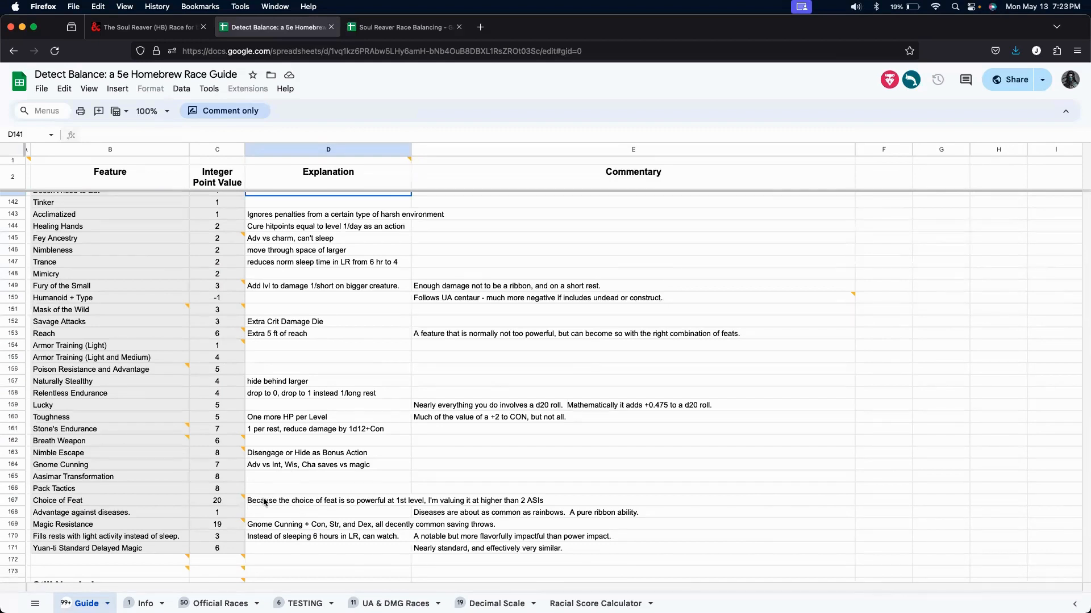
{"action": "mouse_move", "coordinate": [376, 457]}
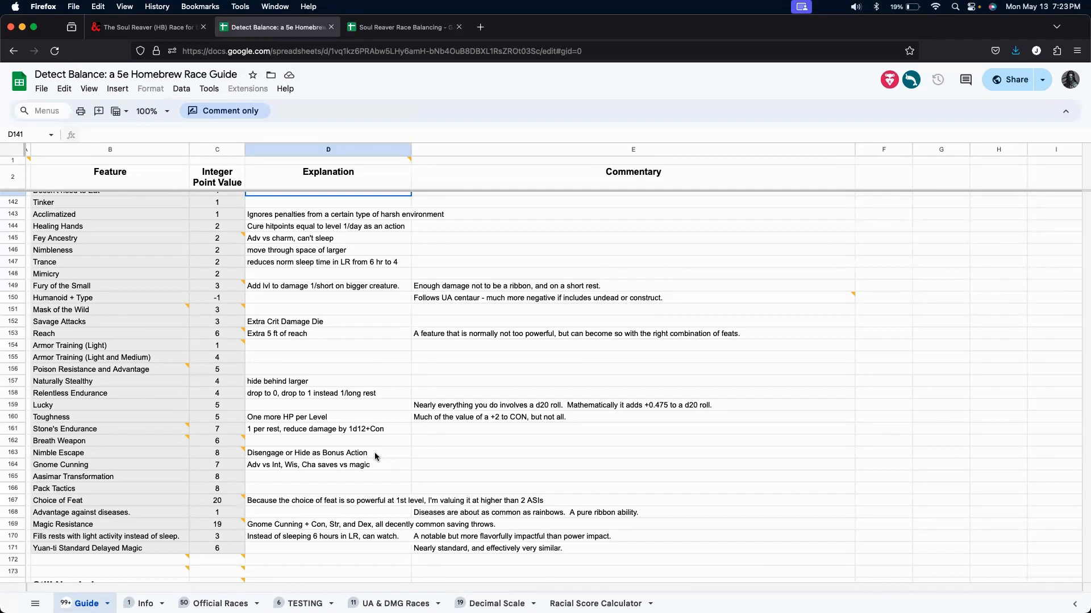
{"action": "mouse_move", "coordinate": [168, 475]}
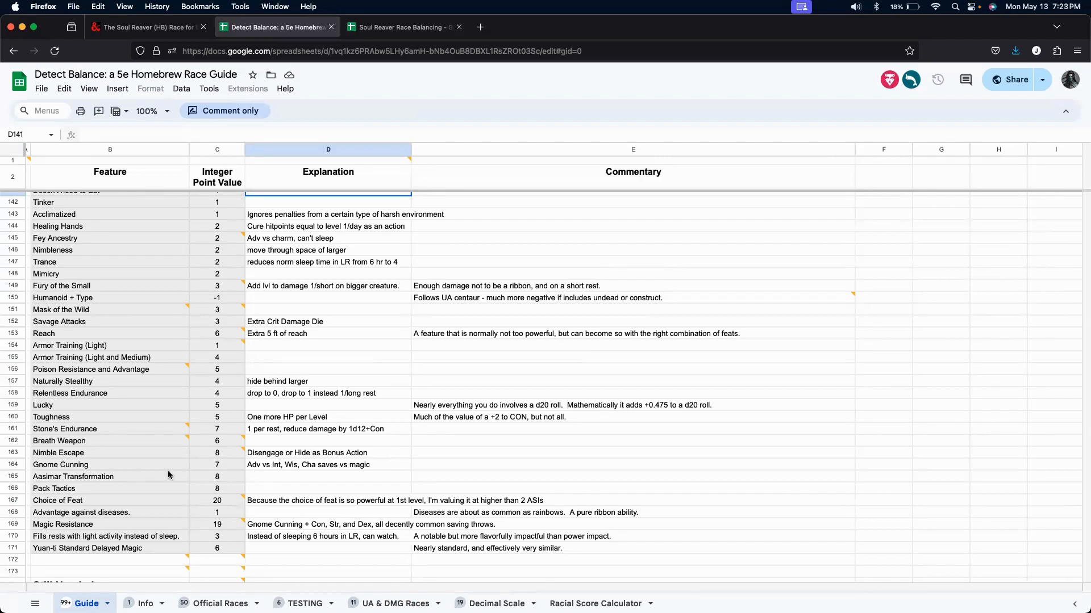
{"action": "mouse_move", "coordinate": [288, 456]}
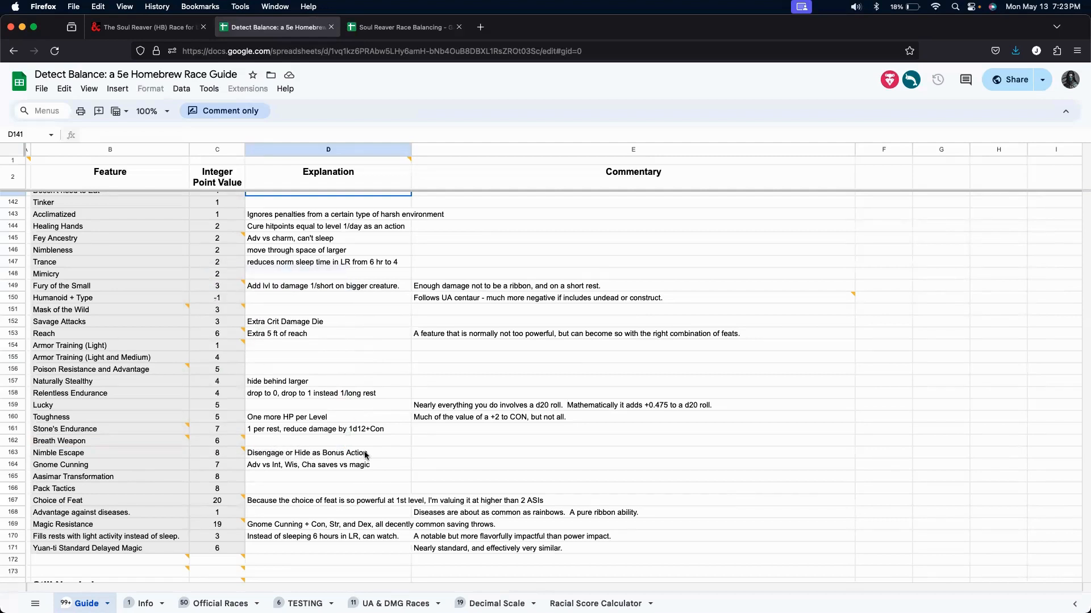
{"action": "mouse_move", "coordinate": [372, 456]}
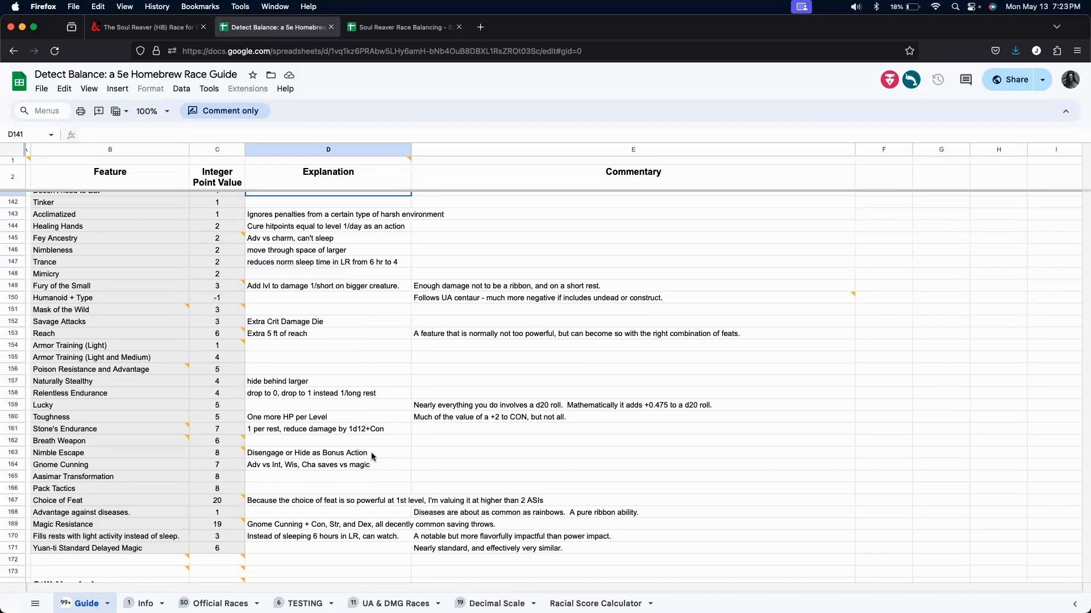
{"action": "left_click", "coordinate": [402, 28]}
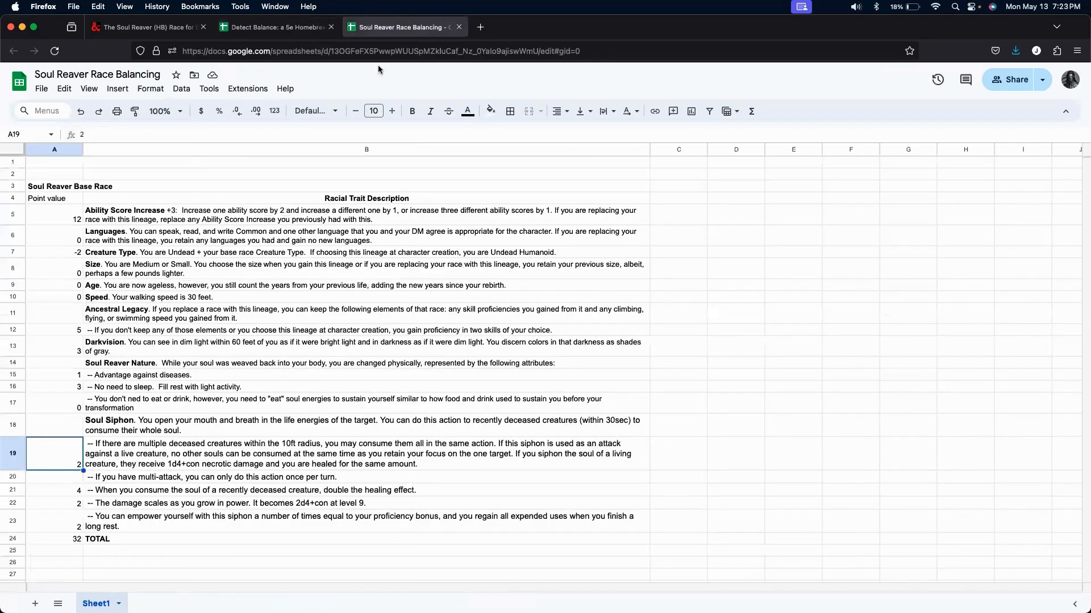
{"action": "mouse_move", "coordinate": [144, 547]}
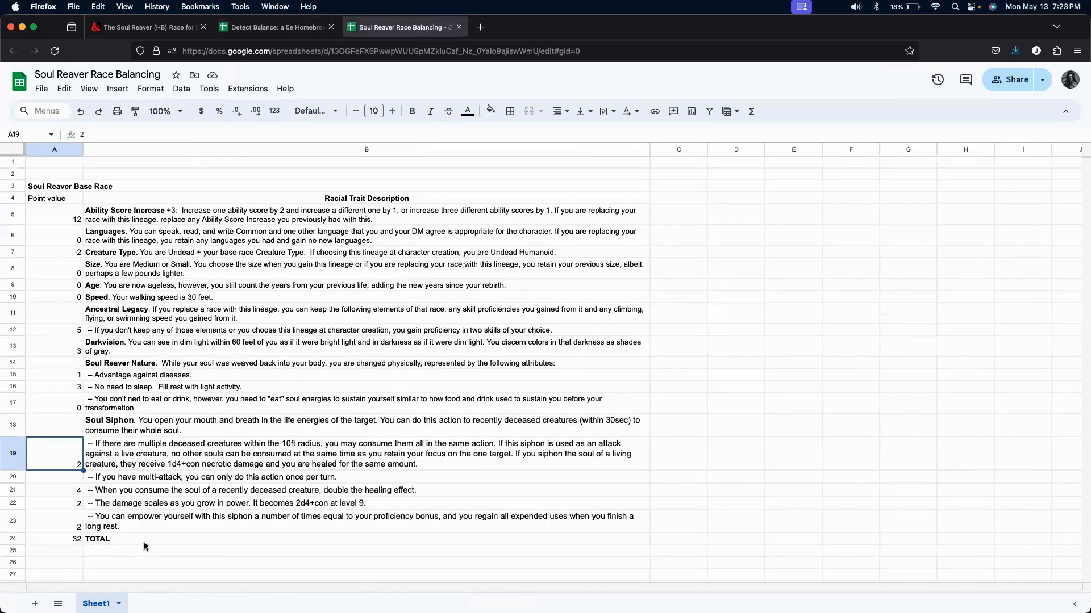
Inspect the =SUM(A5:A23) formula behind the 32 total, then return to the Detect Balance guide.
{"action": "left_click", "coordinate": [54, 538]}
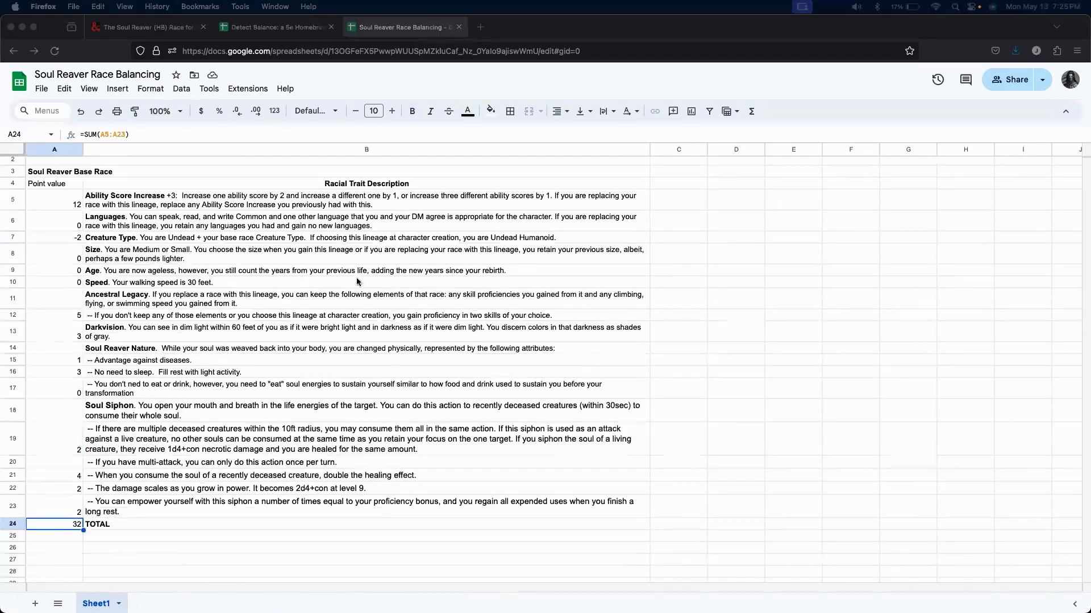
{"action": "mouse_move", "coordinate": [270, 32]}
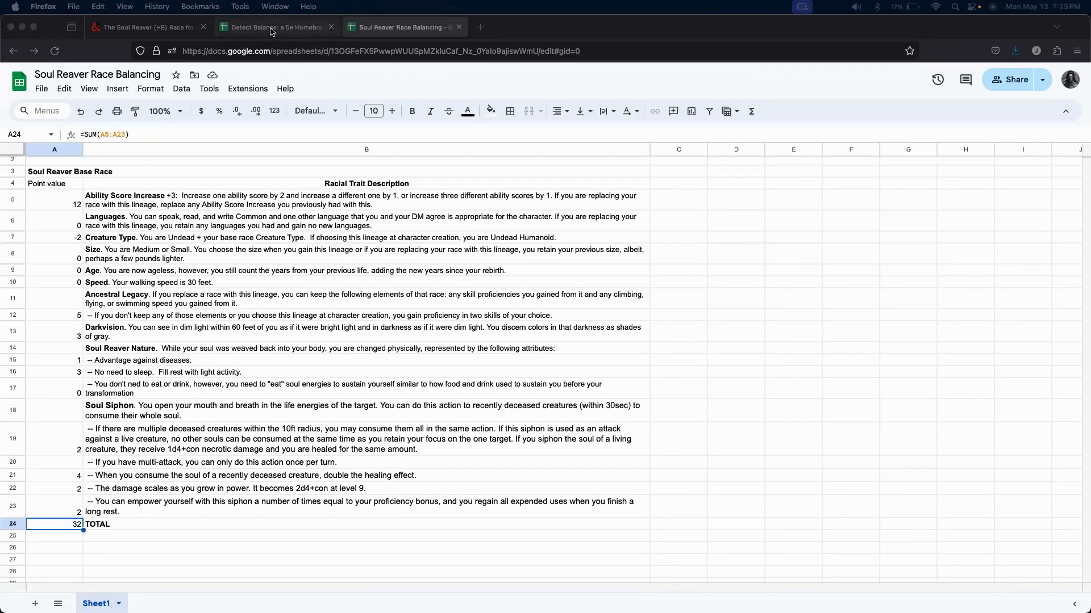
{"action": "left_click", "coordinate": [275, 26]}
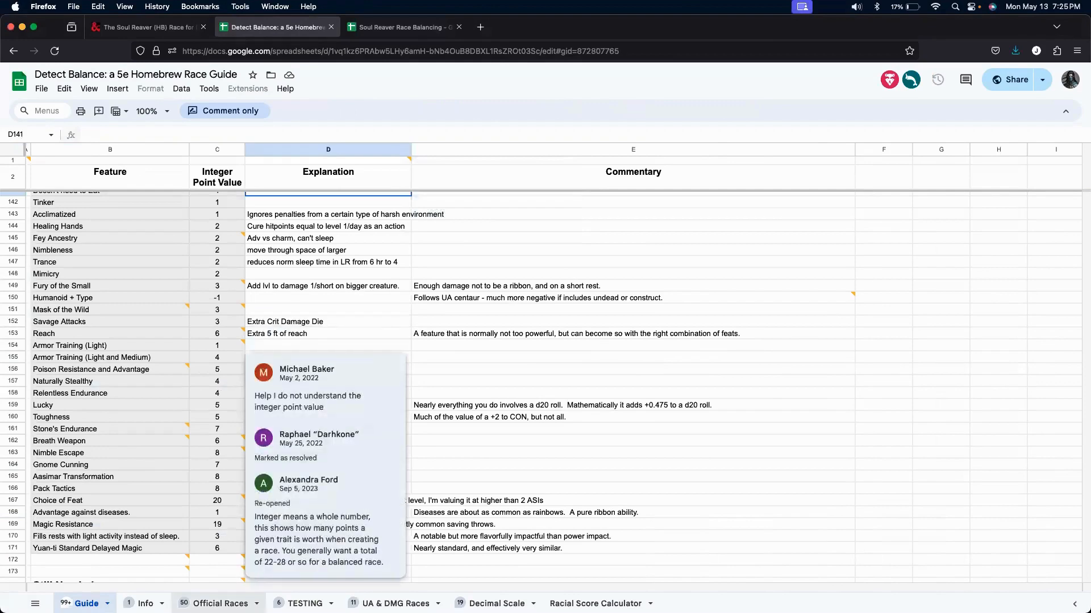
Bring up the Official Races sheet with its integer and decimal point-value charts by race.
{"action": "left_click", "coordinate": [219, 603]}
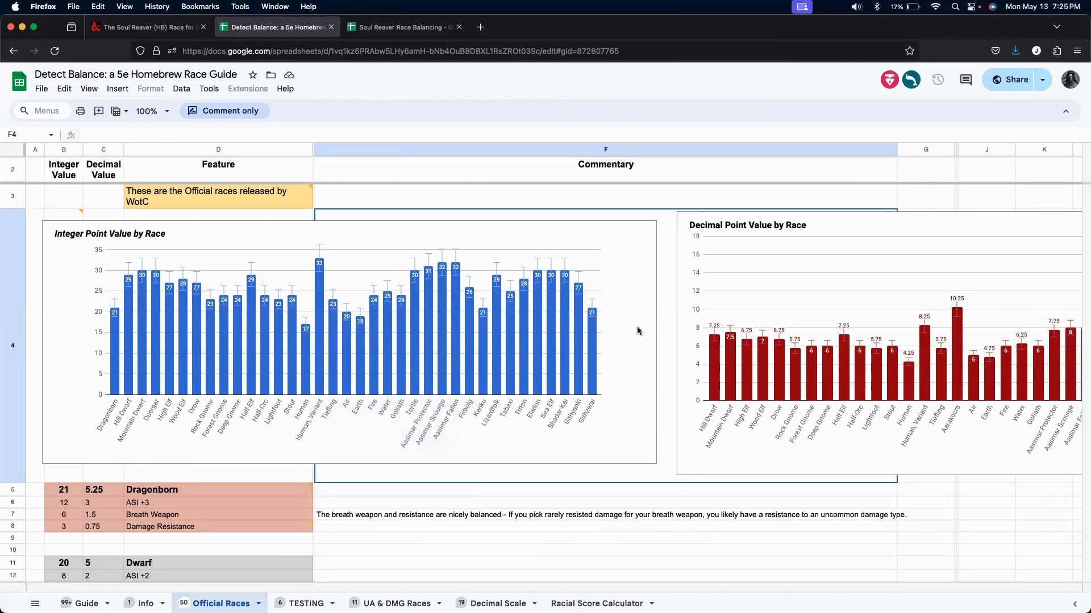
{"action": "mouse_move", "coordinate": [631, 317]}
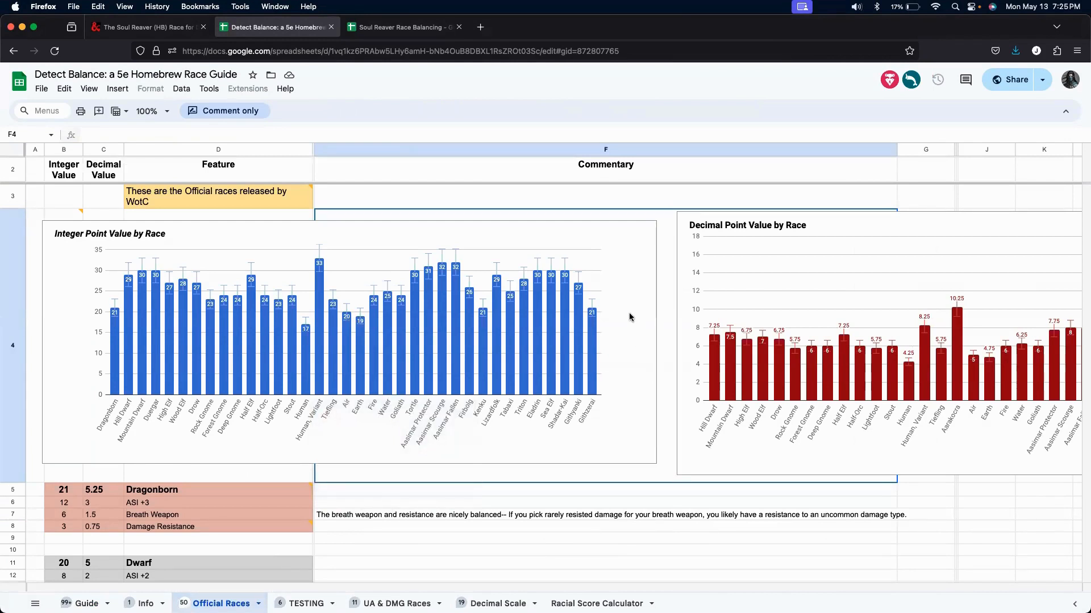
{"action": "mouse_move", "coordinate": [607, 295]}
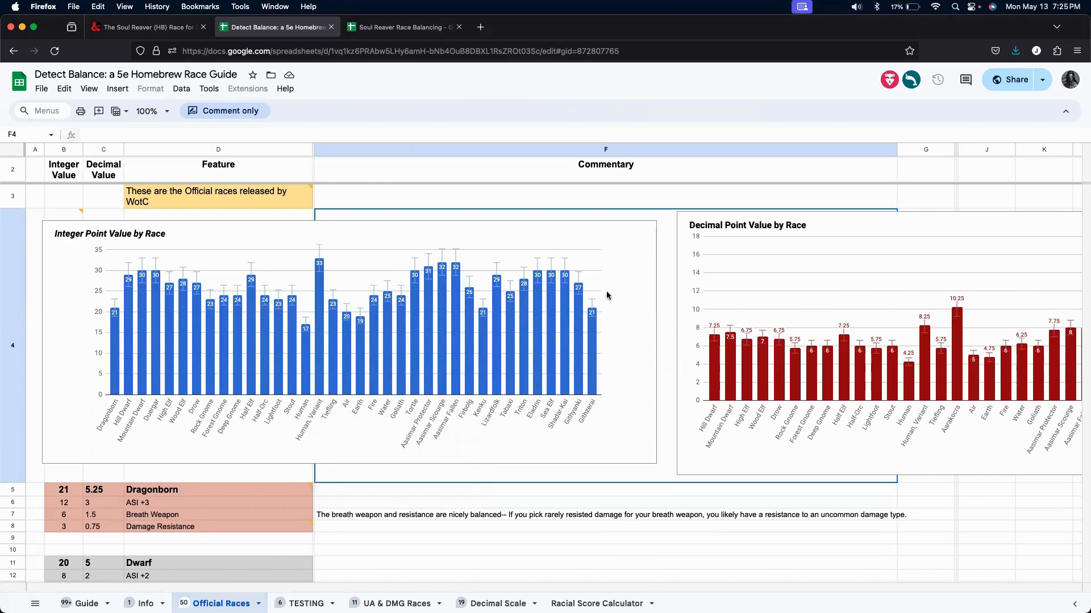
{"action": "mouse_move", "coordinate": [594, 291]}
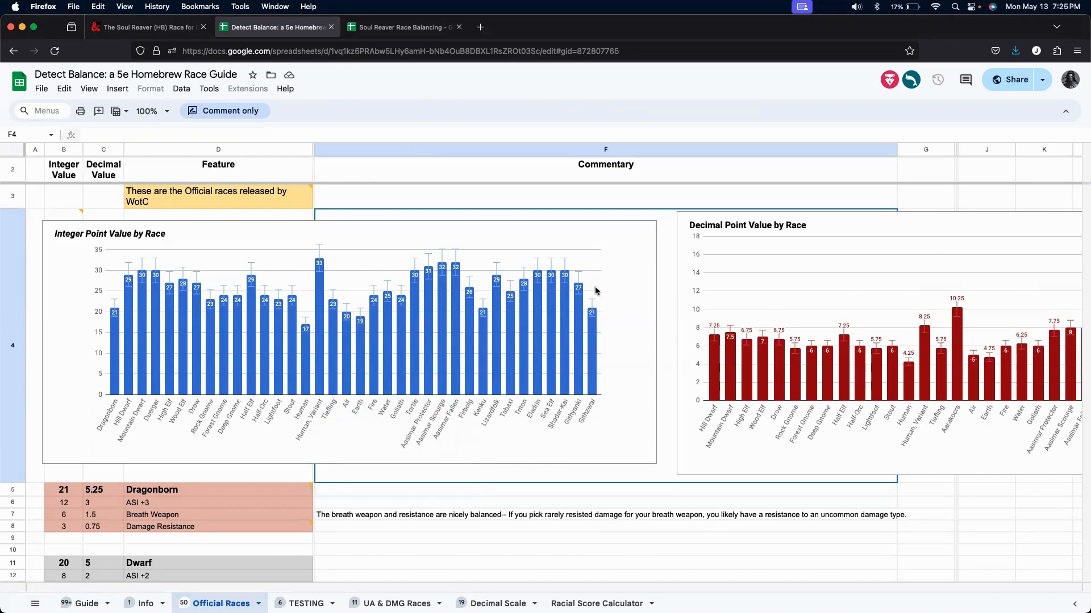
{"action": "mouse_move", "coordinate": [612, 310]}
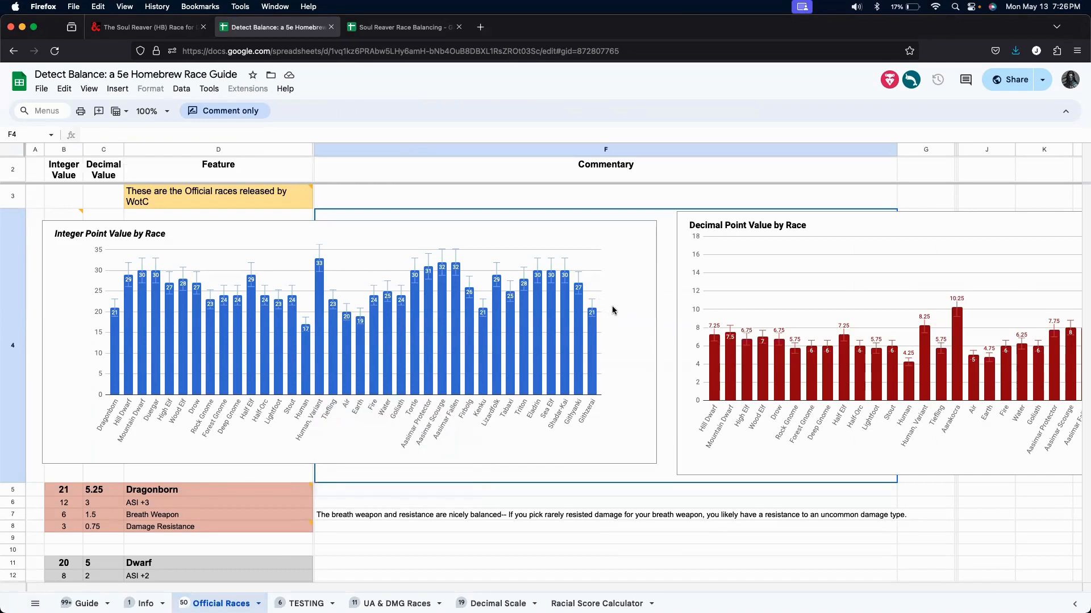
{"action": "mouse_move", "coordinate": [464, 271]}
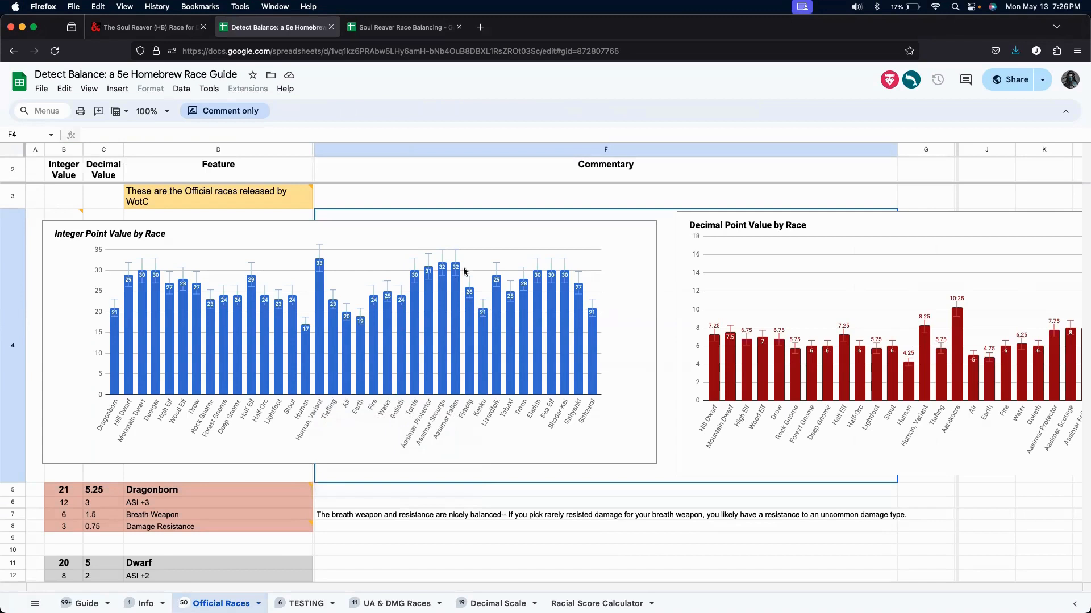
{"action": "mouse_move", "coordinate": [597, 290]}
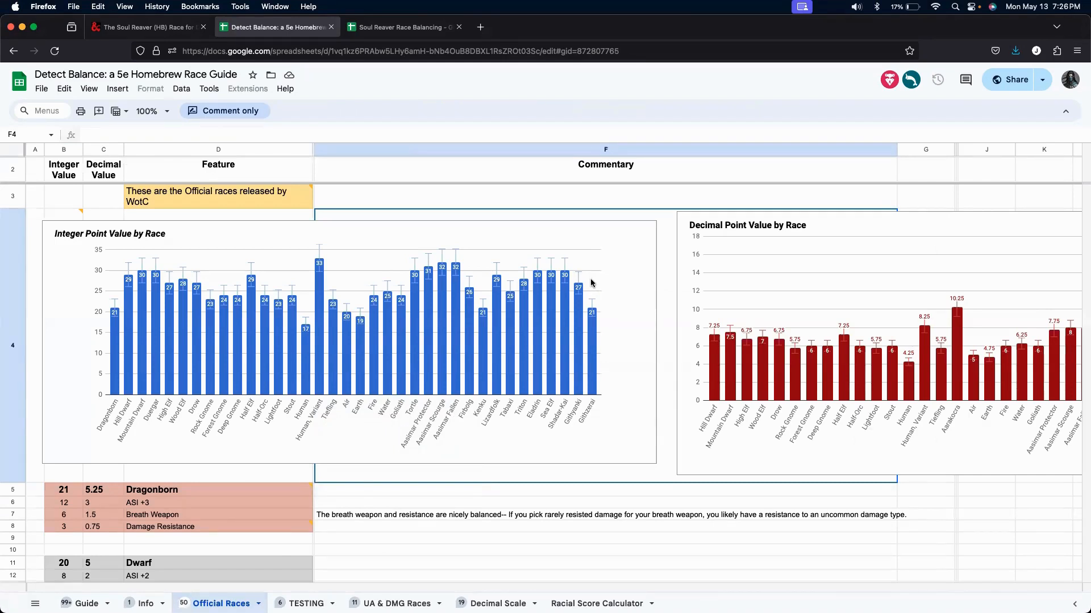
{"action": "mouse_move", "coordinate": [584, 283]}
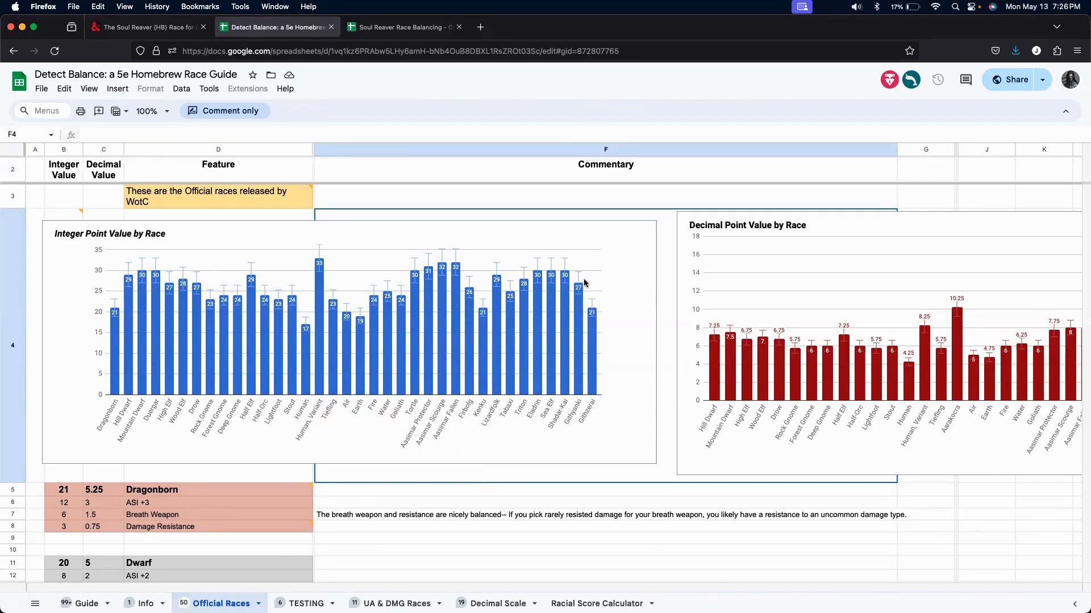
{"action": "mouse_move", "coordinate": [410, 283]}
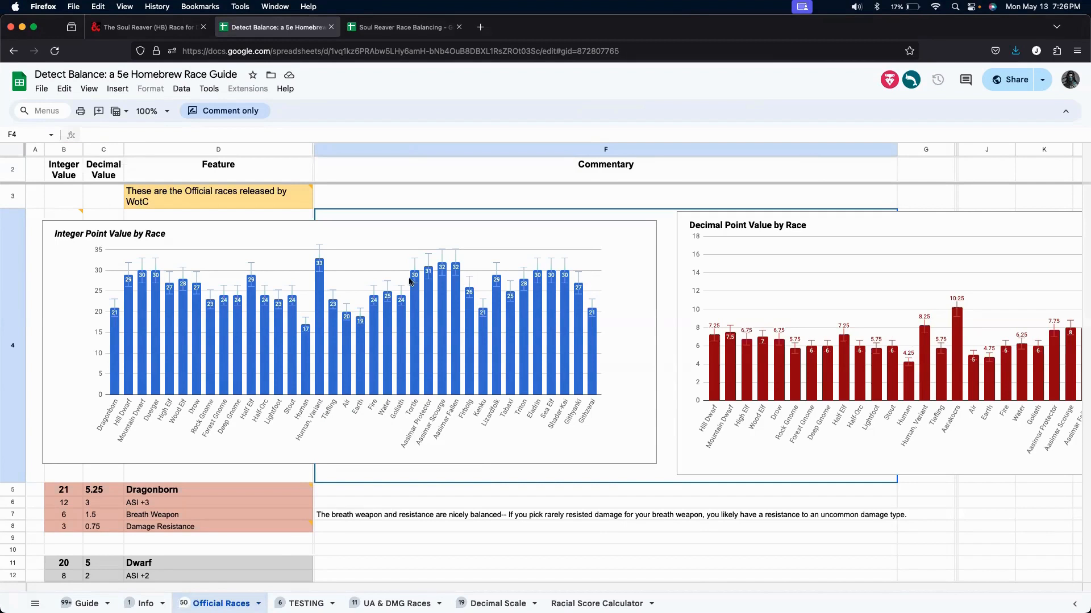
{"action": "mouse_move", "coordinate": [382, 285]}
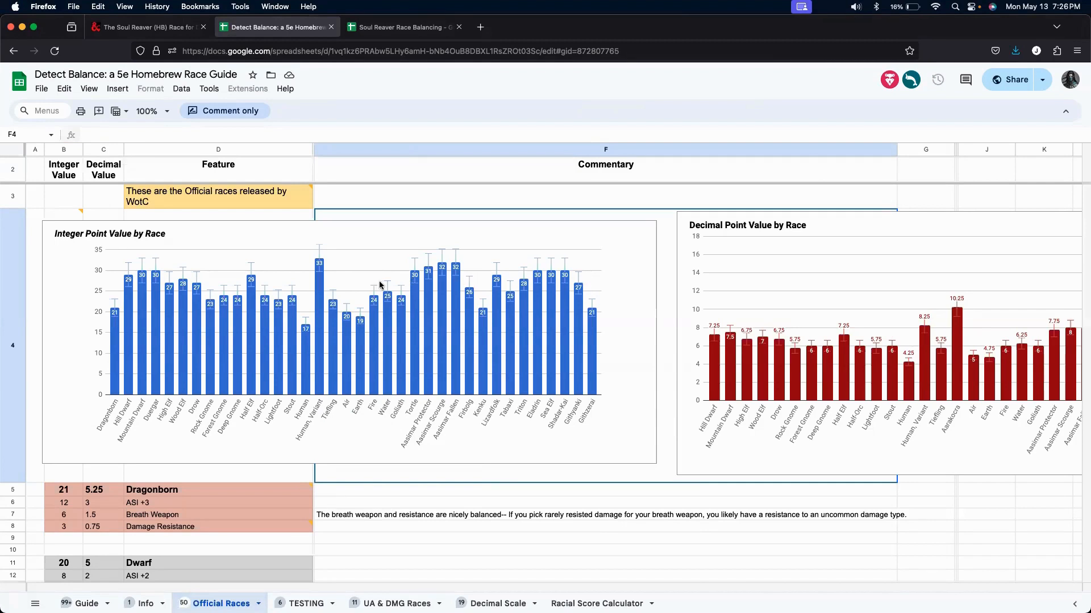
{"action": "mouse_move", "coordinate": [389, 284]}
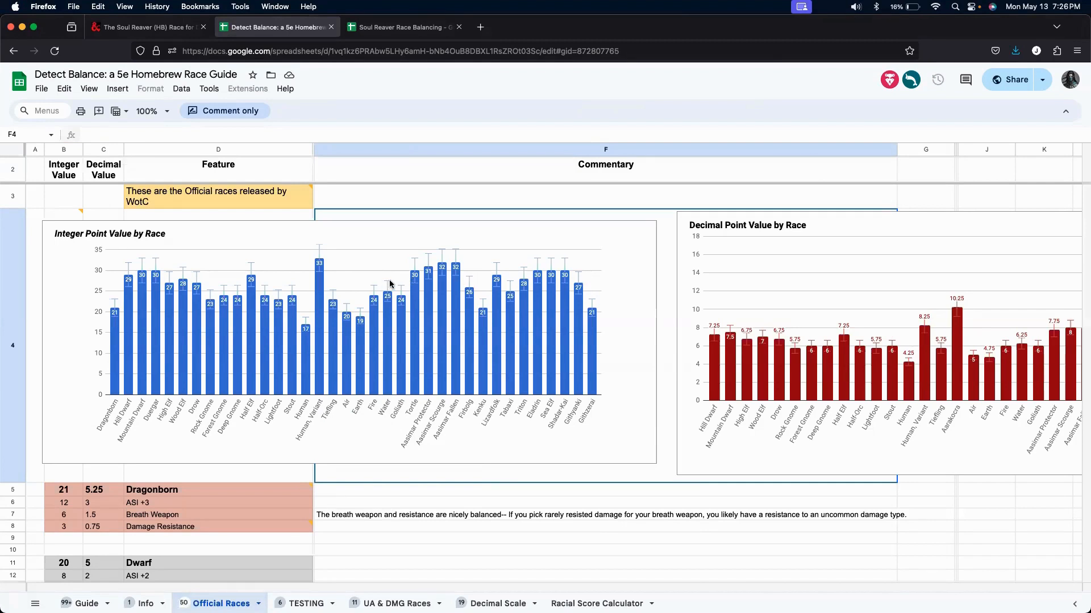
{"action": "mouse_move", "coordinate": [176, 13]}
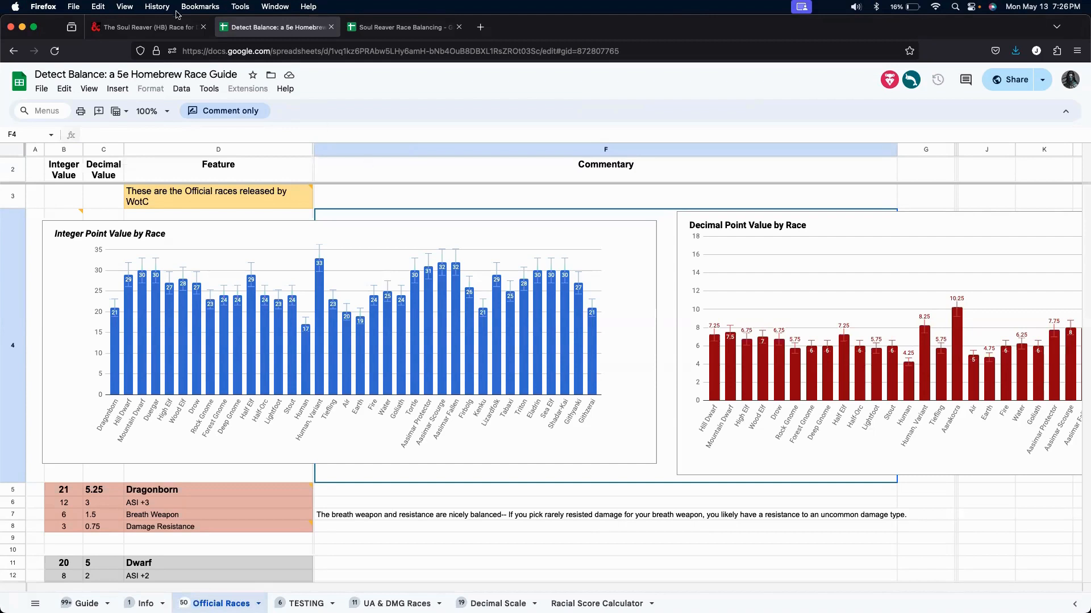
{"action": "mouse_move", "coordinate": [146, 26]}
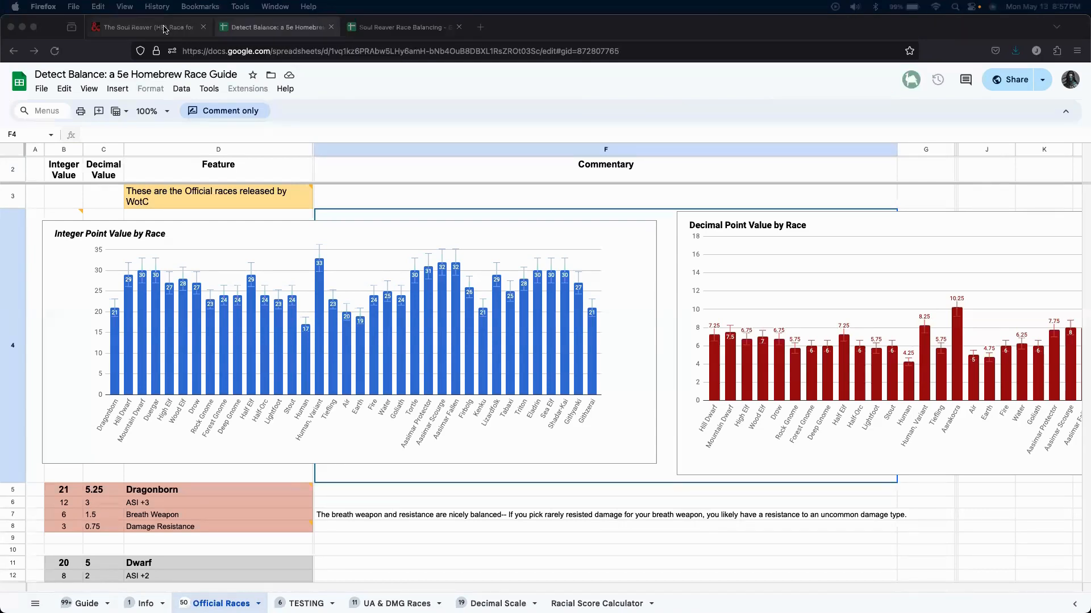
Return to the Soul Reaver (HB) race page on D&D Beyond and open its edit form.
{"action": "left_click", "coordinate": [146, 27]}
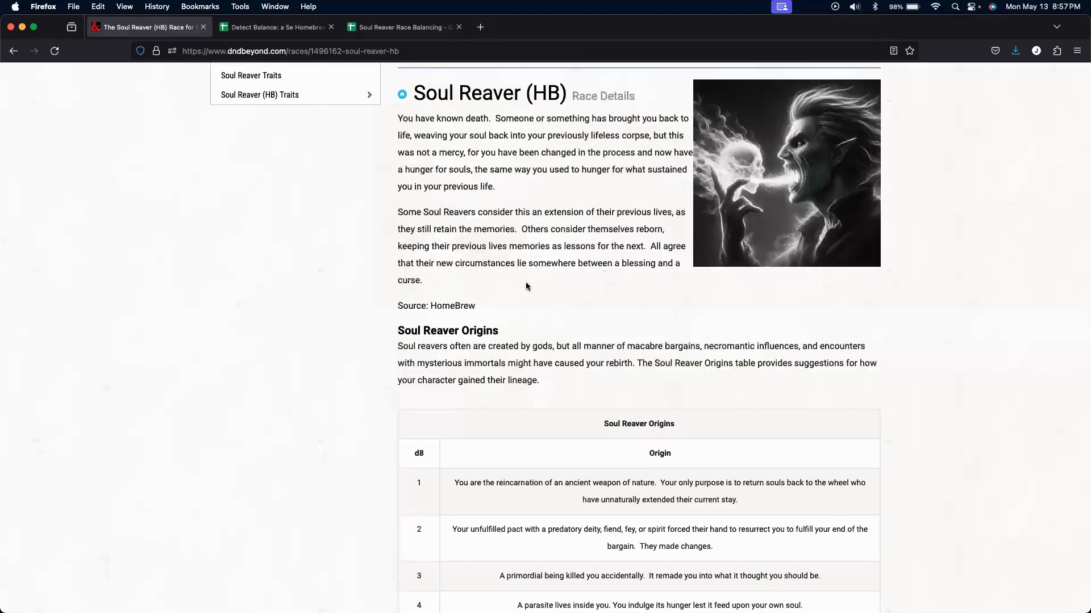
{"action": "scroll", "scroll_direction": "up", "scroll_amount": 3}
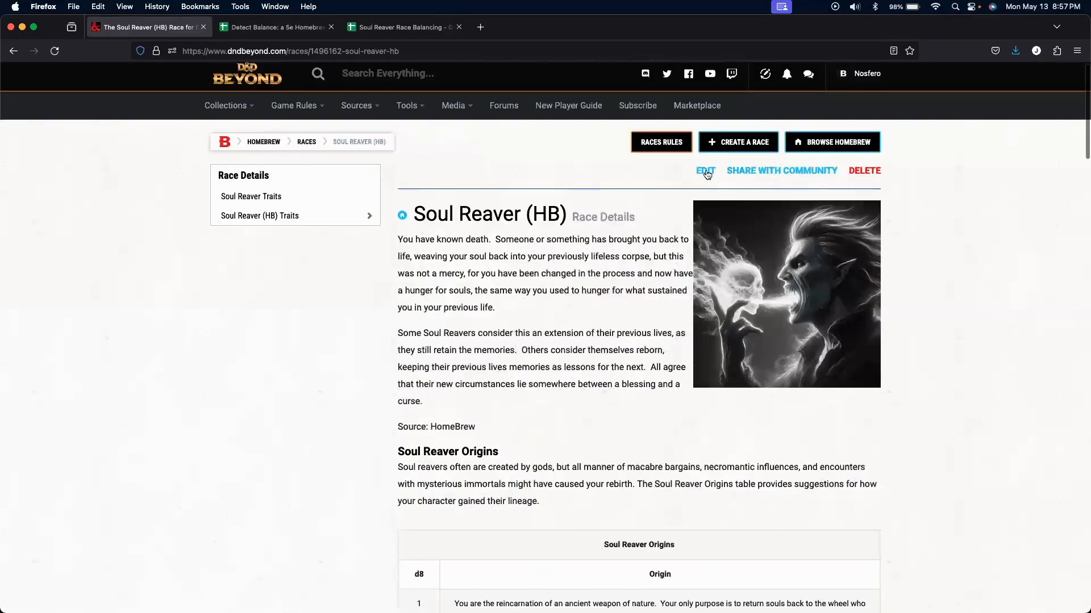
{"action": "left_click", "coordinate": [704, 171]}
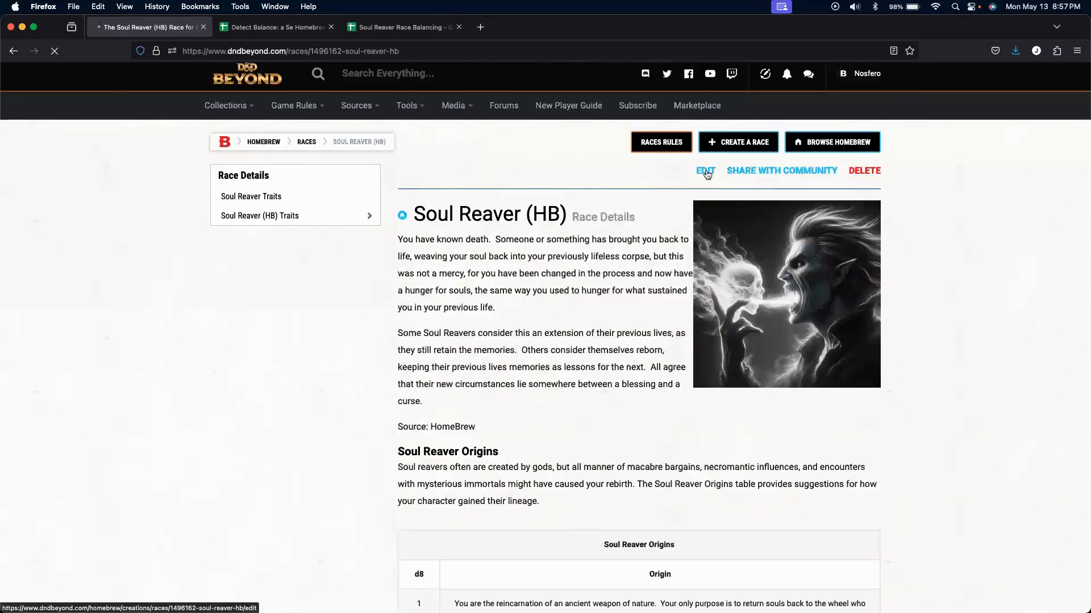
{"action": "left_click", "coordinate": [704, 170]}
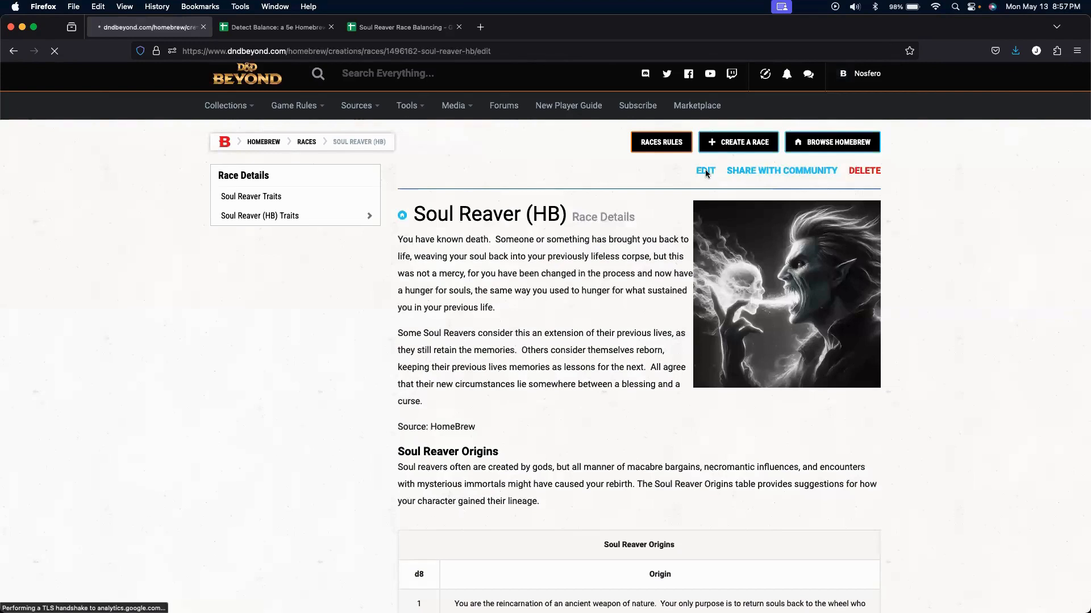
{"action": "left_click", "coordinate": [705, 171]}
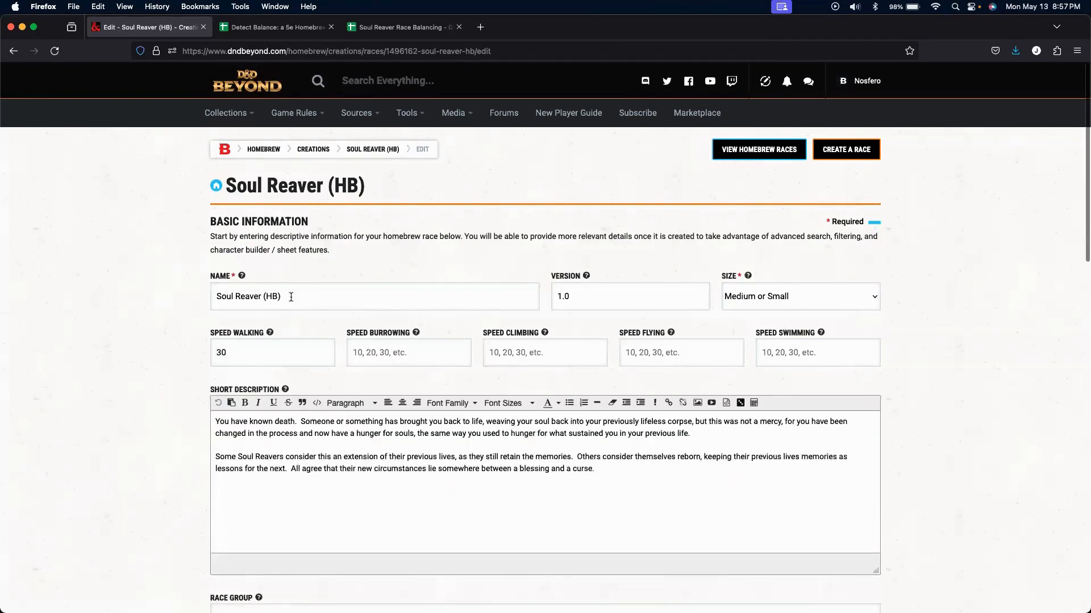
{"action": "mouse_move", "coordinate": [277, 348]}
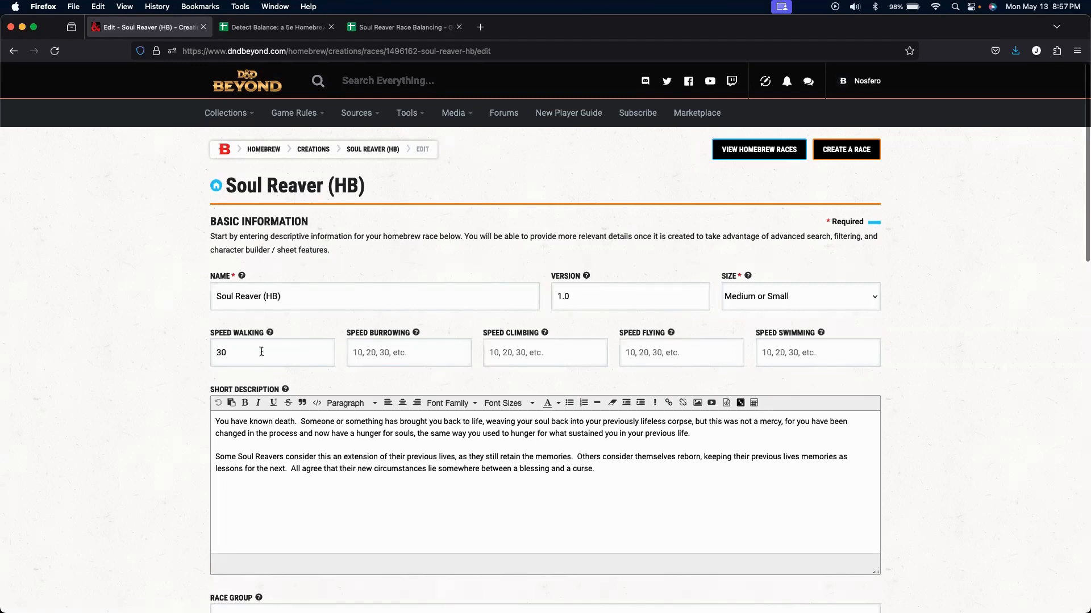
{"action": "scroll", "scroll_direction": "down", "scroll_amount": 3}
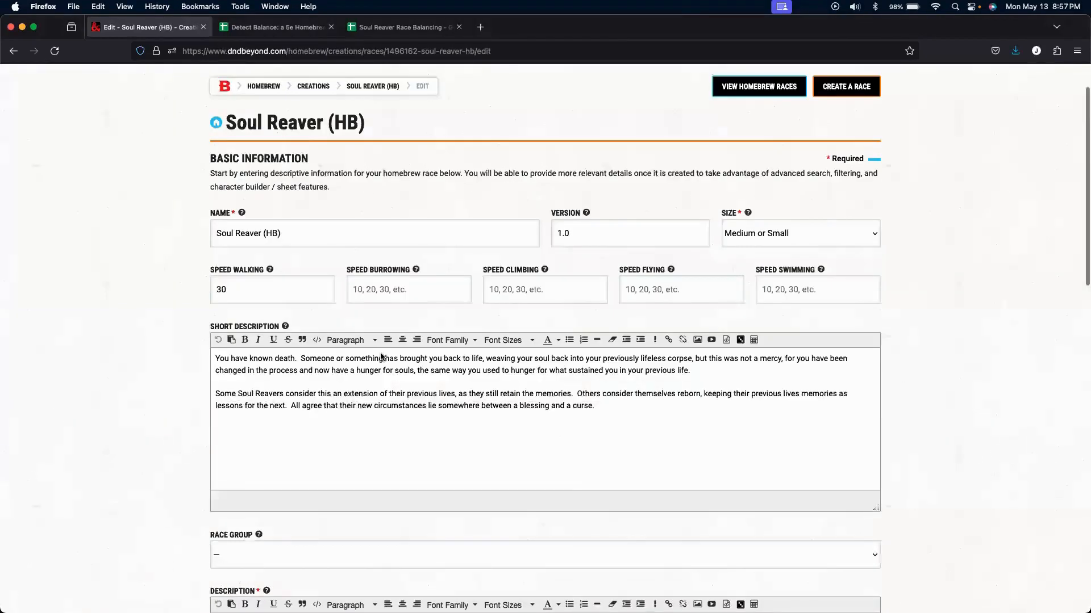
{"action": "scroll", "scroll_direction": "down", "scroll_amount": 3}
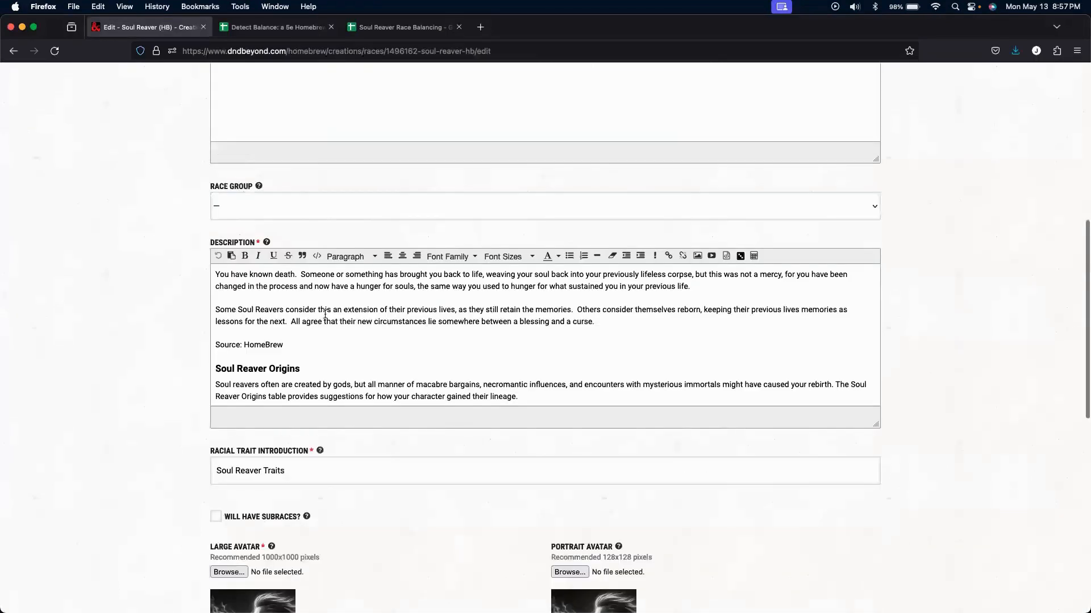
{"action": "scroll", "scroll_direction": "down", "scroll_amount": 3}
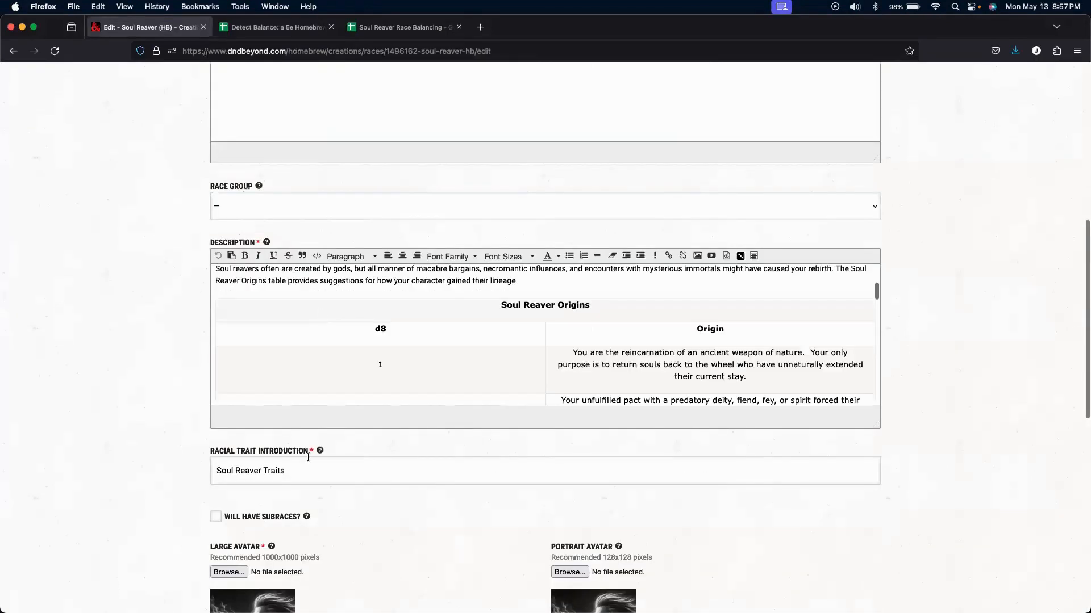
{"action": "scroll", "scroll_direction": "up", "scroll_amount": 3}
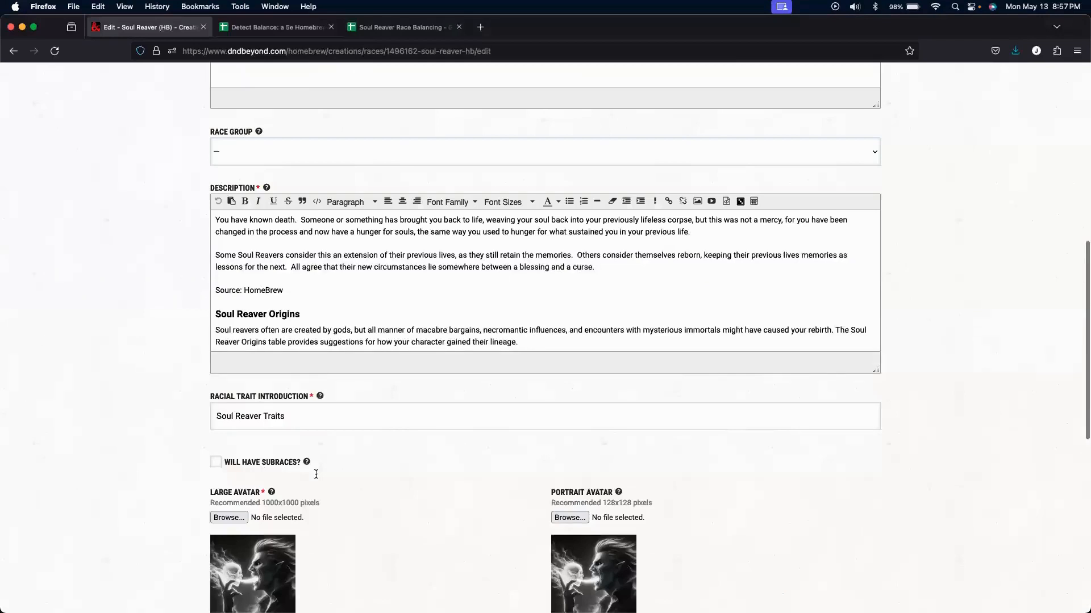
{"action": "scroll", "scroll_direction": "down", "scroll_amount": 3}
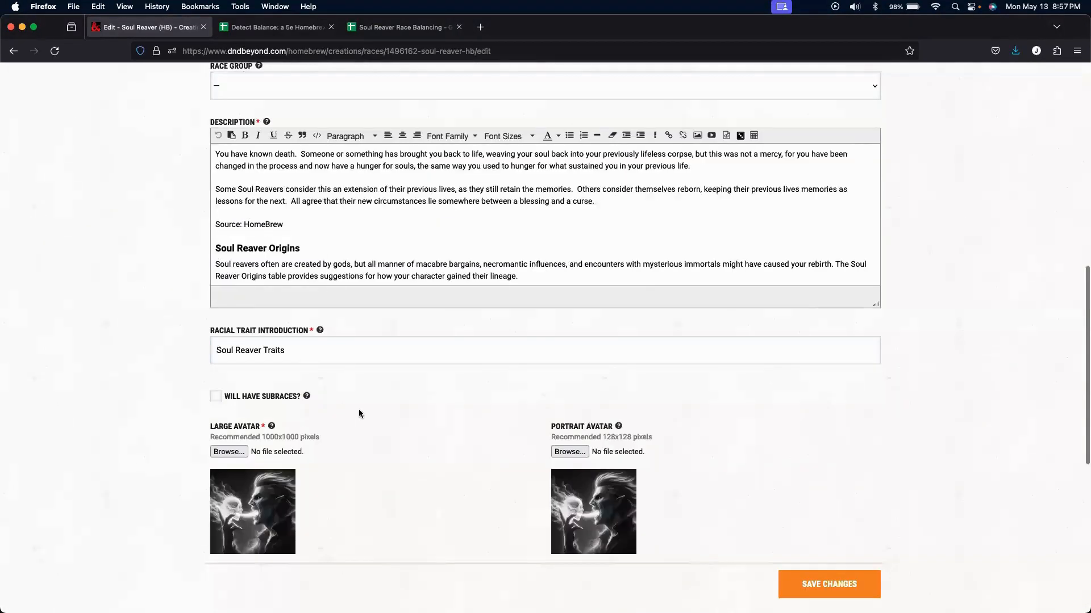
{"action": "mouse_move", "coordinate": [354, 513]}
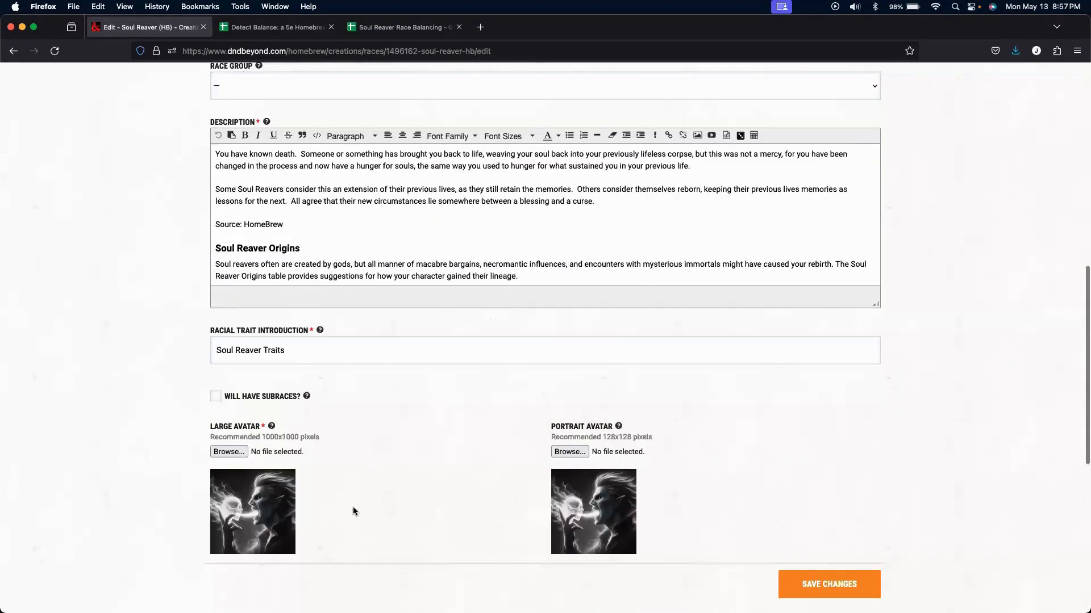
{"action": "mouse_move", "coordinate": [765, 550]}
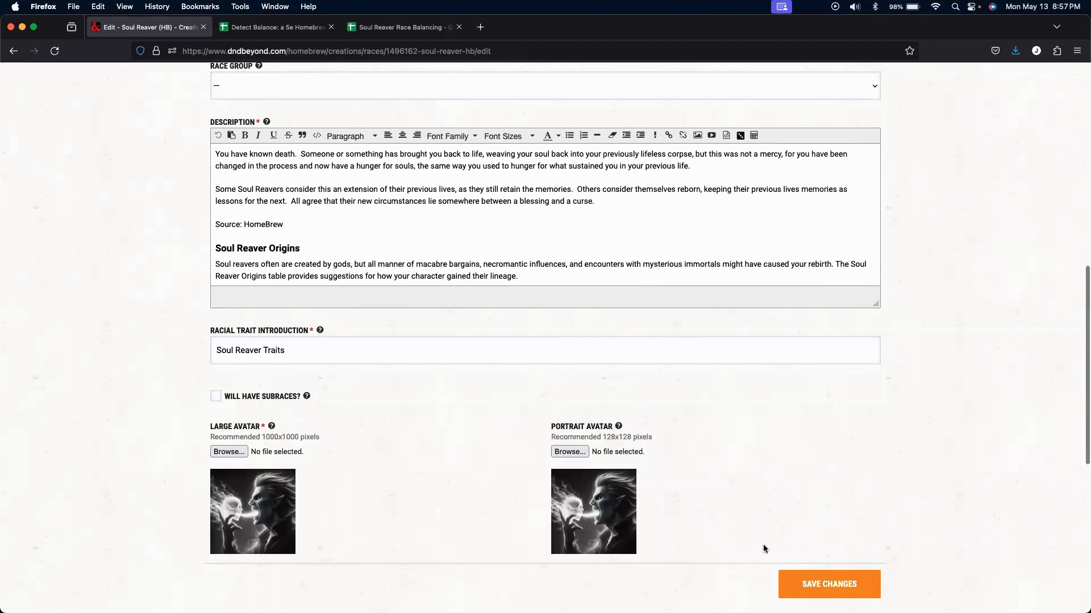
Expand the Racial Traits table listing six traits and open Ability Score Increase for editing.
{"action": "scroll", "scroll_direction": "down", "scroll_amount": 3}
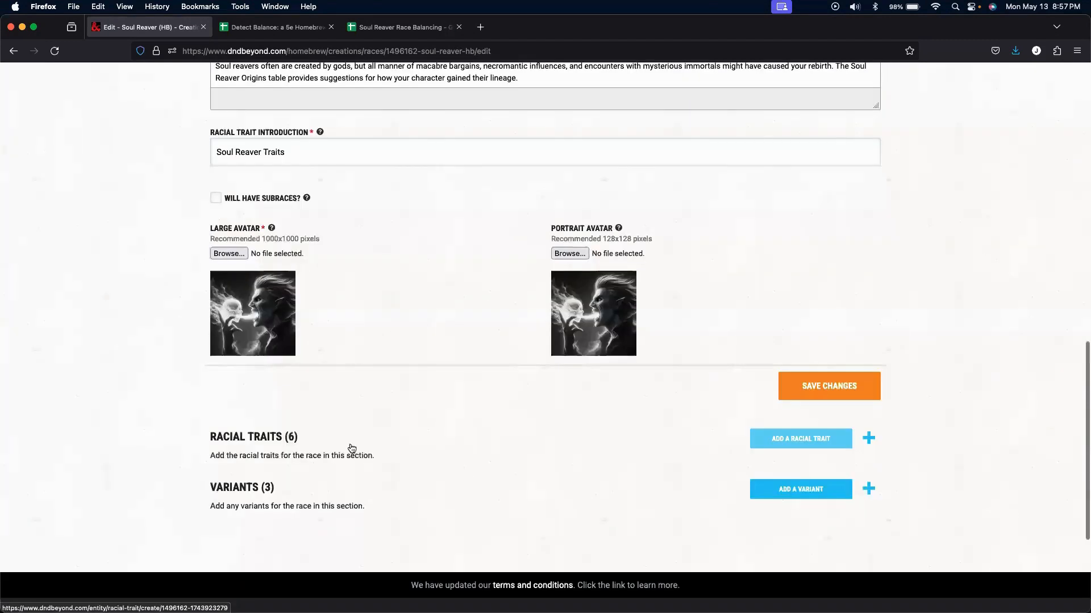
{"action": "left_click", "coordinate": [868, 439]}
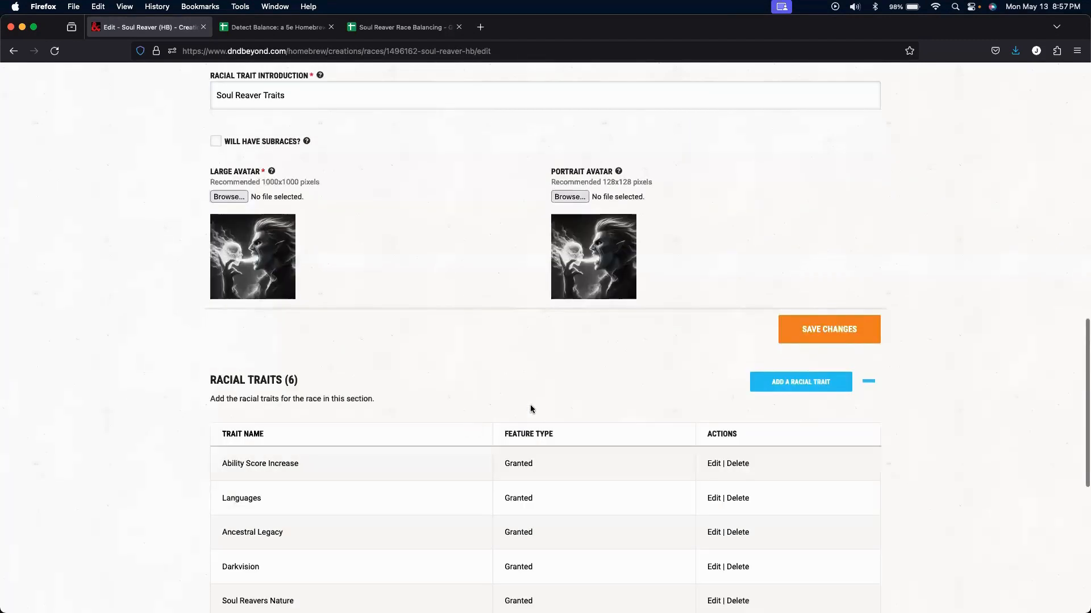
{"action": "scroll", "scroll_direction": "down", "scroll_amount": 3}
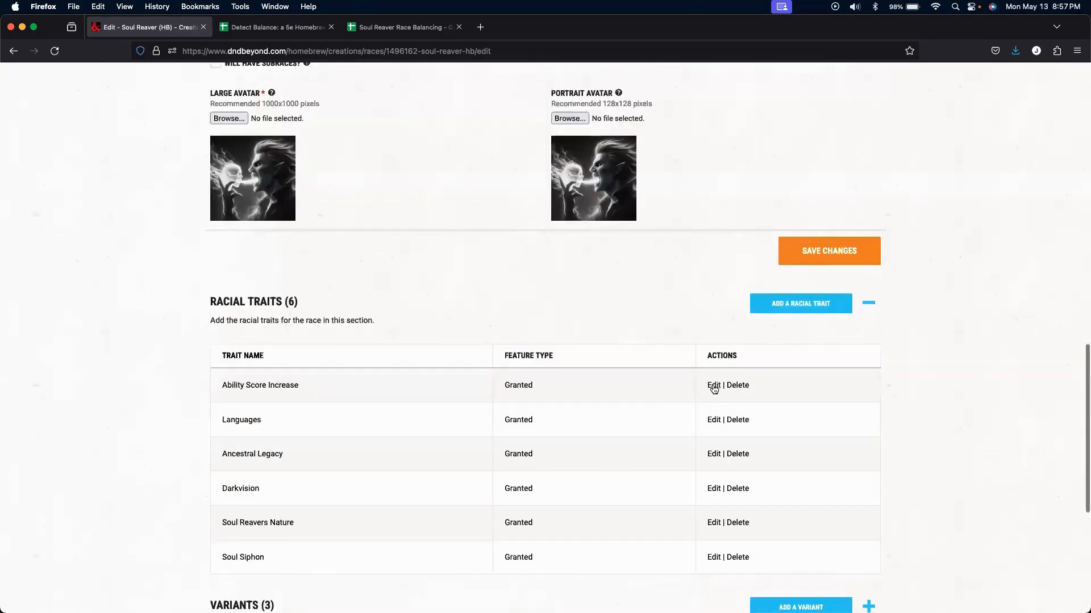
{"action": "left_click", "coordinate": [714, 385]}
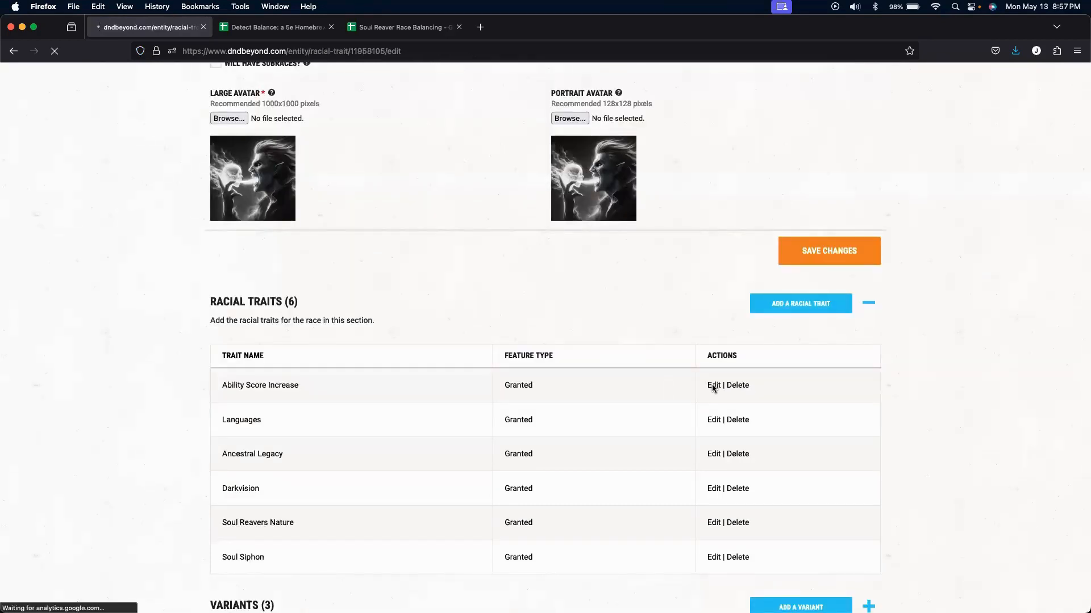
Review the Ability Score Increase trait and its three +1 ability score modifiers.
{"action": "left_click", "coordinate": [712, 385]}
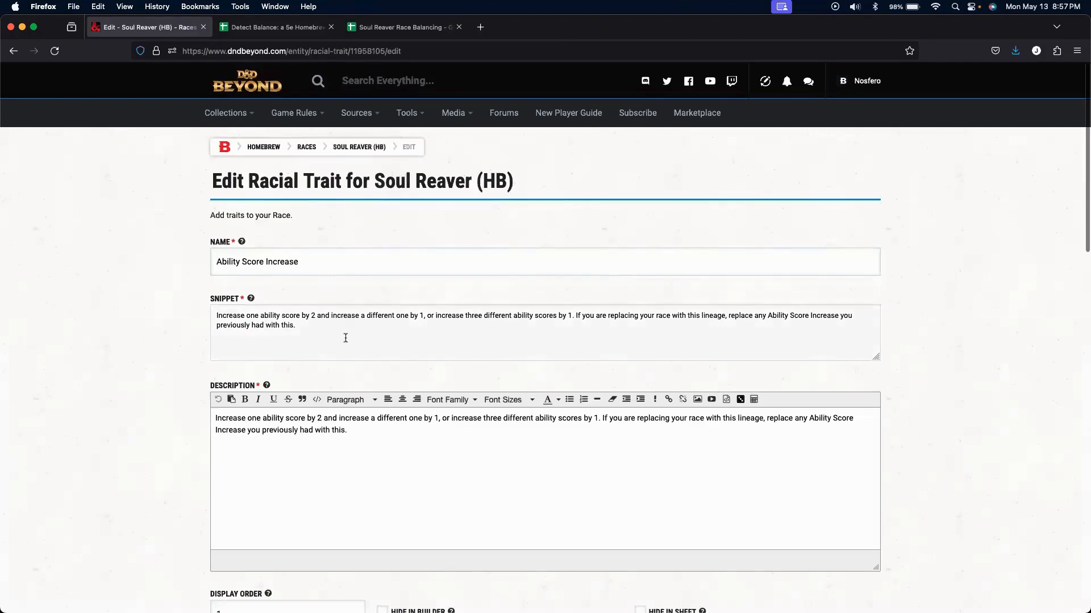
{"action": "scroll", "scroll_direction": "down", "scroll_amount": 3}
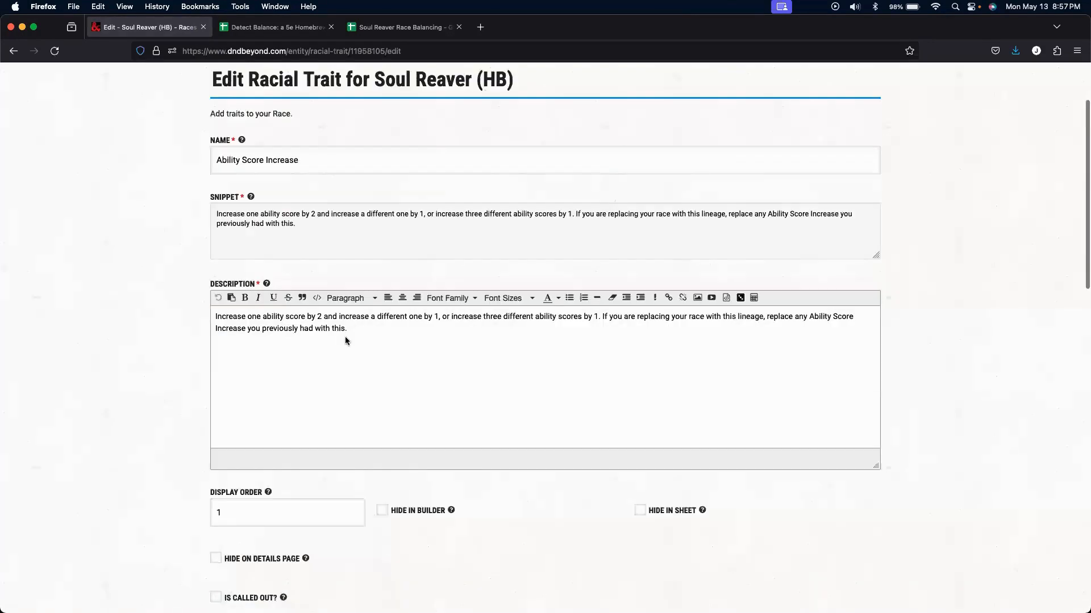
{"action": "scroll", "scroll_direction": "down", "scroll_amount": 3}
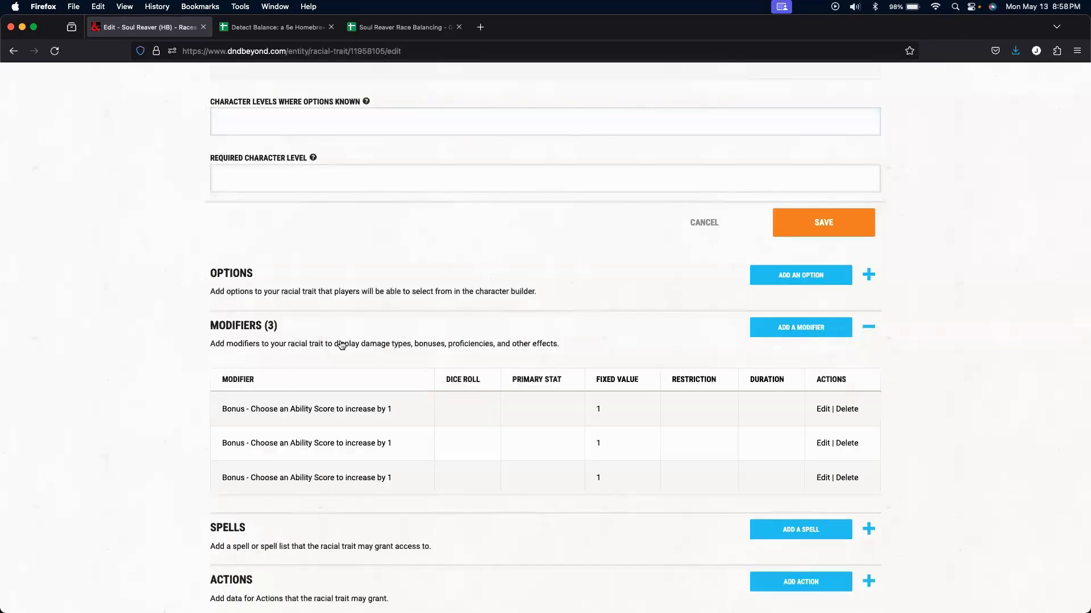
{"action": "scroll", "scroll_direction": "down", "scroll_amount": 3}
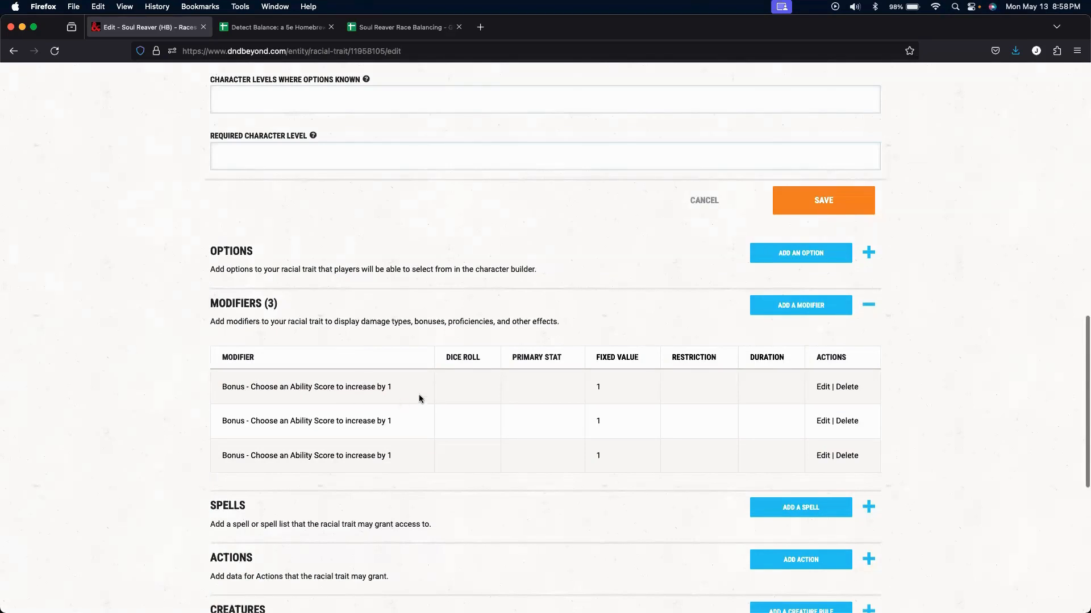
{"action": "mouse_move", "coordinate": [517, 404]}
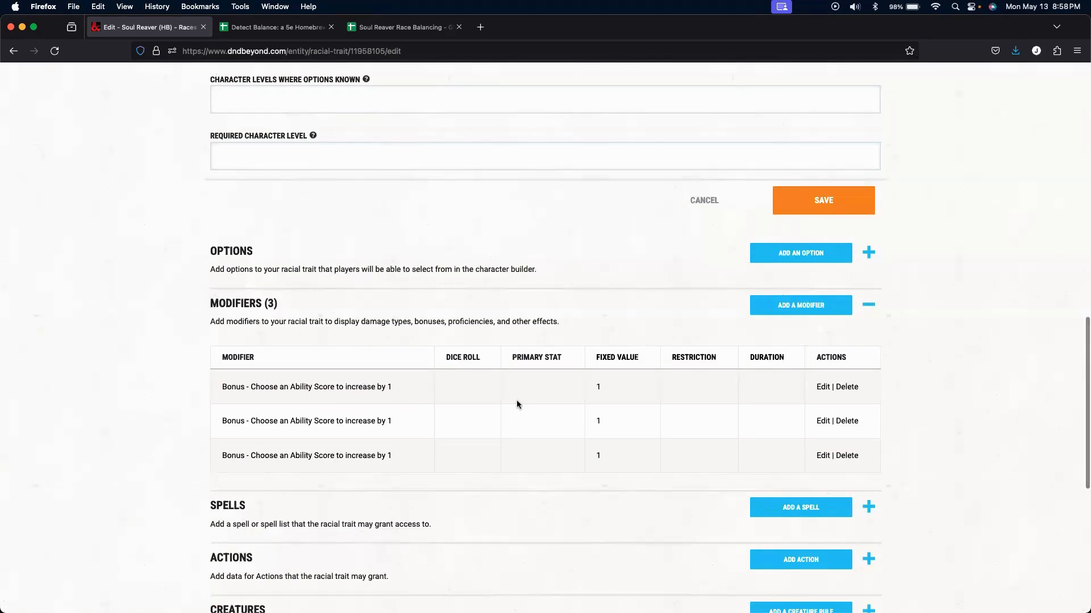
{"action": "scroll", "scroll_direction": "up", "scroll_amount": 3}
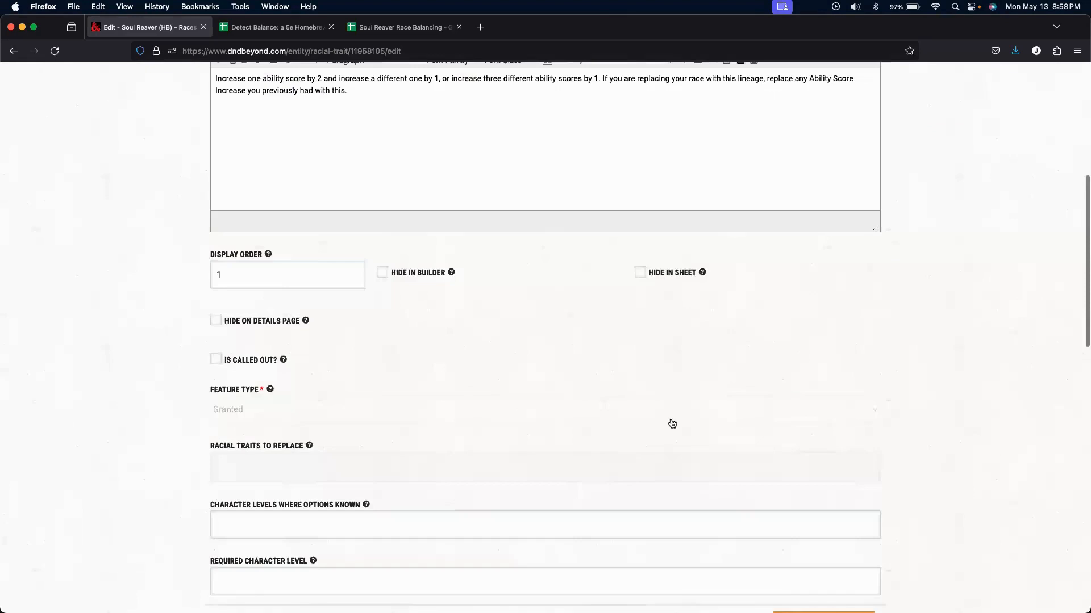
{"action": "scroll", "scroll_direction": "down", "scroll_amount": 3}
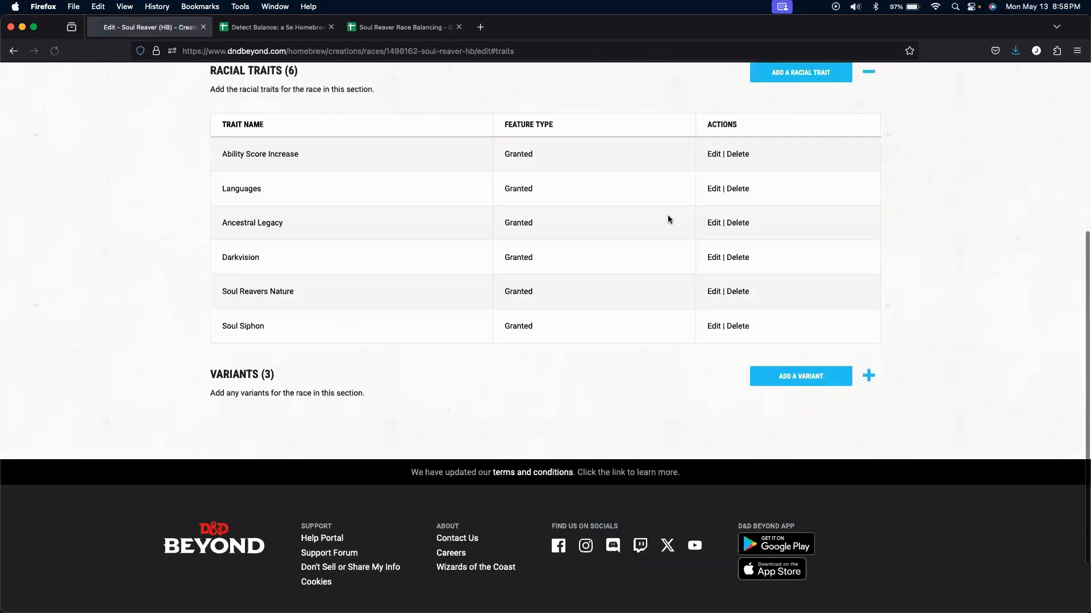
Begin editing the Languages trait from the race's Racial Traits table.
{"action": "left_click", "coordinate": [712, 189]}
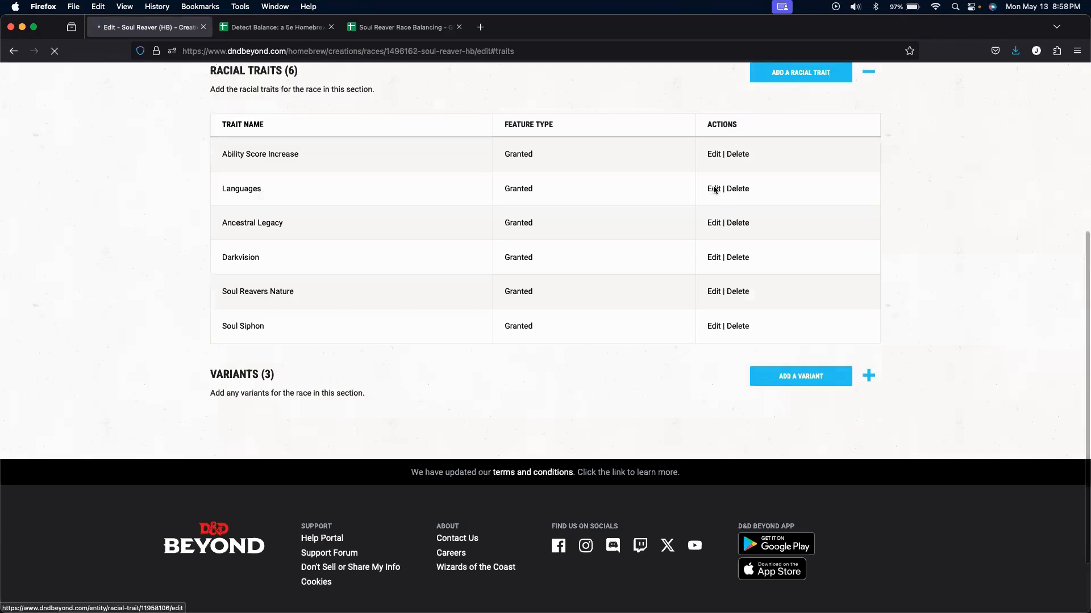
Review the Languages trait's Common and Choose a Language modifiers, then cancel without saving.
{"action": "left_click", "coordinate": [712, 189]}
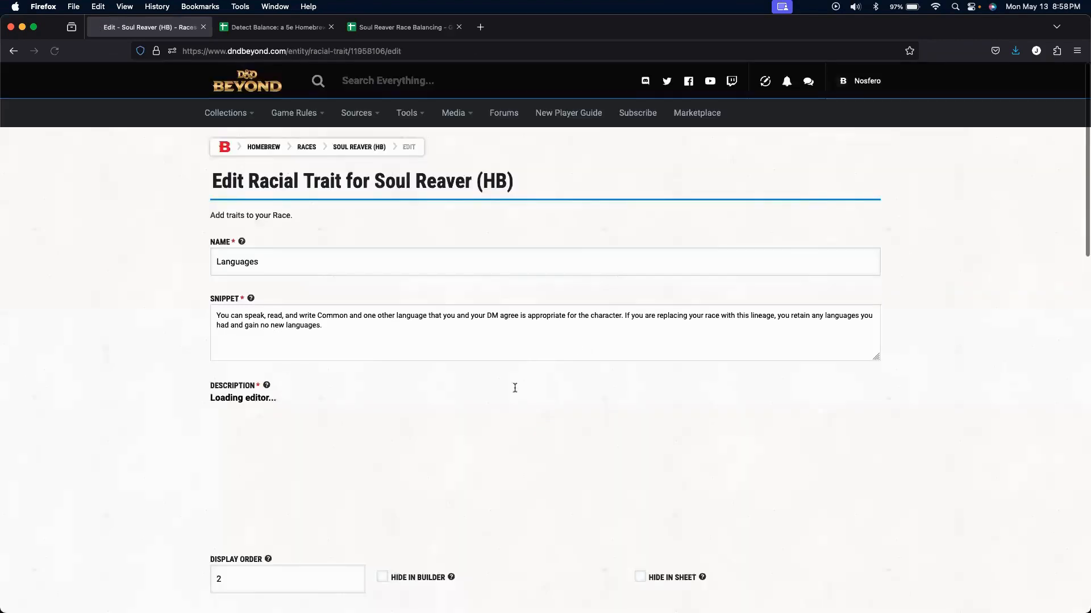
{"action": "scroll", "scroll_direction": "down", "scroll_amount": 3}
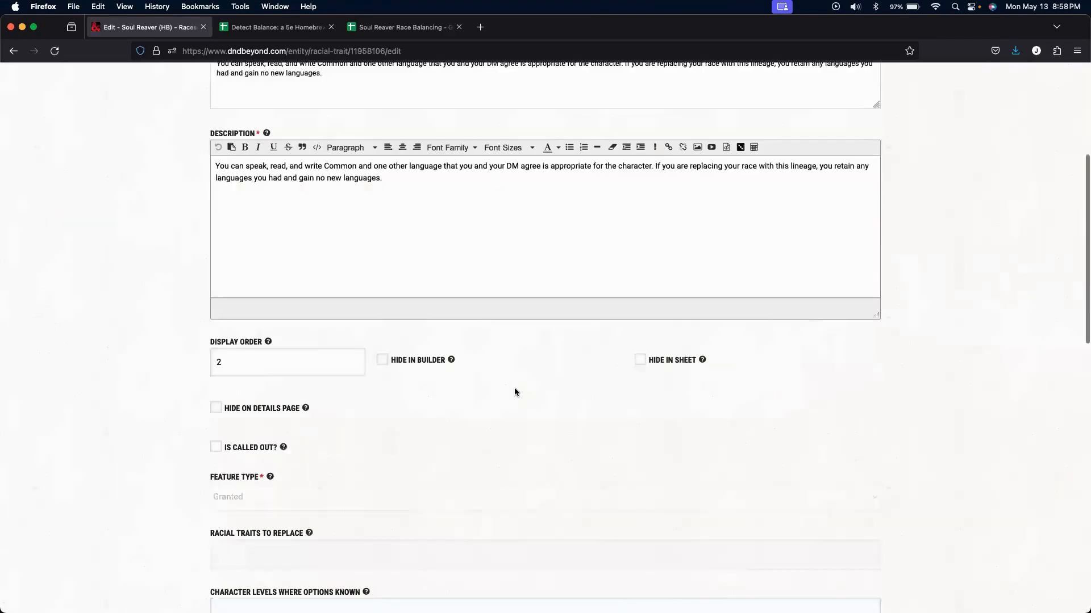
{"action": "scroll", "scroll_direction": "down", "scroll_amount": 3}
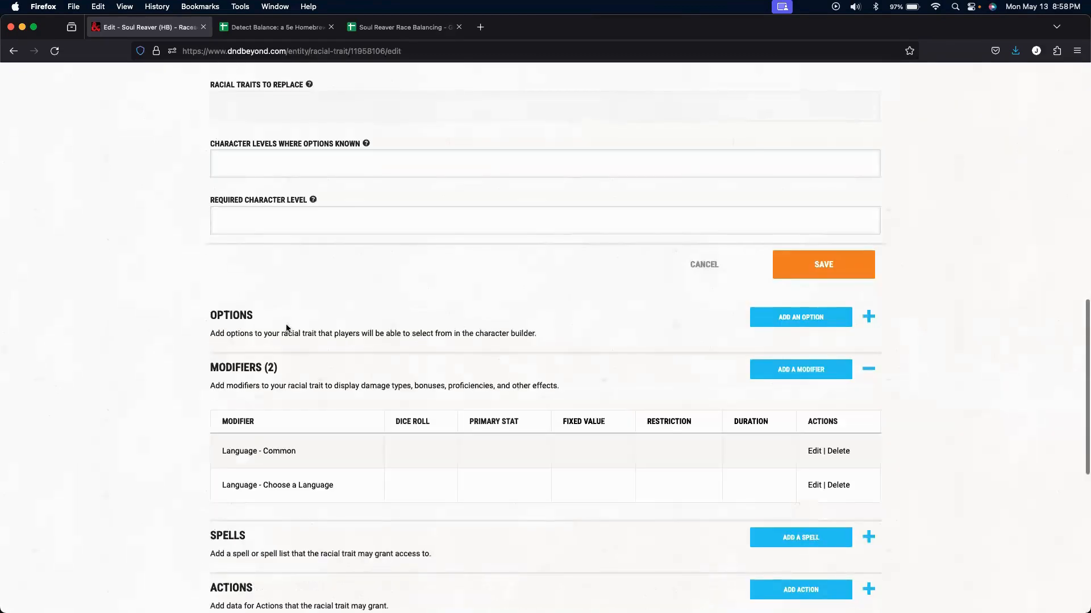
{"action": "scroll", "scroll_direction": "down", "scroll_amount": 3}
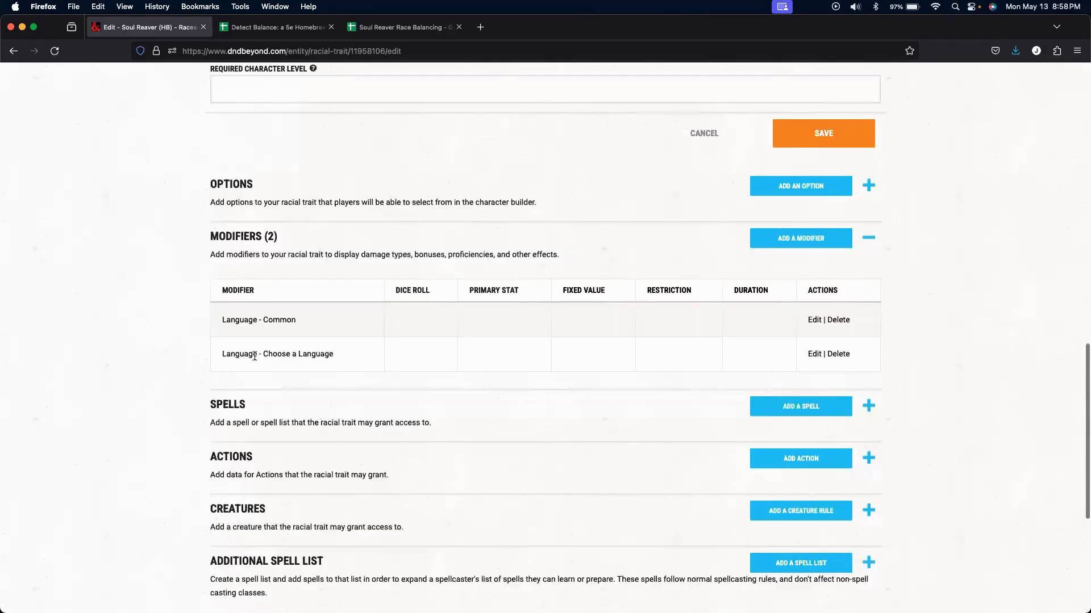
{"action": "mouse_move", "coordinate": [507, 367]}
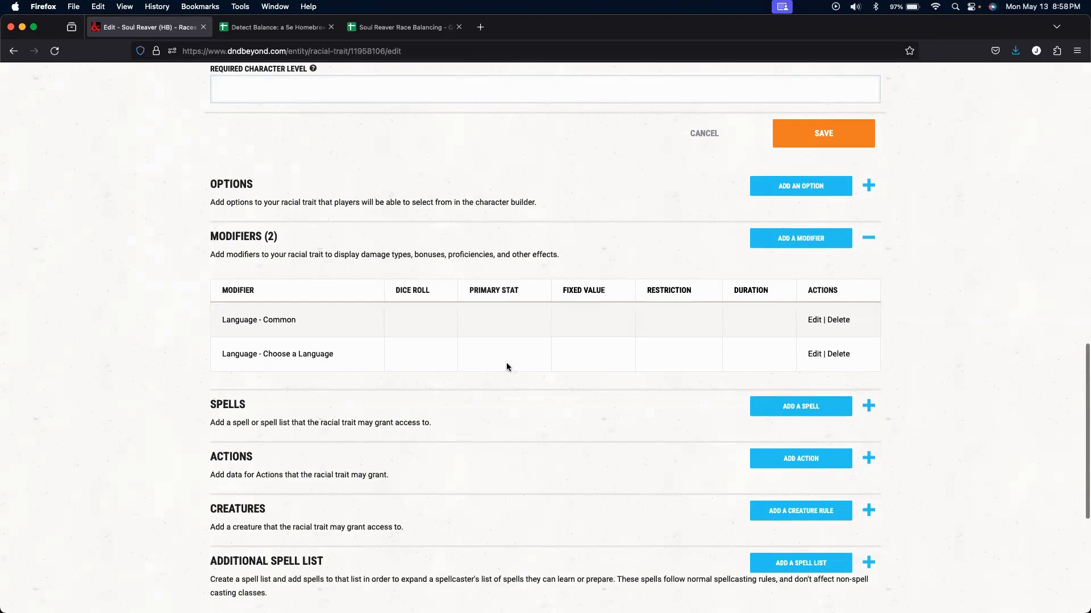
{"action": "scroll", "scroll_direction": "up", "scroll_amount": 3}
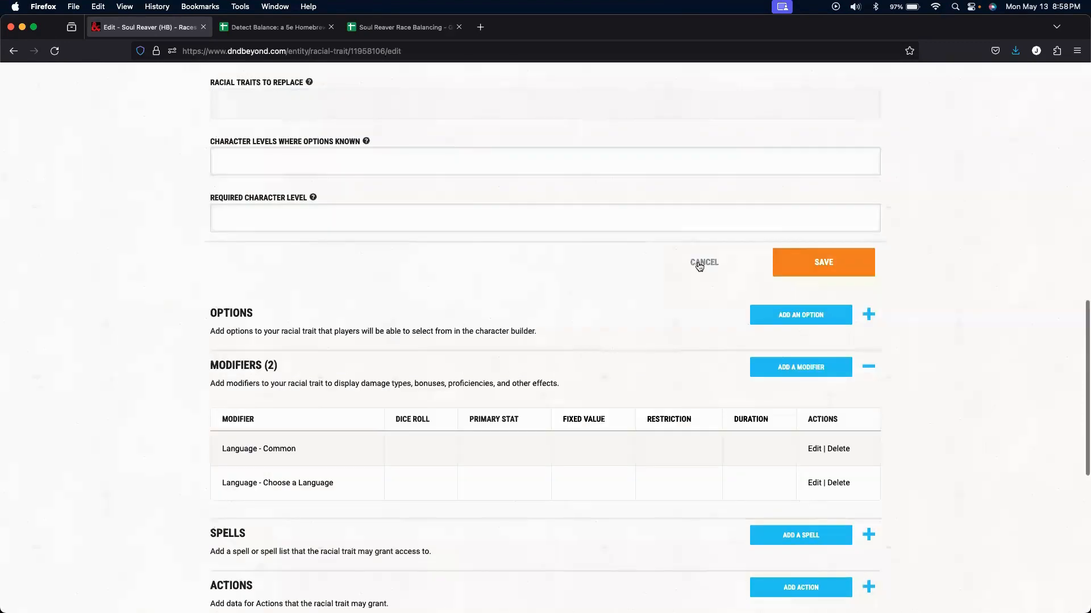
{"action": "left_click", "coordinate": [703, 262]}
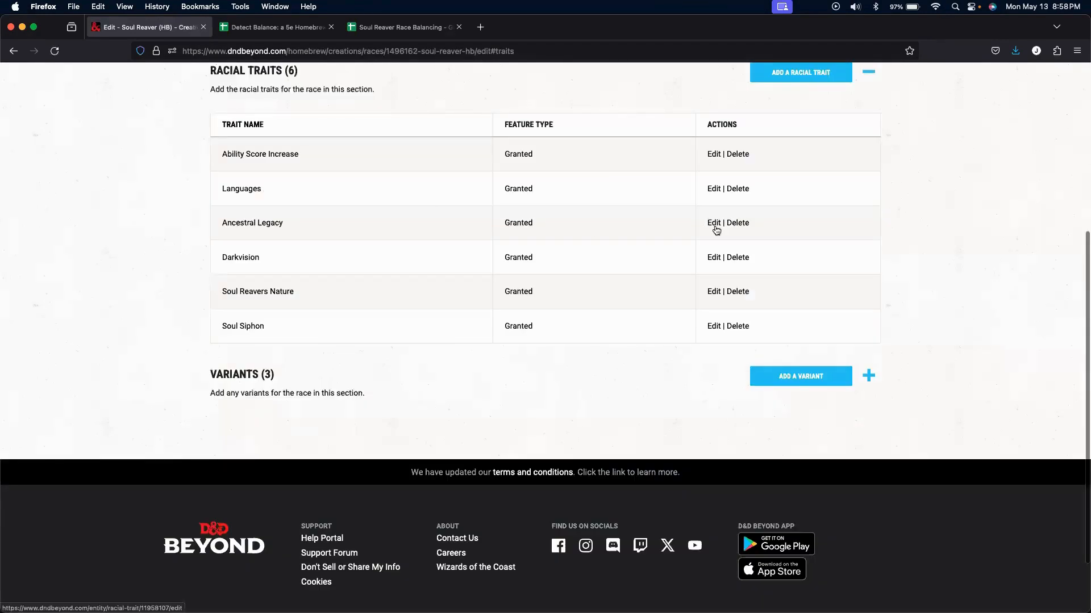
Begin editing the Ancestral Legacy trait from the Racial Traits table.
{"action": "left_click", "coordinate": [713, 223]}
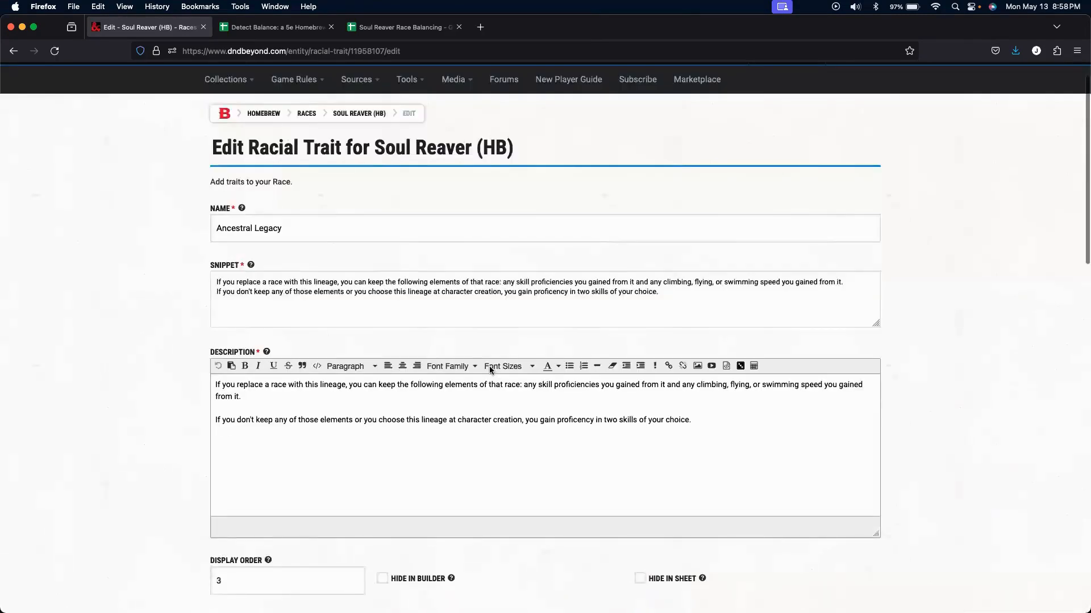
Expand Ancestral Legacy's two Choose a Skill proficiency modifiers, then move on to Darkvision.
{"action": "scroll", "scroll_direction": "down", "scroll_amount": 3}
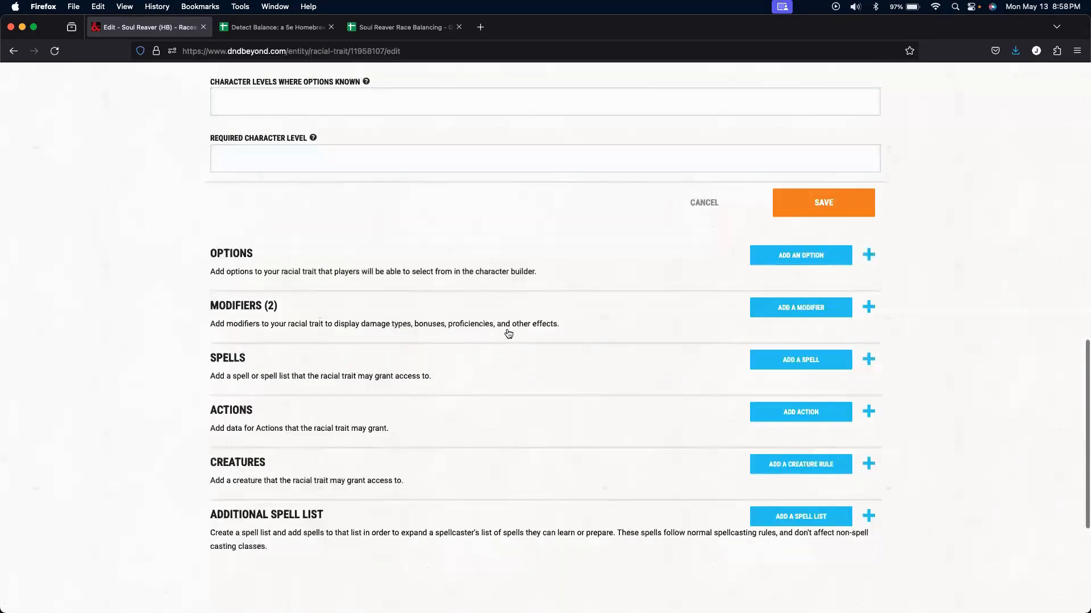
{"action": "left_click", "coordinate": [867, 307]}
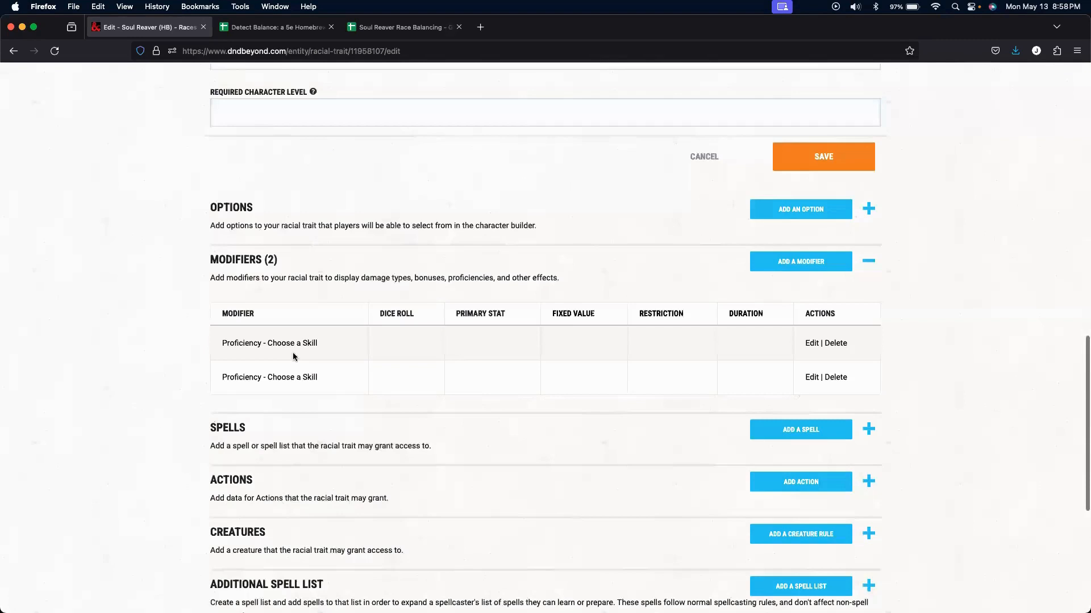
{"action": "mouse_move", "coordinate": [287, 342]}
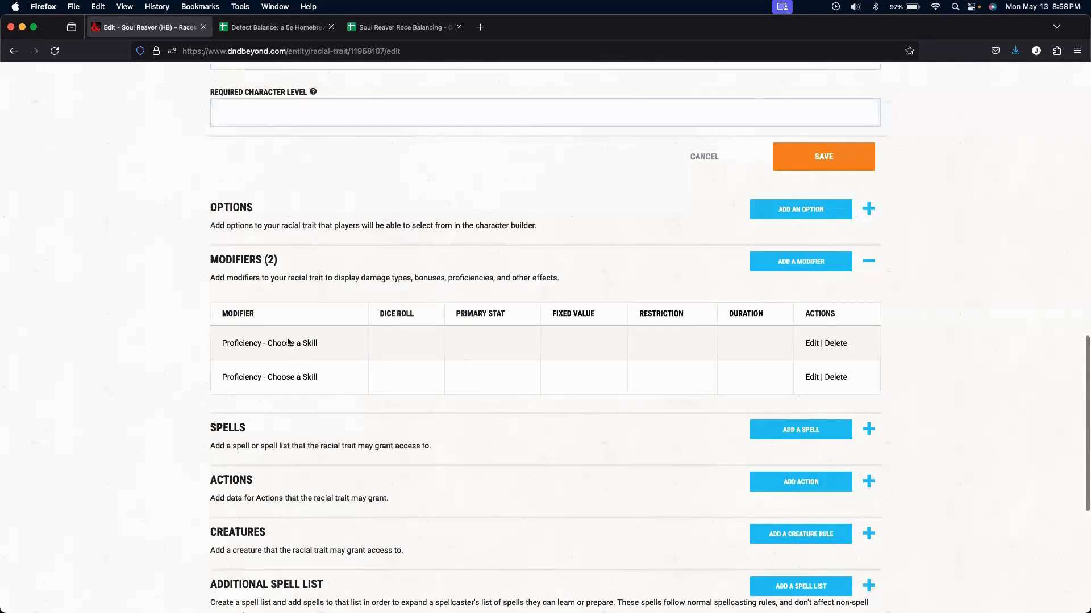
{"action": "mouse_move", "coordinate": [306, 381]}
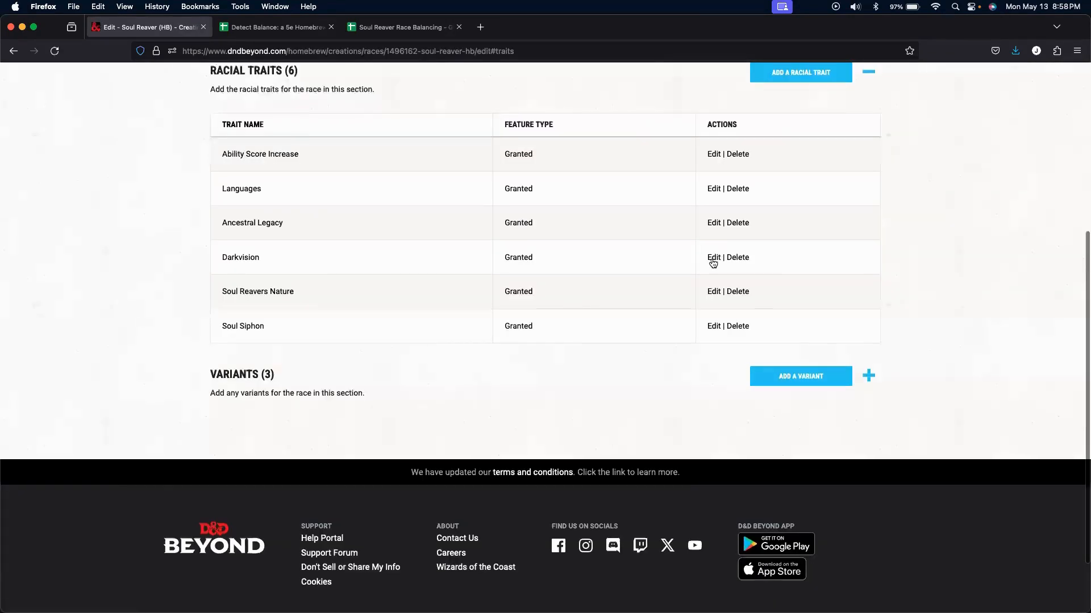
{"action": "left_click", "coordinate": [713, 258]}
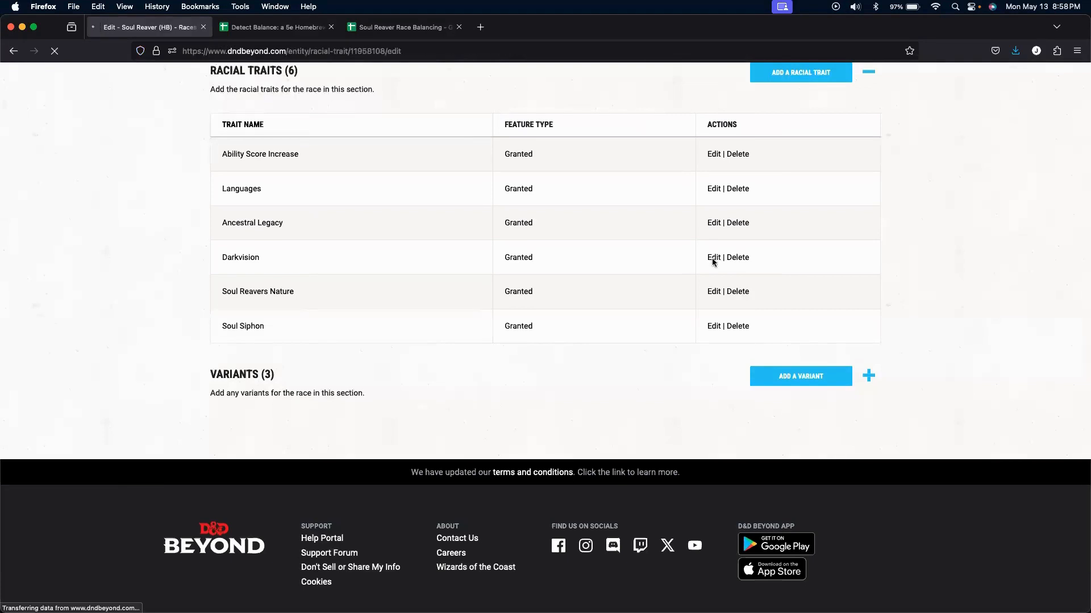
Expand Darkvision's Set Base Darkvision 60 modifier, then move on to Soul Reavers Nature.
{"action": "left_click", "coordinate": [712, 258]}
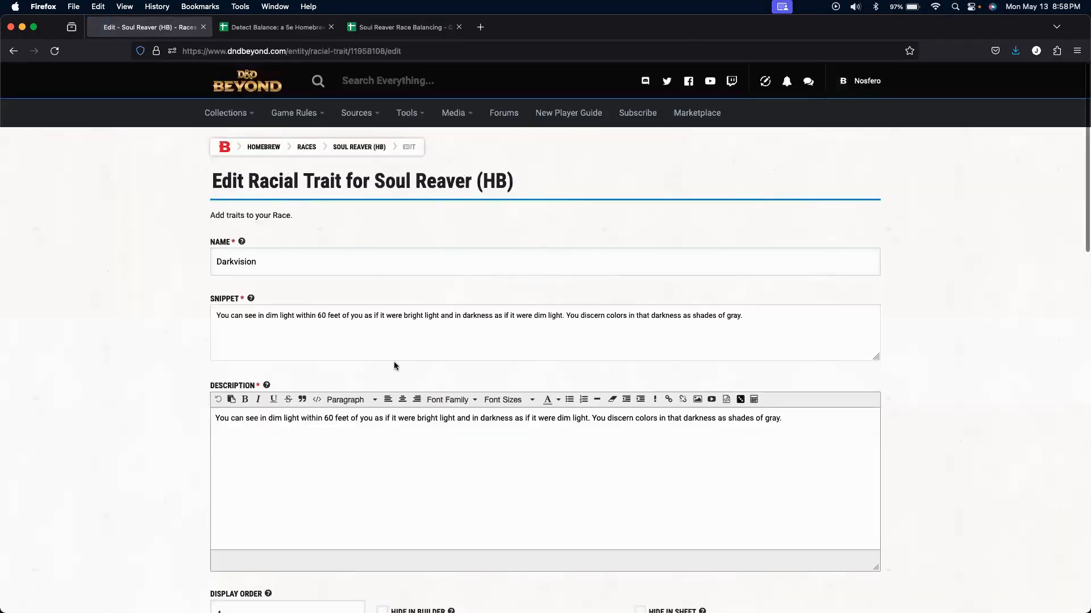
{"action": "scroll", "scroll_direction": "down", "scroll_amount": 3}
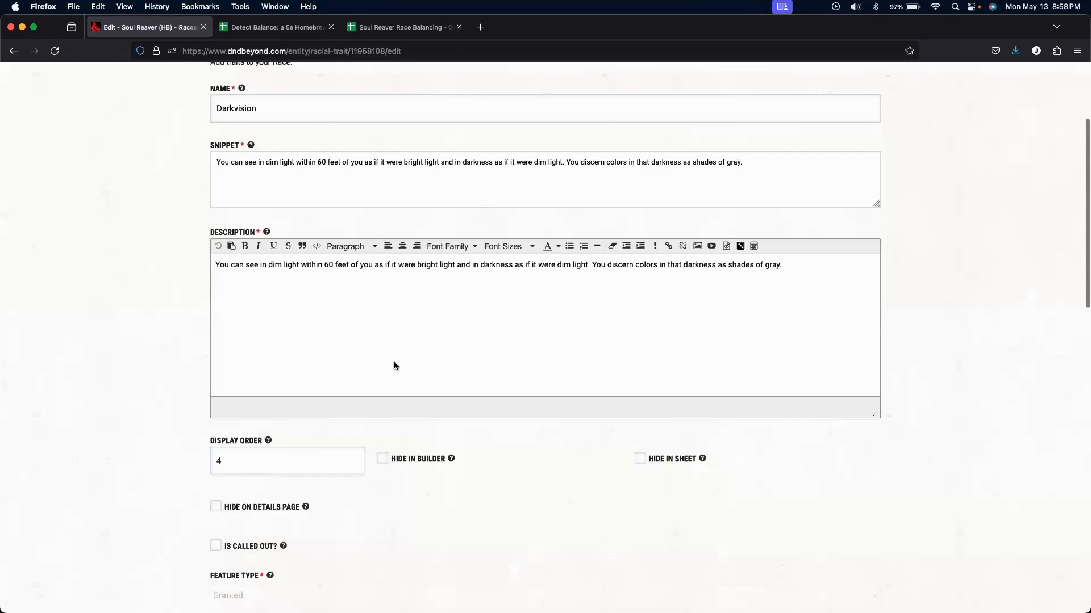
{"action": "scroll", "scroll_direction": "down", "scroll_amount": 3}
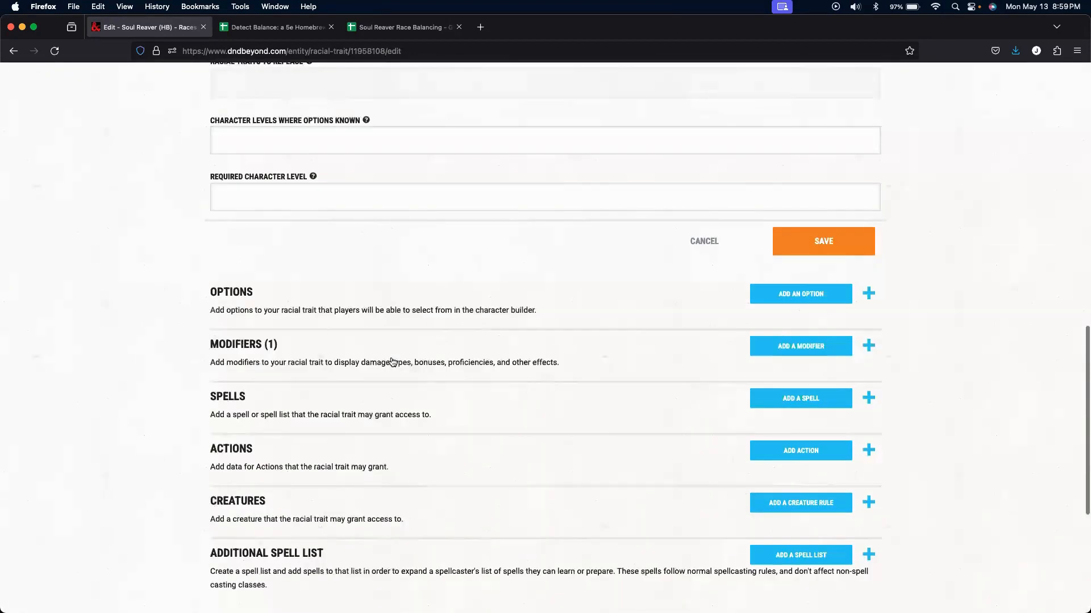
{"action": "left_click", "coordinate": [868, 345]}
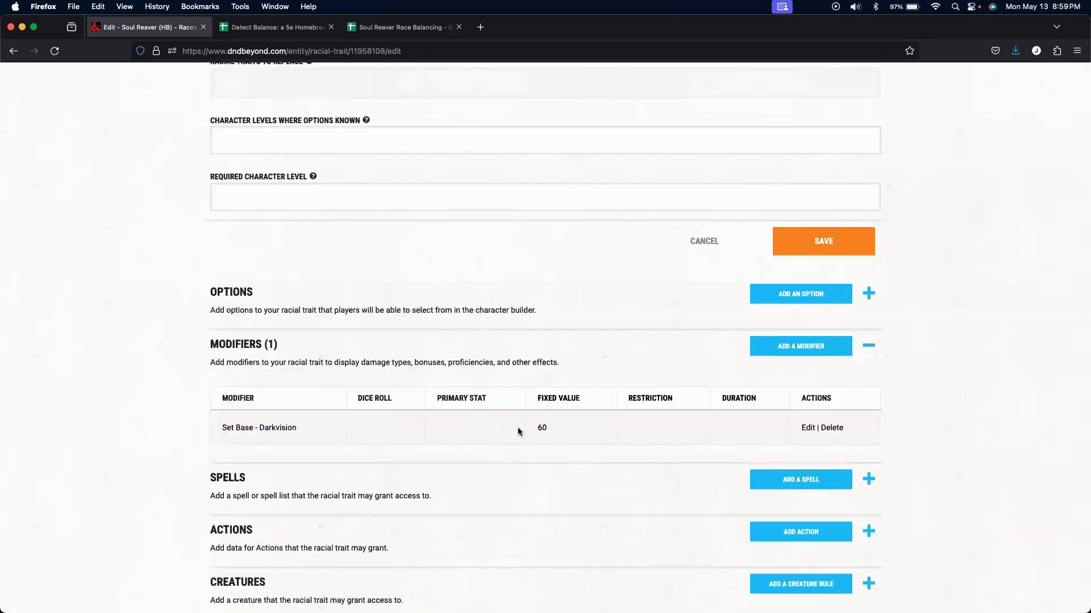
{"action": "mouse_move", "coordinate": [768, 238]}
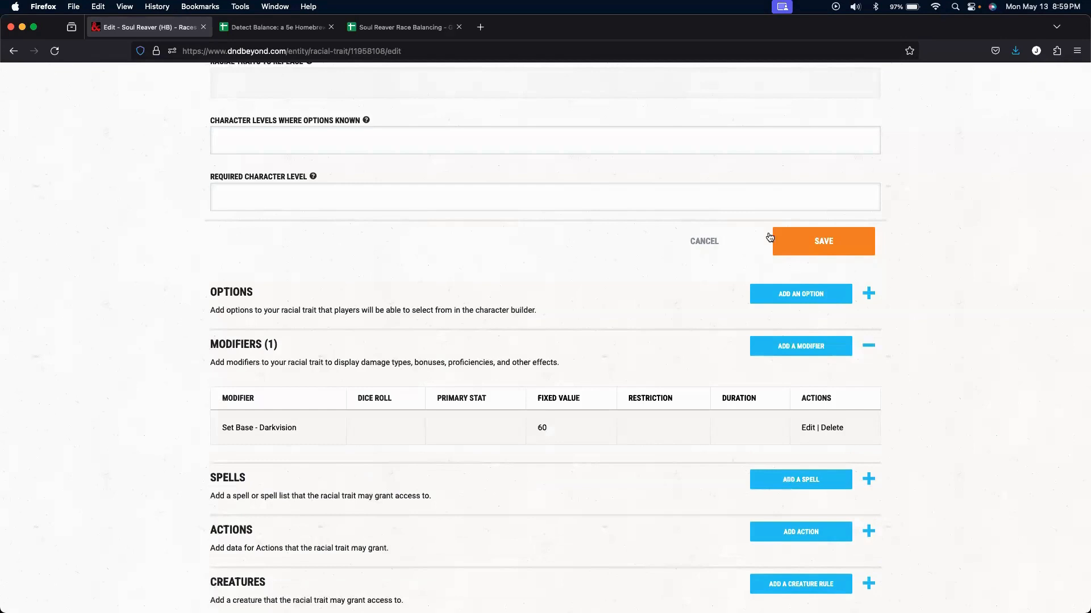
{"action": "mouse_move", "coordinate": [706, 241]}
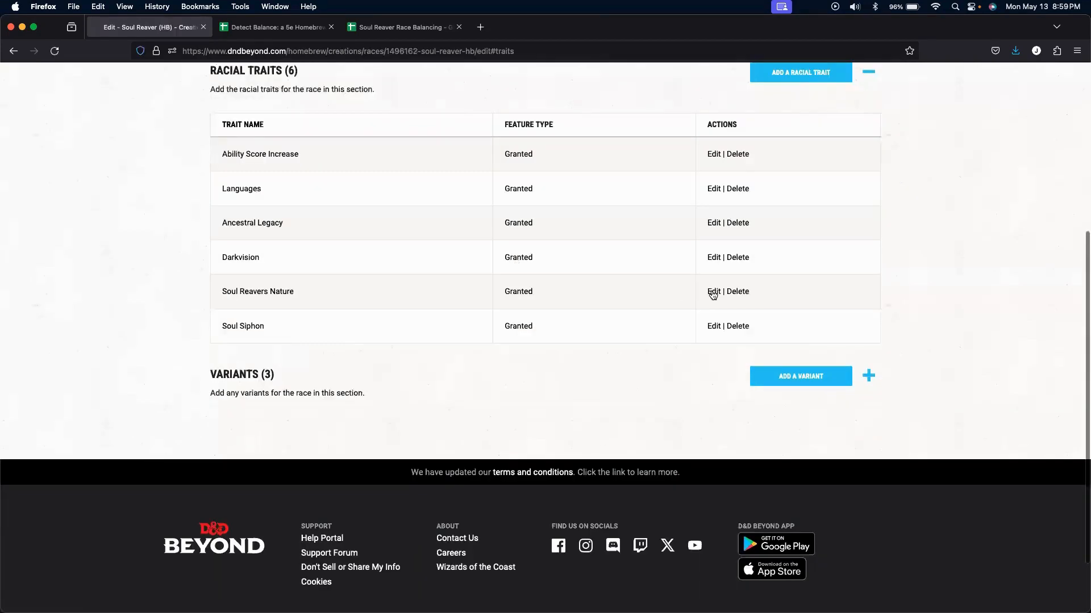
{"action": "left_click", "coordinate": [713, 292]}
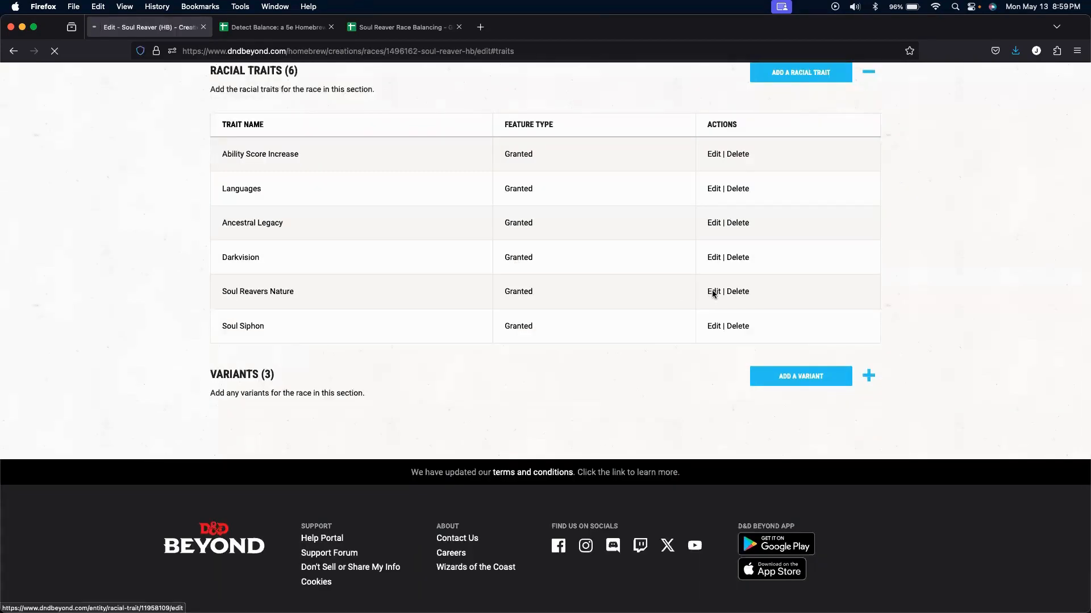
Expand Soul Reavers Nature's disease-advantage modifier, then edit its Soul Reaver' Nature action.
{"action": "left_click", "coordinate": [713, 292]}
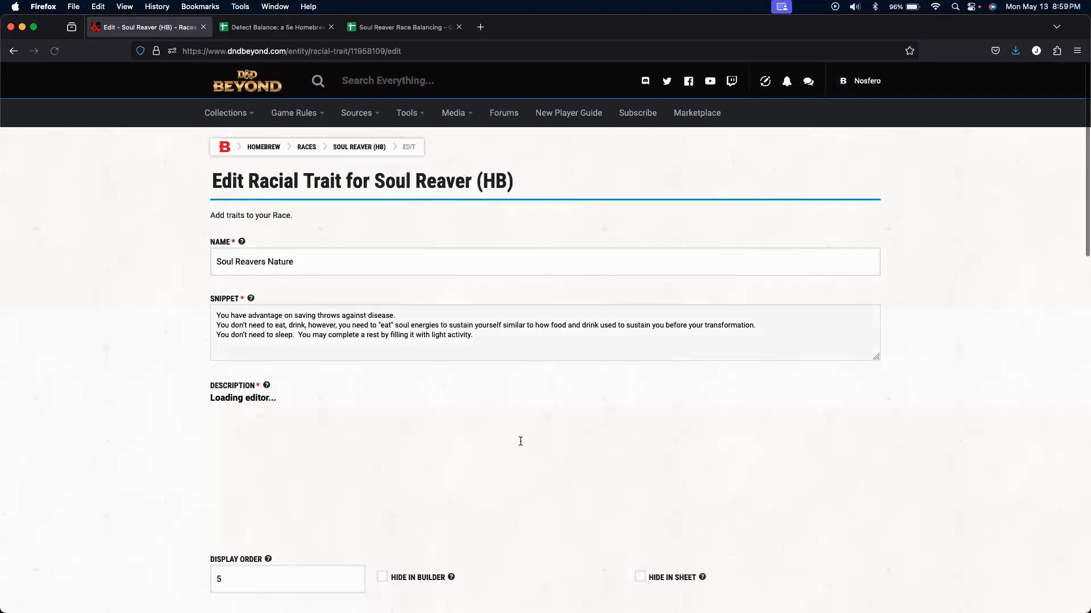
{"action": "scroll", "scroll_direction": "down", "scroll_amount": 3}
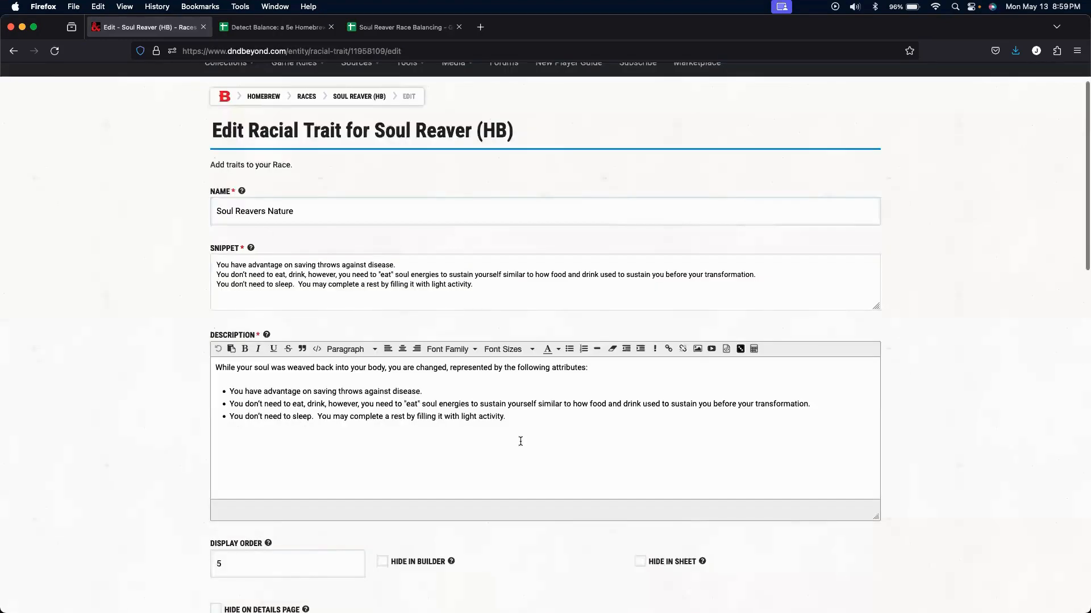
{"action": "scroll", "scroll_direction": "down", "scroll_amount": 3}
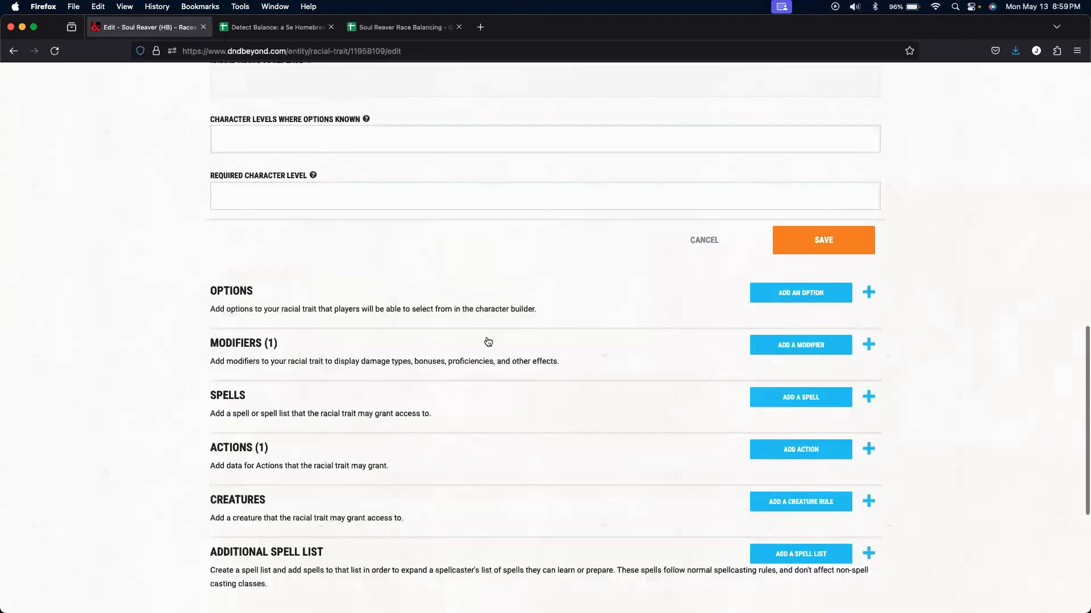
{"action": "left_click", "coordinate": [867, 343]}
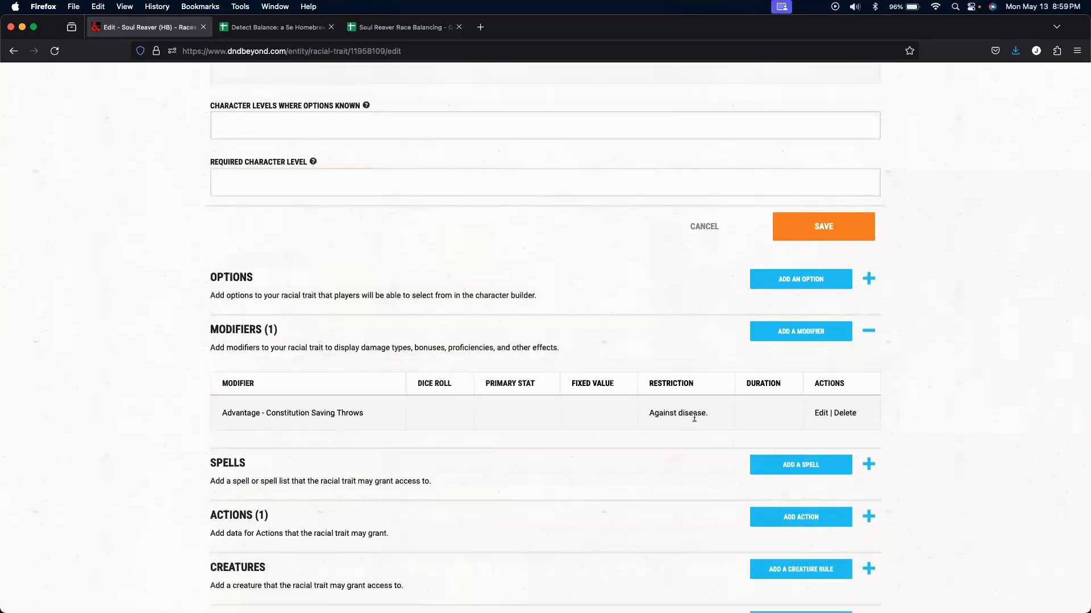
{"action": "scroll", "scroll_direction": "down", "scroll_amount": 3}
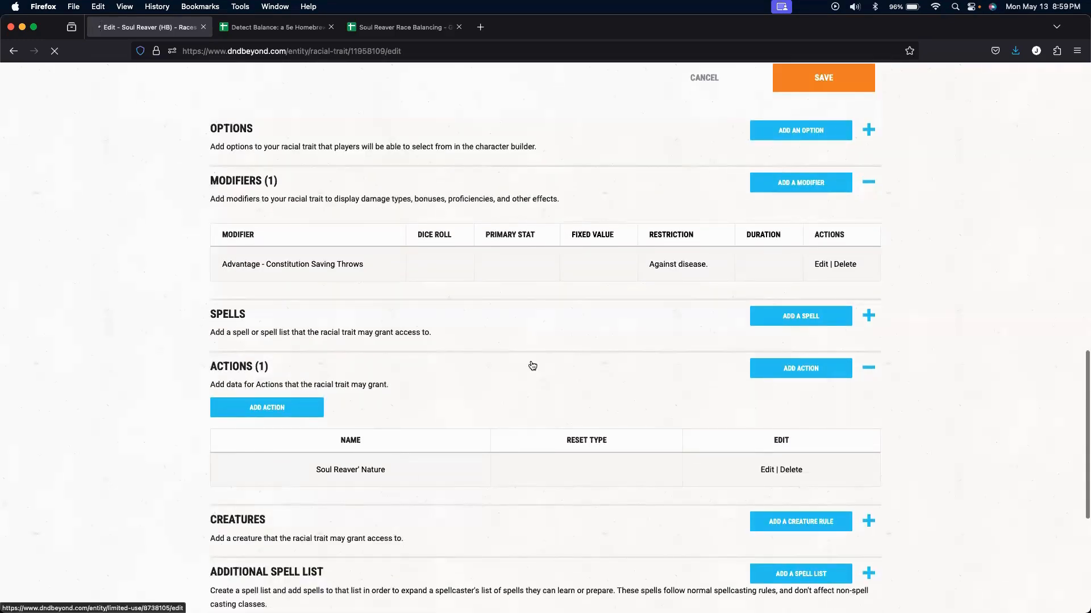
{"action": "left_click", "coordinate": [766, 469]}
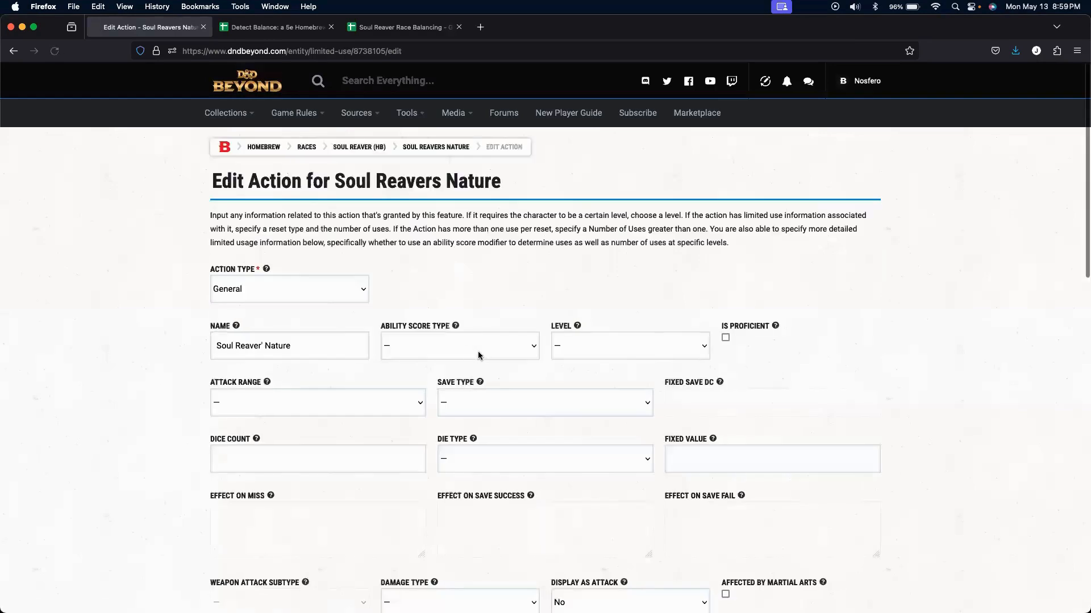
Review the Soul Reaver' Nature action's special activation and no-eat/no-sleep text, then move on to Soul Siphon.
{"action": "scroll", "scroll_direction": "down", "scroll_amount": 3}
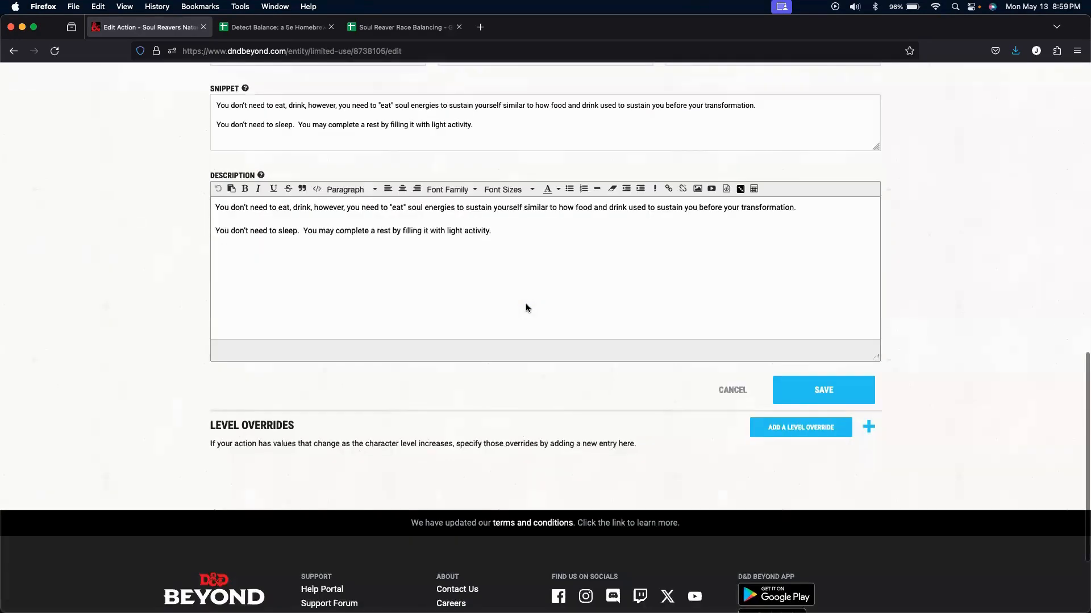
{"action": "scroll", "scroll_direction": "up", "scroll_amount": 3}
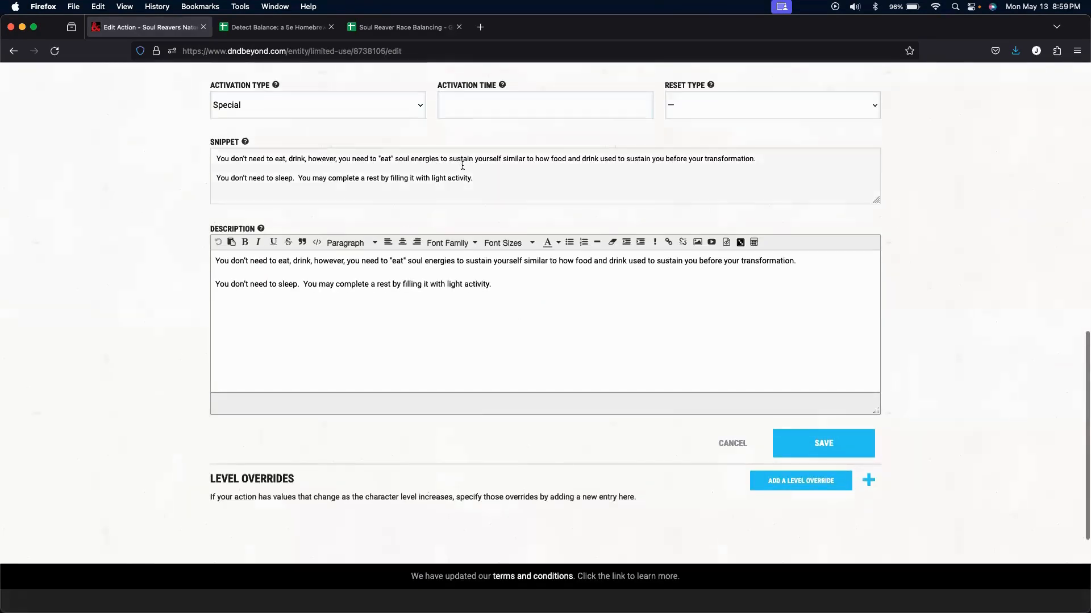
{"action": "mouse_move", "coordinate": [481, 188]}
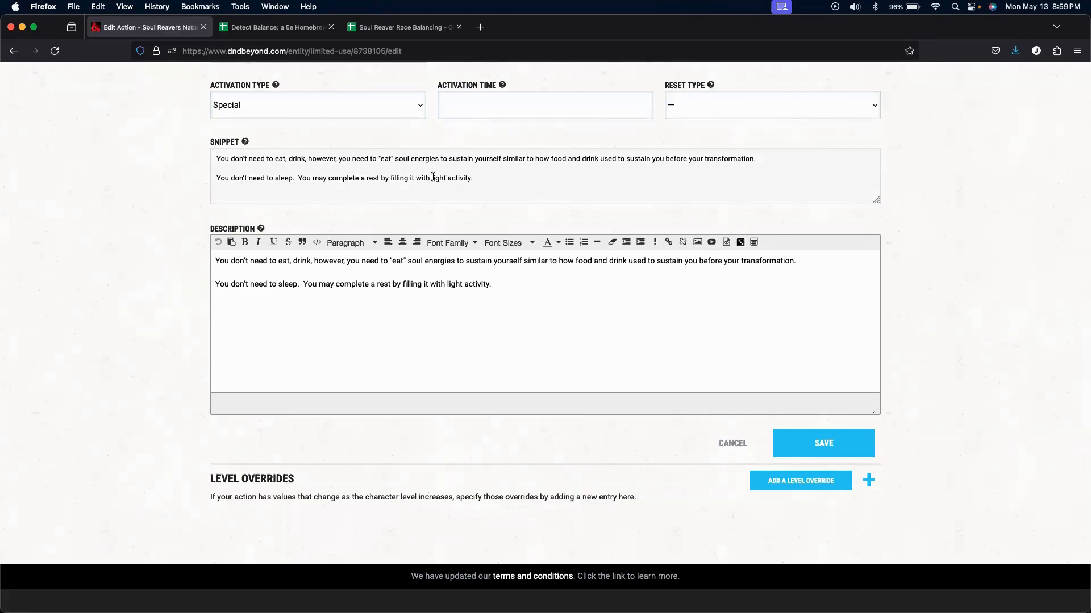
{"action": "mouse_move", "coordinate": [732, 443]}
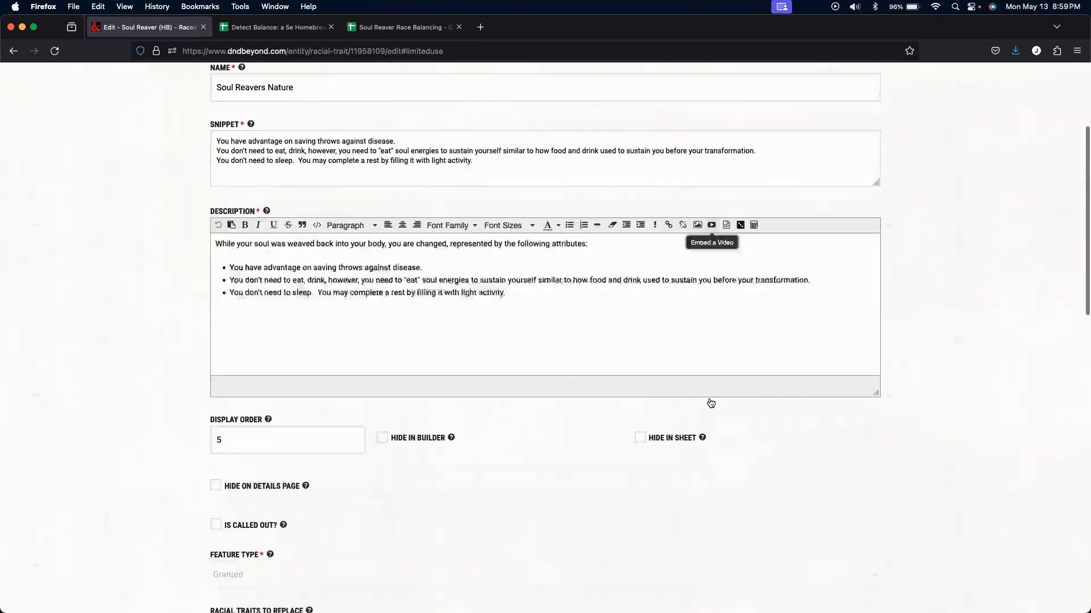
{"action": "scroll", "scroll_direction": "down", "scroll_amount": 3}
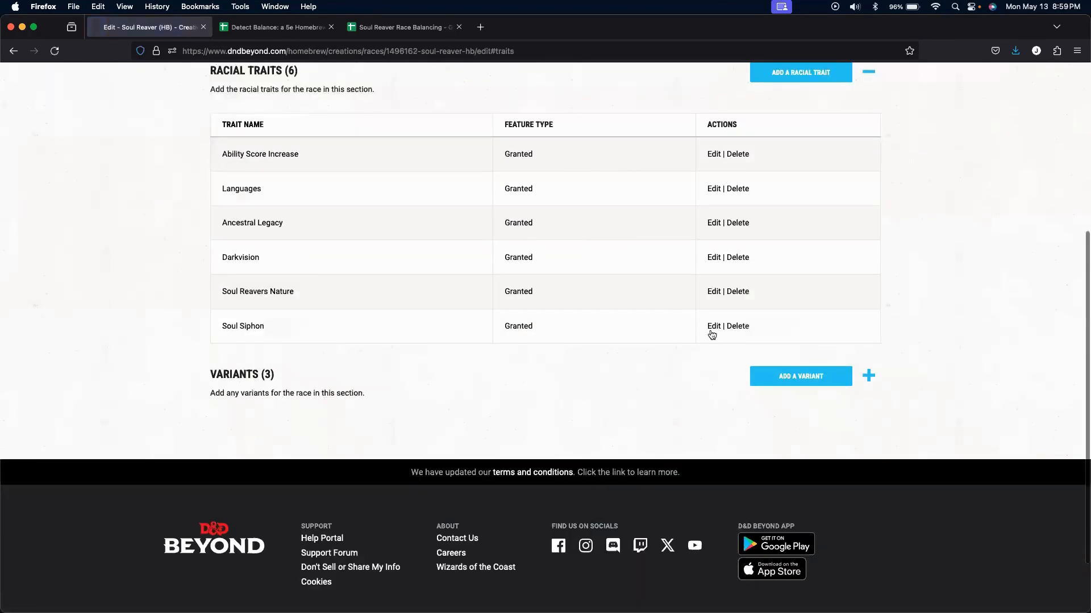
{"action": "left_click", "coordinate": [712, 326]}
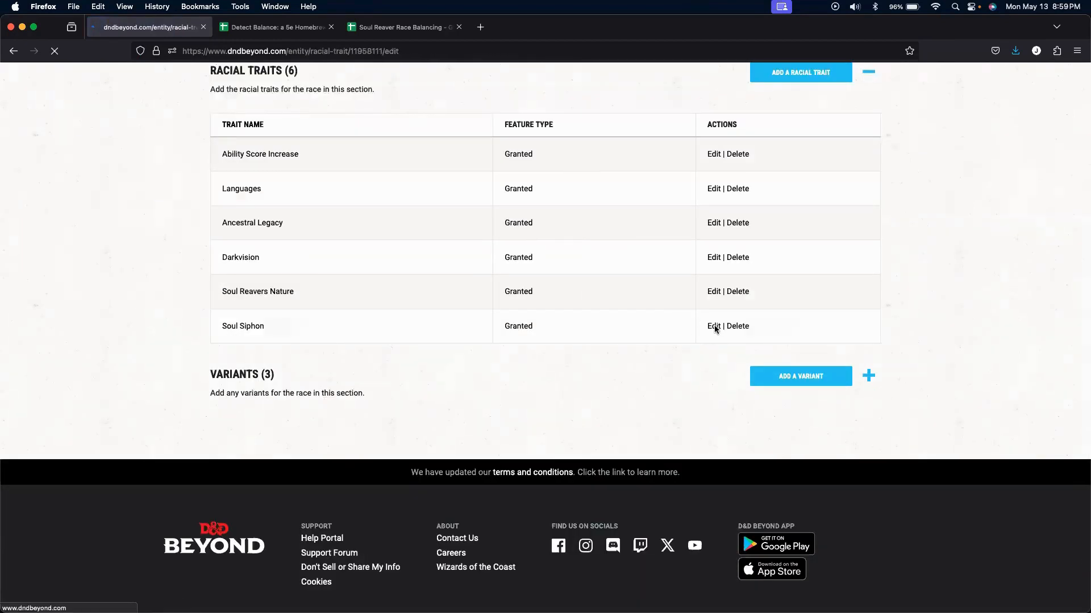
Review Soul Siphon's 1d4+con necrotic siphon text, then edit its long-rest Soul Siphon action.
{"action": "left_click", "coordinate": [714, 326]}
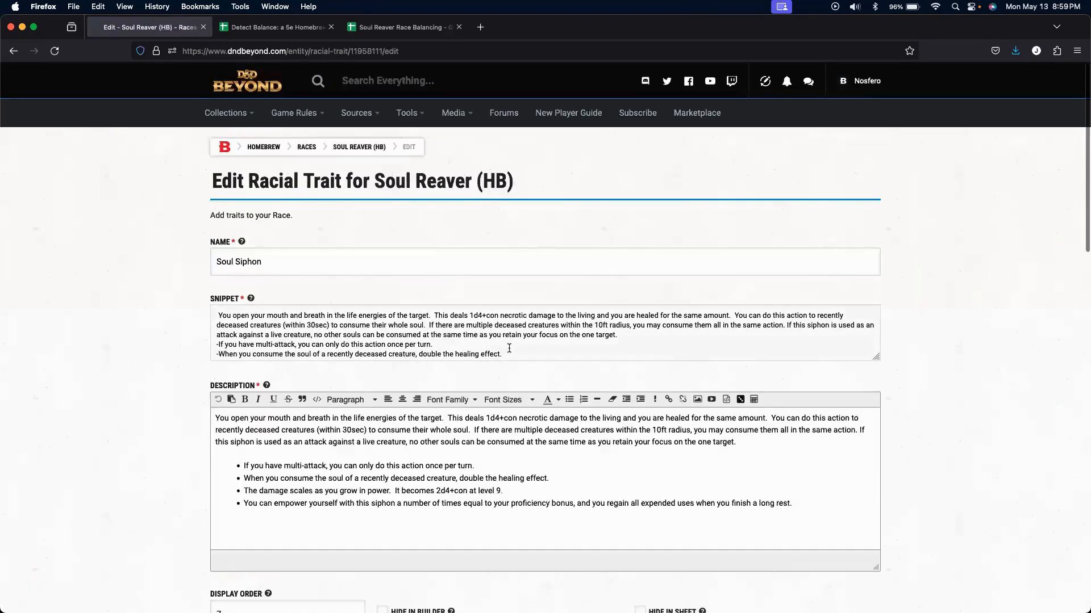
{"action": "scroll", "scroll_direction": "down", "scroll_amount": 3}
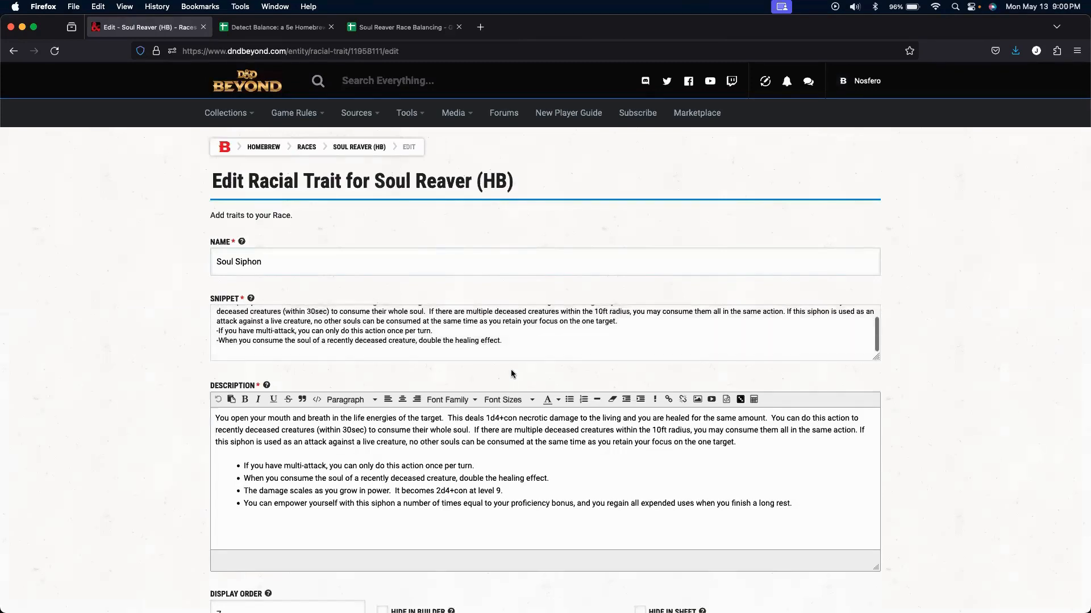
{"action": "scroll", "scroll_direction": "down", "scroll_amount": 3}
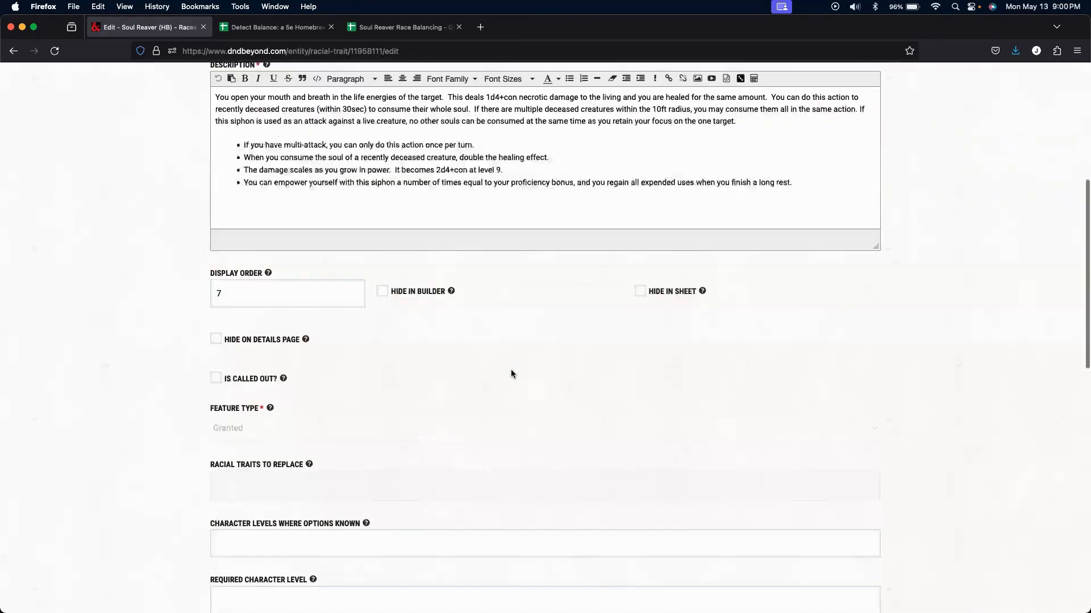
{"action": "scroll", "scroll_direction": "down", "scroll_amount": 3}
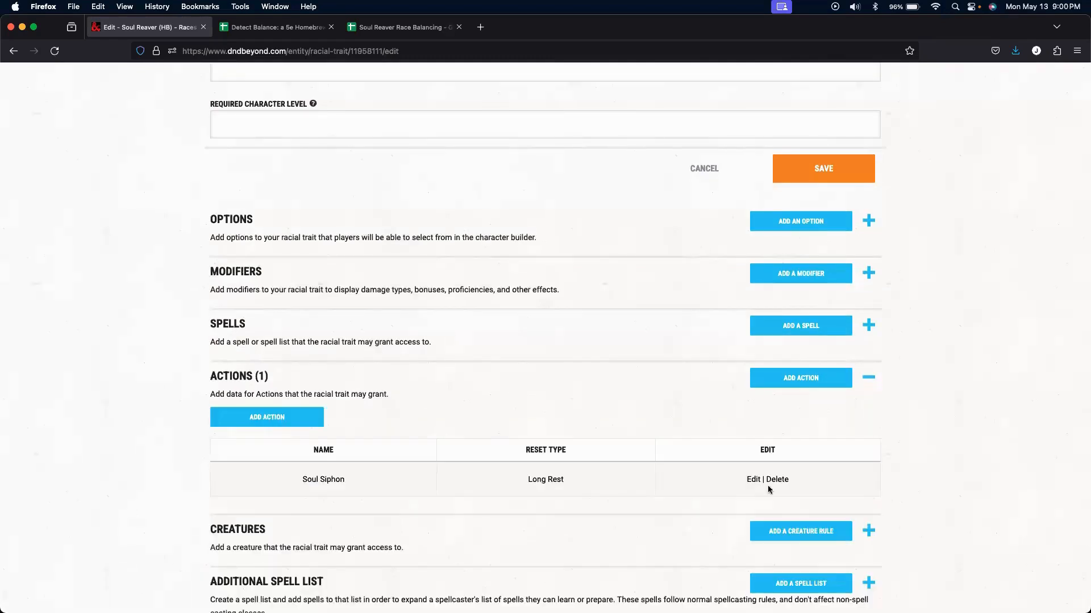
{"action": "left_click", "coordinate": [752, 480]}
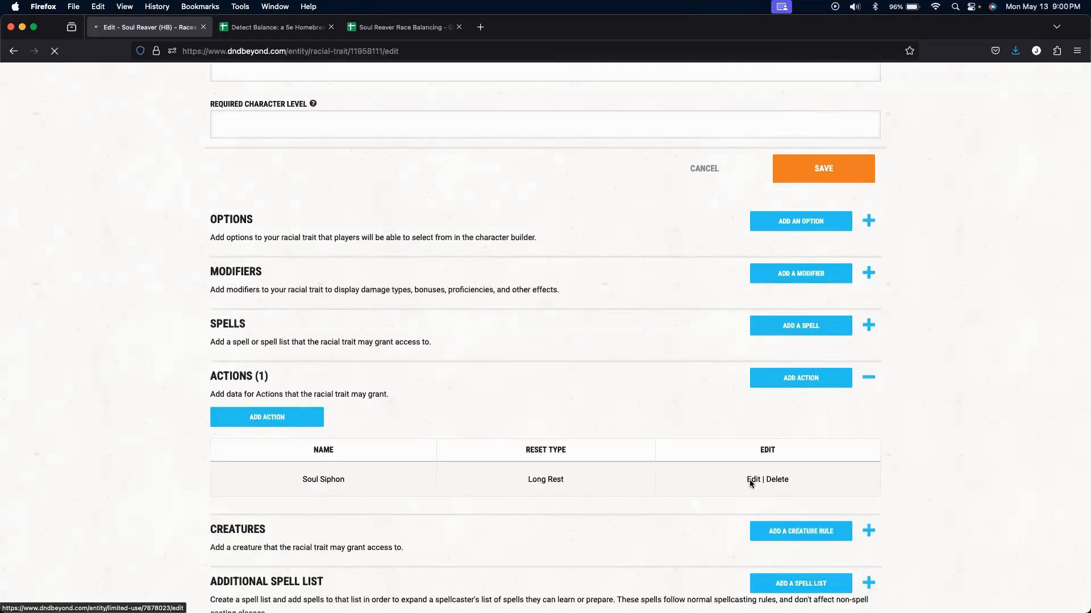
{"action": "left_click", "coordinate": [752, 479]}
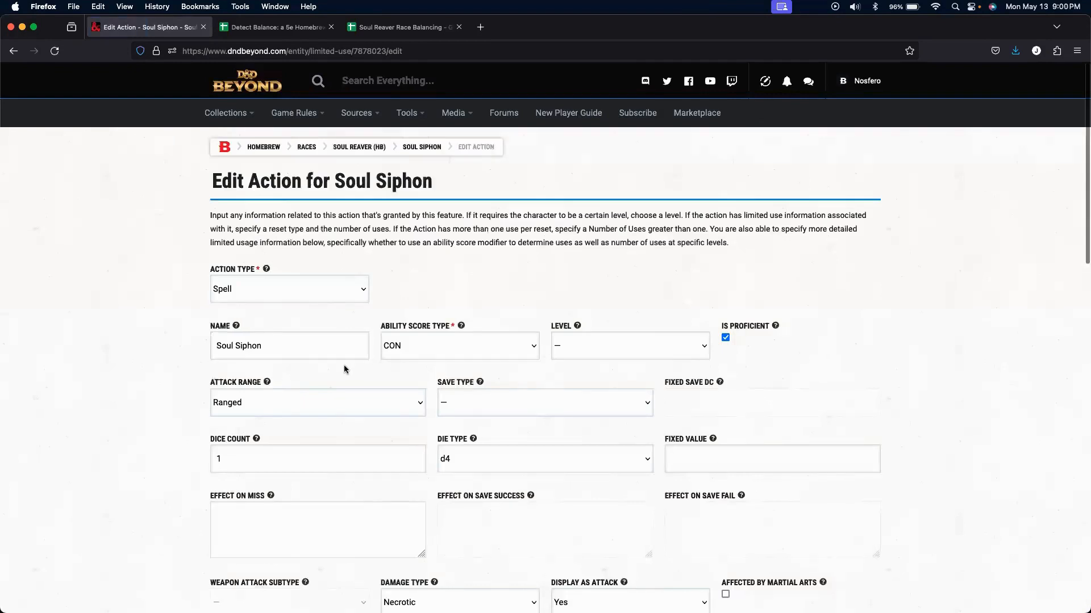
{"action": "mouse_move", "coordinate": [425, 348]}
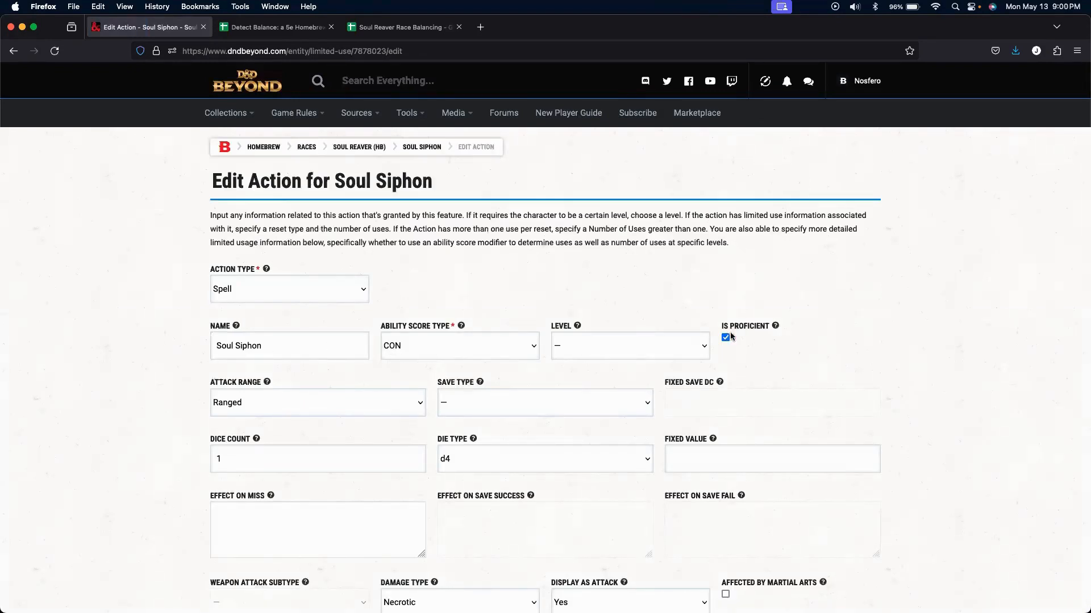
{"action": "mouse_move", "coordinate": [365, 414]}
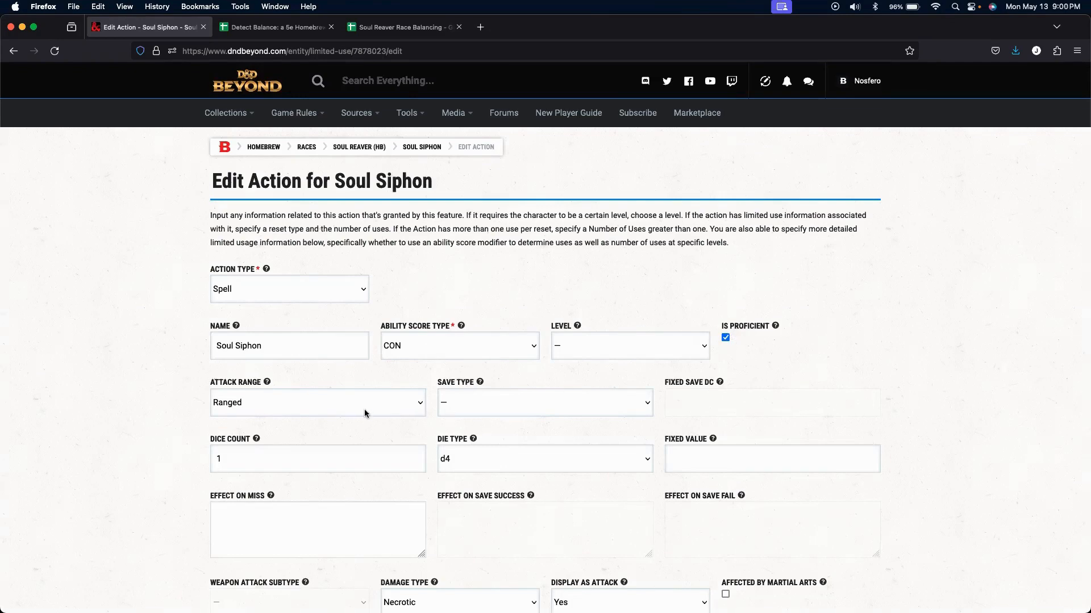
{"action": "mouse_move", "coordinate": [522, 473]}
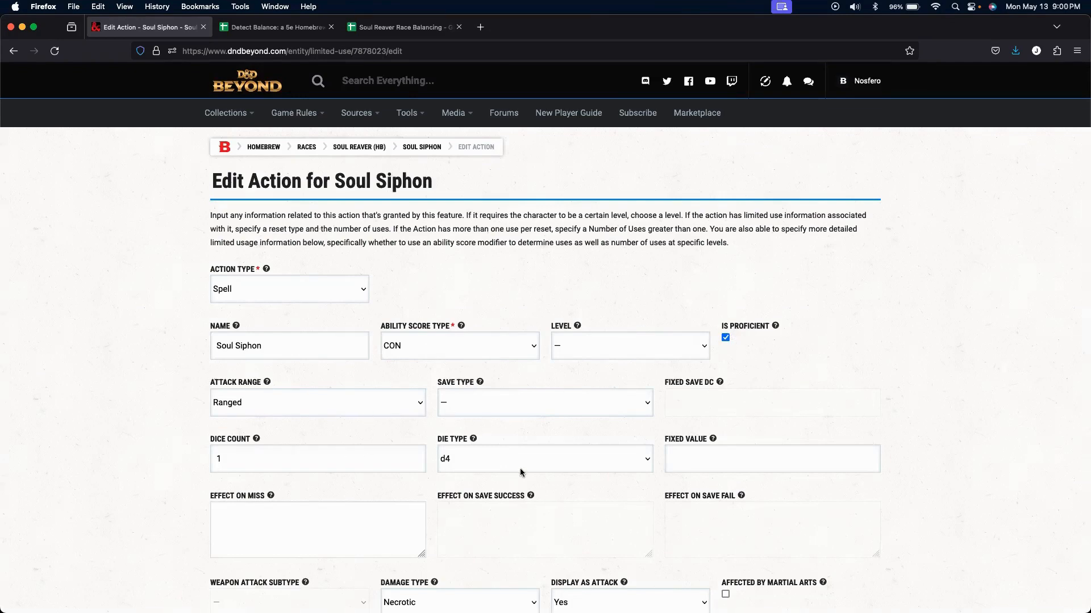
Review the Soul Siphon action's proficiency-bonus limited use and expand its Level Overrides.
{"action": "scroll", "scroll_direction": "down", "scroll_amount": 3}
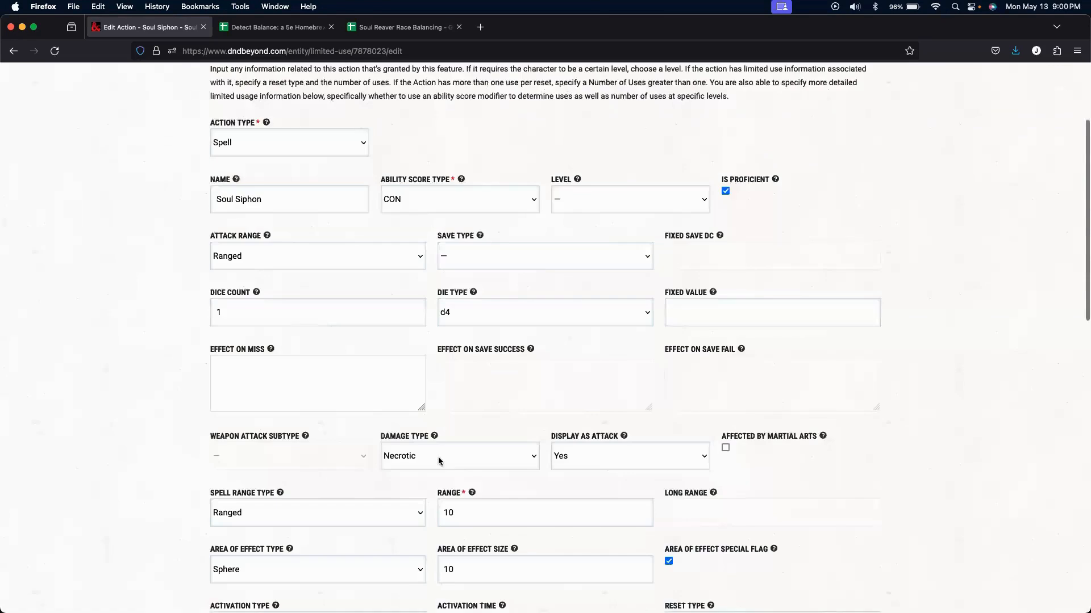
{"action": "mouse_move", "coordinate": [600, 475]}
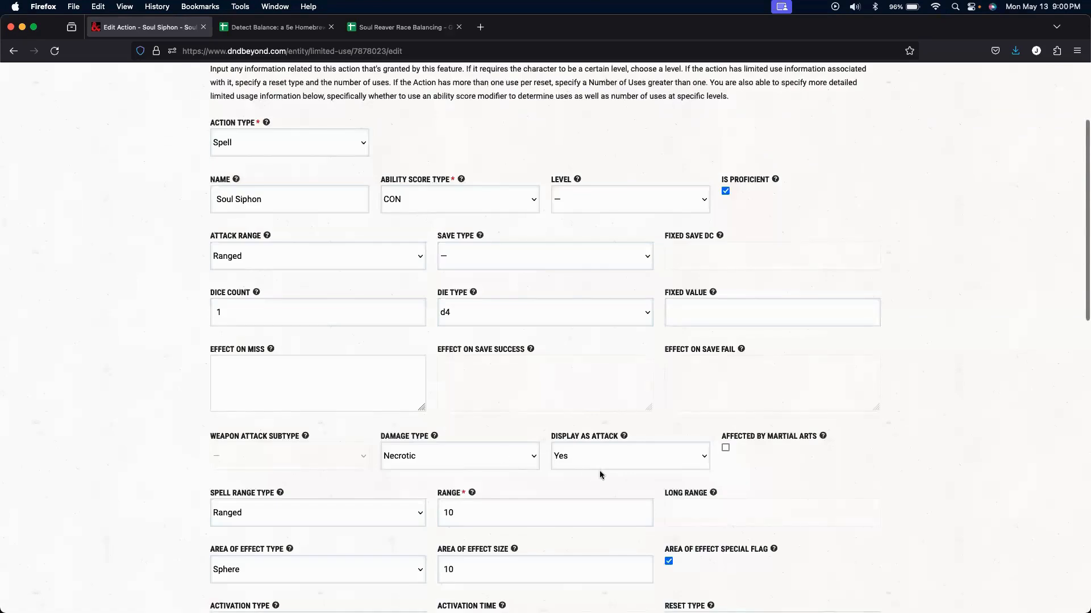
{"action": "mouse_move", "coordinate": [251, 518]}
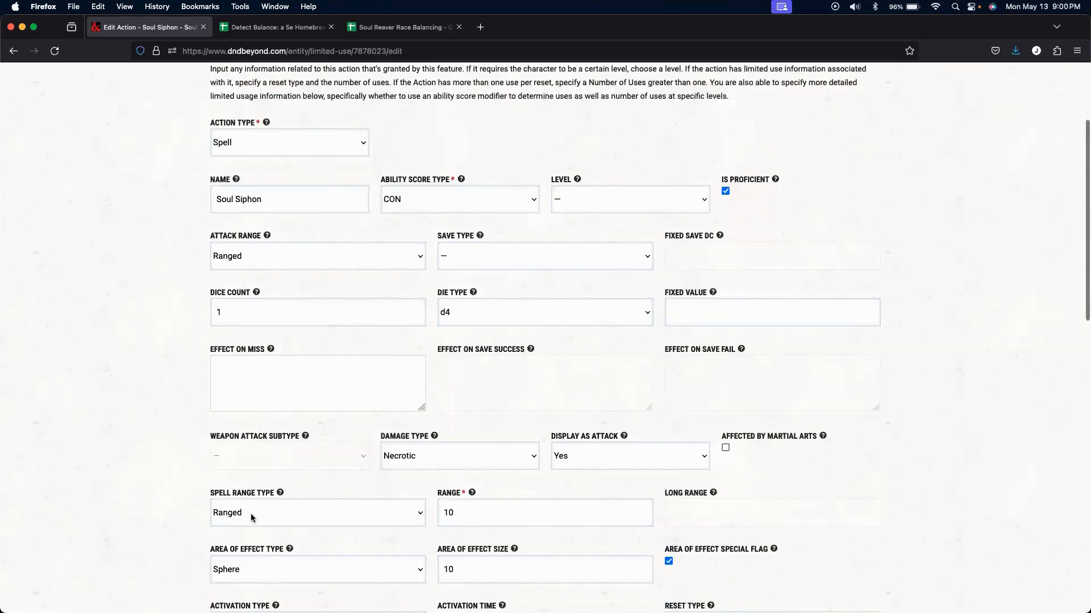
{"action": "mouse_move", "coordinate": [514, 525]}
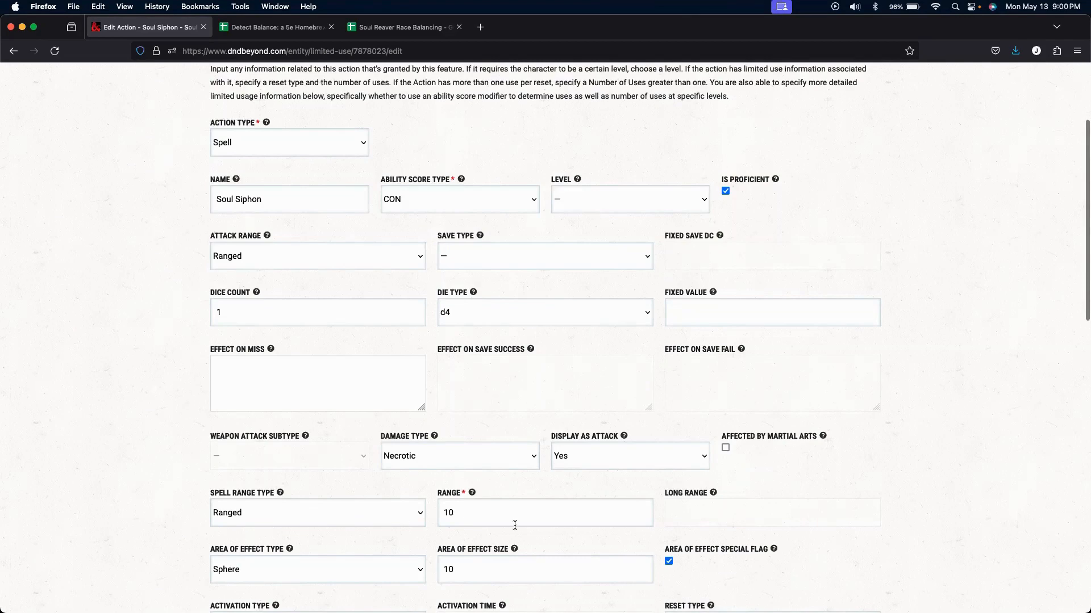
{"action": "scroll", "scroll_direction": "down", "scroll_amount": 3}
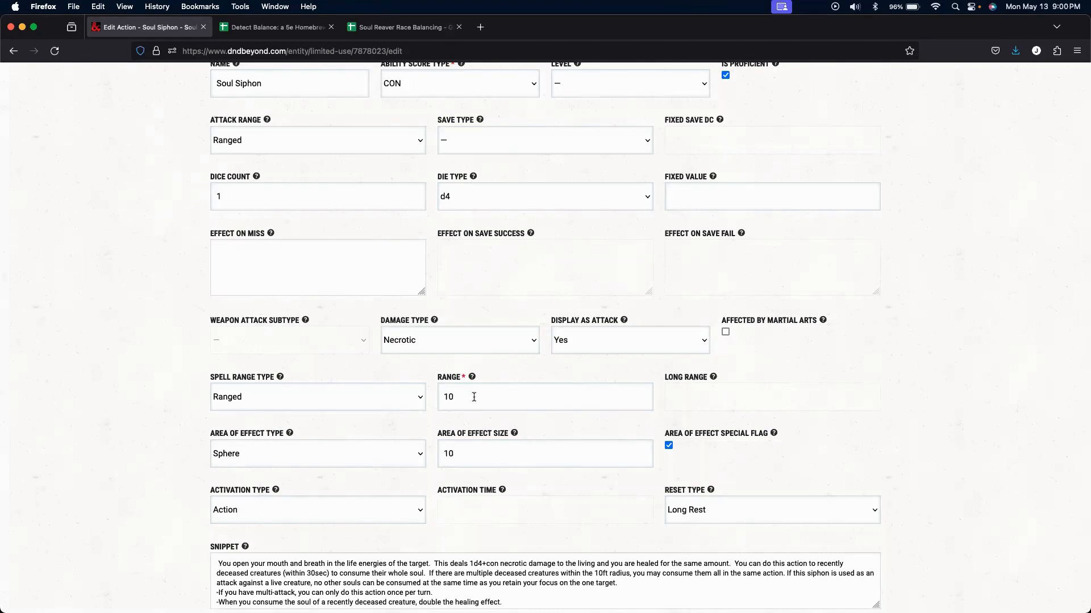
{"action": "scroll", "scroll_direction": "down", "scroll_amount": 3}
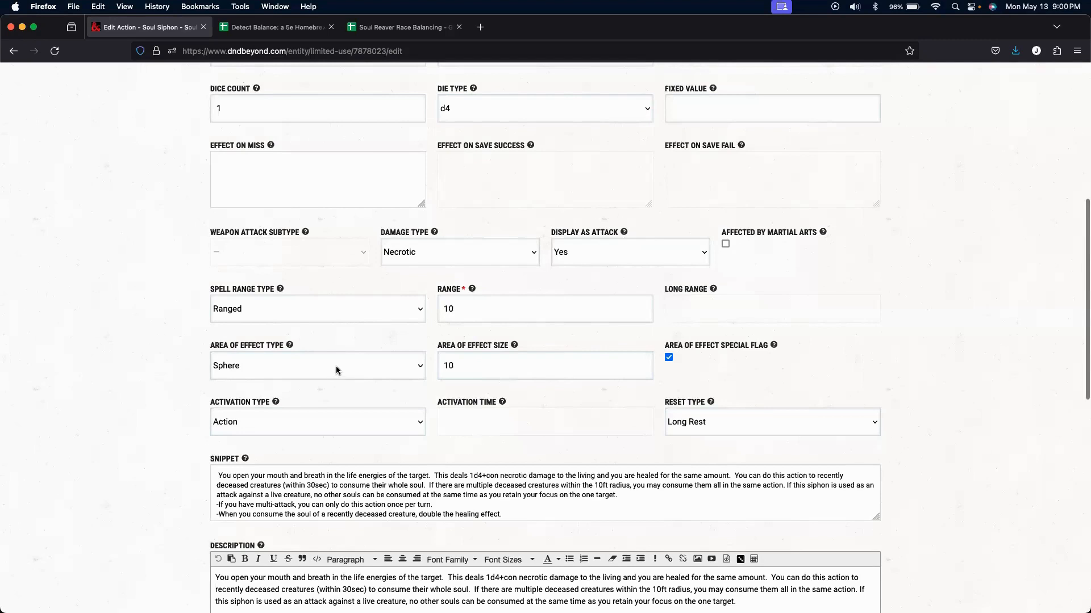
{"action": "mouse_move", "coordinate": [390, 454]}
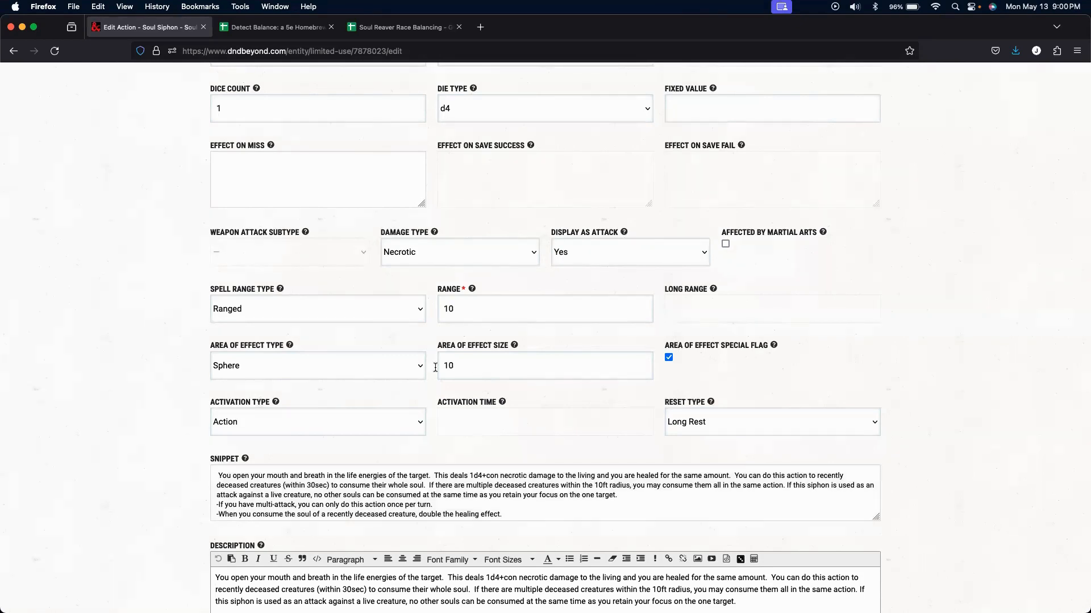
{"action": "scroll", "scroll_direction": "down", "scroll_amount": 3}
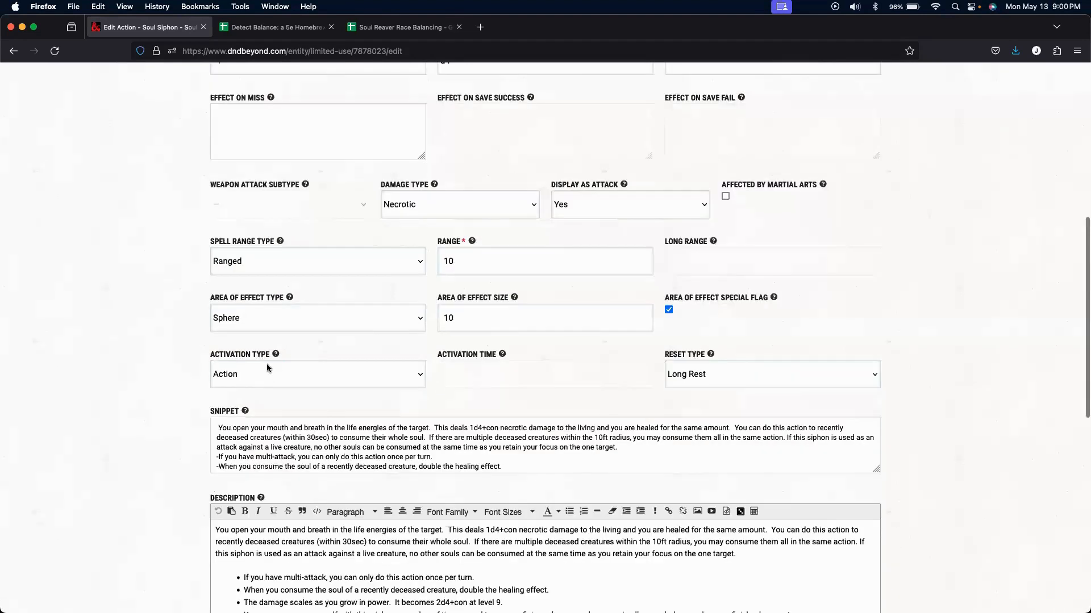
{"action": "mouse_move", "coordinate": [256, 377]}
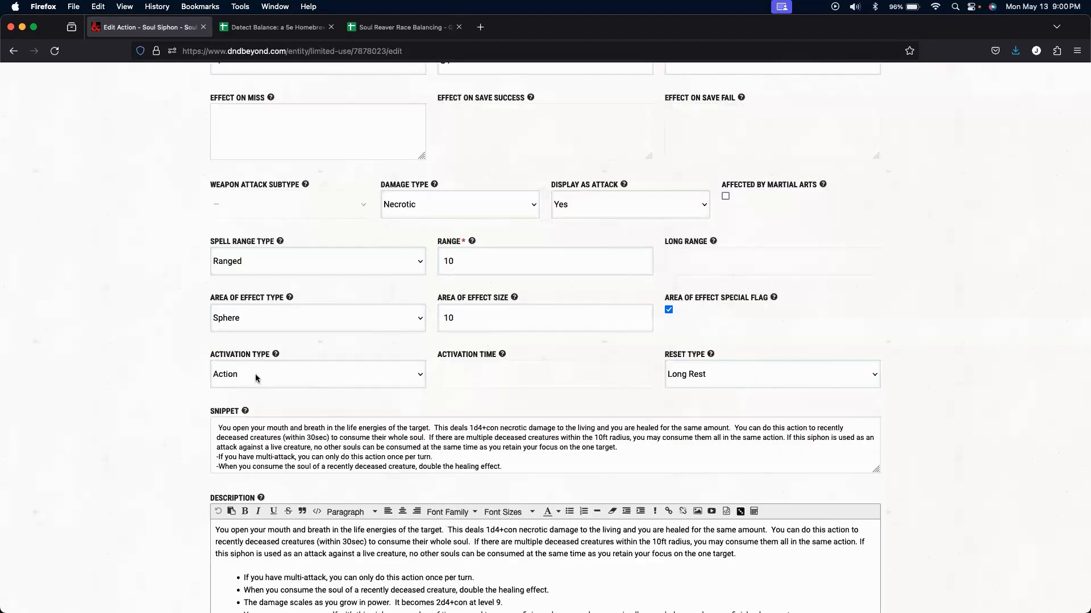
{"action": "mouse_move", "coordinate": [747, 374]}
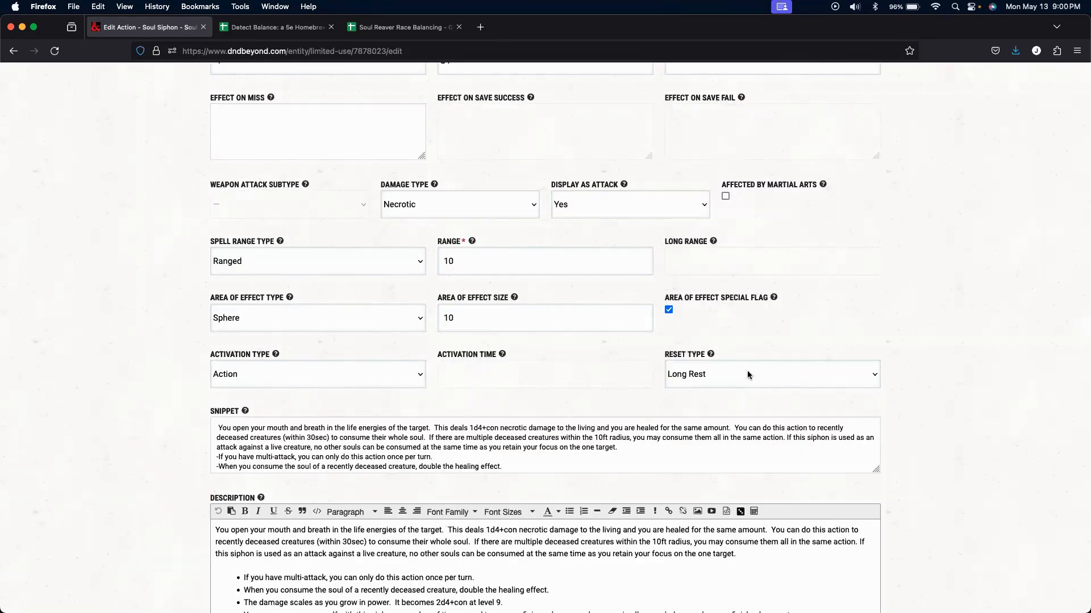
{"action": "scroll", "scroll_direction": "down", "scroll_amount": 3}
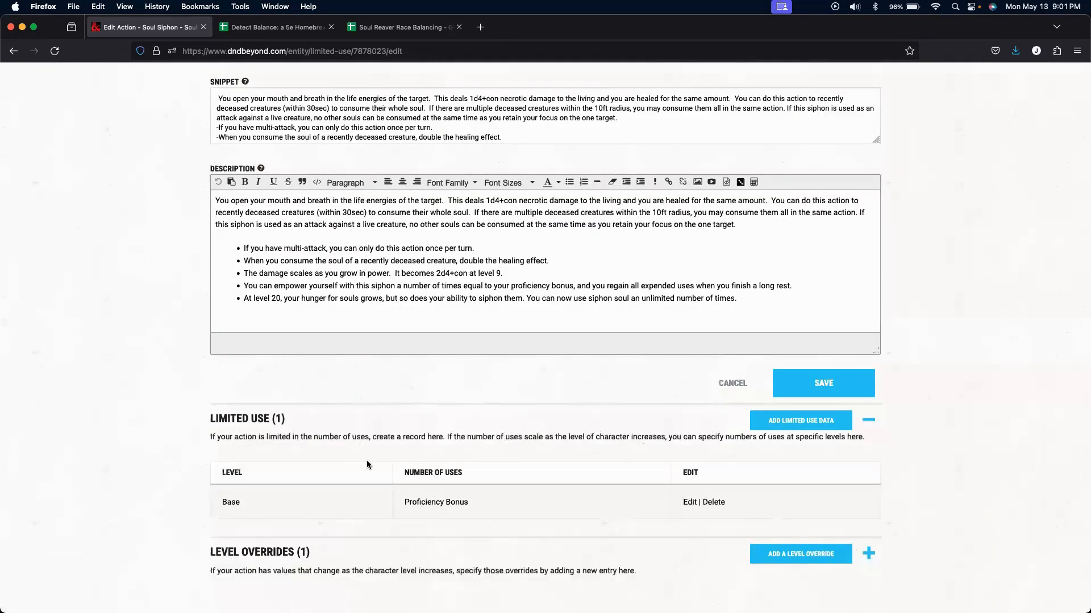
{"action": "mouse_move", "coordinate": [447, 503]}
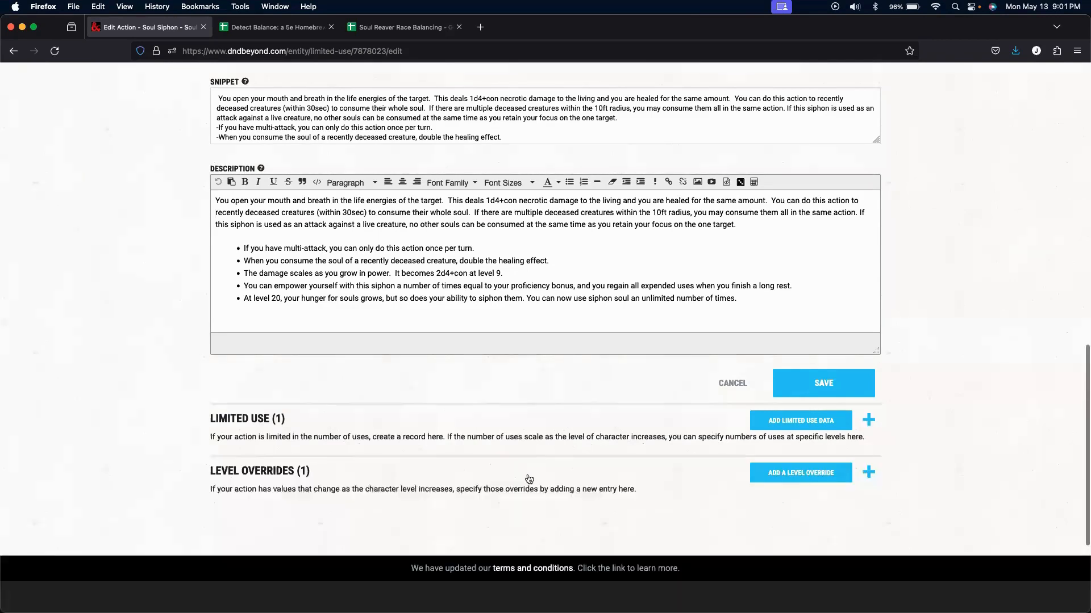
{"action": "left_click", "coordinate": [868, 472]}
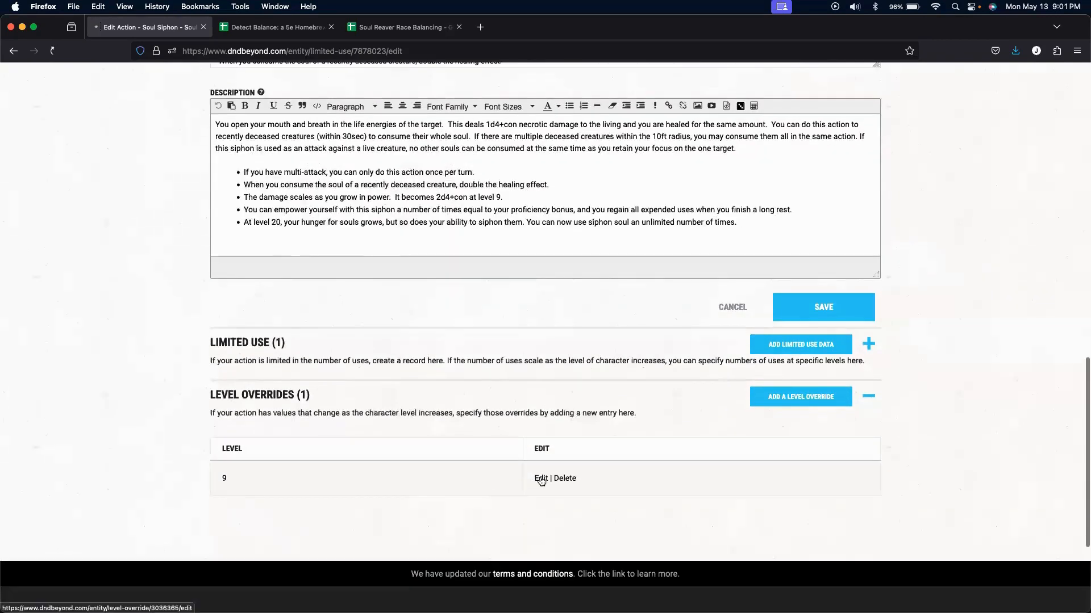
Inspect the level 9 override's 2d4 dice, cancel unchanged, and return to the trait editor.
{"action": "left_click", "coordinate": [540, 479]}
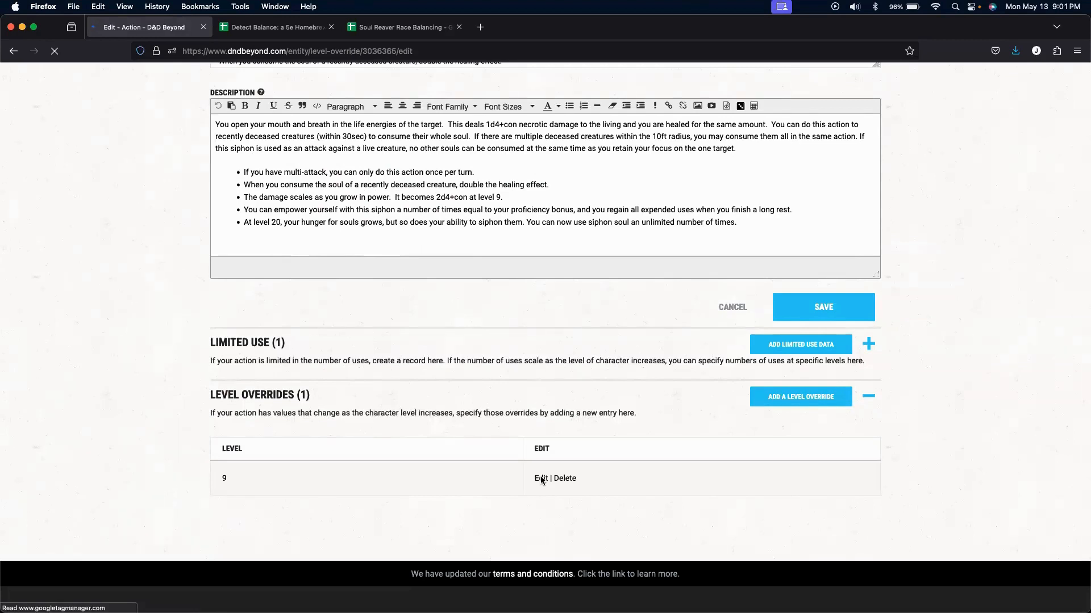
{"action": "left_click", "coordinate": [540, 478]}
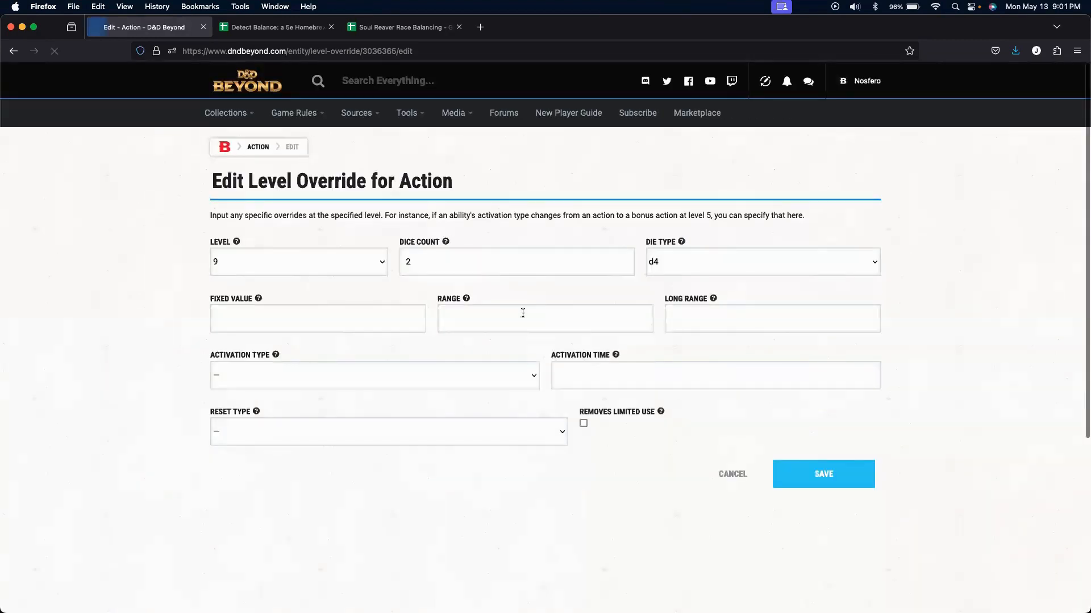
{"action": "mouse_move", "coordinate": [680, 308]}
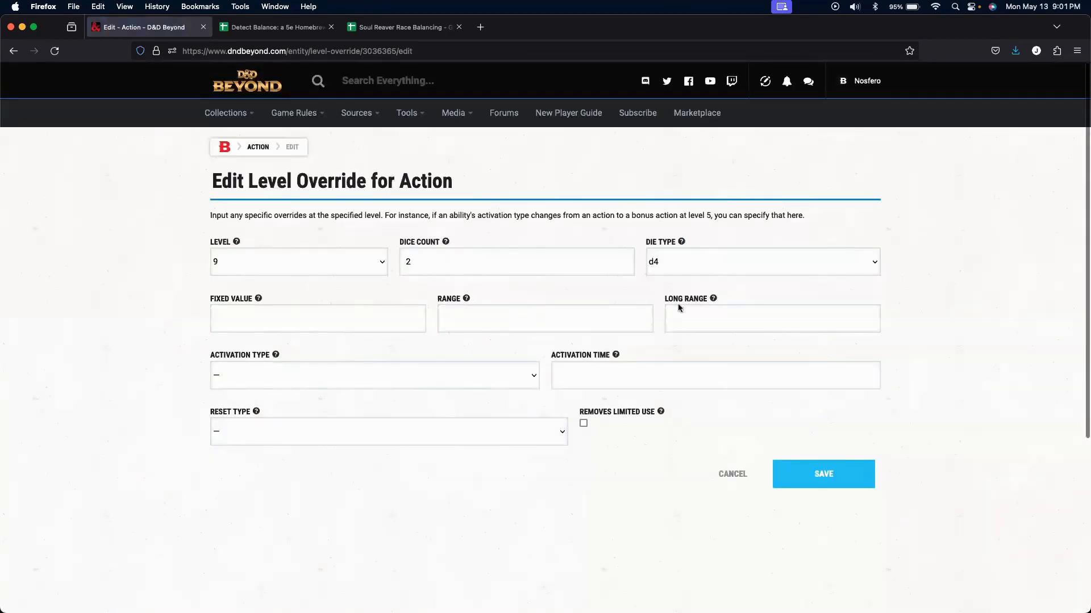
{"action": "mouse_move", "coordinate": [732, 474]}
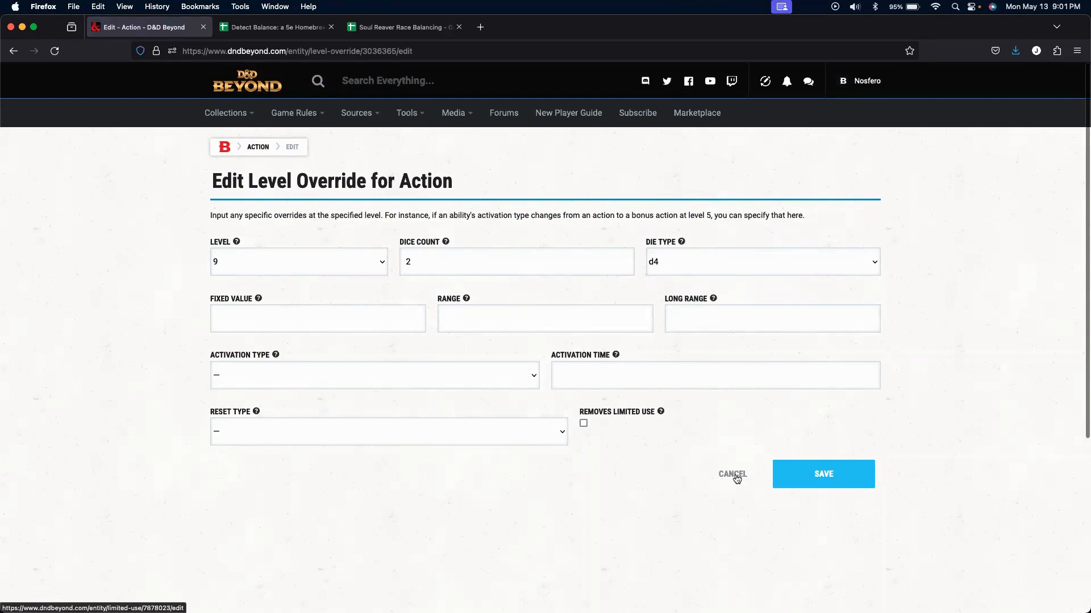
{"action": "left_click", "coordinate": [732, 474]}
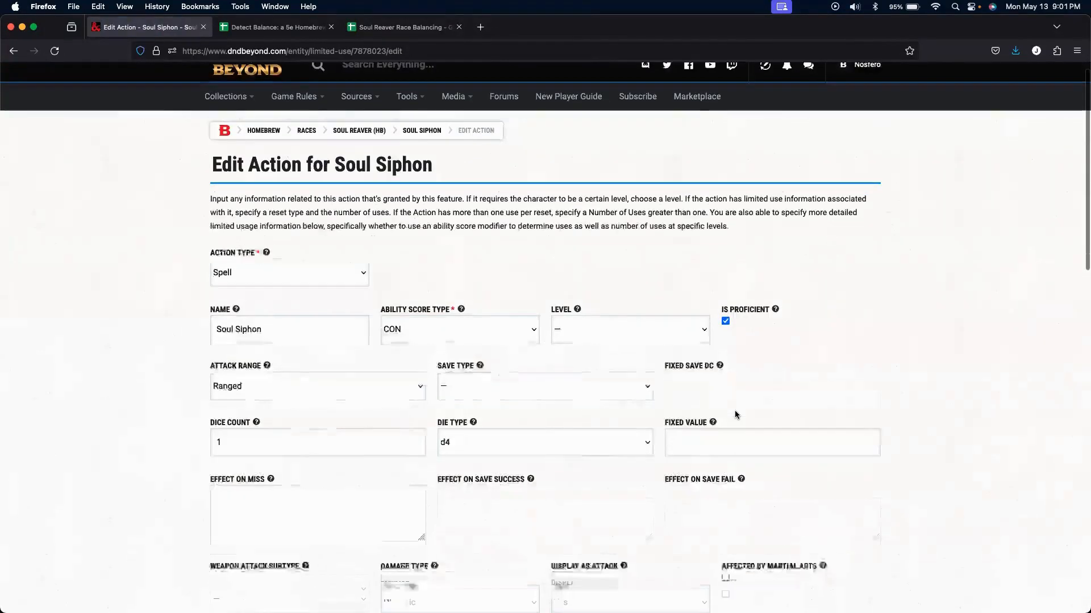
{"action": "scroll", "scroll_direction": "down", "scroll_amount": 3}
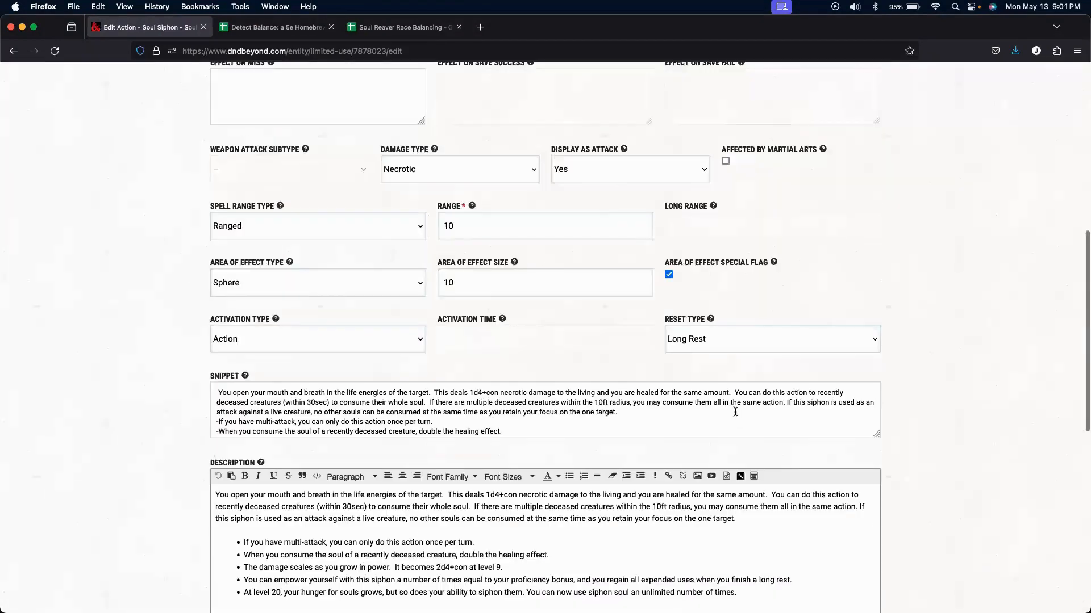
{"action": "scroll", "scroll_direction": "down", "scroll_amount": 3}
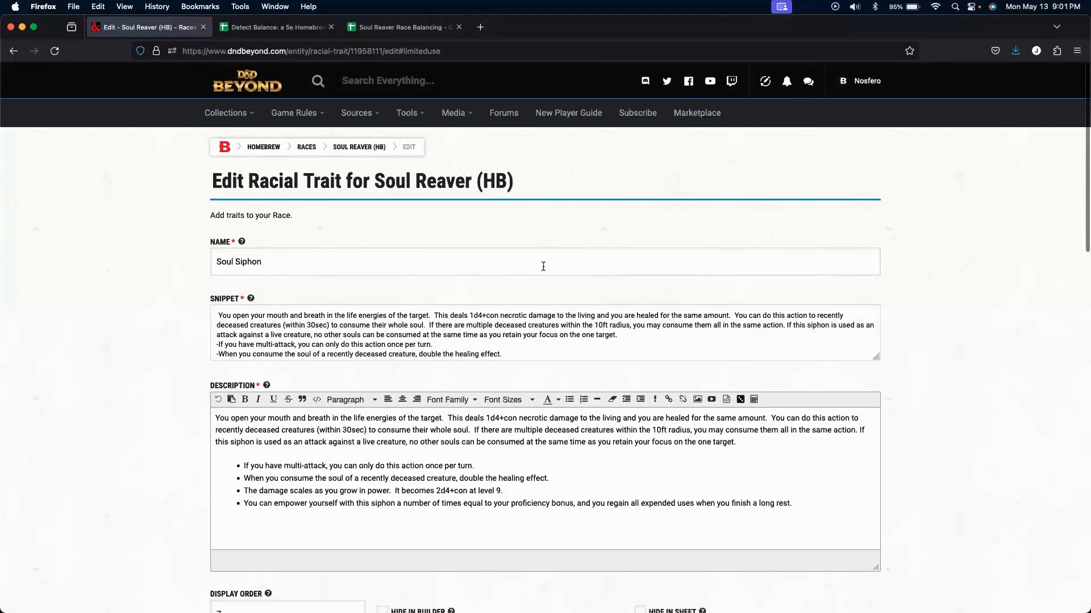
{"action": "scroll", "scroll_direction": "down", "scroll_amount": 3}
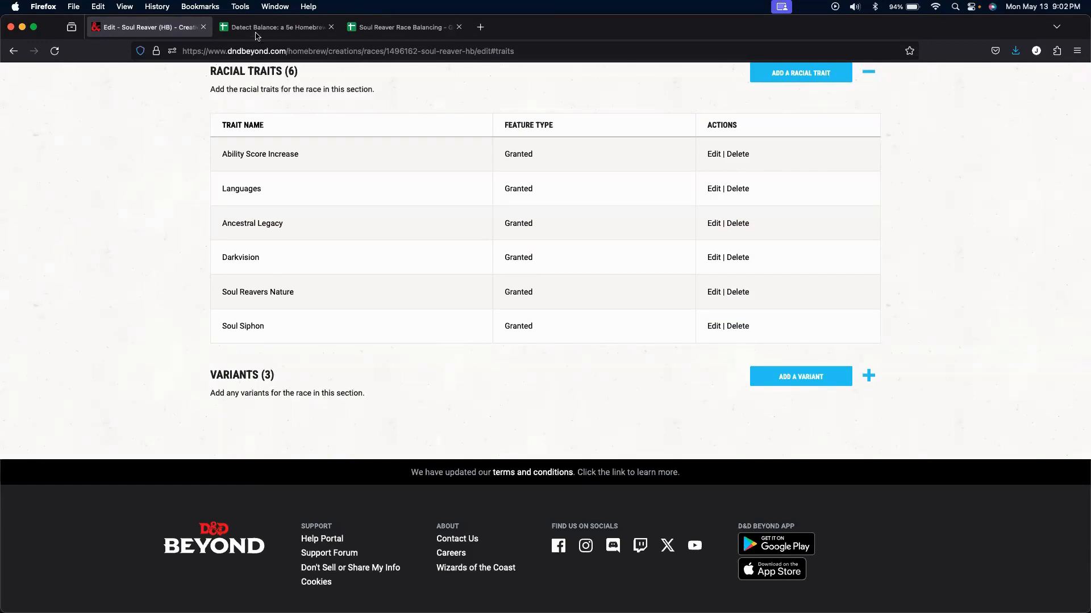
Switch to the Detect Balance race guide spreadsheet's Official Races charts.
{"action": "left_click", "coordinate": [275, 27]}
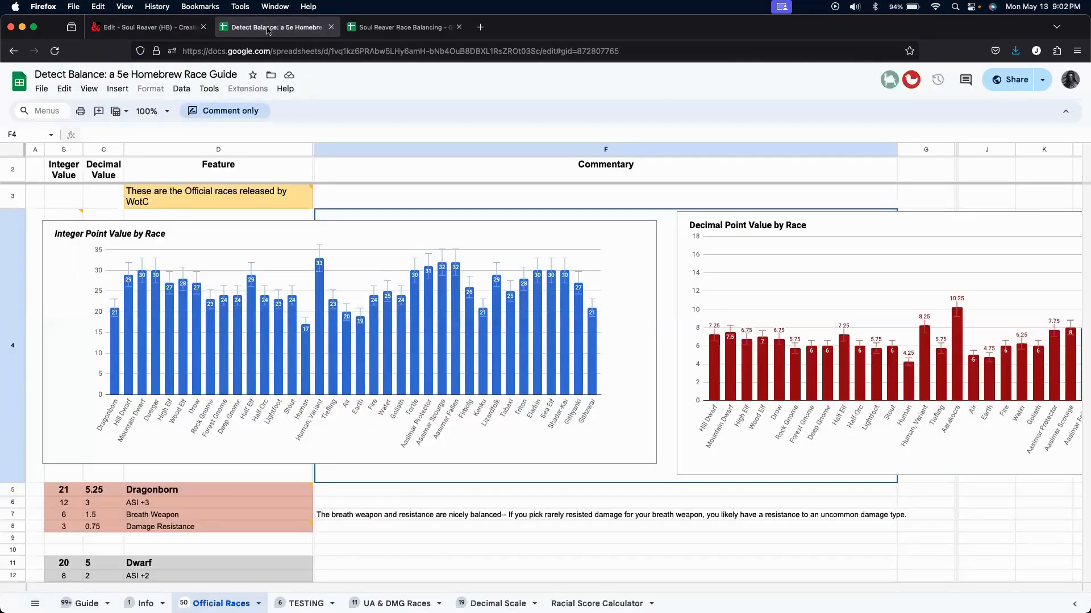
{"action": "mouse_move", "coordinate": [356, 236]}
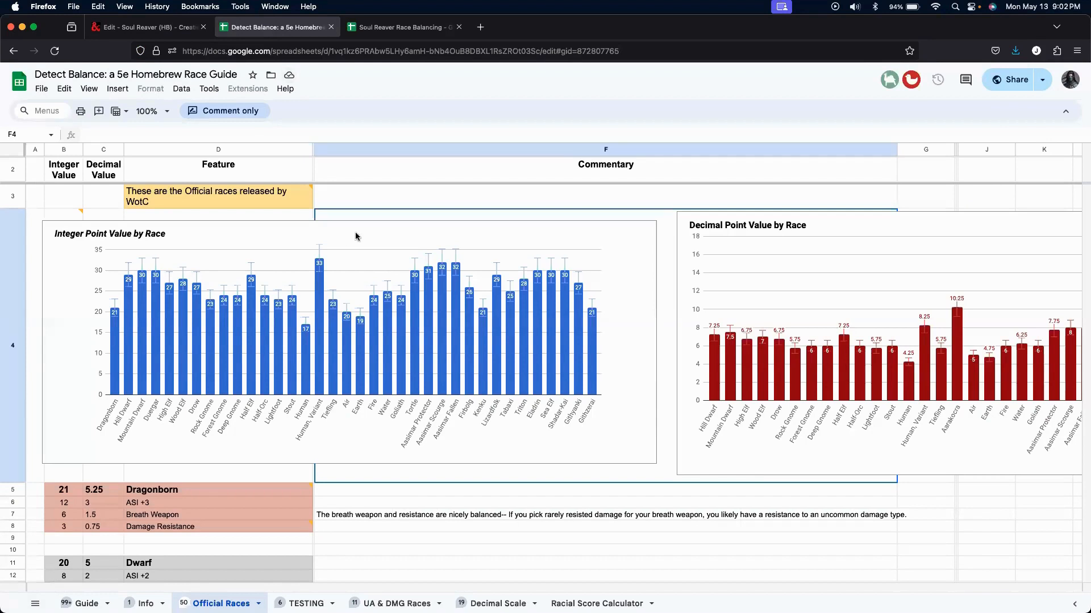
{"action": "mouse_move", "coordinate": [373, 250]}
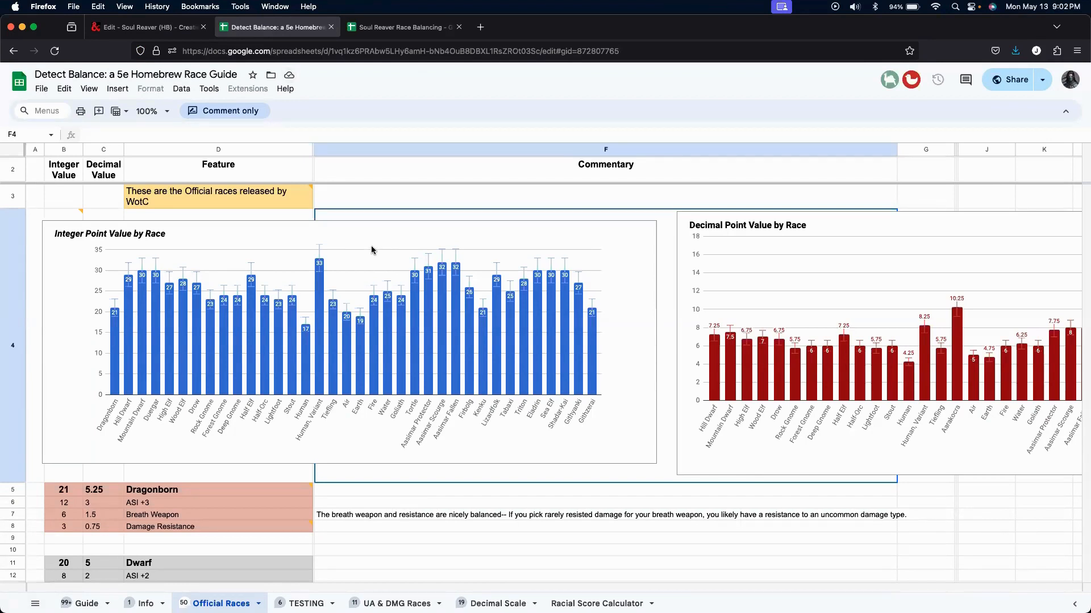
{"action": "mouse_move", "coordinate": [445, 388]}
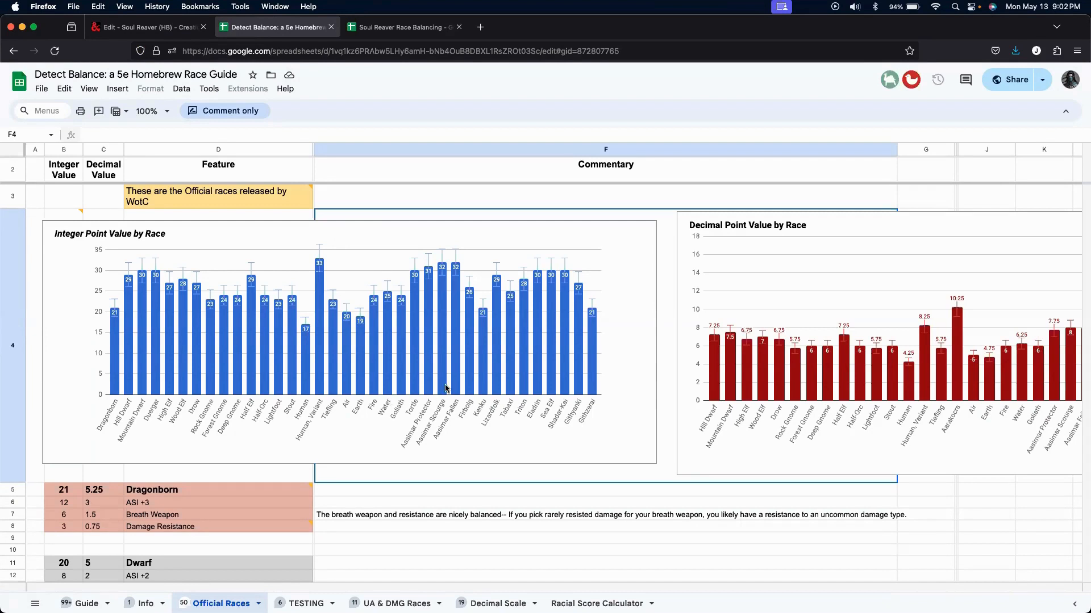
{"action": "mouse_move", "coordinate": [451, 360]}
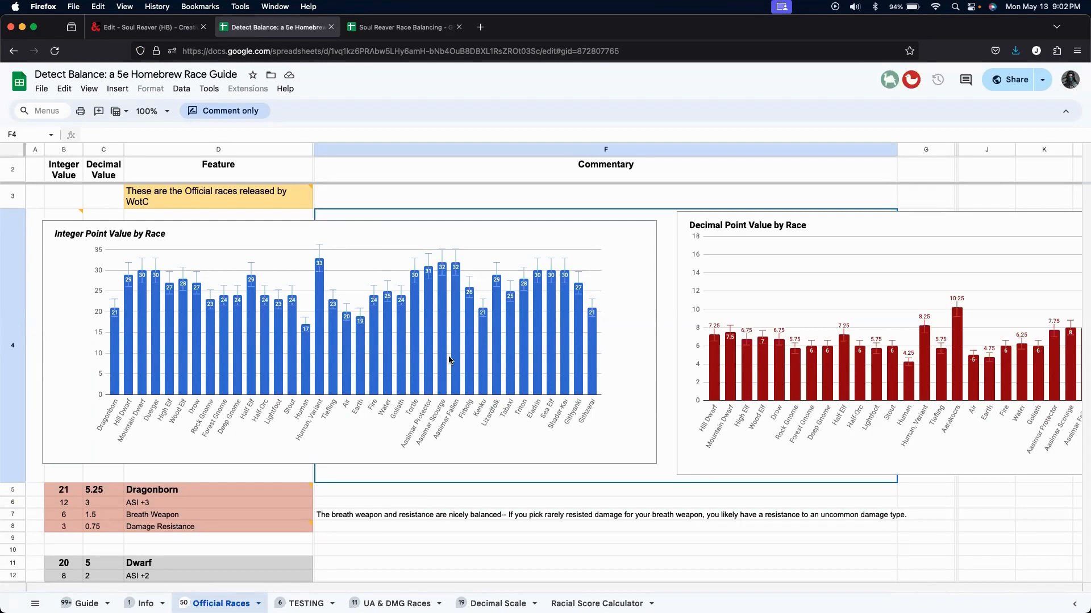
{"action": "mouse_move", "coordinate": [458, 343]}
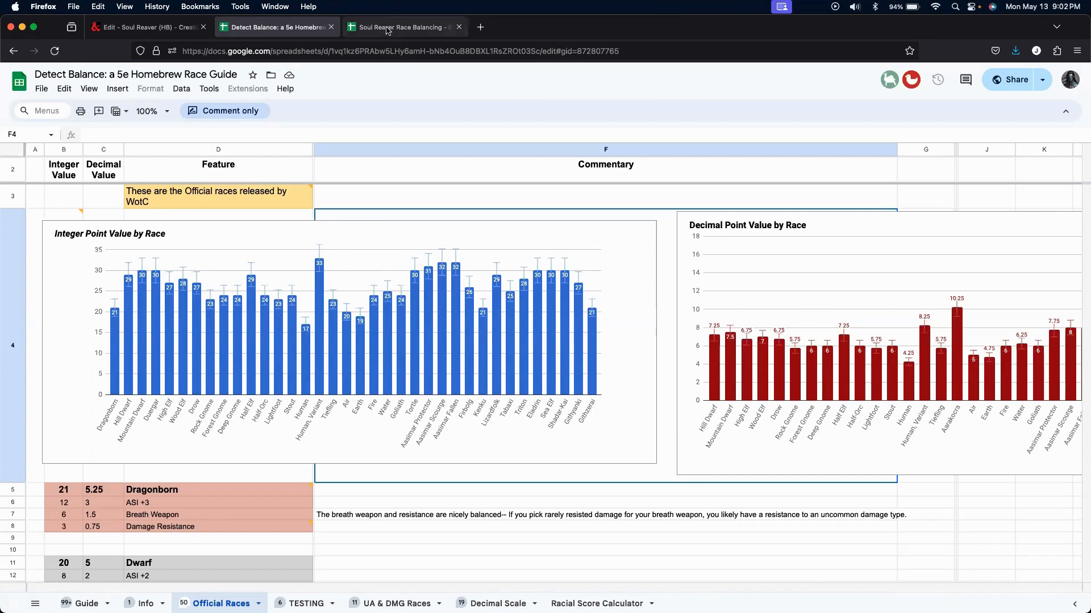
Review the Soul Reaver Race Balancing sheet totalling 32 points, then return to My Homebrew Creations.
{"action": "left_click", "coordinate": [396, 26]}
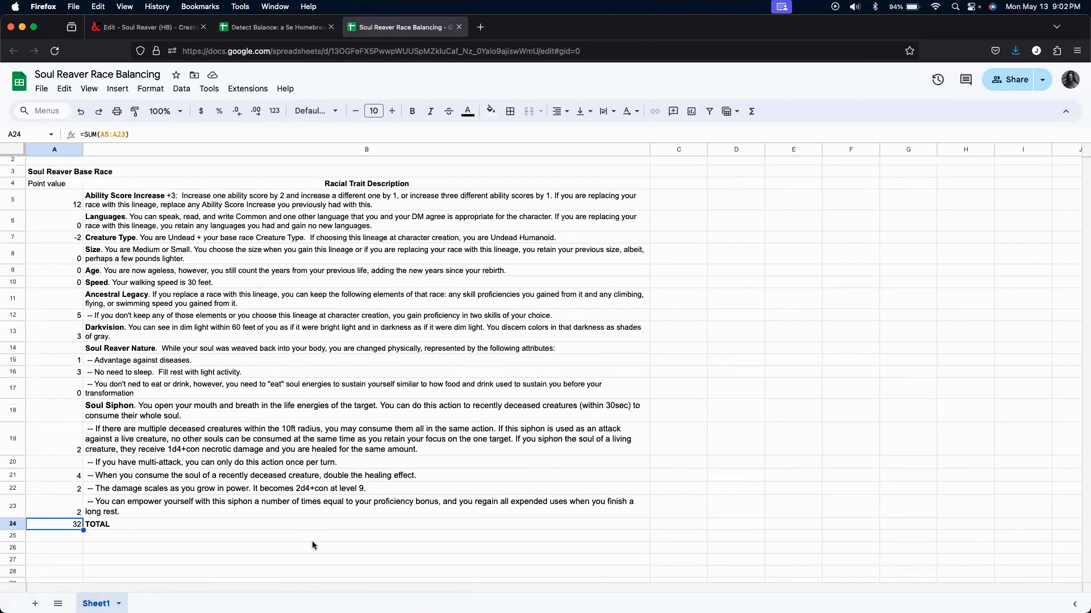
{"action": "mouse_move", "coordinate": [196, 553]}
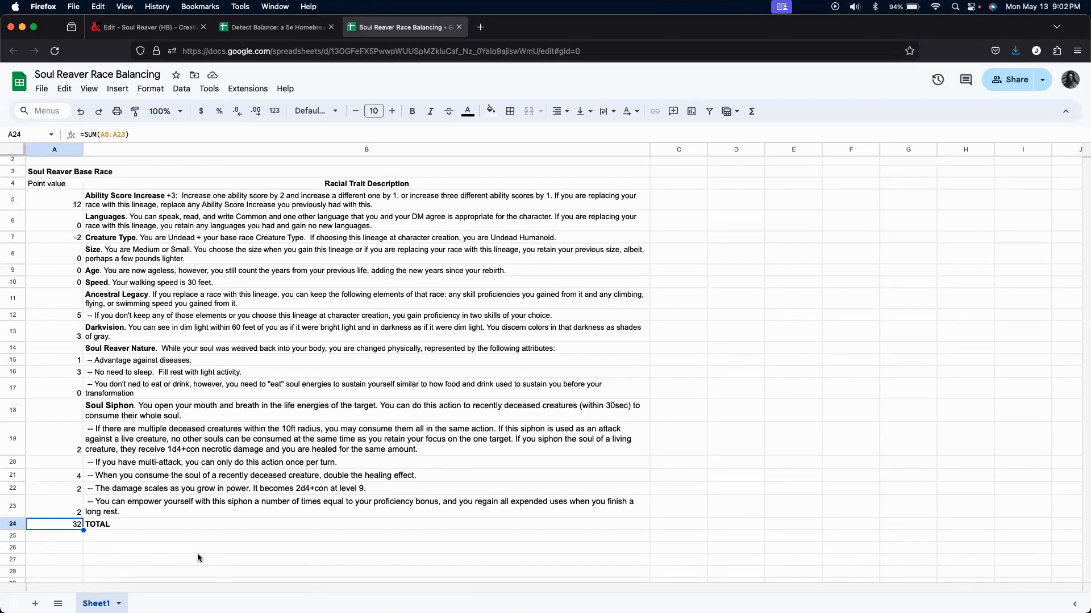
{"action": "mouse_move", "coordinate": [164, 376]}
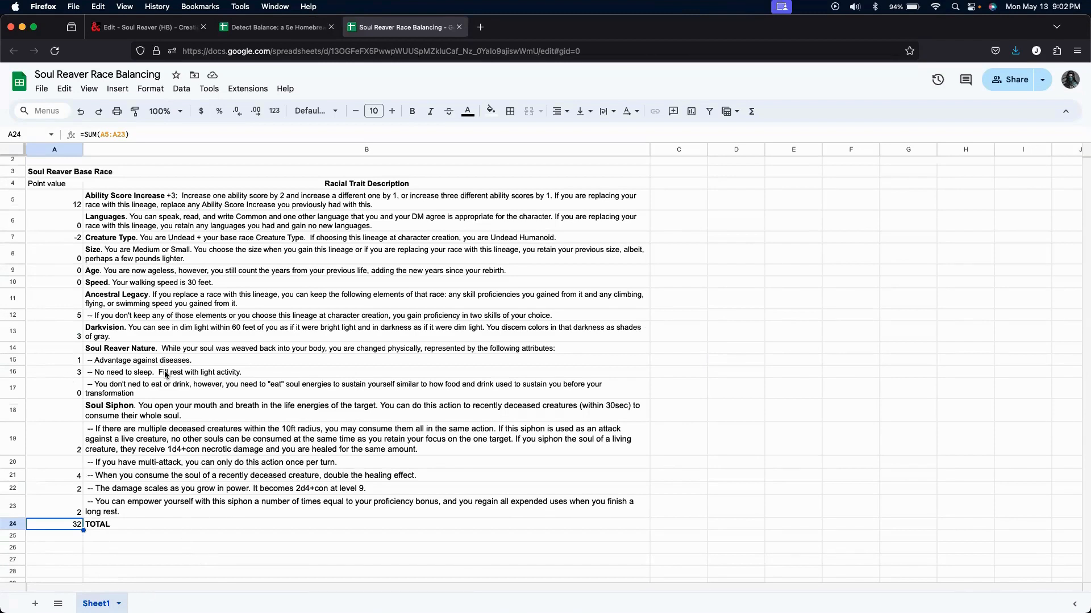
{"action": "mouse_move", "coordinate": [196, 551]}
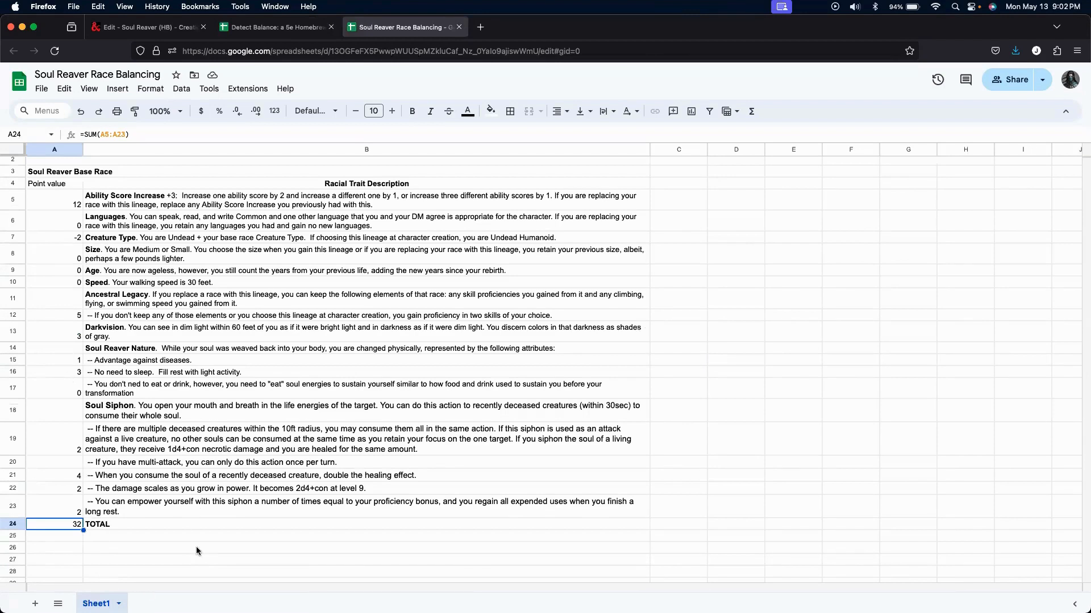
{"action": "left_click", "coordinate": [276, 27]}
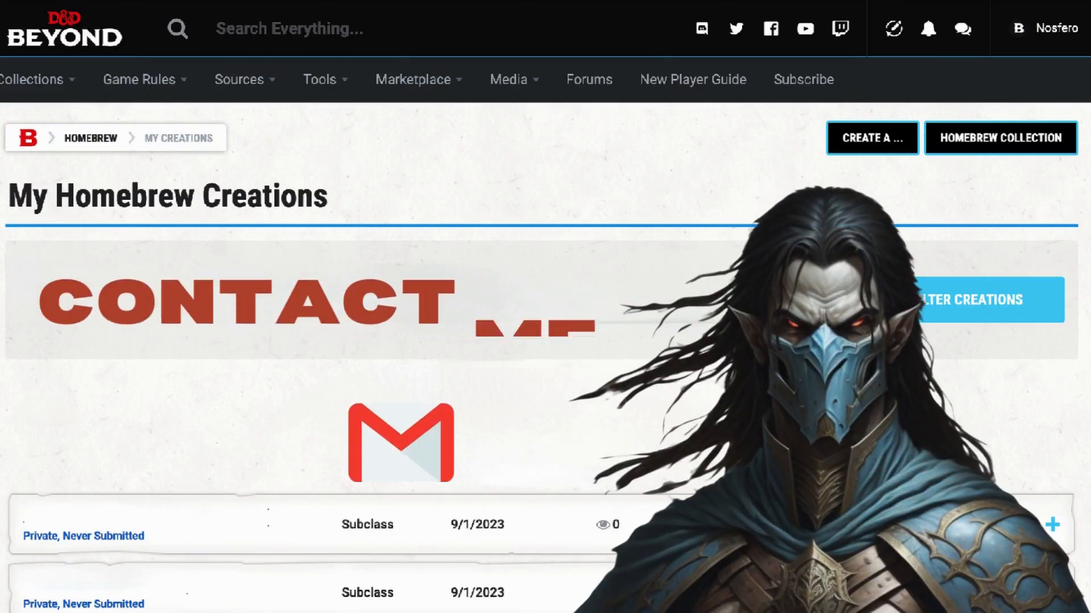